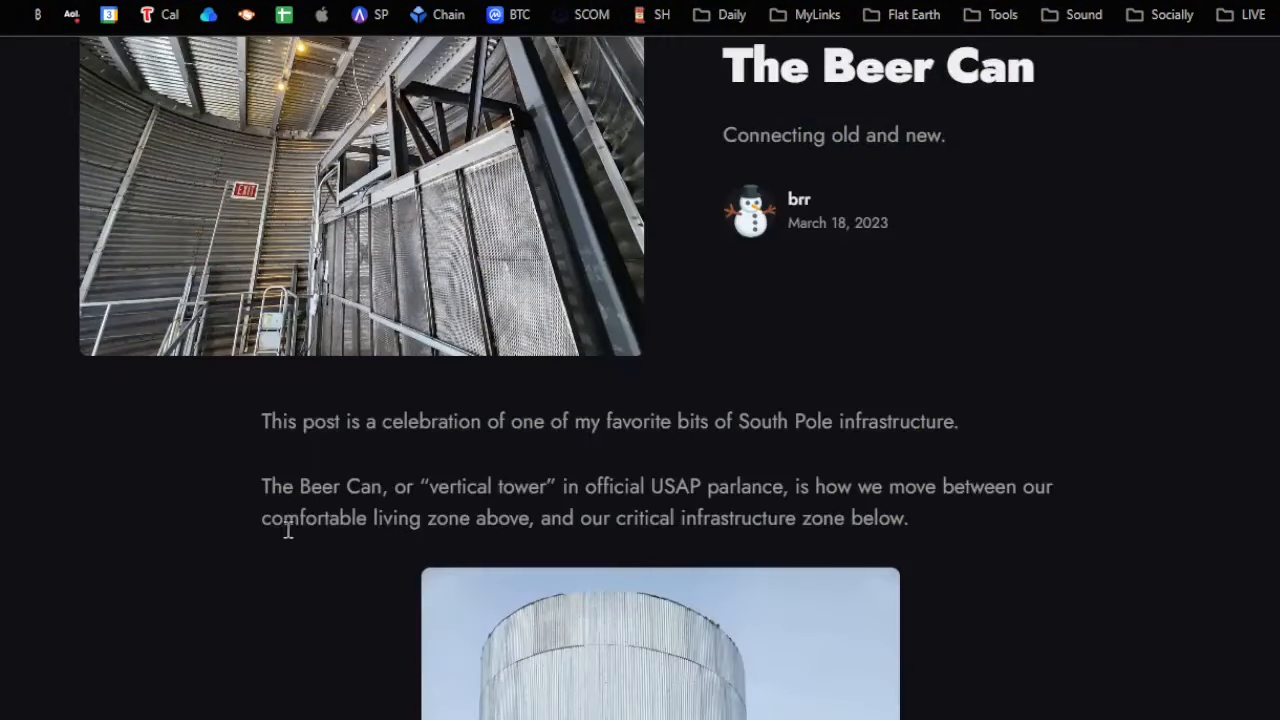
# Scroll down through the Google search results for the South Pole Foucault pendulum.
pyautogui.scroll(-3)
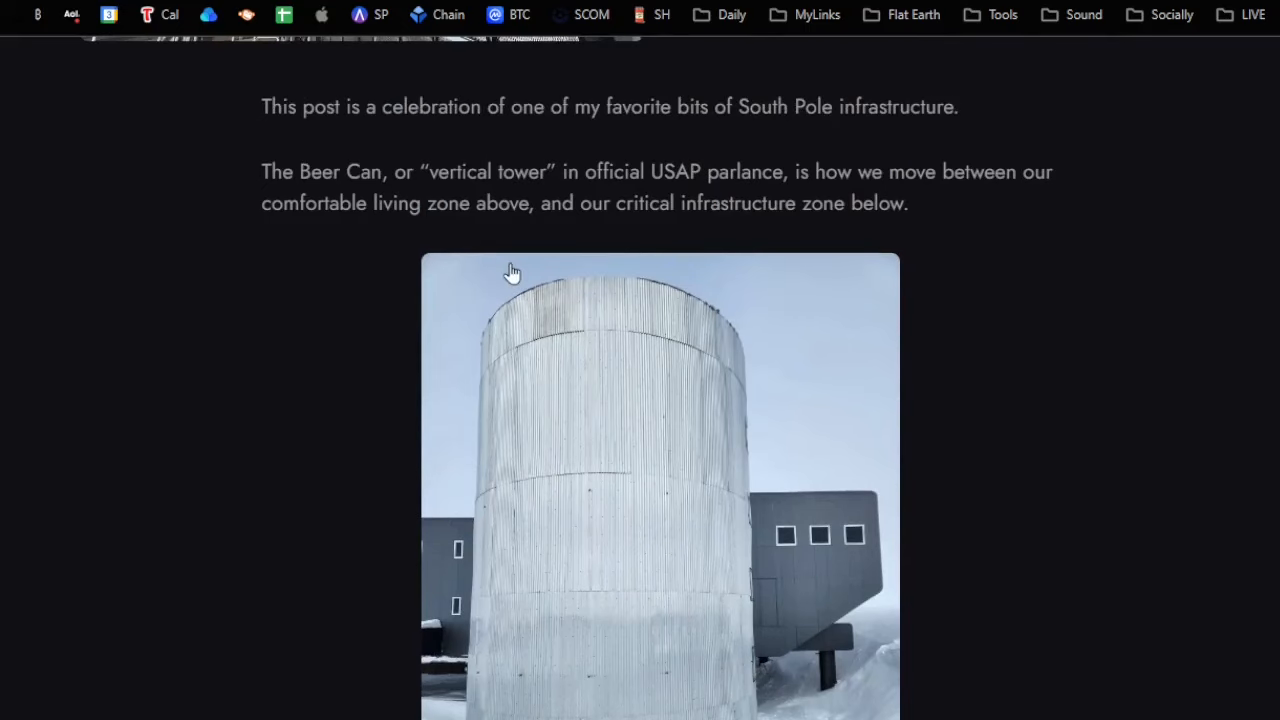
pyautogui.moveTo(573, 229)
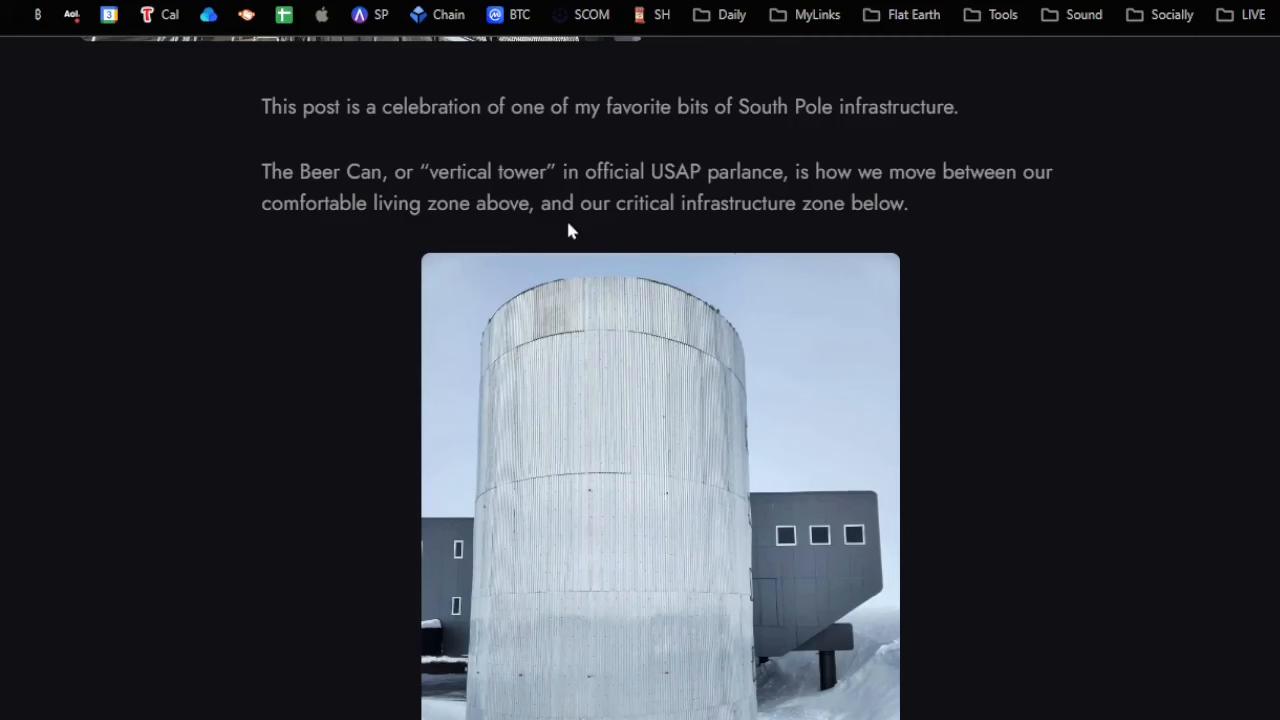
pyautogui.scroll(-3)
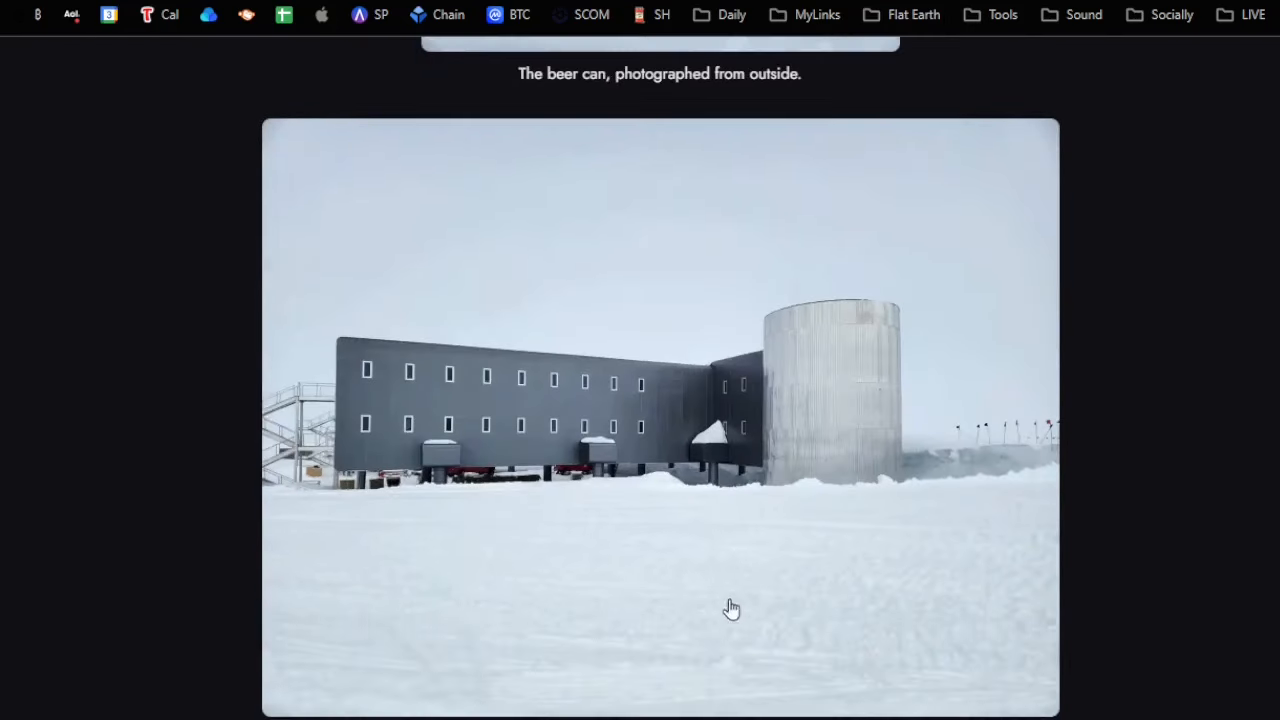
pyautogui.scroll(-3)
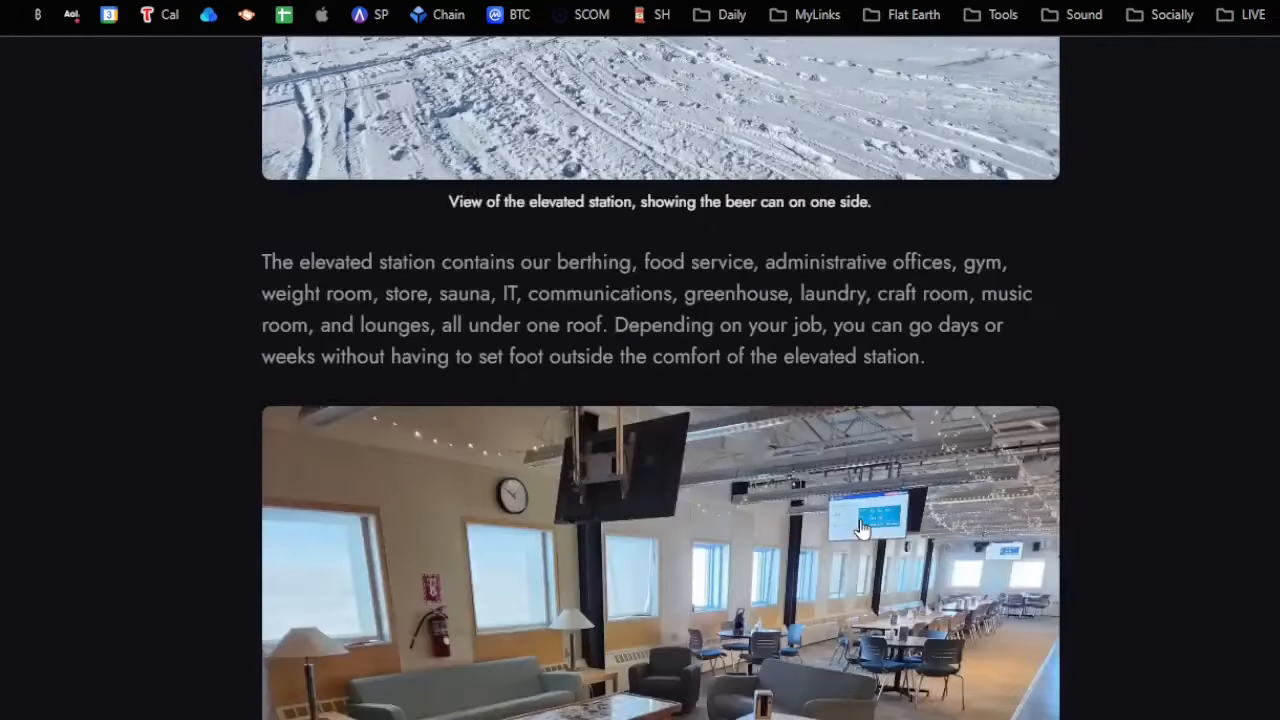
pyautogui.scroll(-3)
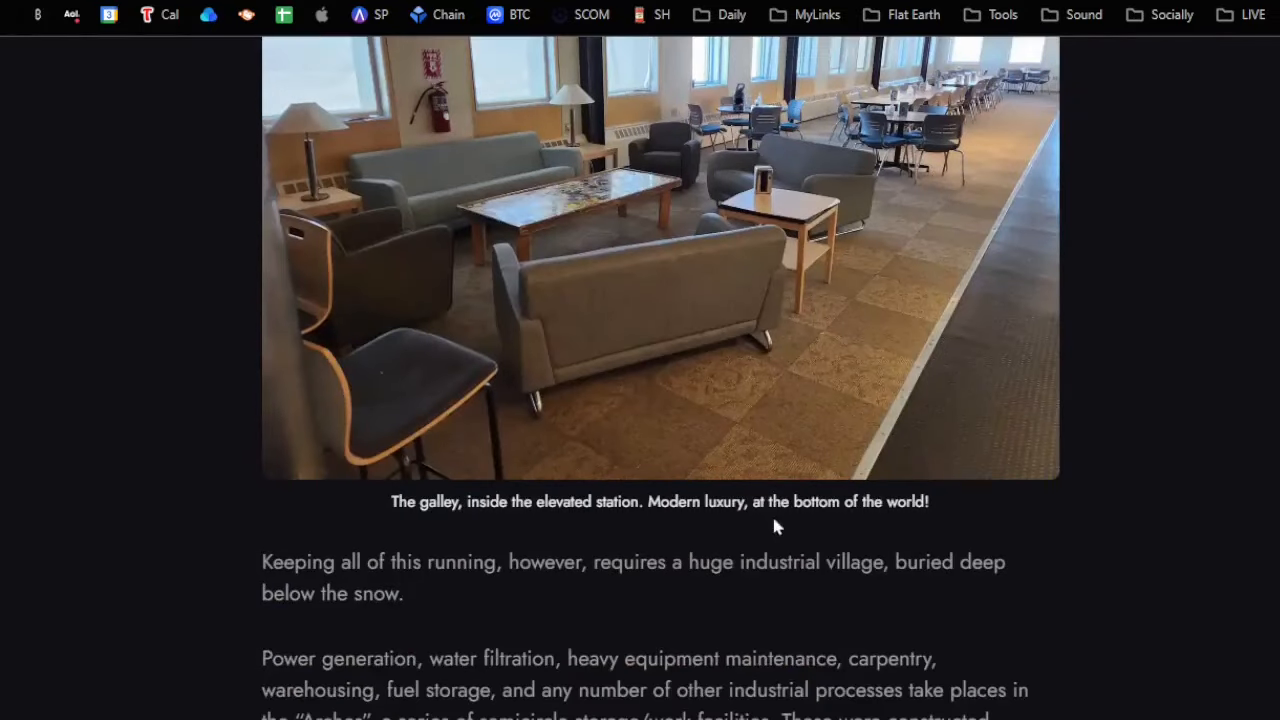
pyautogui.scroll(-3)
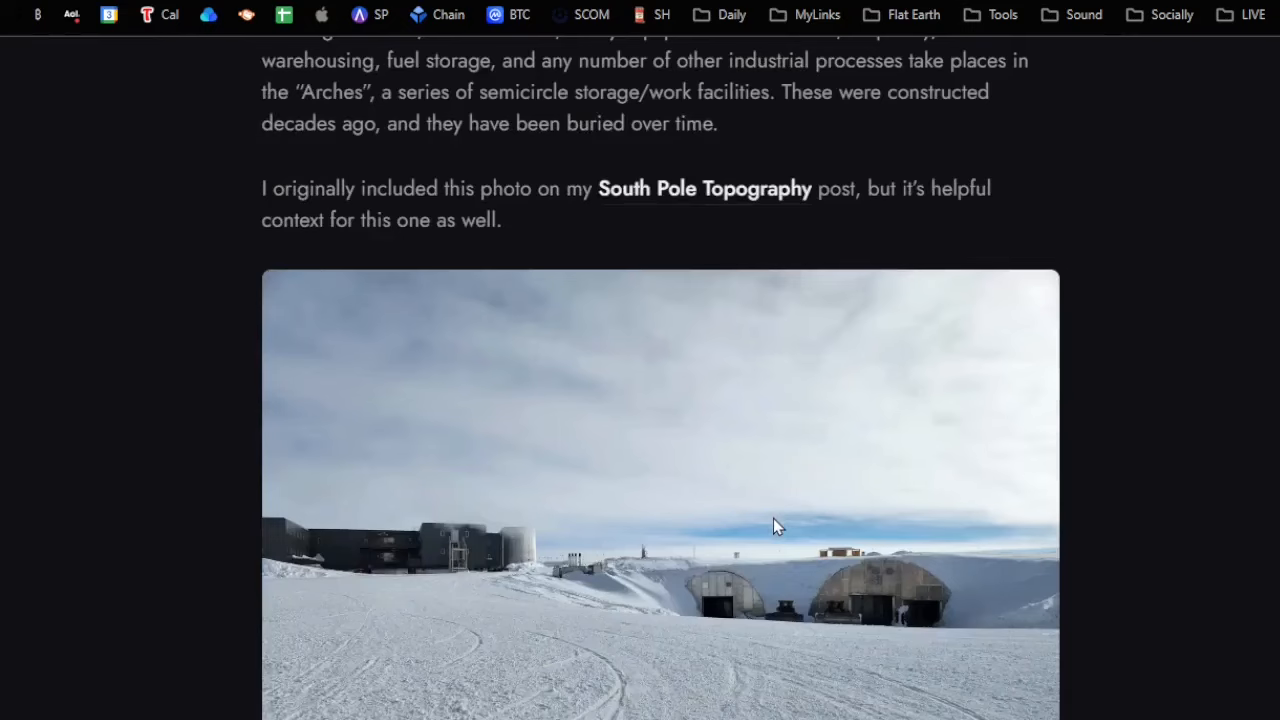
pyautogui.scroll(-3)
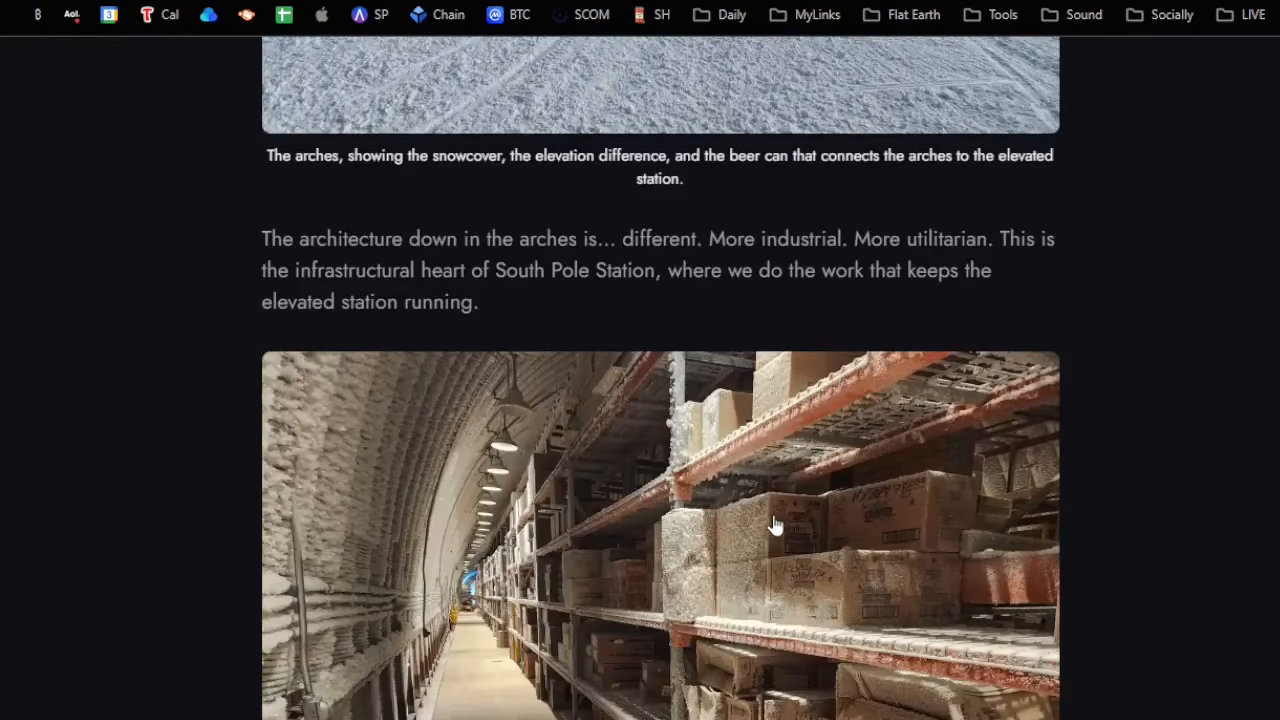
pyautogui.scroll(-3)
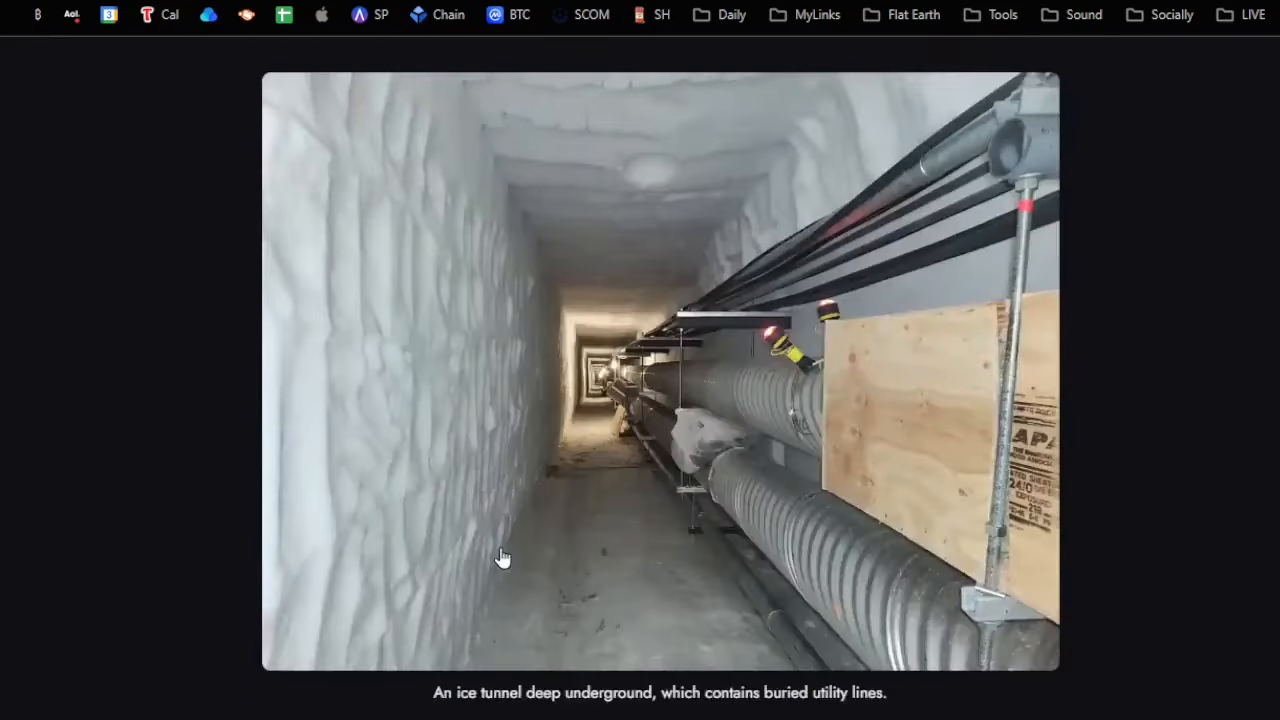
pyautogui.scroll(-3)
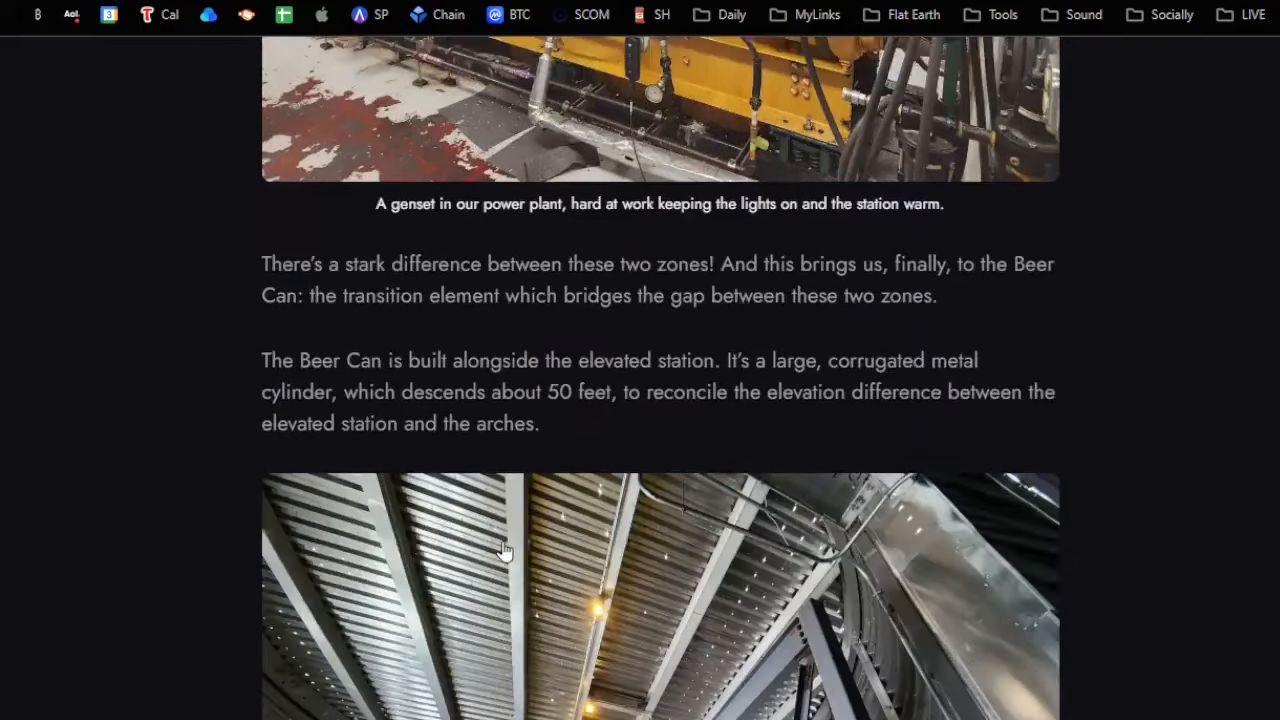
pyautogui.scroll(-3)
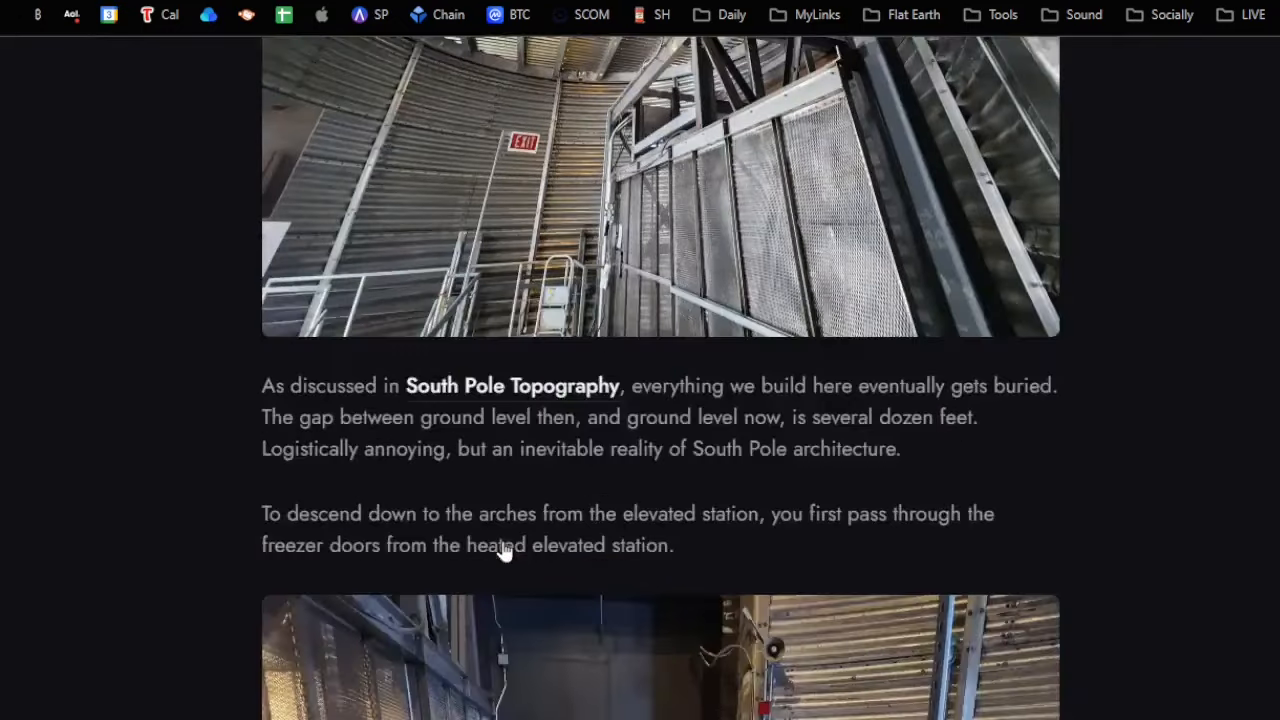
pyautogui.scroll(-3)
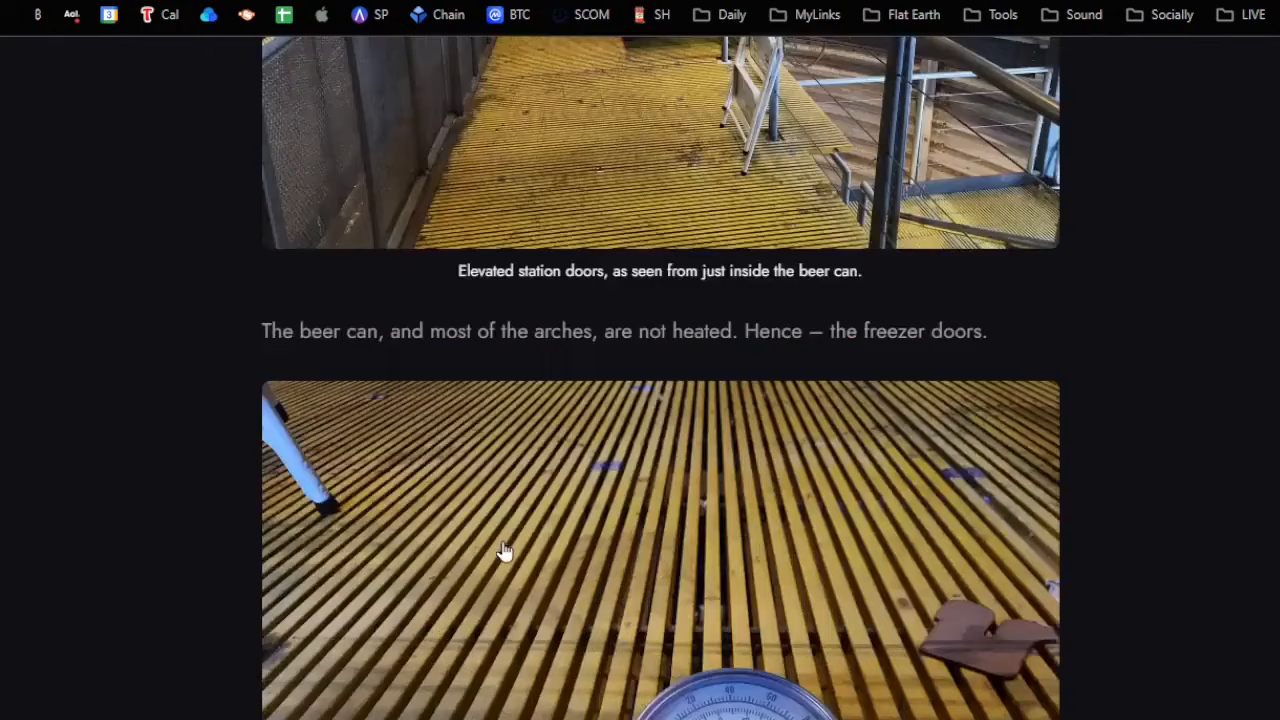
pyautogui.scroll(-3)
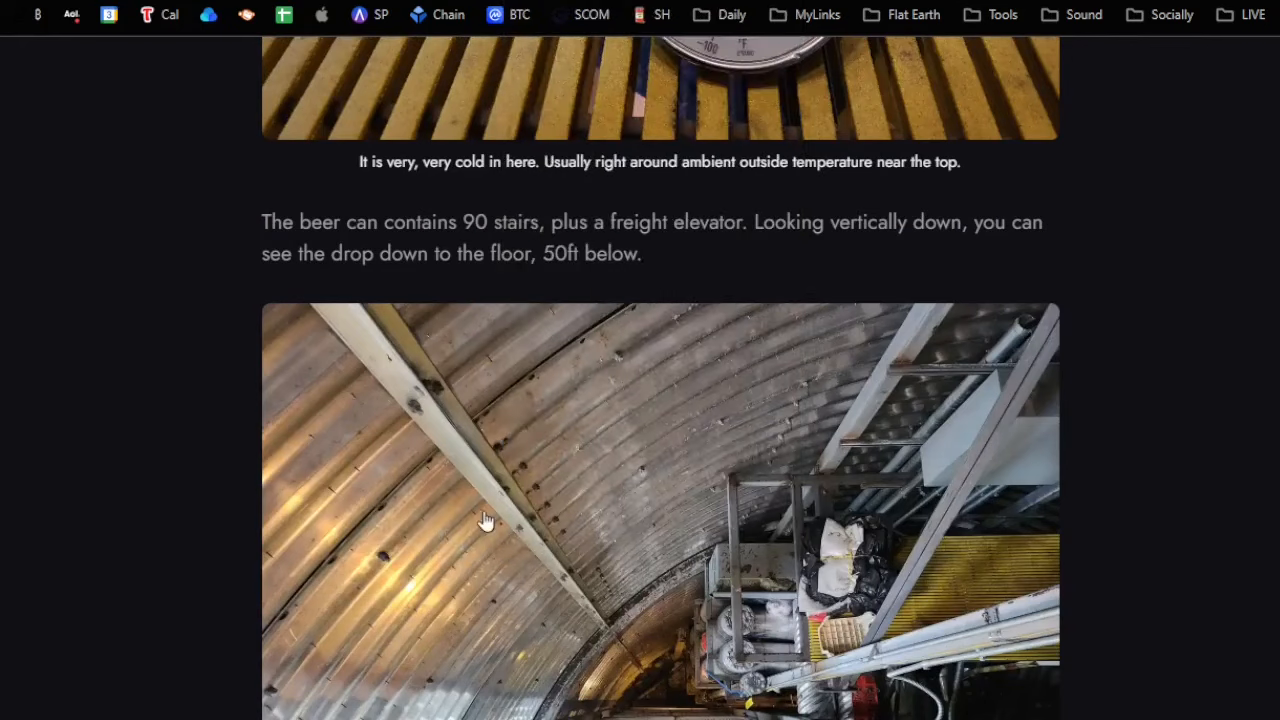
pyautogui.scroll(-3)
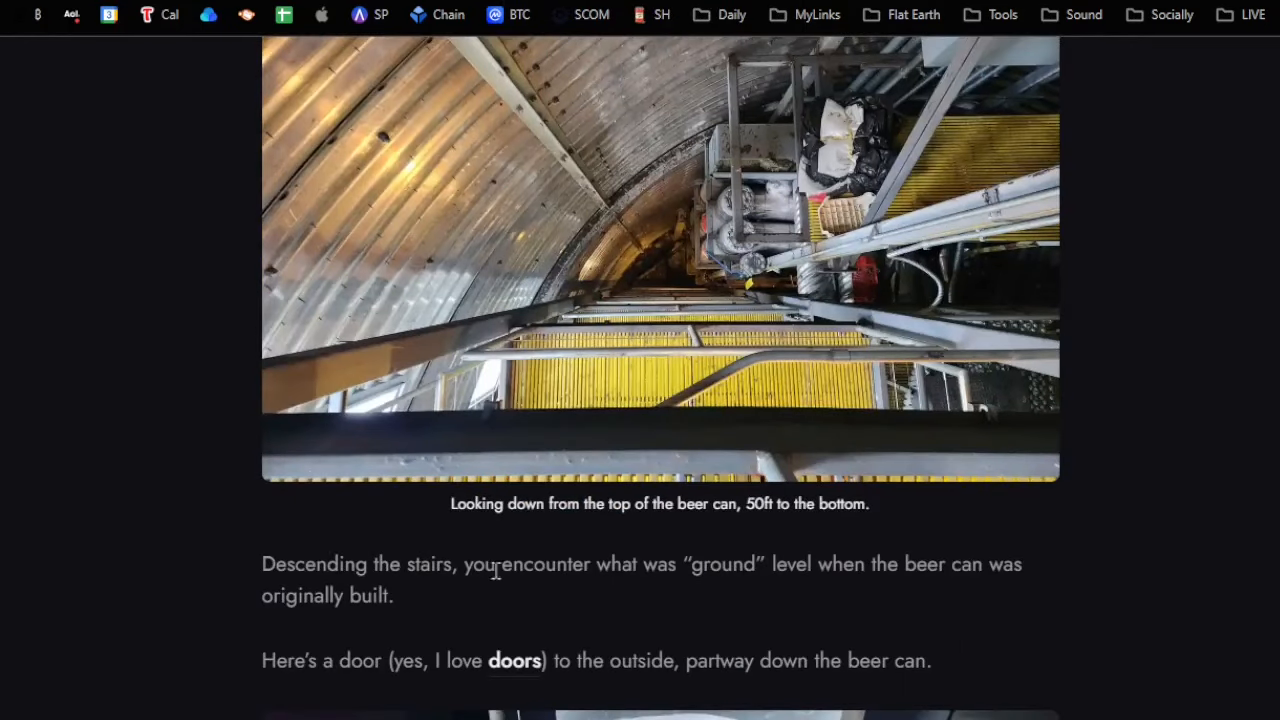
pyautogui.scroll(-3)
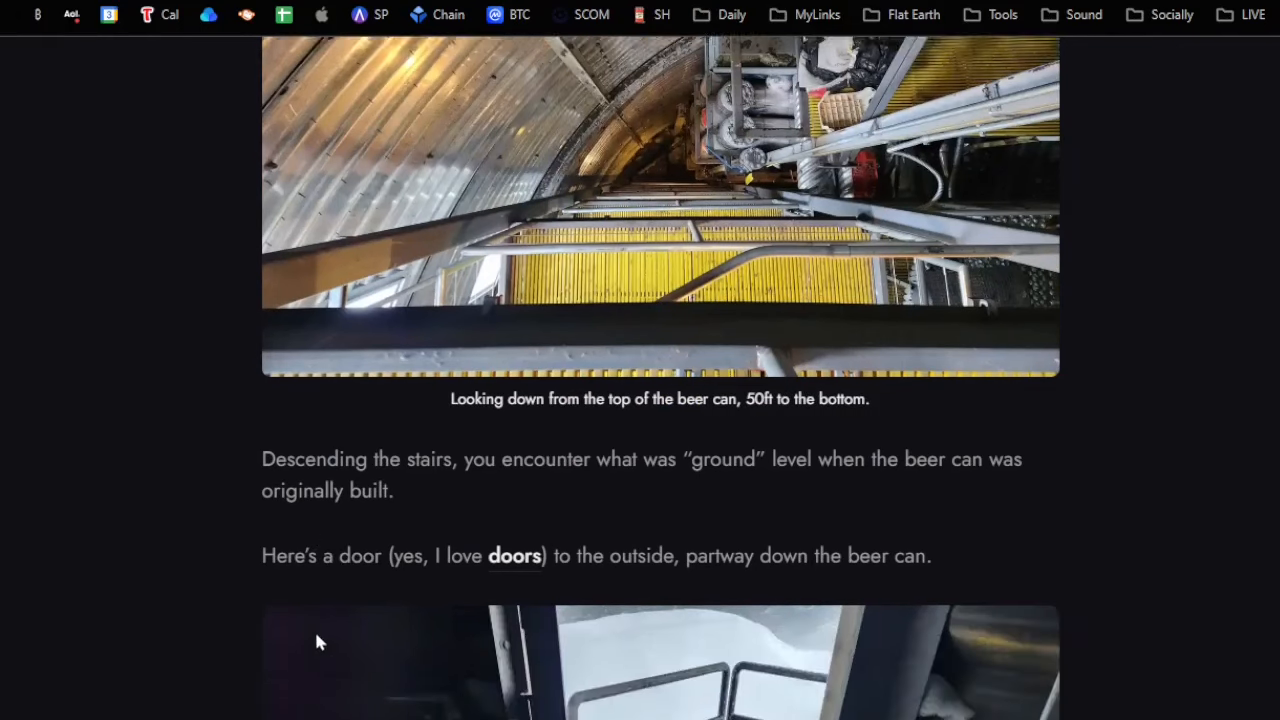
pyautogui.scroll(-3)
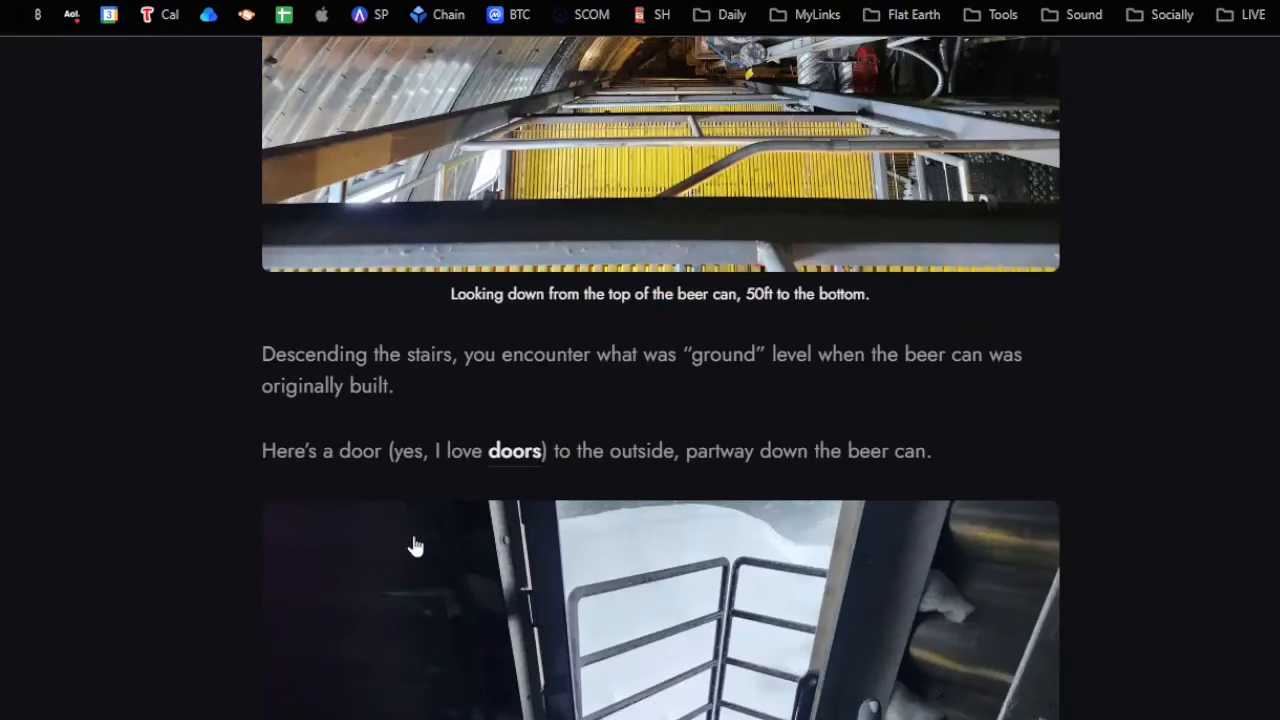
pyautogui.scroll(-3)
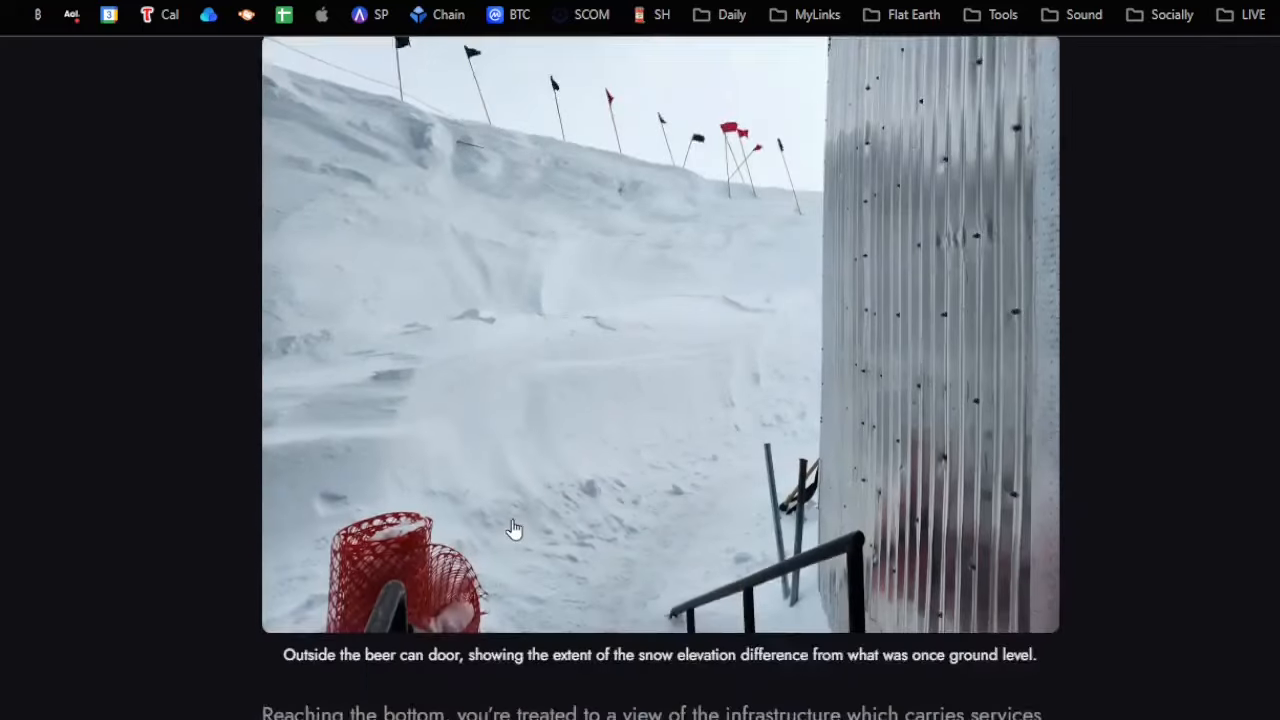
pyautogui.scroll(-3)
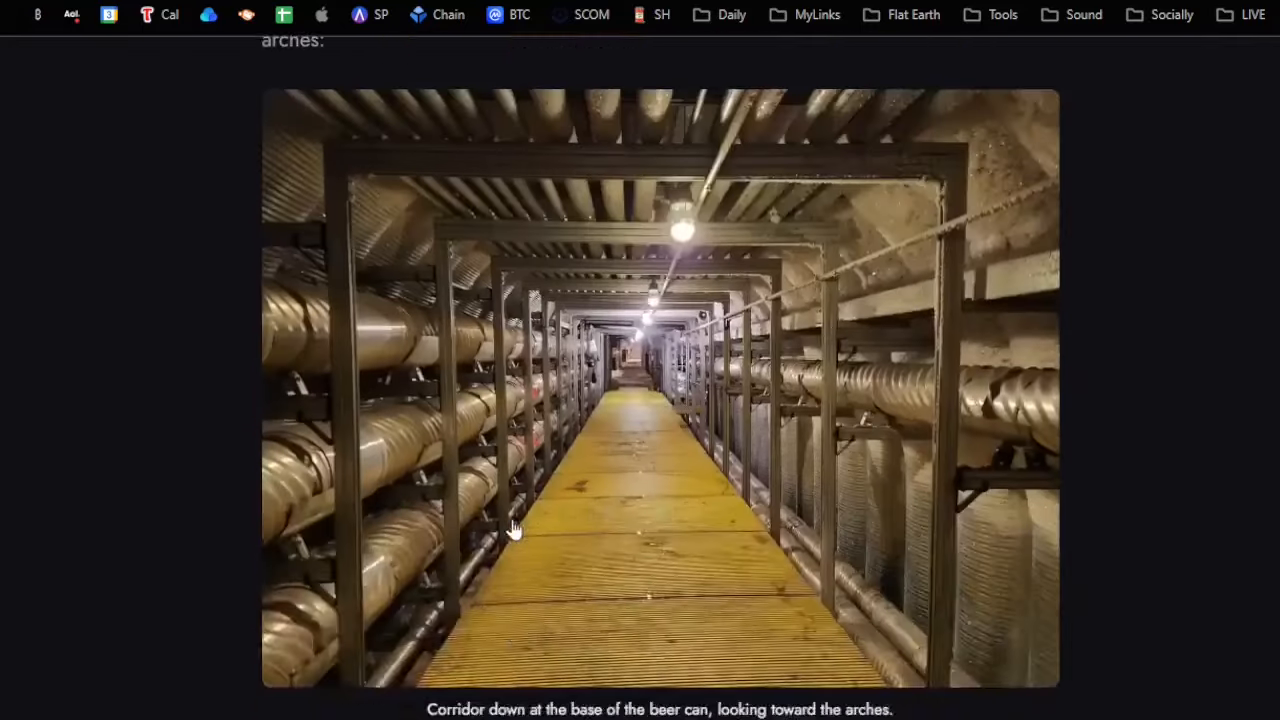
pyautogui.scroll(-3)
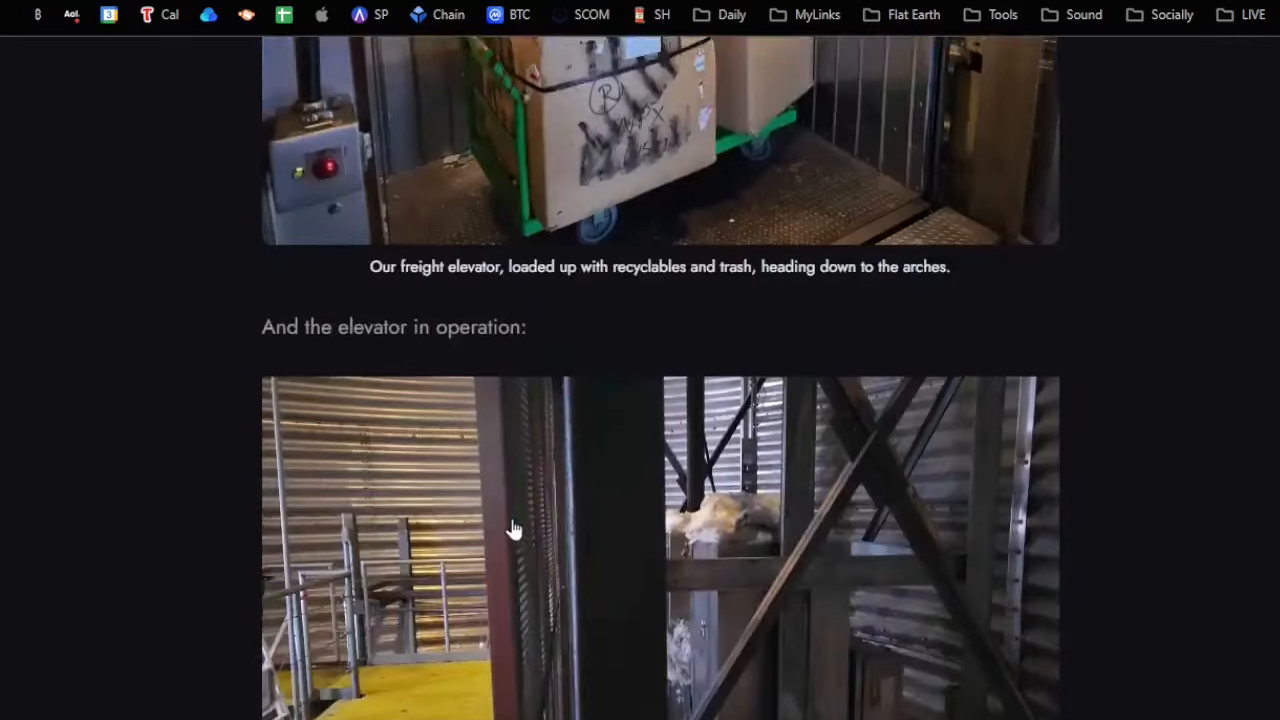
pyautogui.scroll(-3)
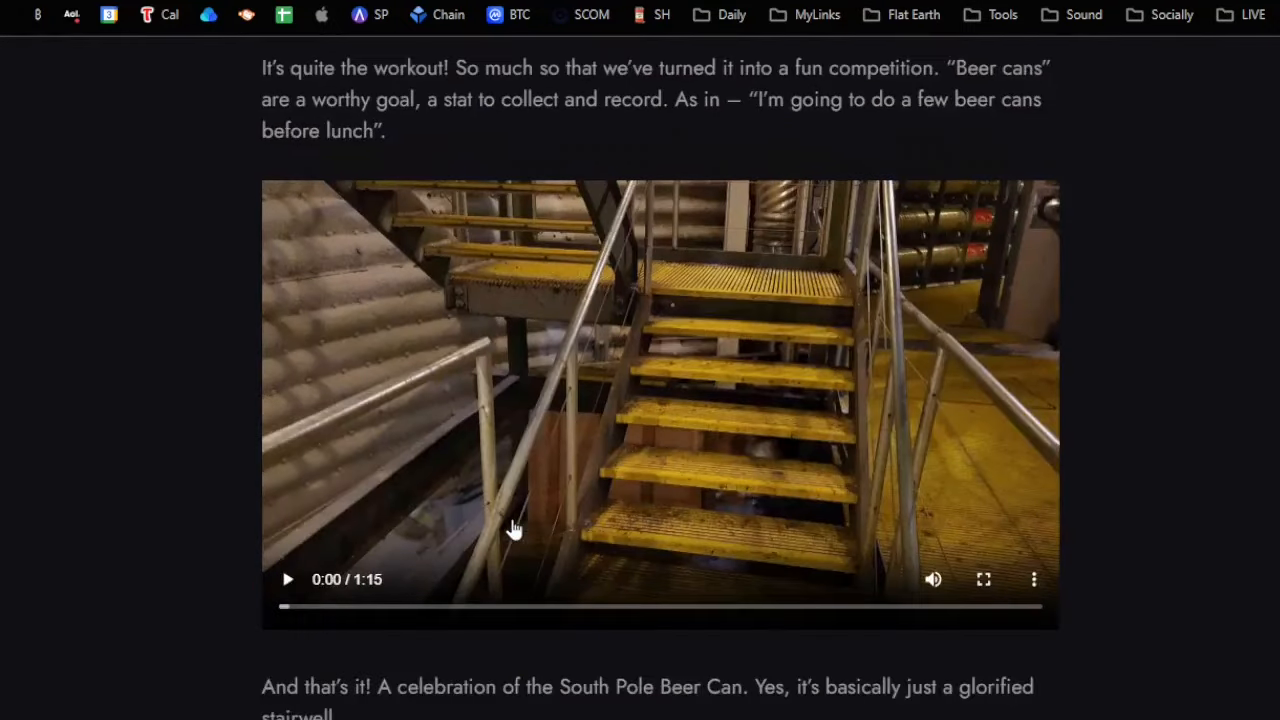
pyautogui.scroll(-3)
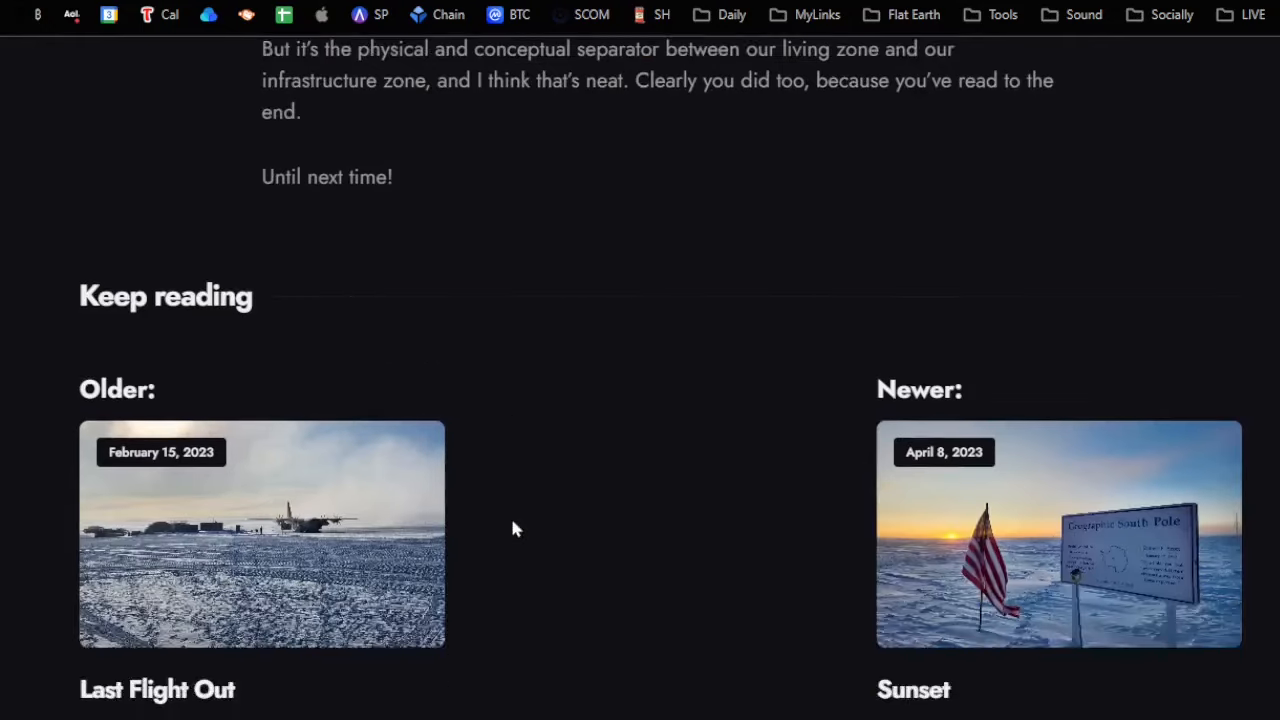
pyautogui.scroll(-3)
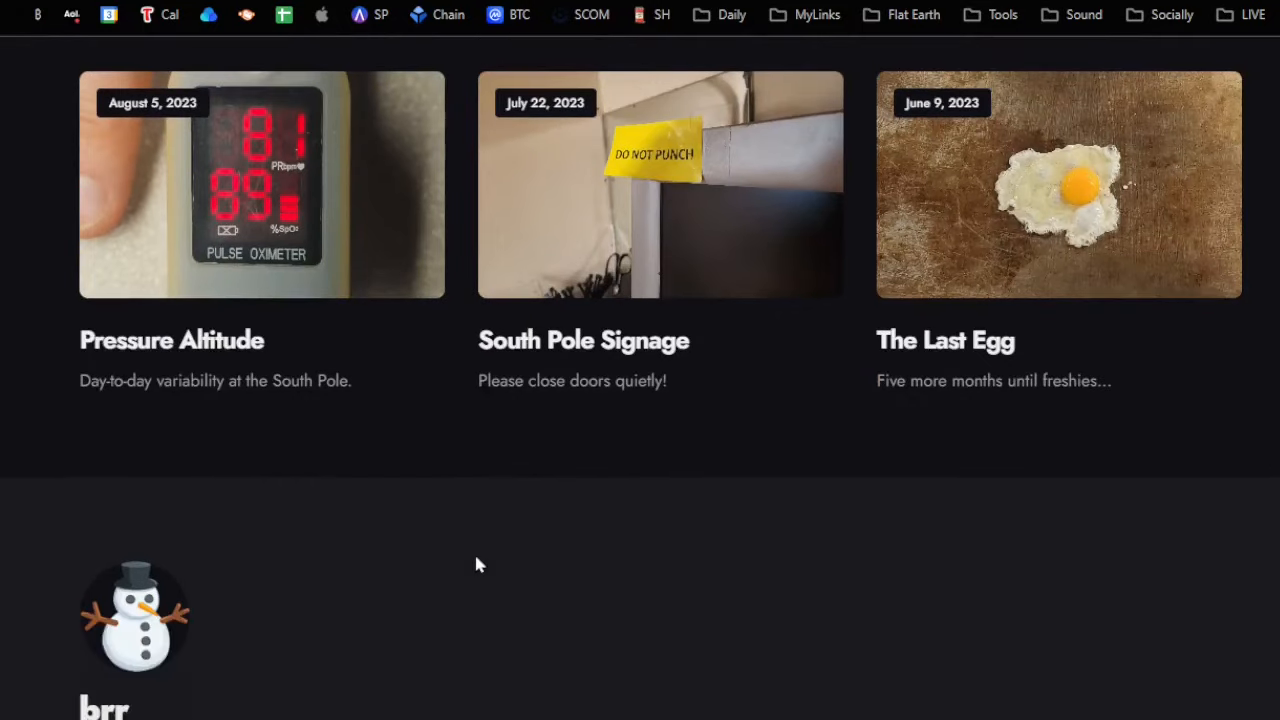
pyautogui.scroll(-3)
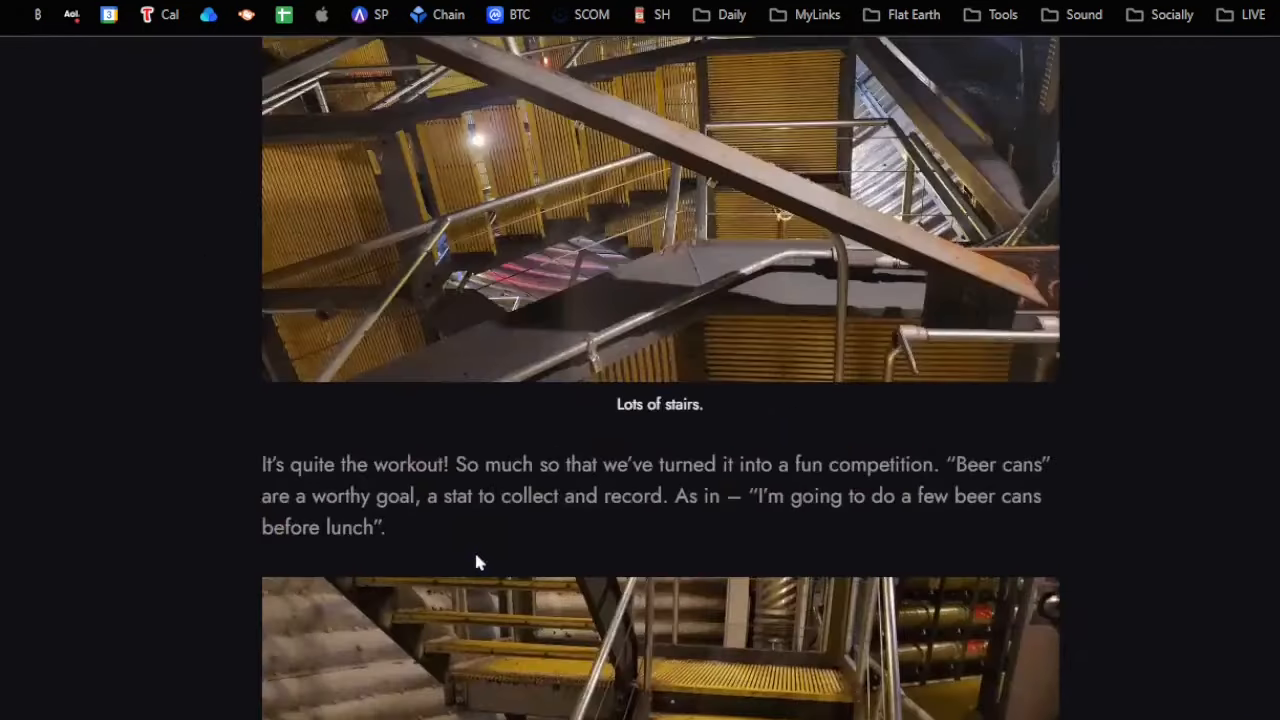
pyautogui.scroll(-3)
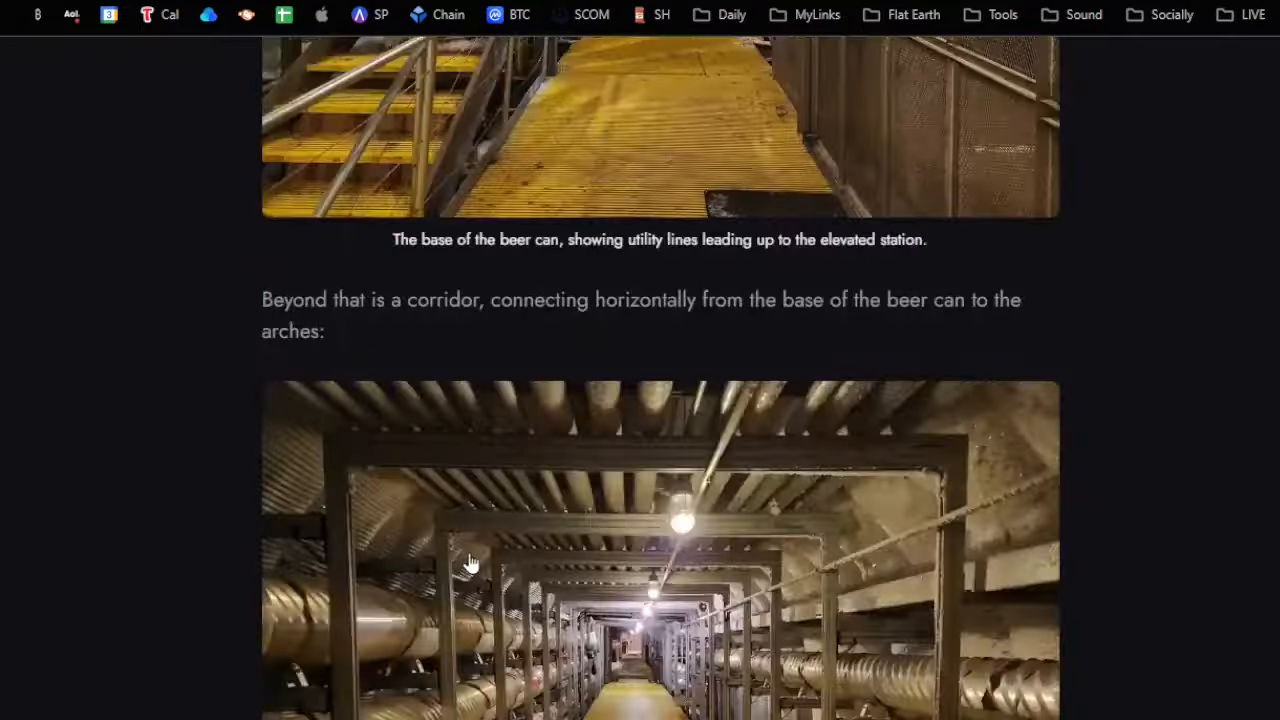
pyautogui.scroll(-3)
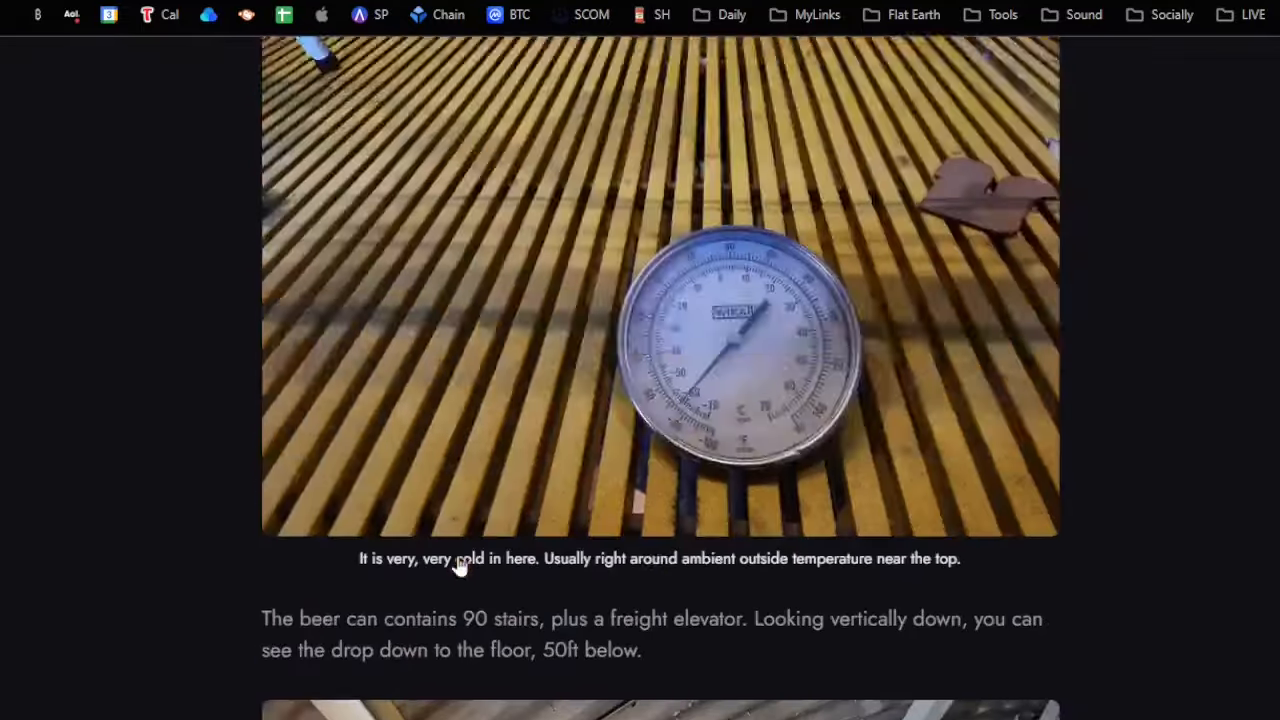
pyautogui.scroll(-3)
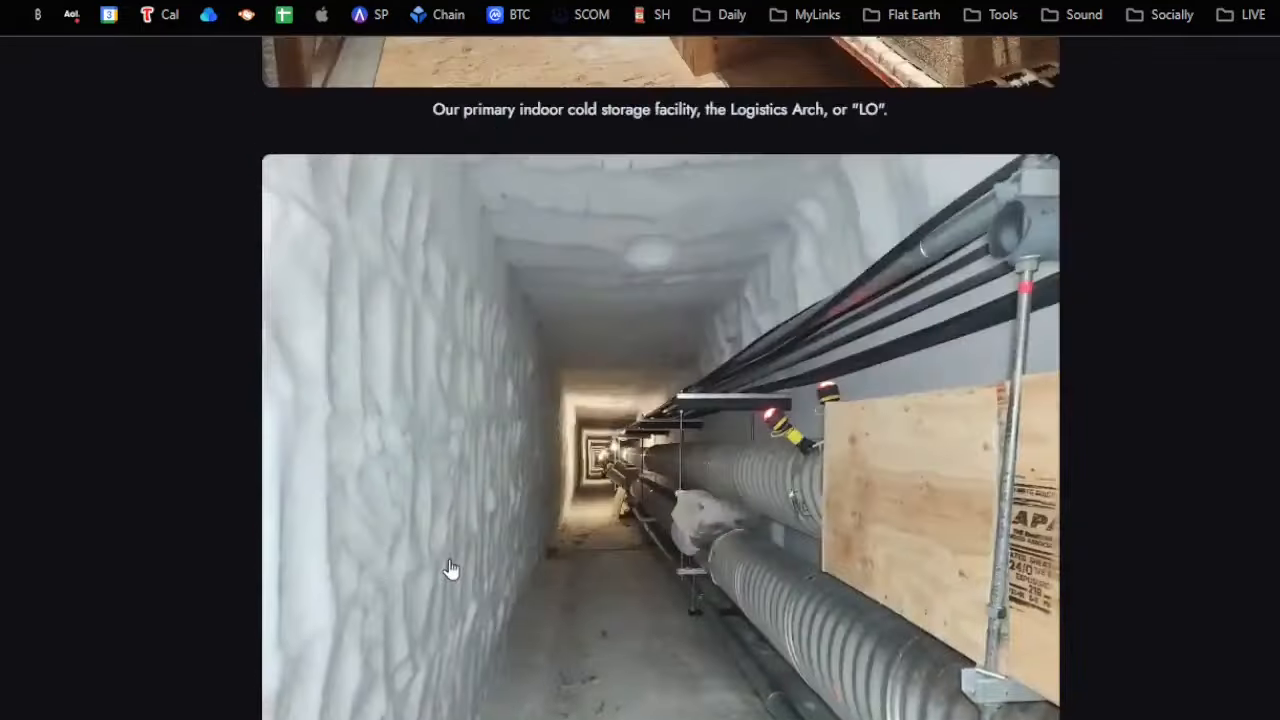
pyautogui.scroll(-3)
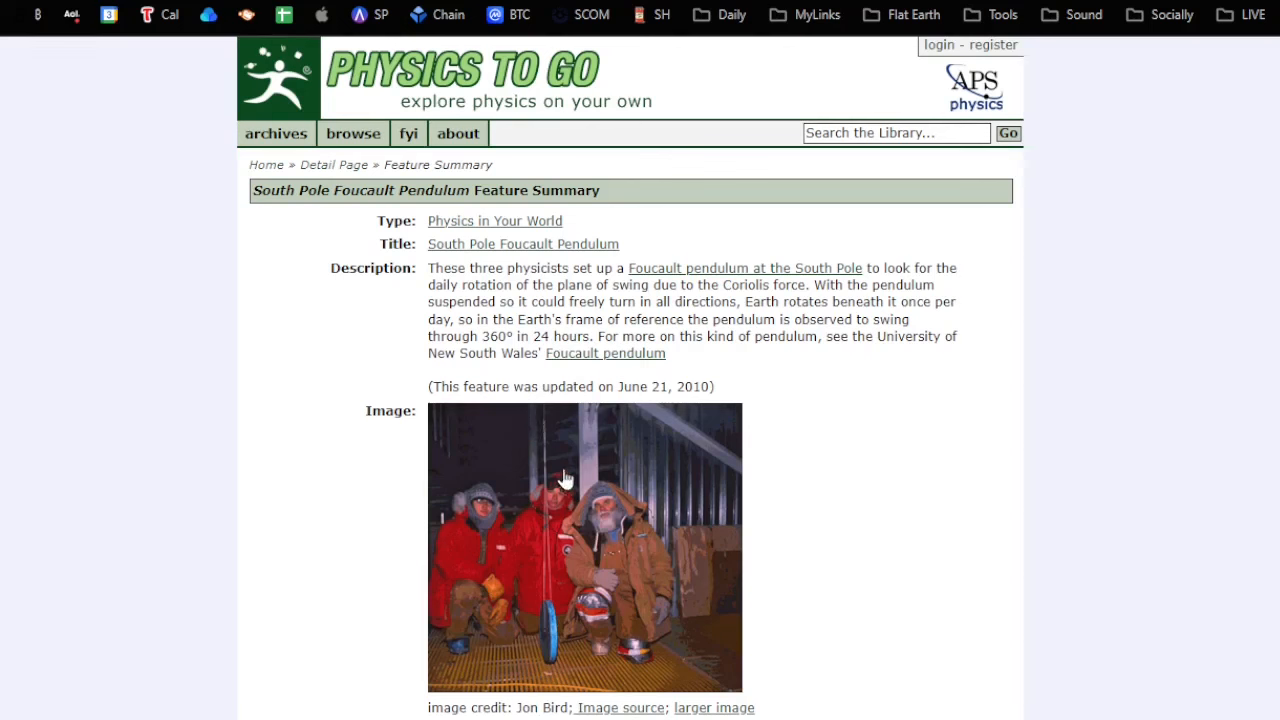
pyautogui.moveTo(623, 432)
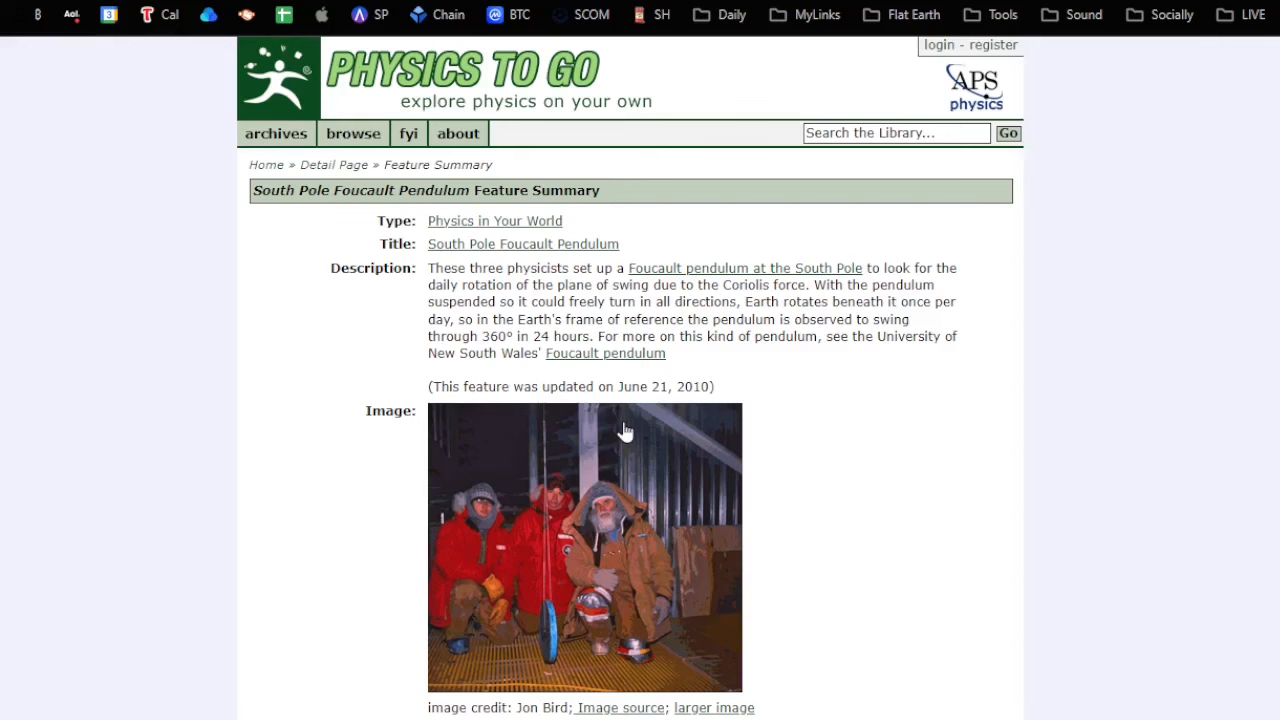
pyautogui.moveTo(532, 424)
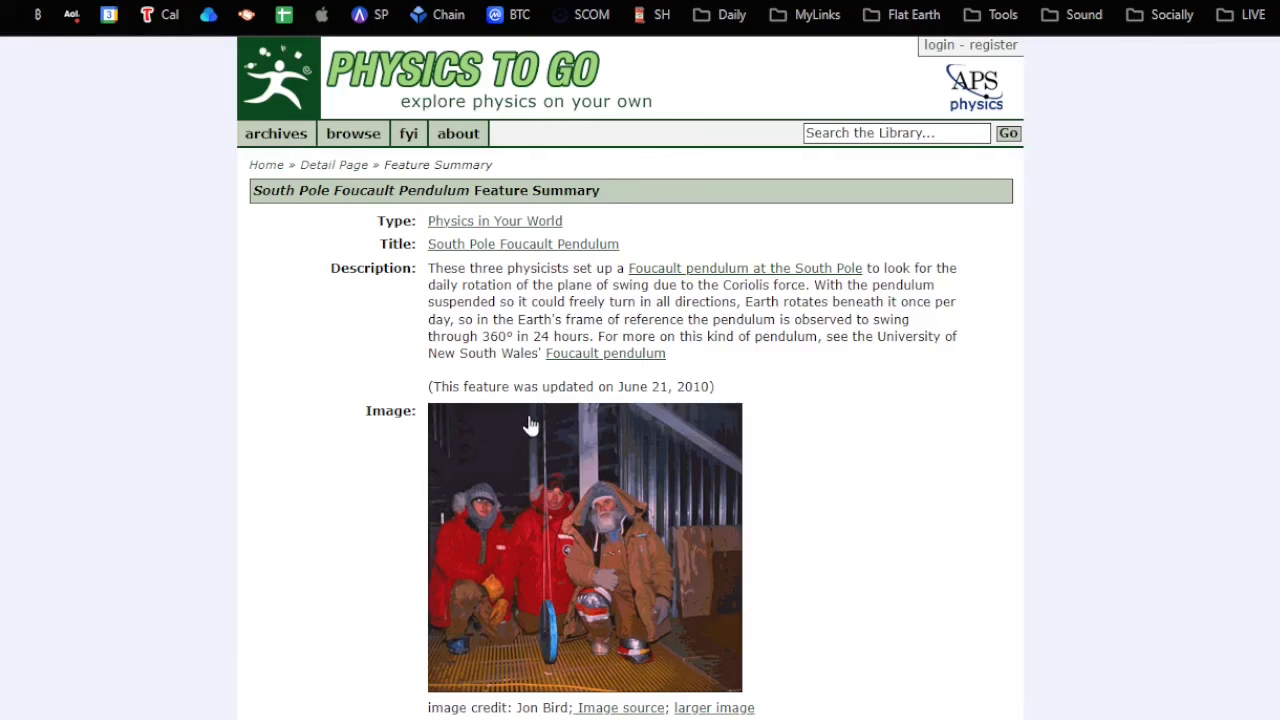
pyautogui.moveTo(670, 313)
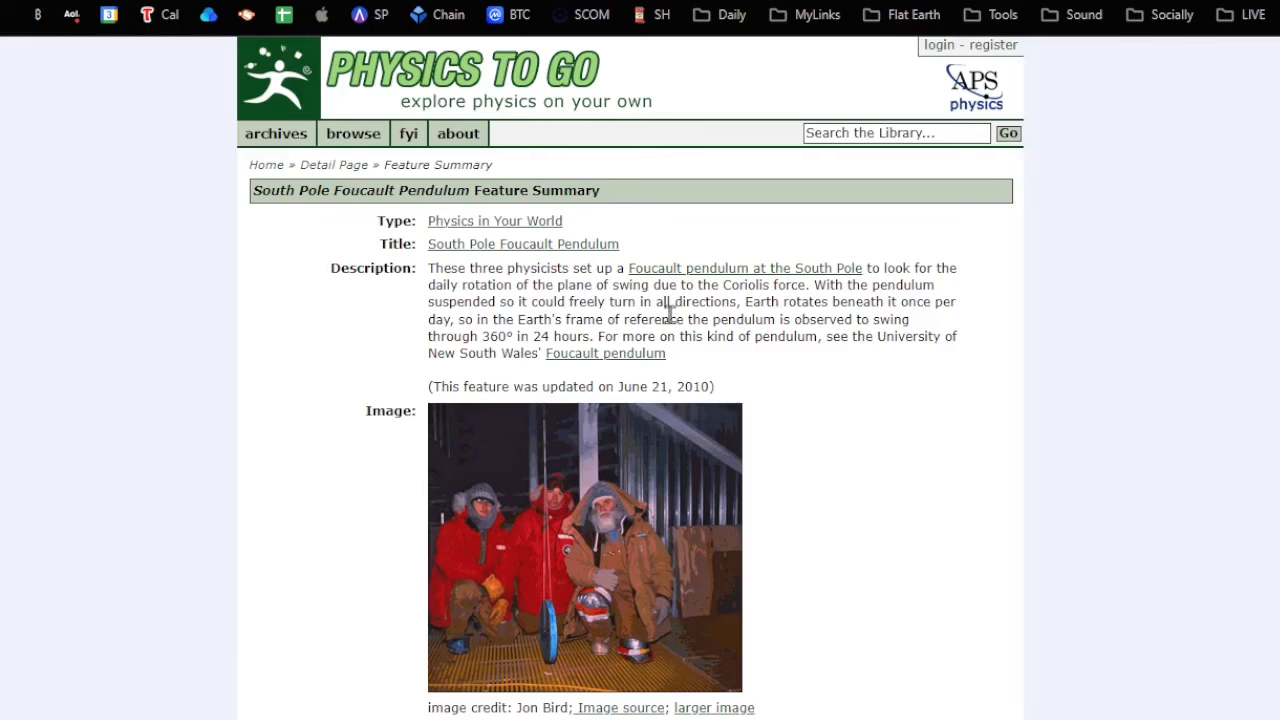
pyautogui.moveTo(65, 5)
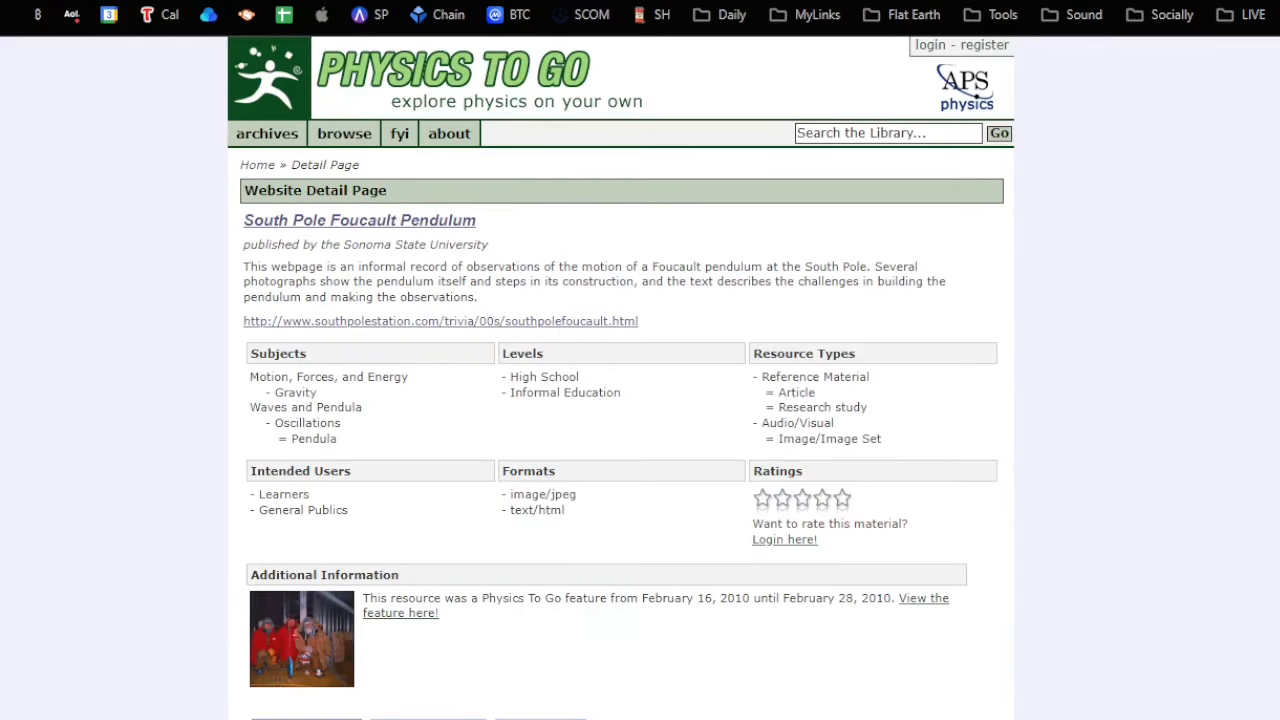
pyautogui.moveTo(163, 178)
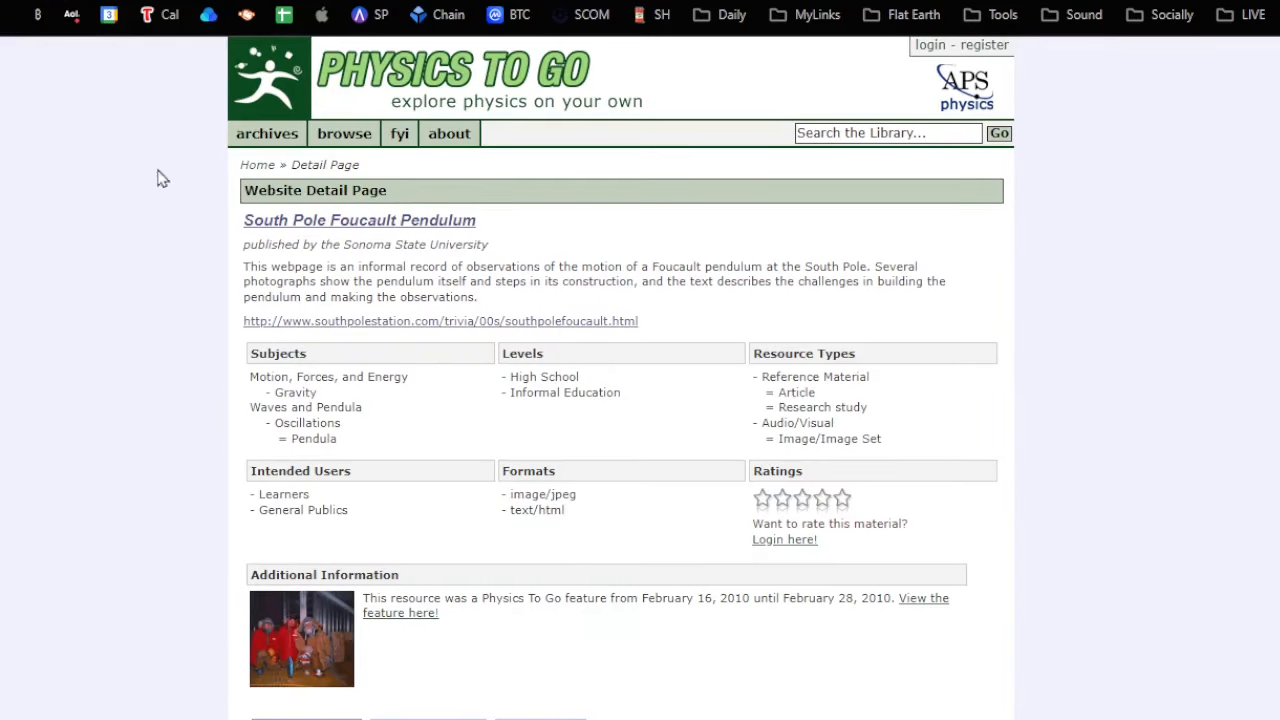
pyautogui.moveTo(893, 601)
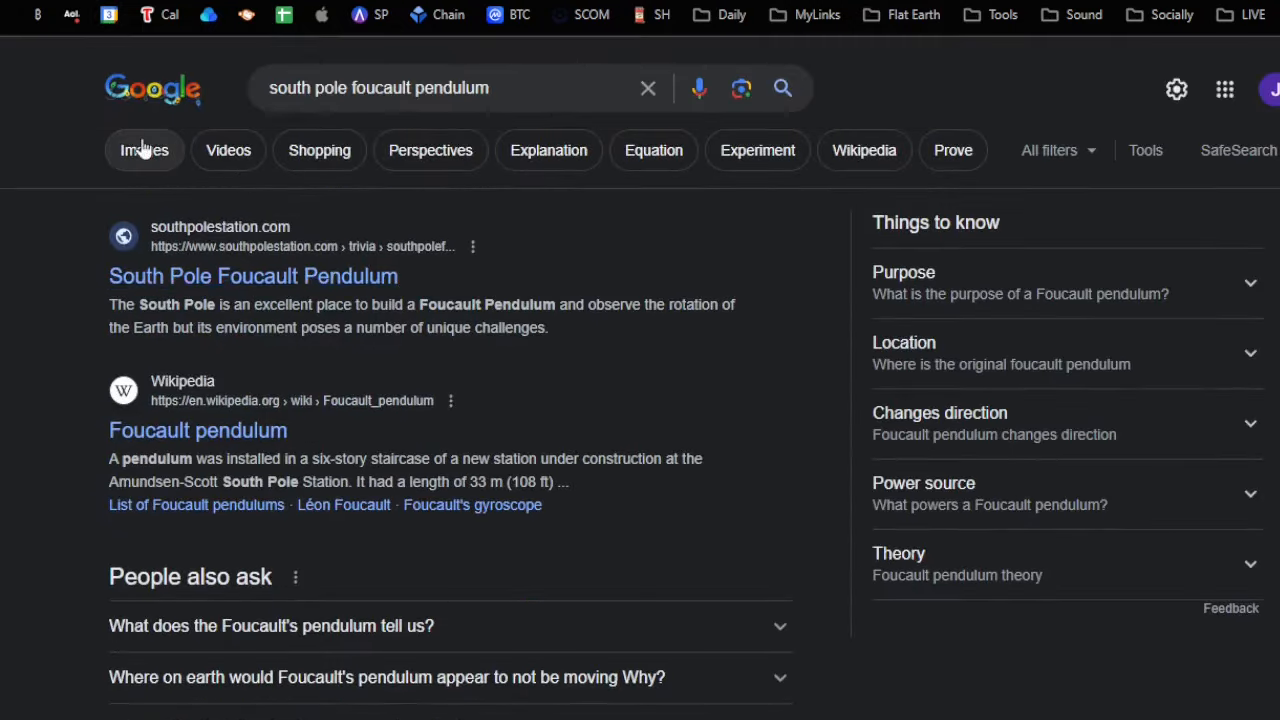
# Open the source page of the stairwell pendulum photo from Google Images.
pyautogui.click(143, 150)
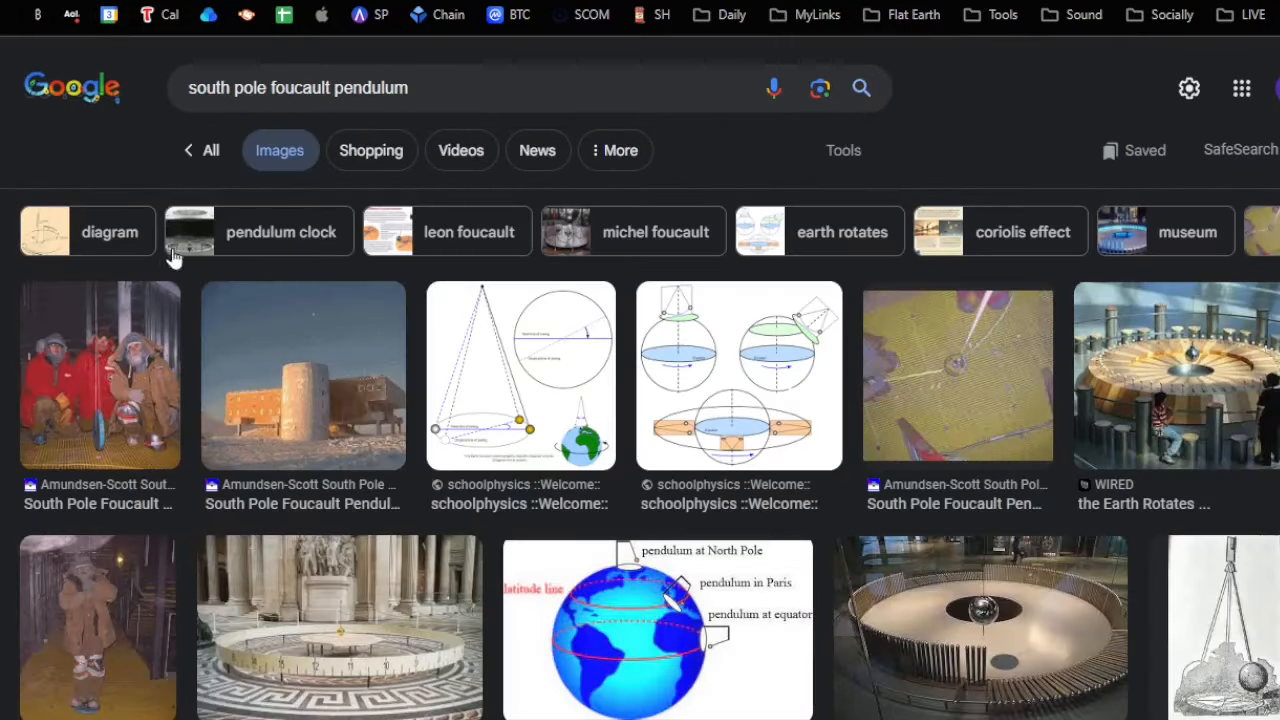
pyautogui.click(100, 375)
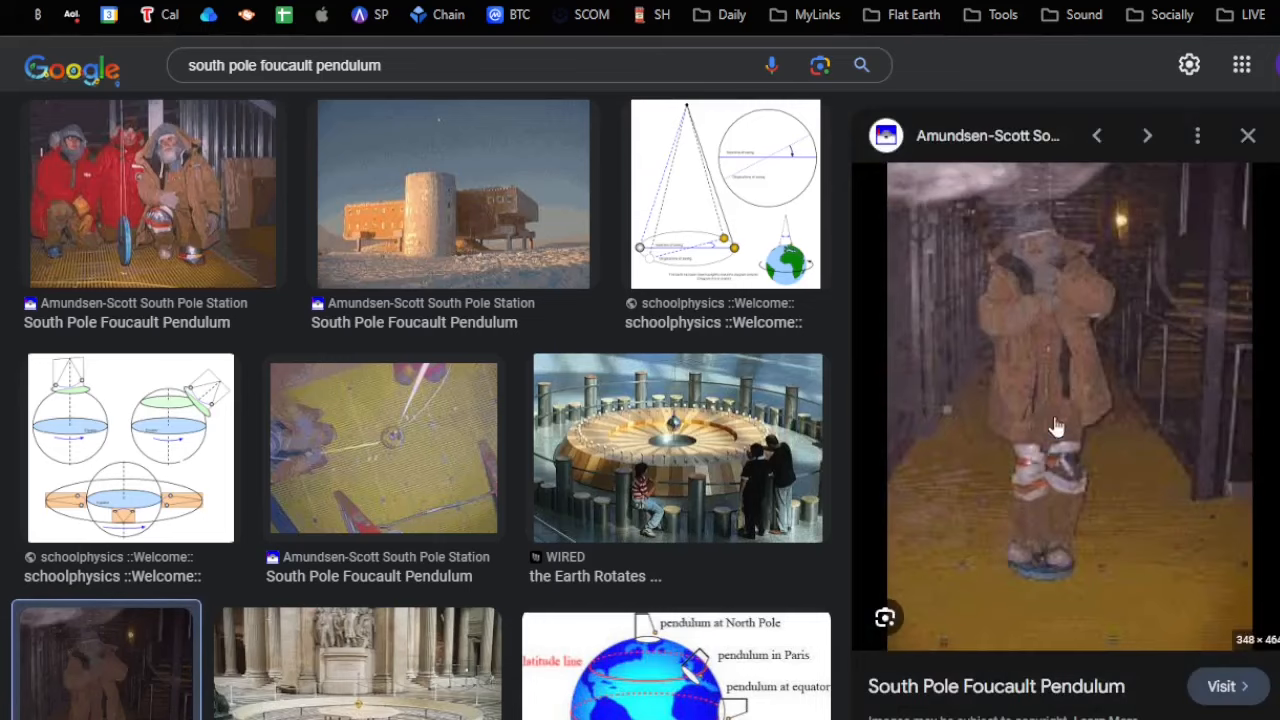
pyautogui.click(1221, 686)
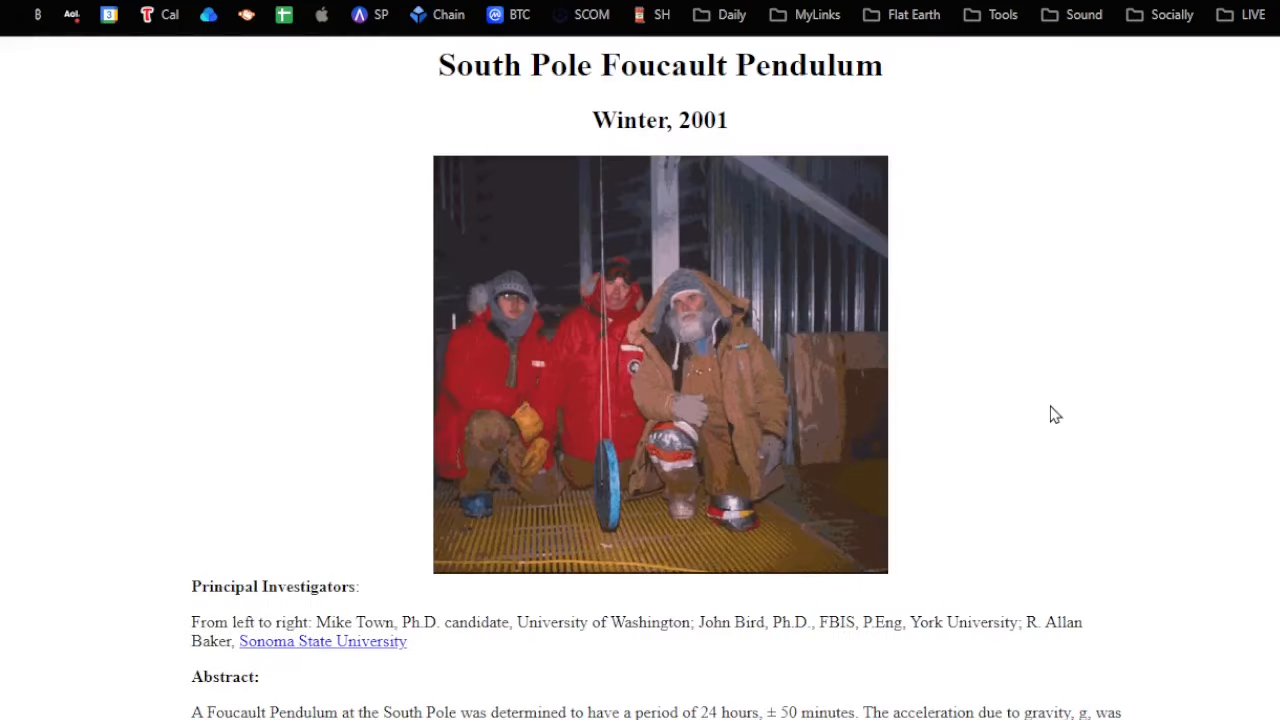
# Select 'was determined to have a period of 24 hours, ± 50 minutes.' in the Abstract.
pyautogui.scroll(-3)
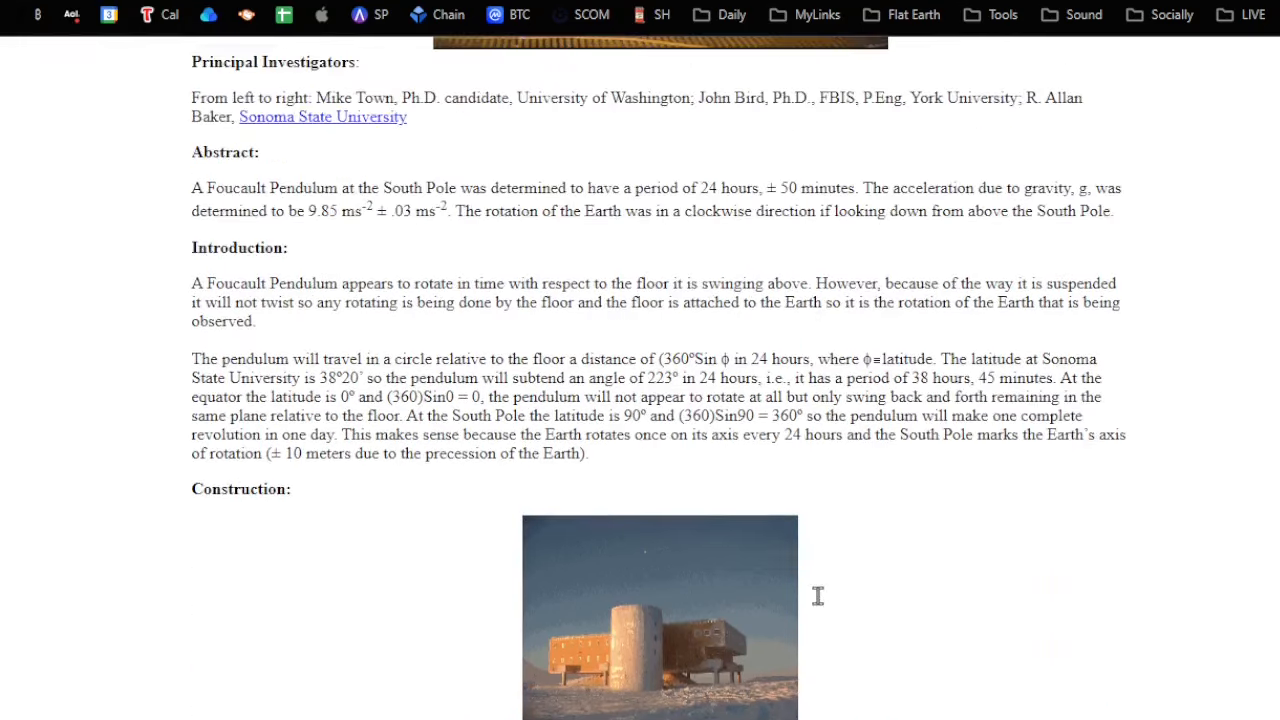
pyautogui.moveTo(828, 602)
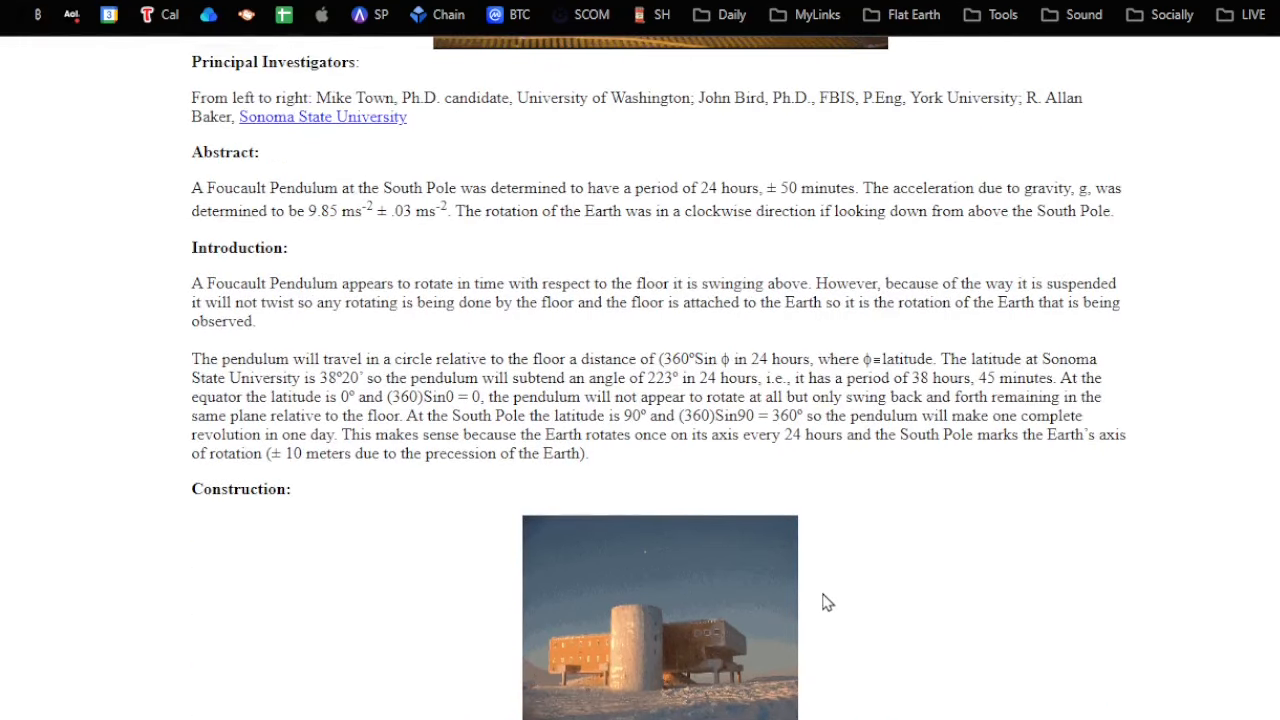
pyautogui.scroll(-3)
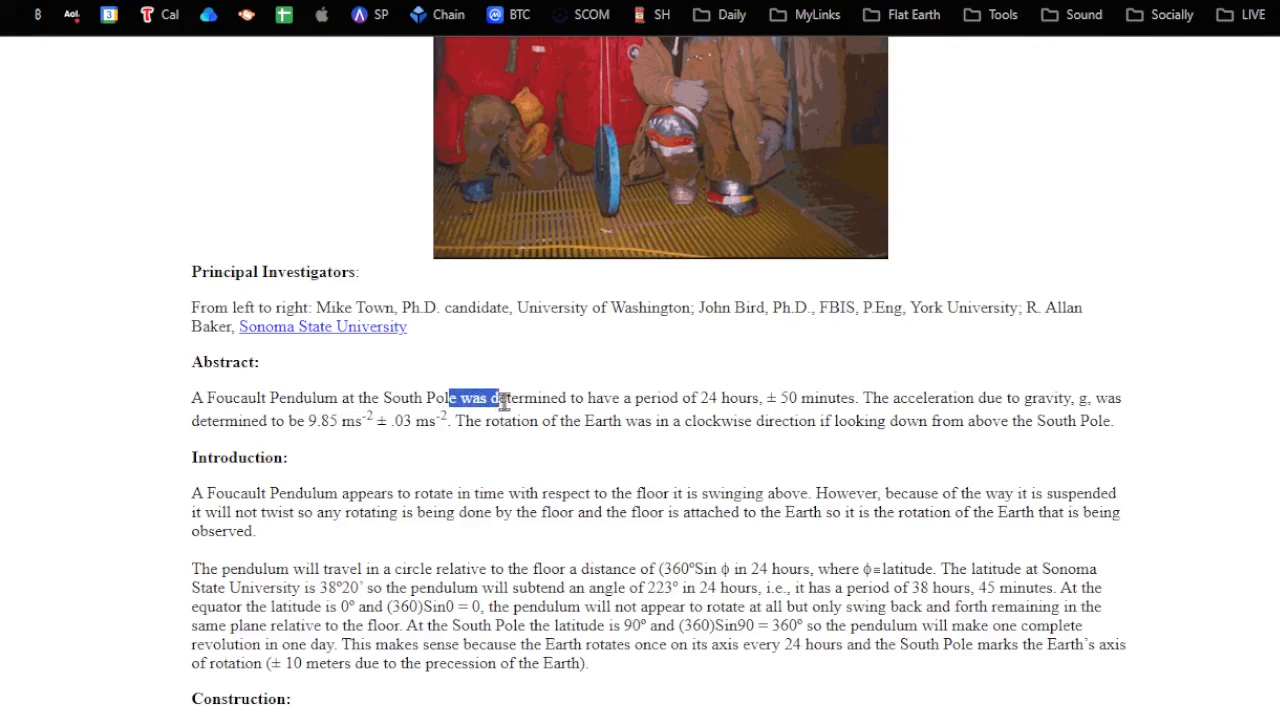
pyautogui.moveTo(500, 398); pyautogui.dragTo(775, 398)
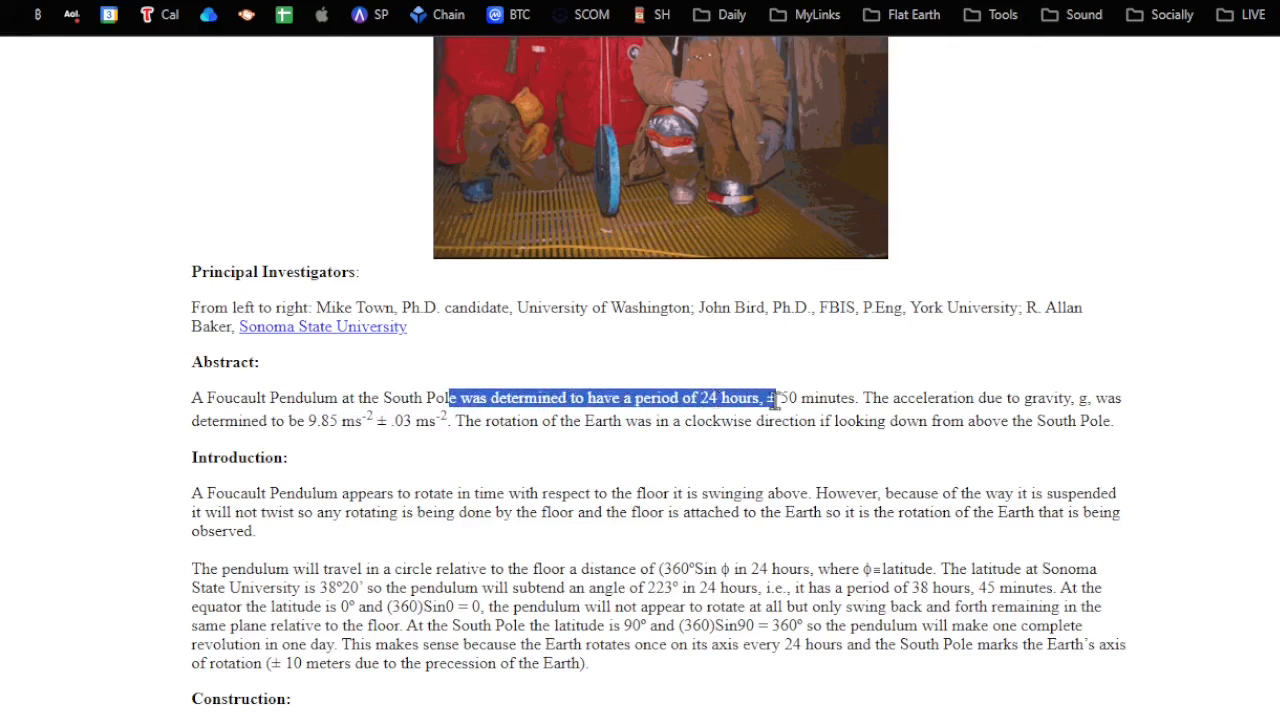
pyautogui.moveTo(775, 398); pyautogui.dragTo(858, 398)
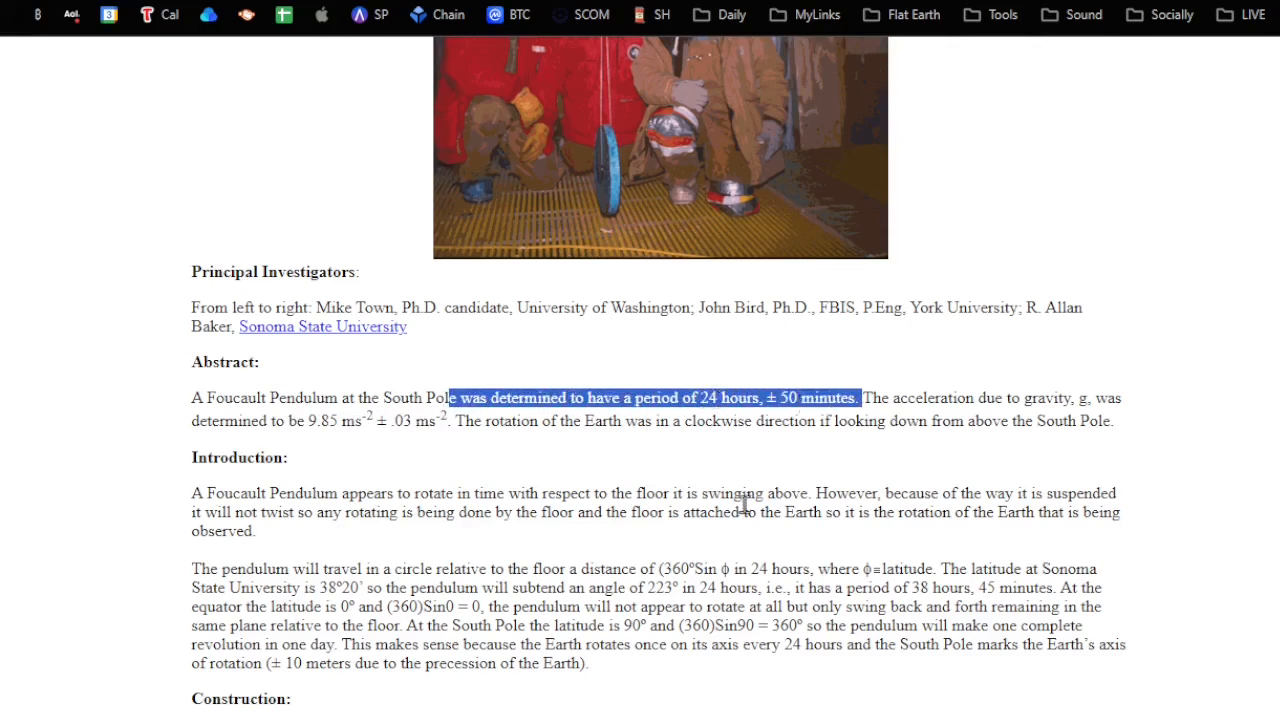
pyautogui.moveTo(442, 468)
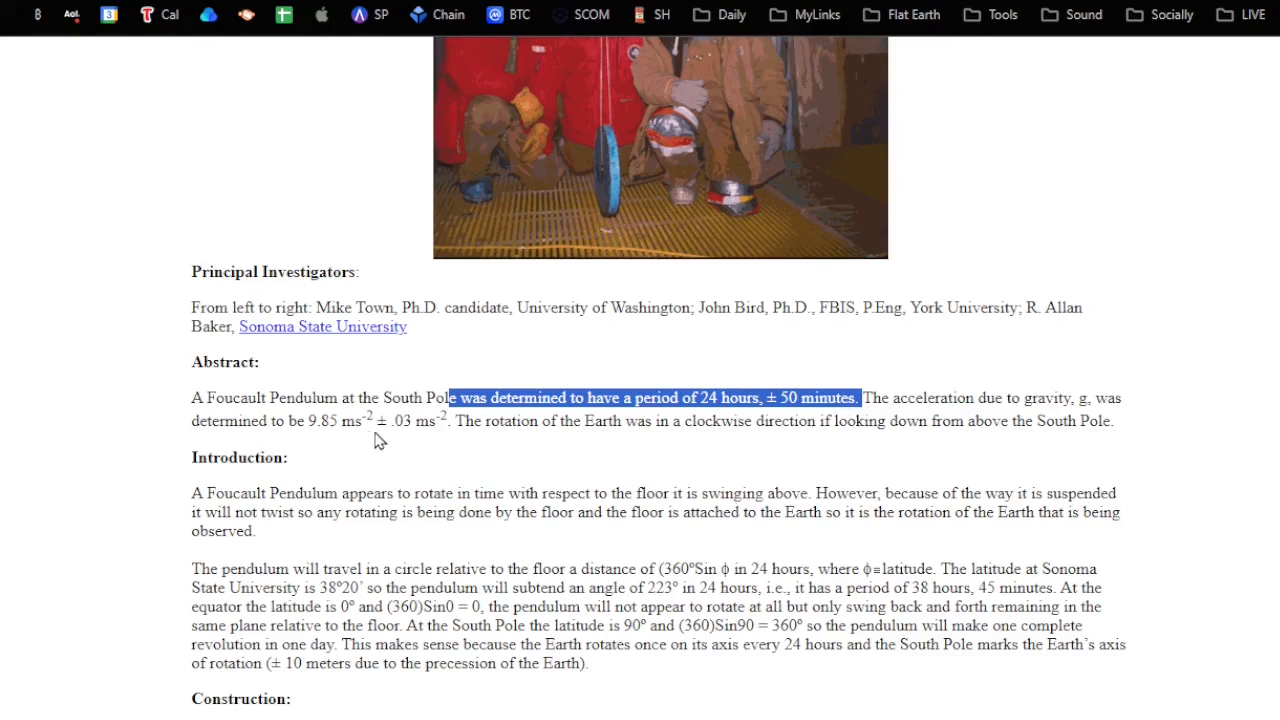
pyautogui.moveTo(565, 445)
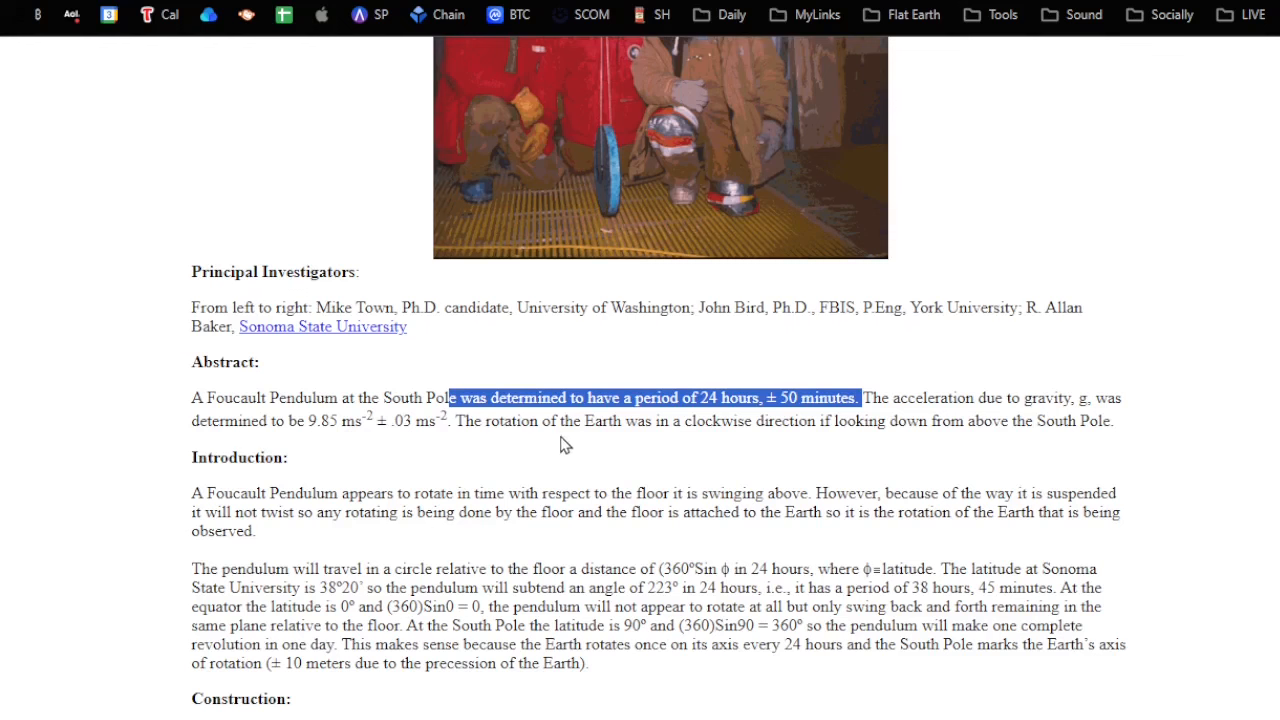
pyautogui.moveTo(631, 451)
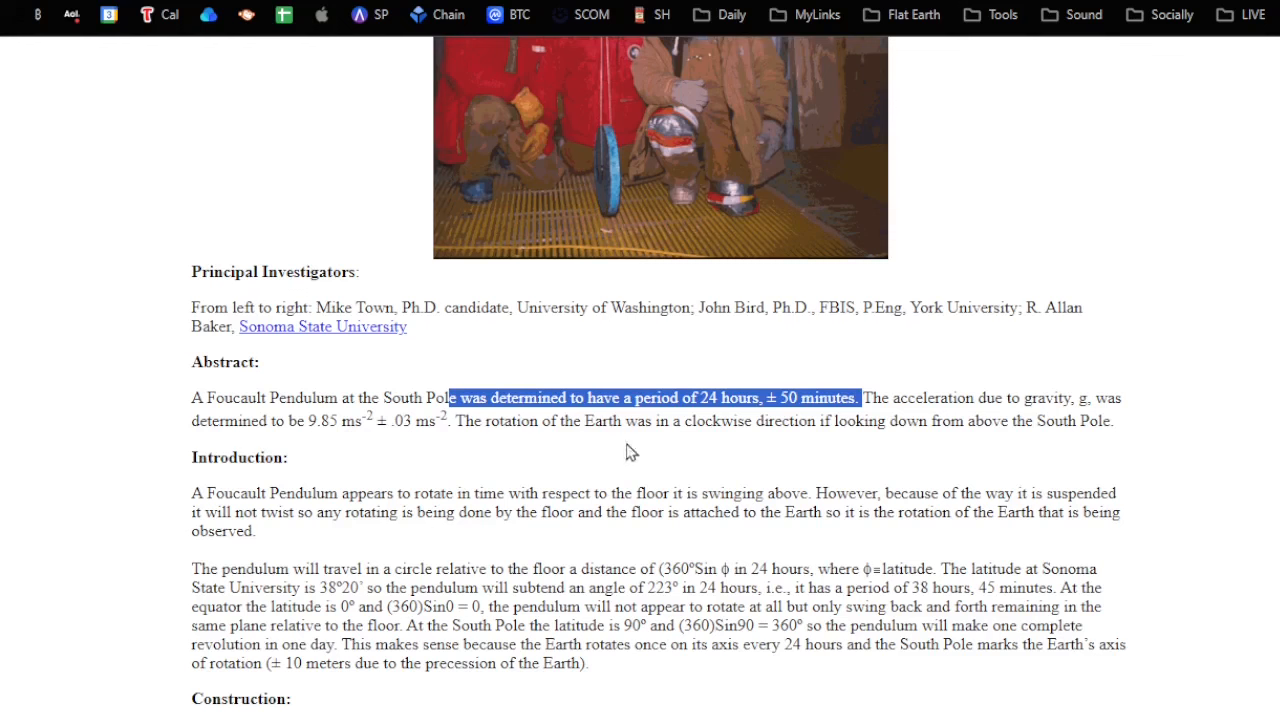
pyautogui.moveTo(372, 518)
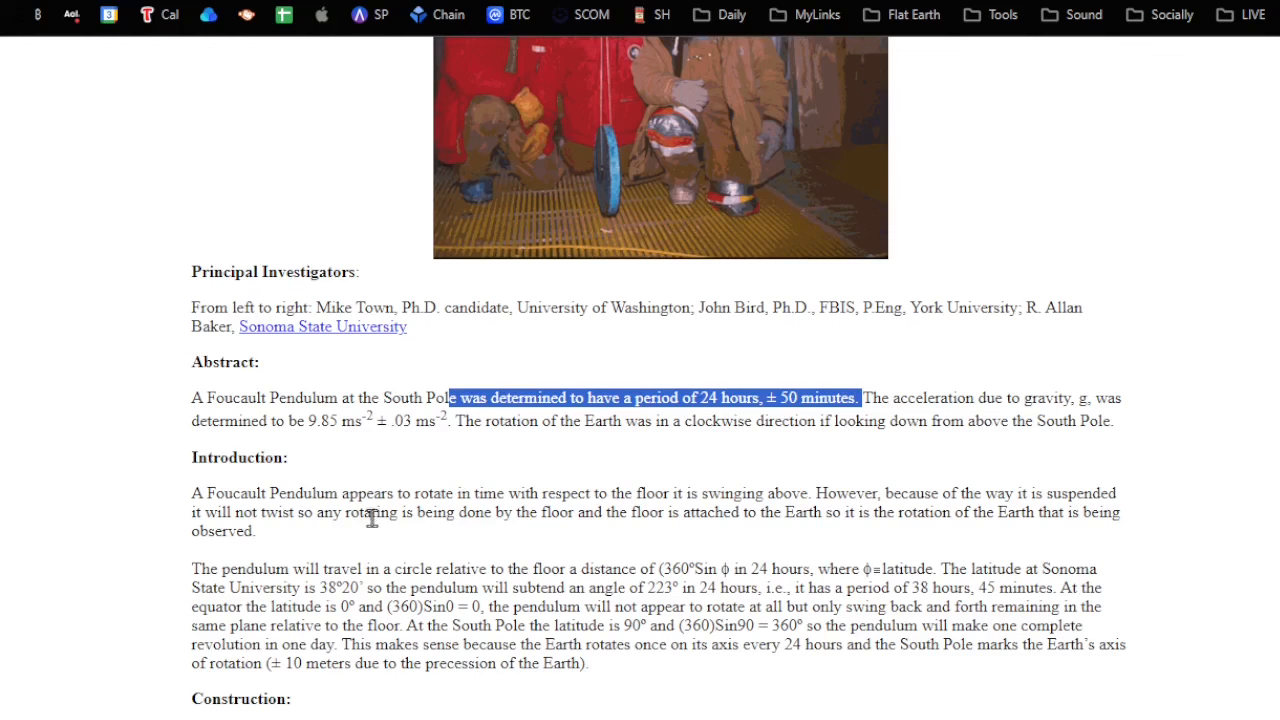
pyautogui.moveTo(490, 519)
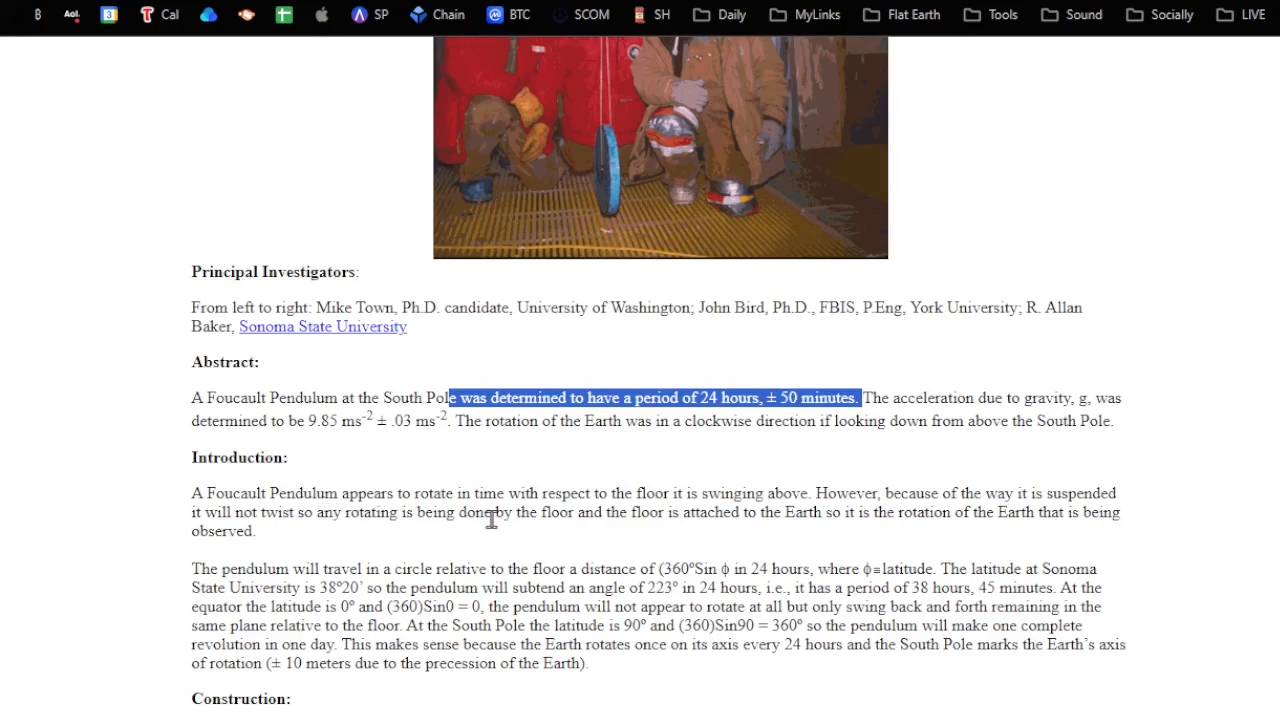
pyautogui.moveTo(310, 553)
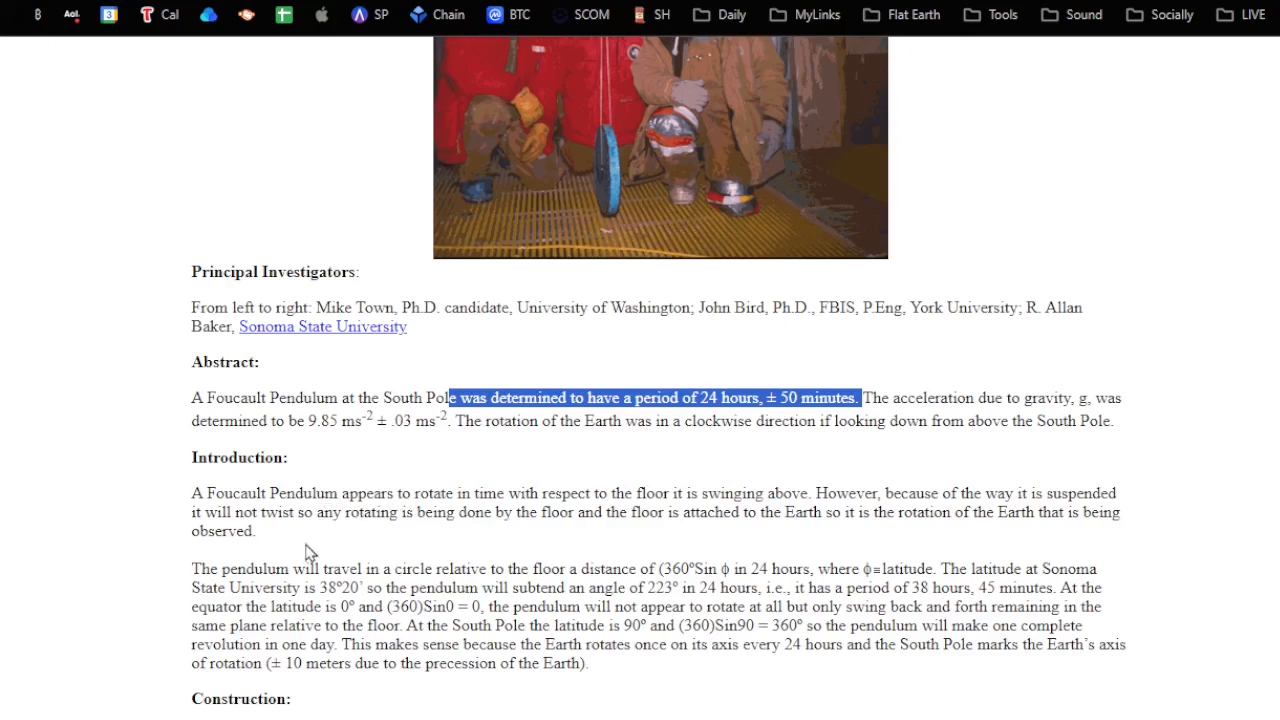
pyautogui.moveTo(297, 545)
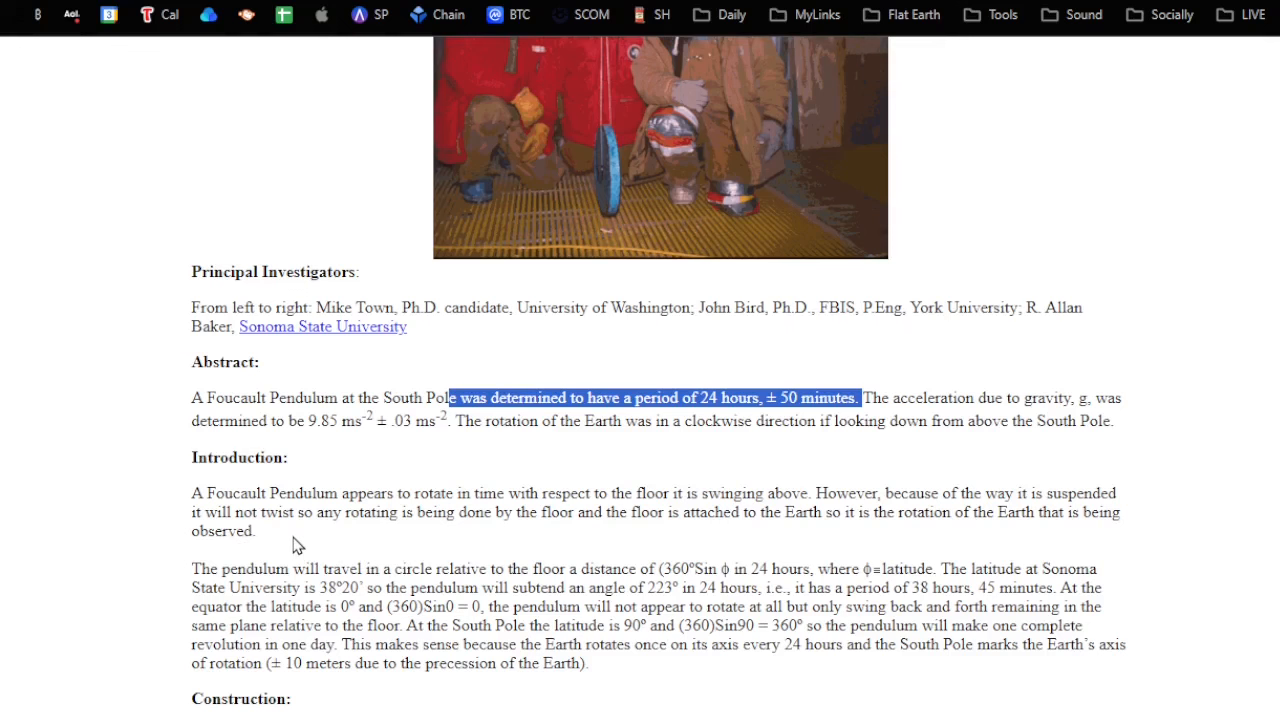
pyautogui.moveTo(512, 535)
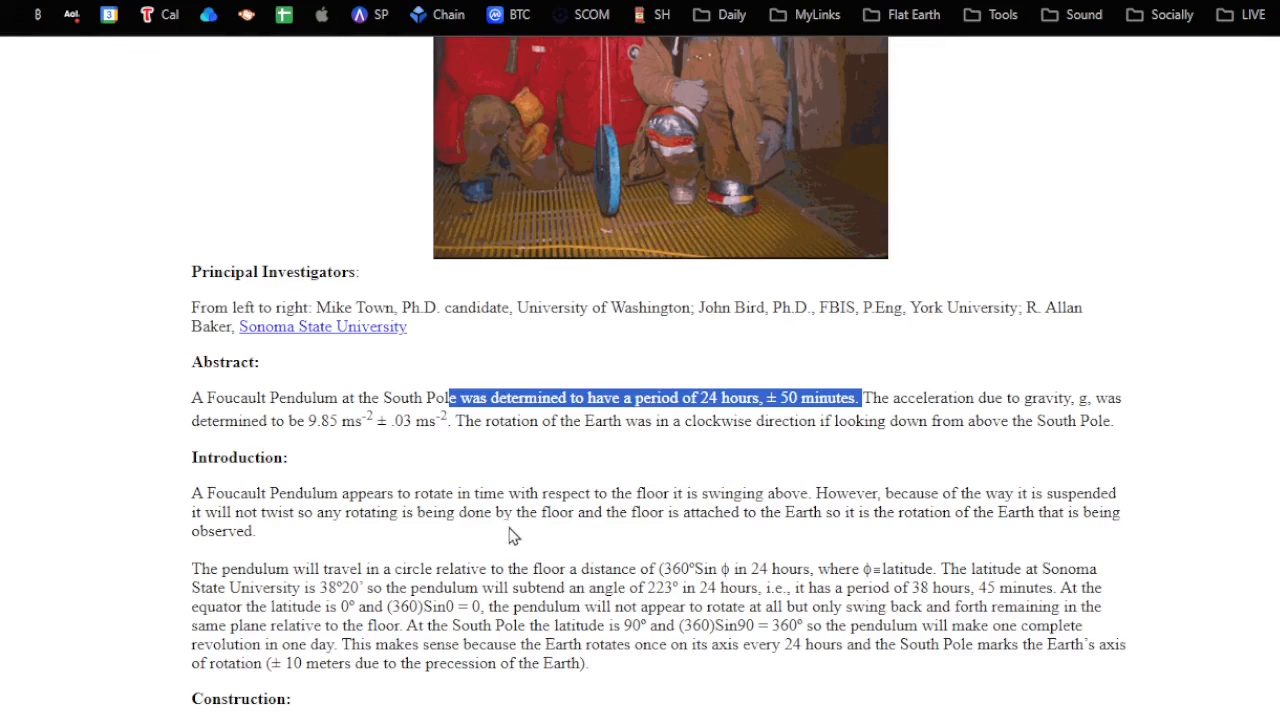
pyautogui.moveTo(725, 540)
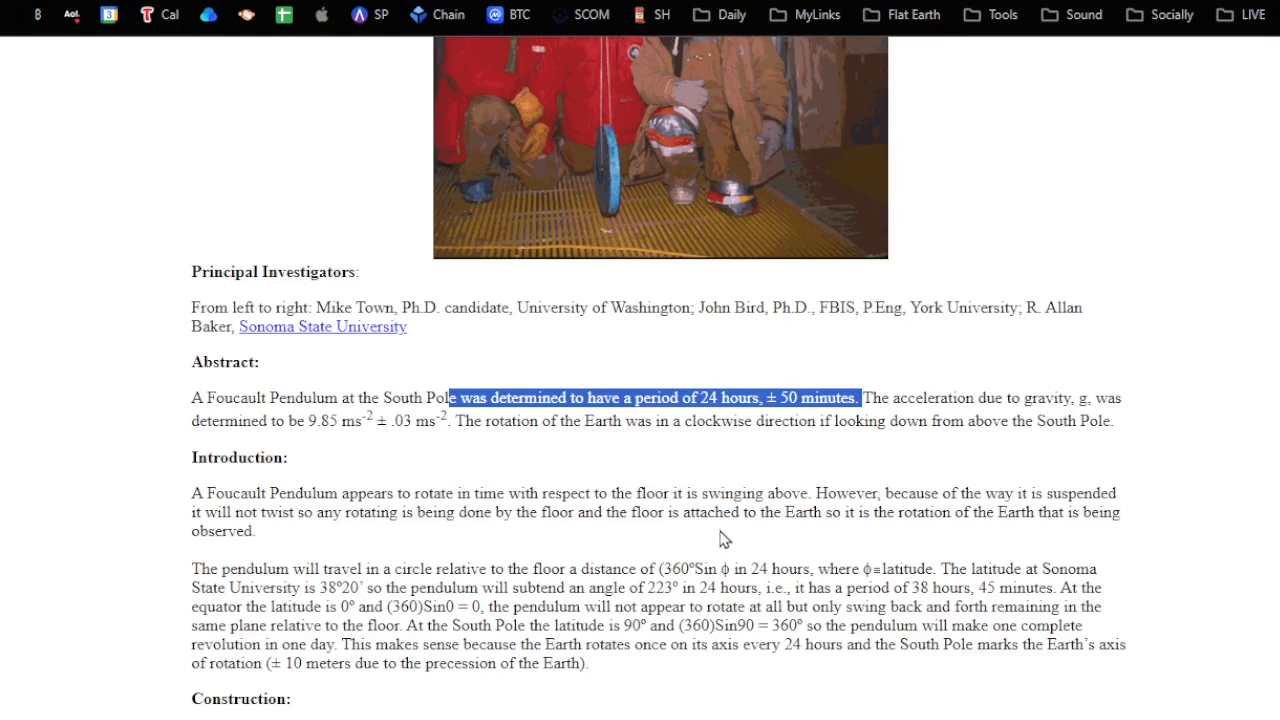
pyautogui.moveTo(790, 538)
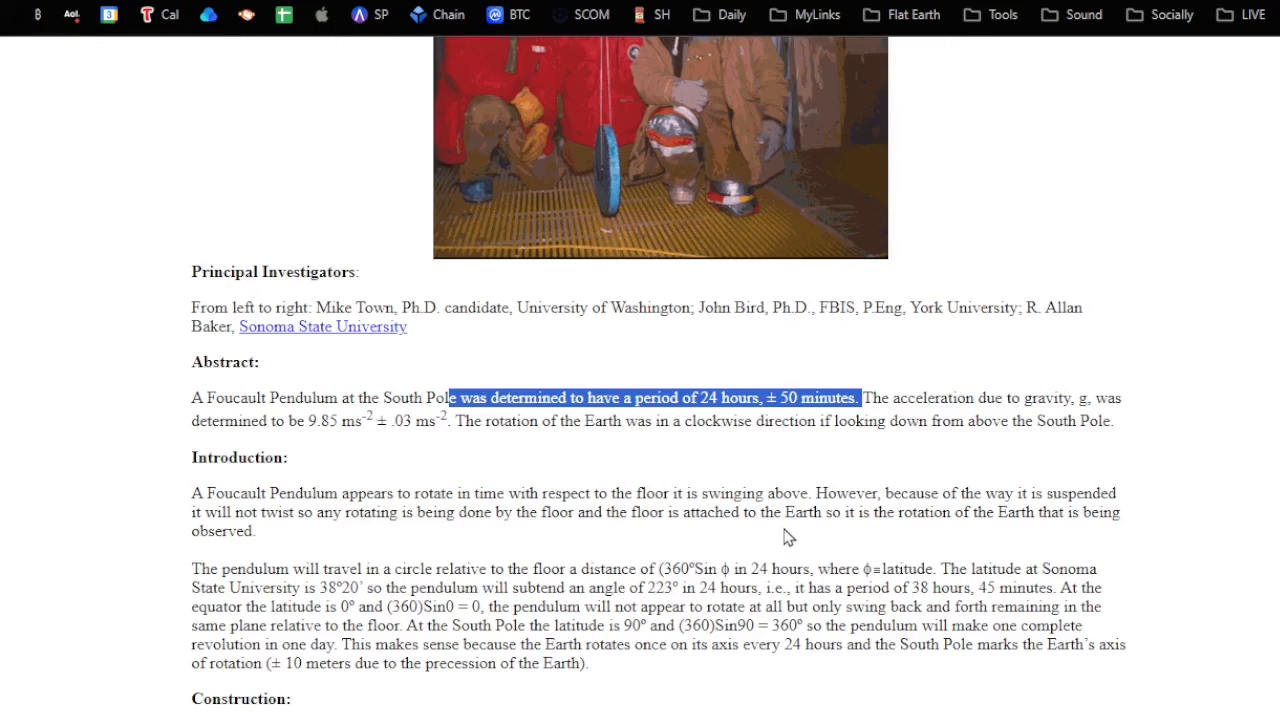
pyautogui.moveTo(350, 562)
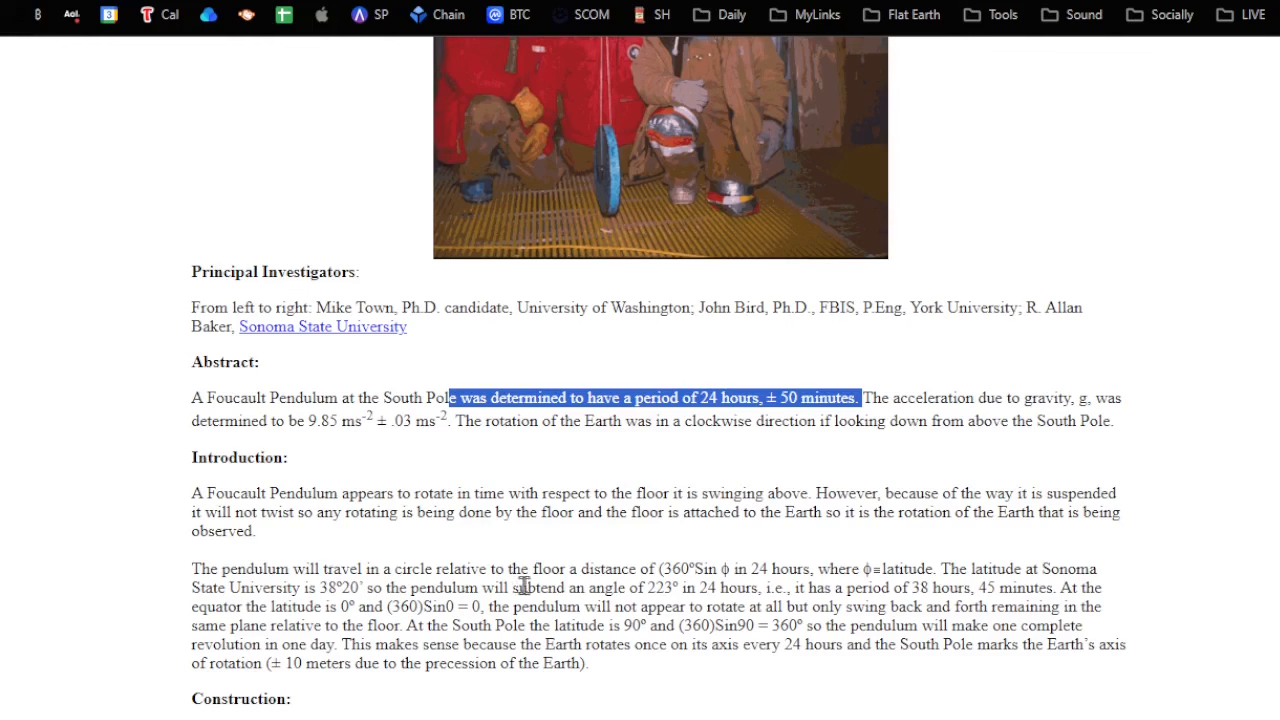
pyautogui.moveTo(674, 664)
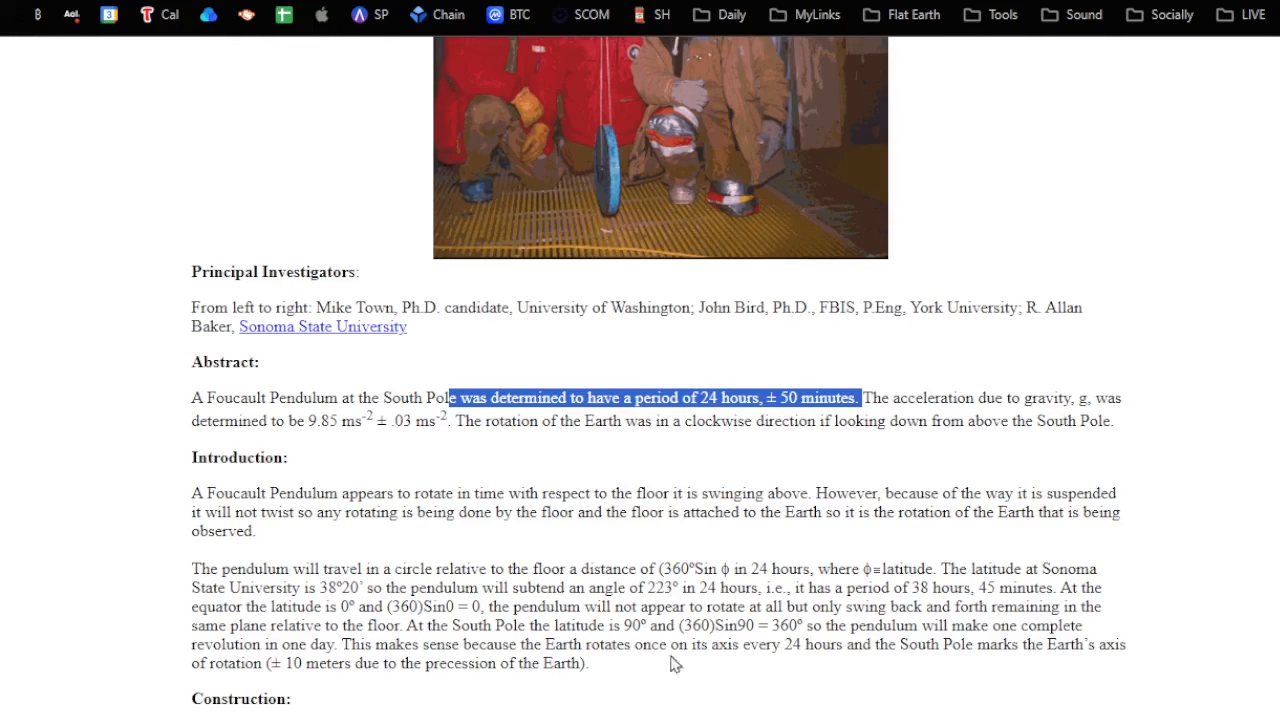
# Scroll down to the Construction section with the station photo.
pyautogui.scroll(-3)
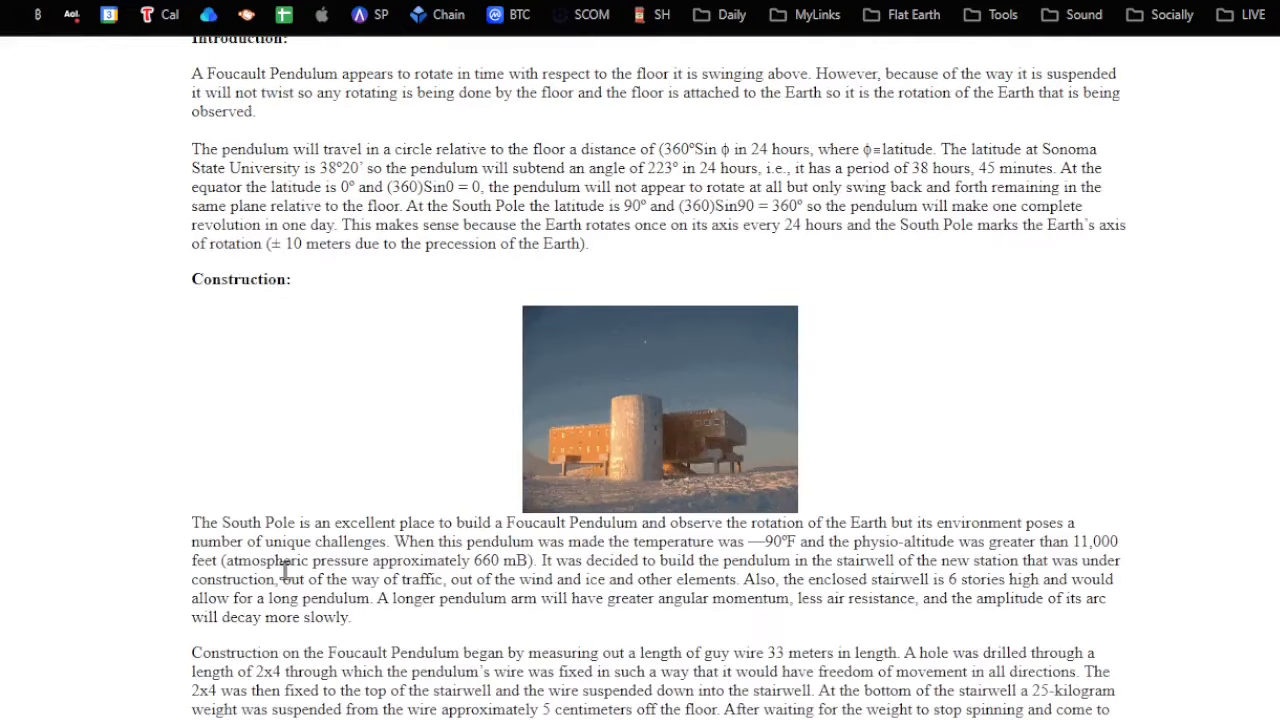
pyautogui.scroll(-3)
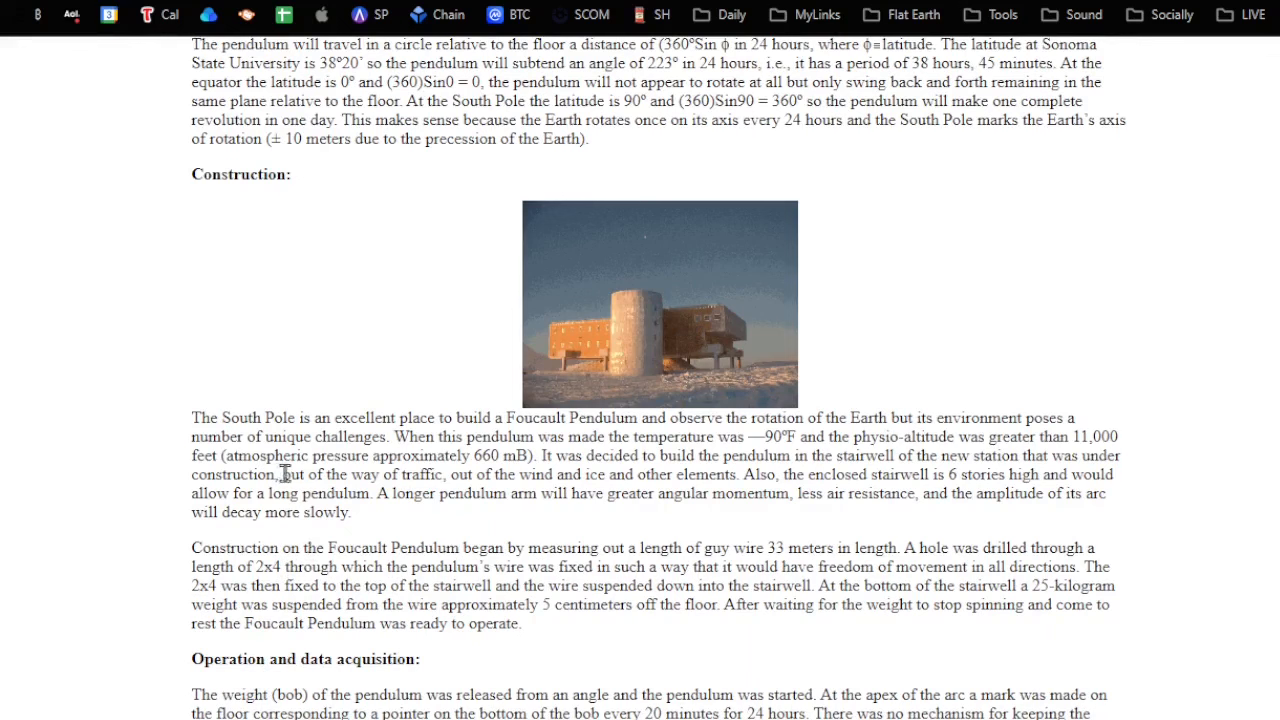
pyautogui.moveTo(598, 467)
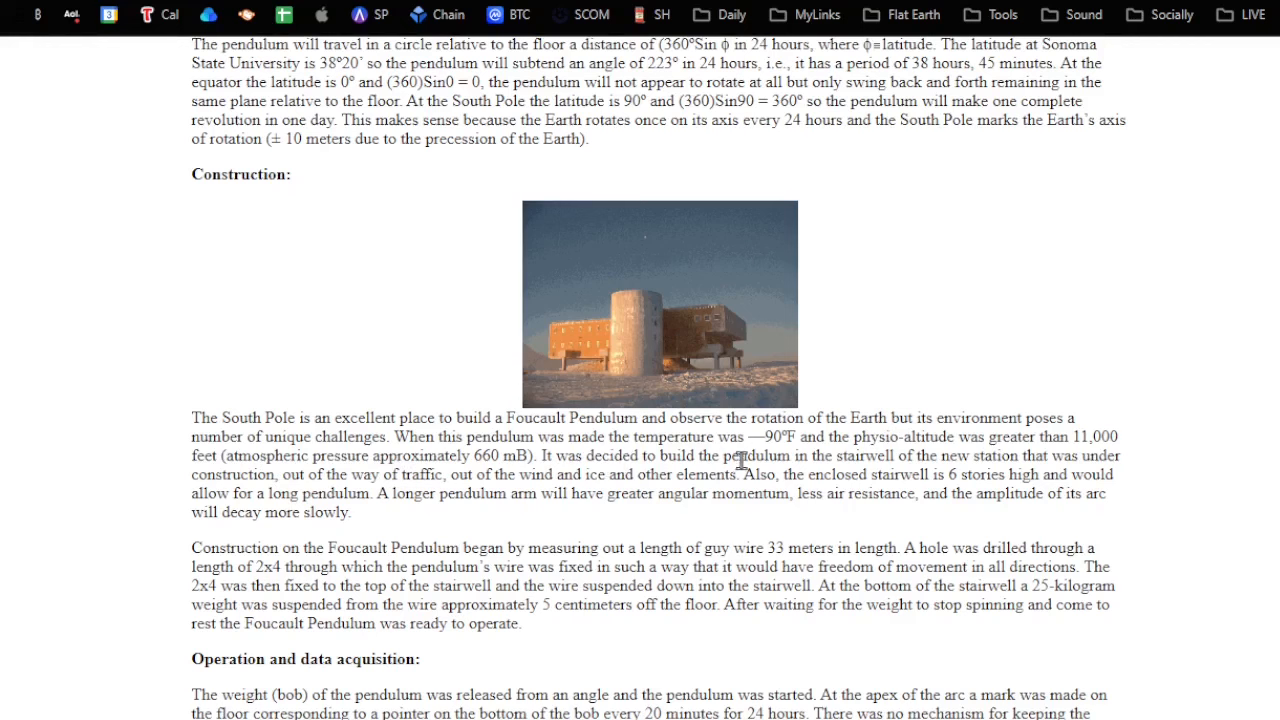
pyautogui.moveTo(718, 463)
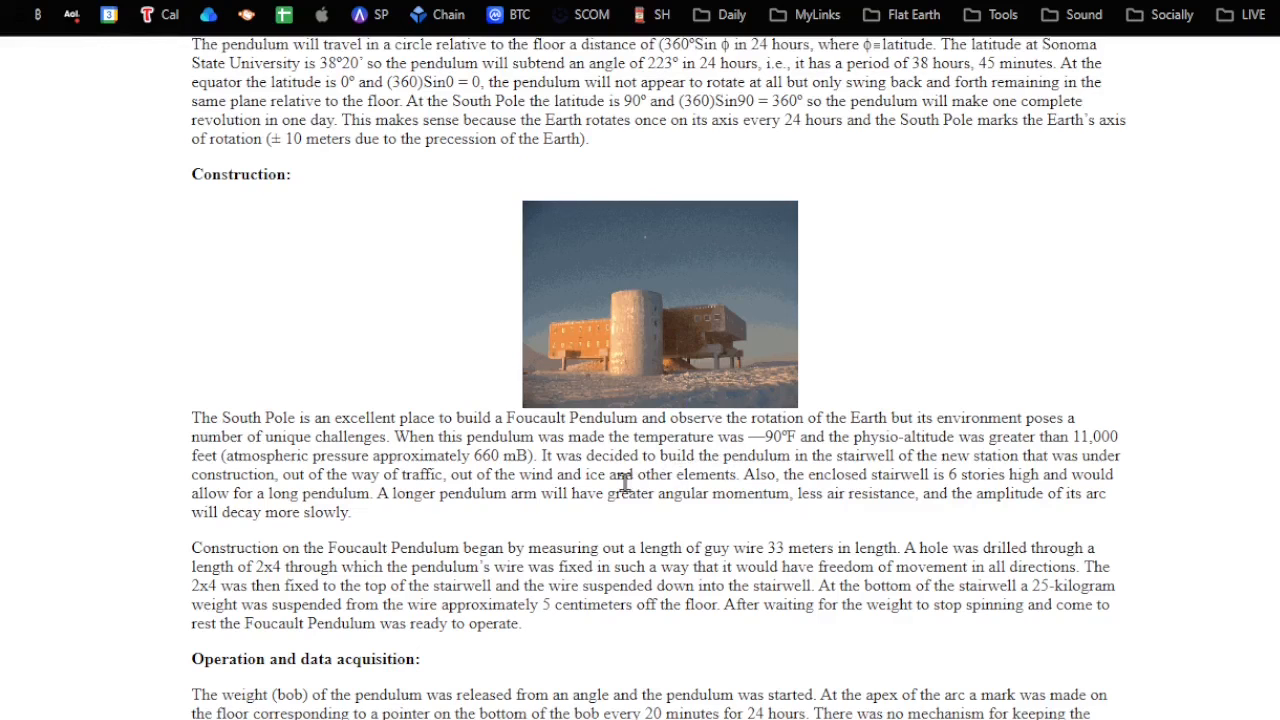
pyautogui.moveTo(875, 490)
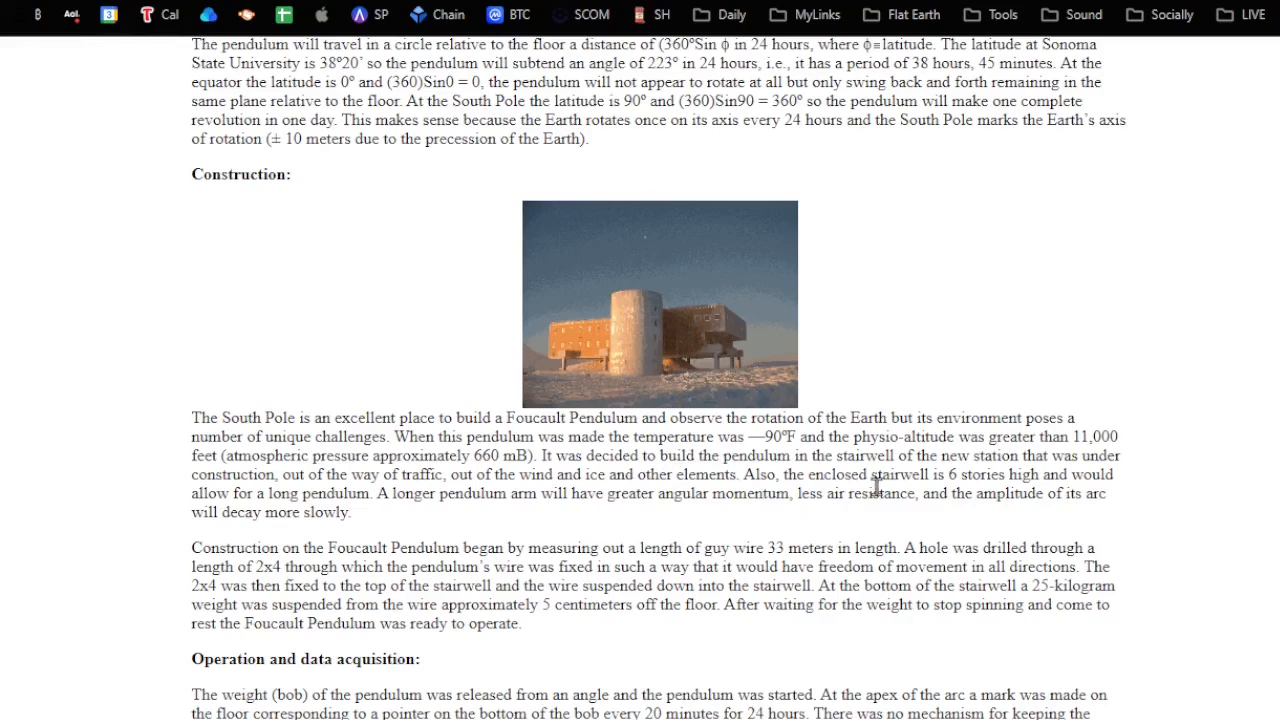
pyautogui.moveTo(315, 530)
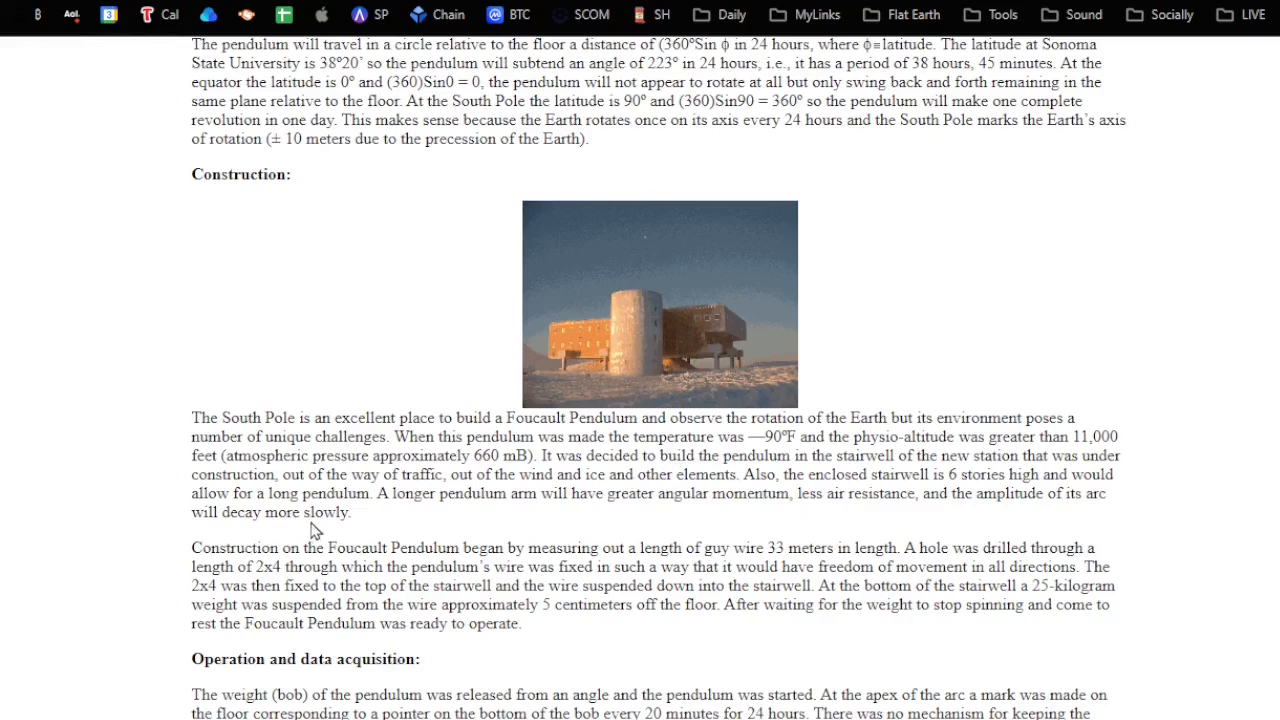
pyautogui.moveTo(447, 530)
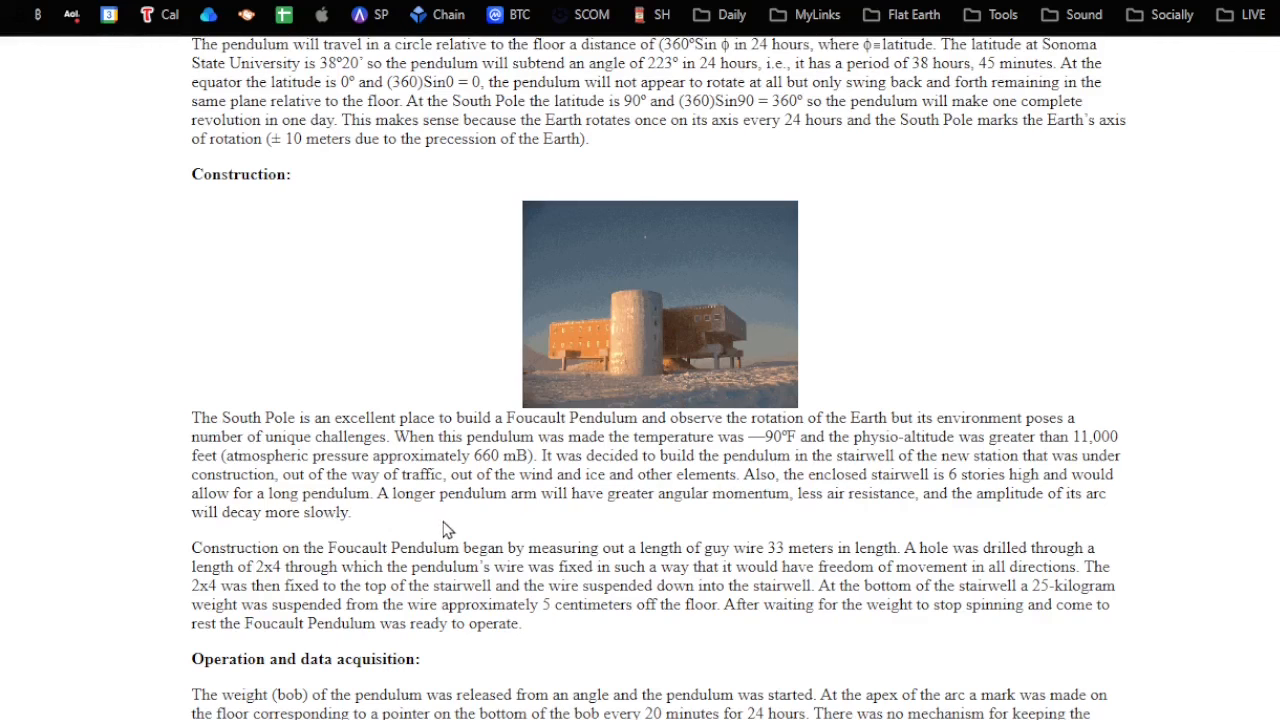
pyautogui.moveTo(454, 530)
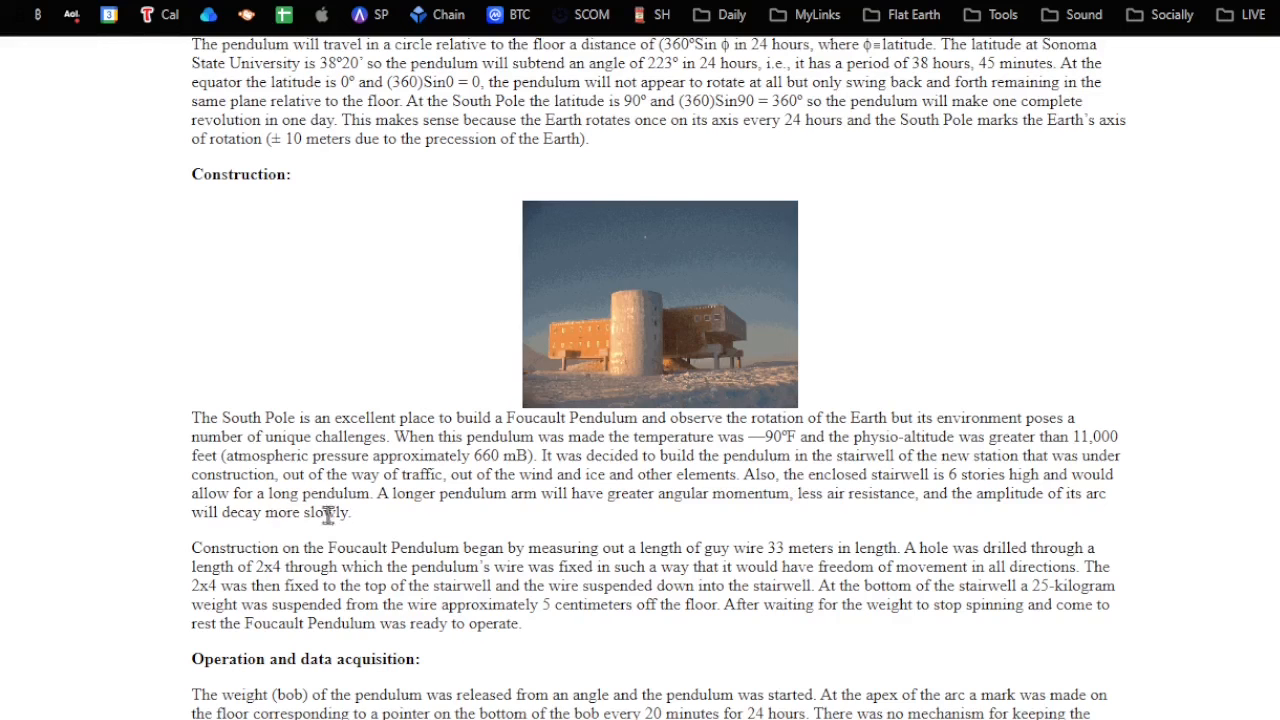
pyautogui.moveTo(511, 513)
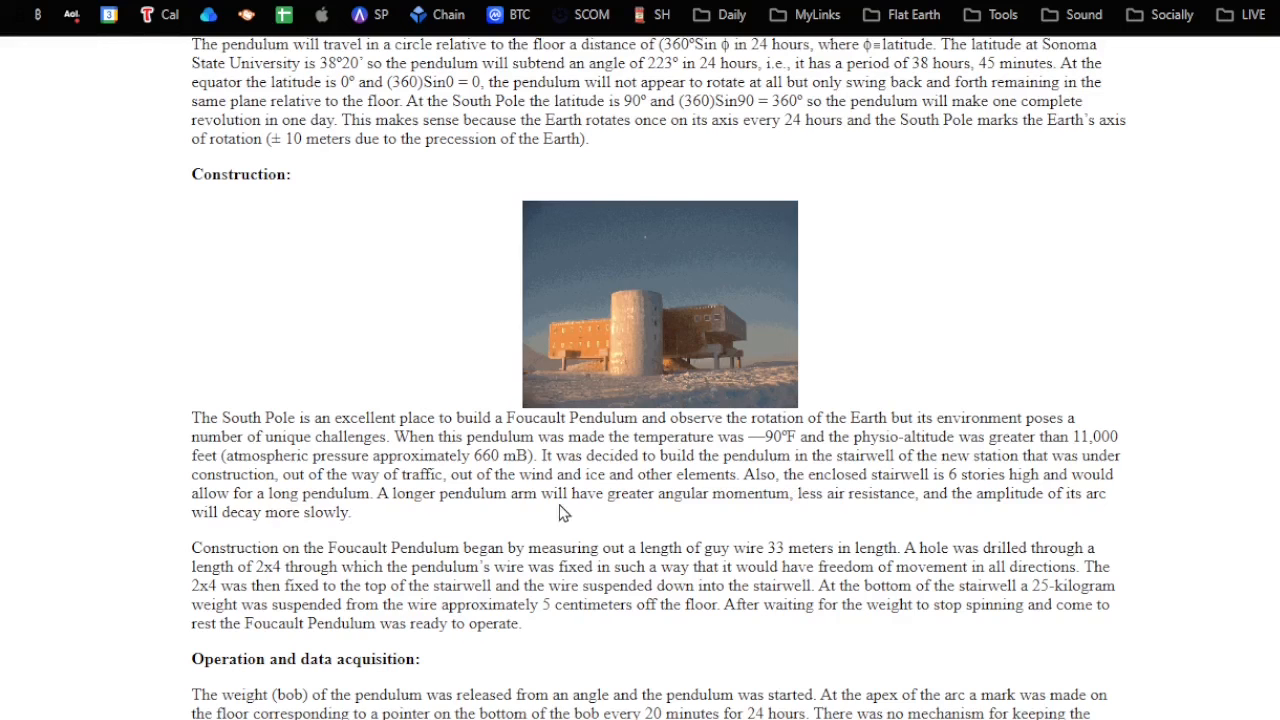
pyautogui.moveTo(443, 529)
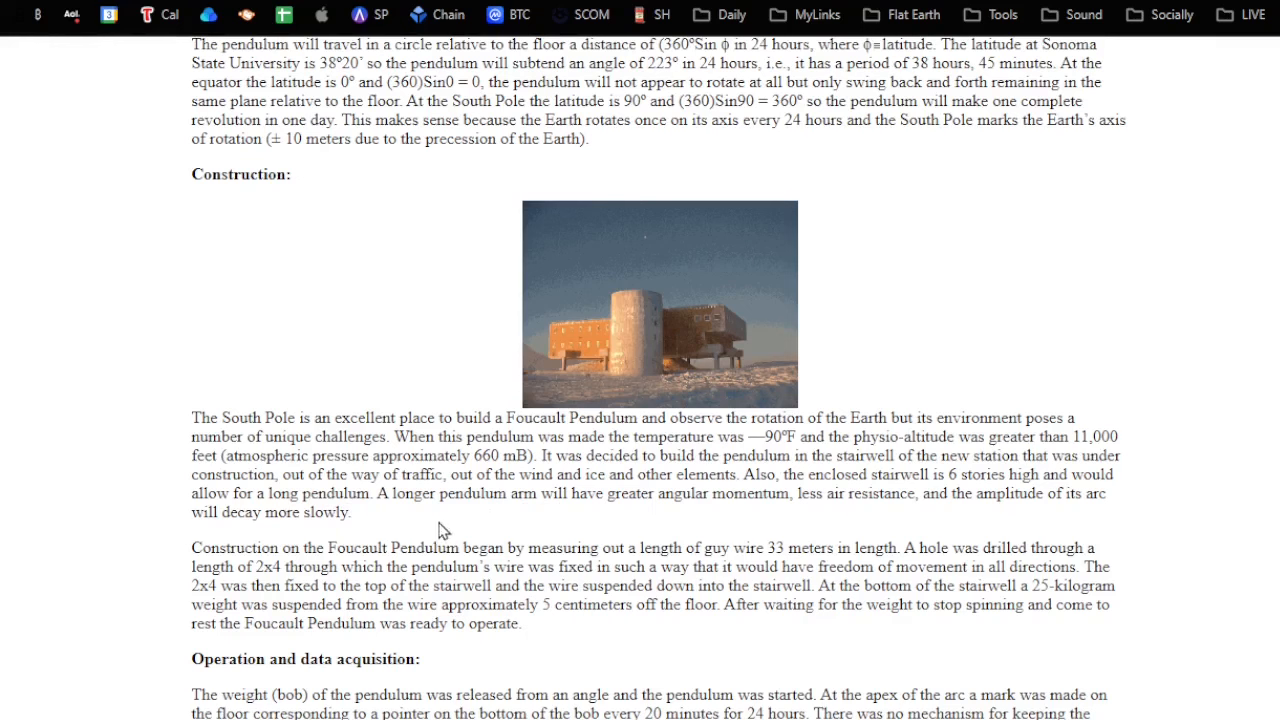
pyautogui.moveTo(295, 585)
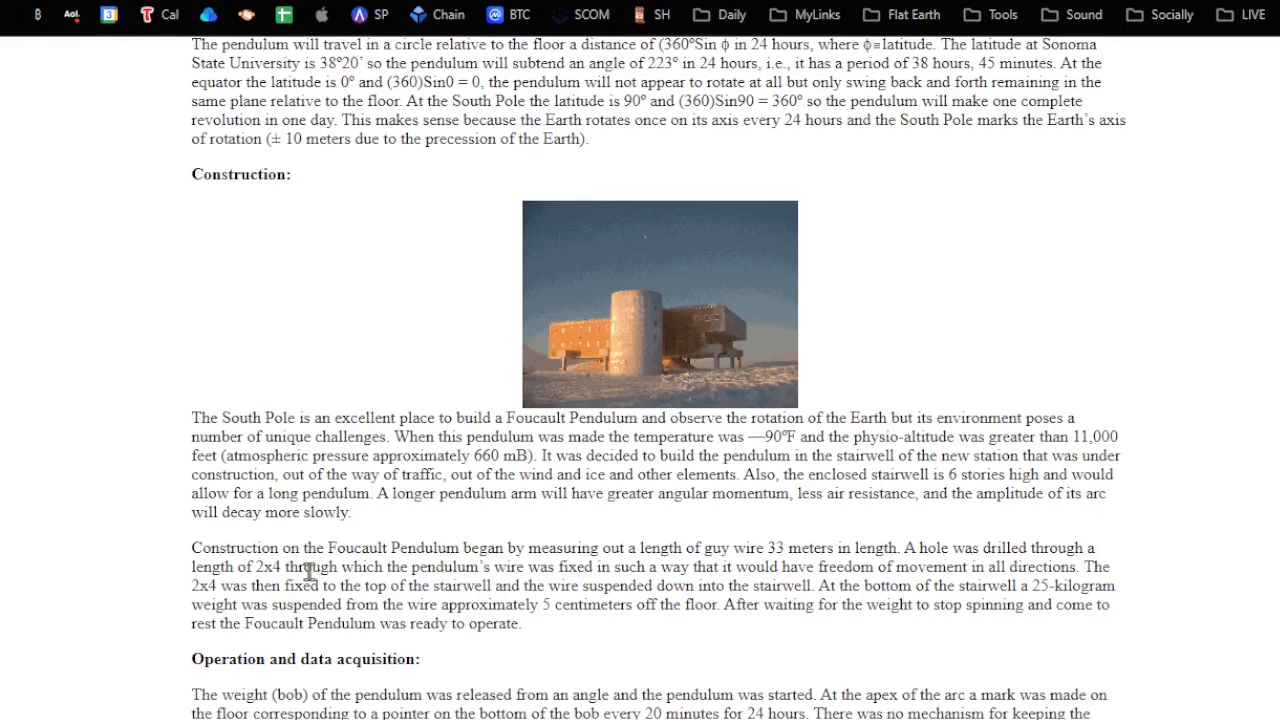
pyautogui.moveTo(765, 543)
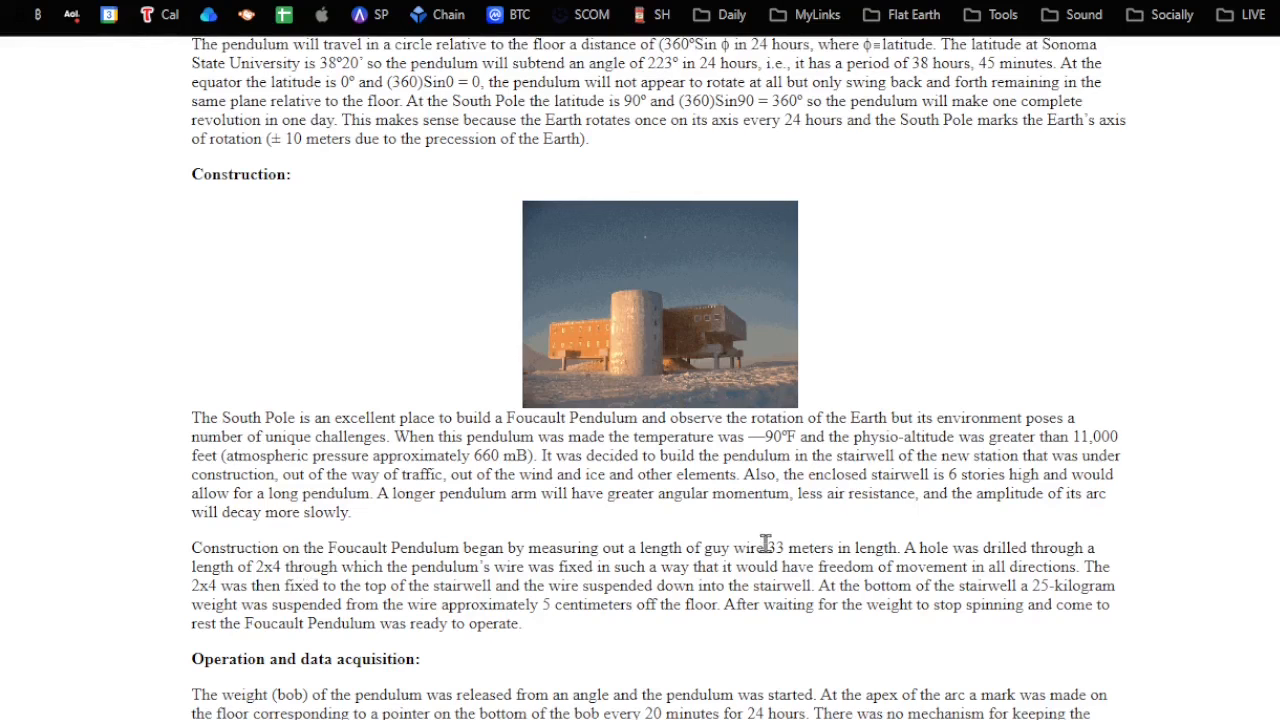
# Select '33 meters in length' in the Construction paragraph.
pyautogui.moveTo(765, 547); pyautogui.dragTo(898, 547)
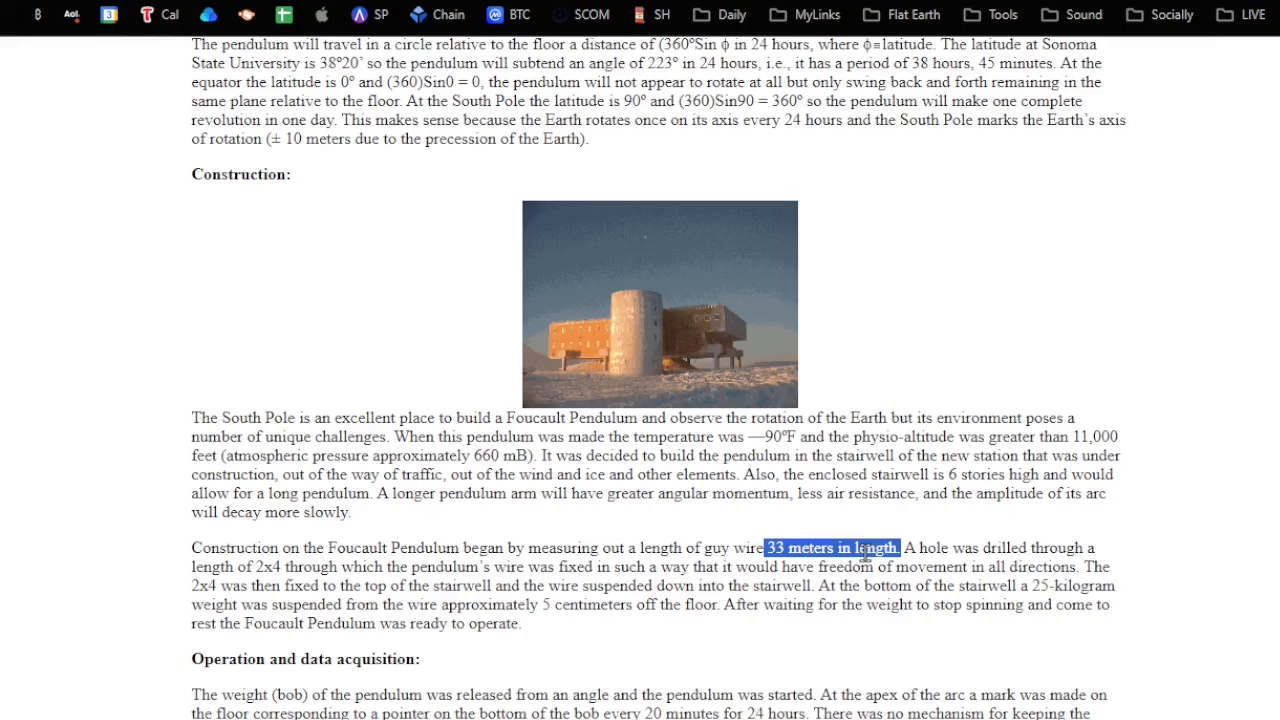
pyautogui.moveTo(508, 542)
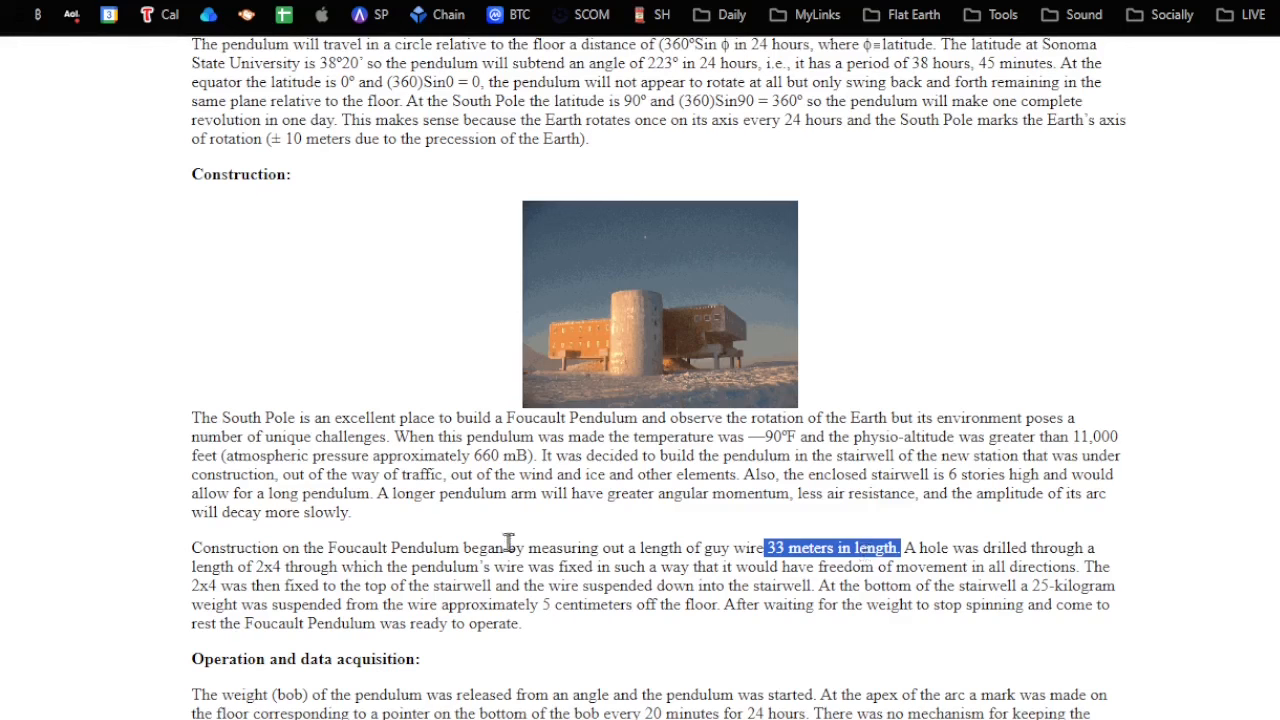
pyautogui.moveTo(483, 605)
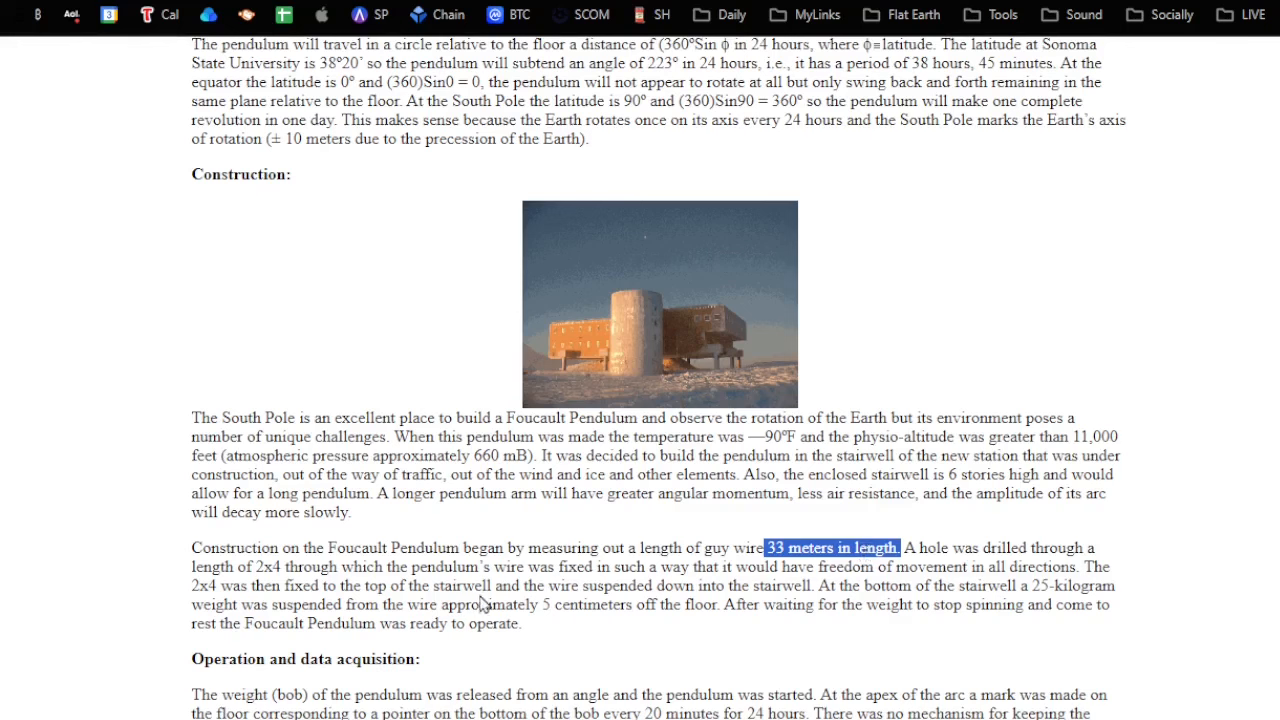
pyautogui.moveTo(545, 587)
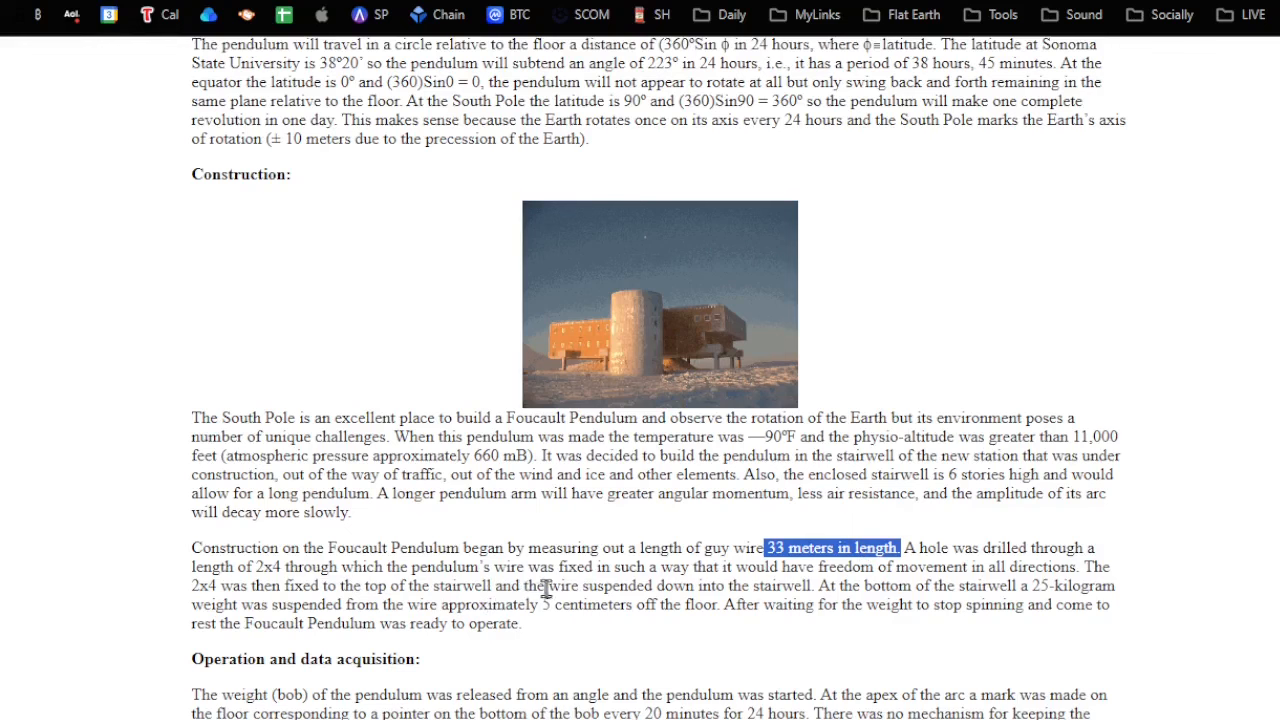
pyautogui.moveTo(643, 588)
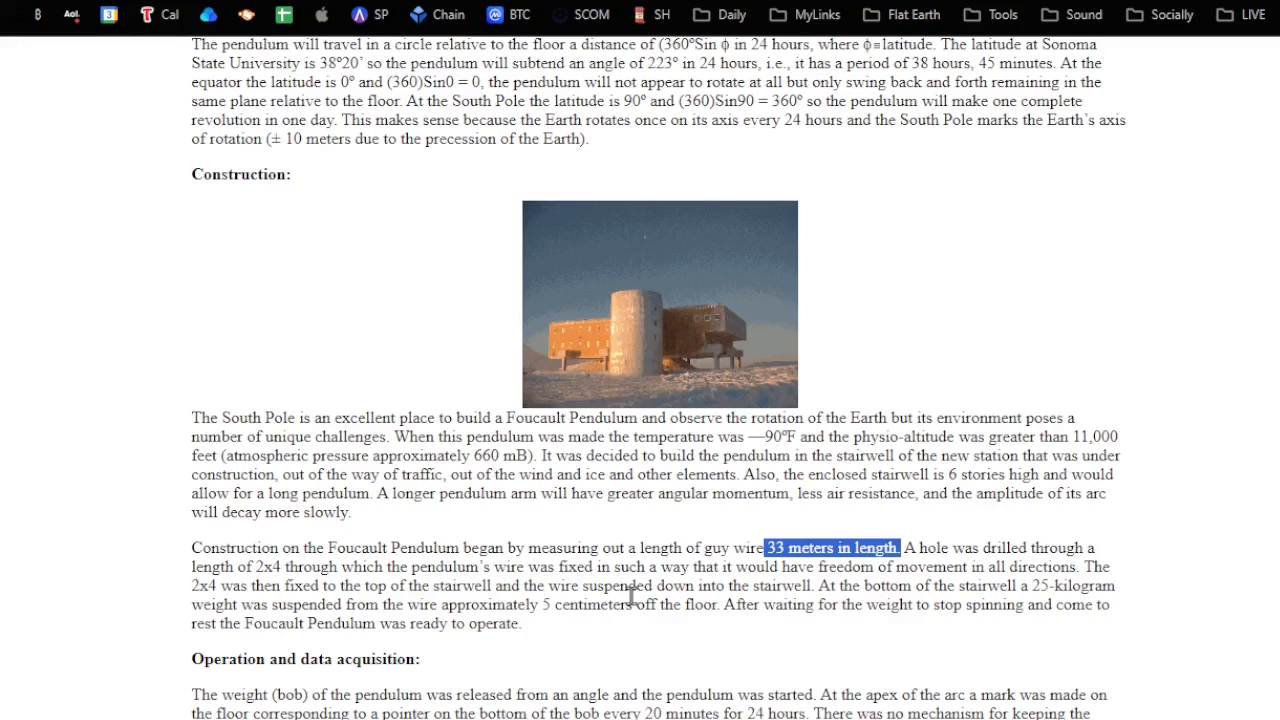
pyautogui.moveTo(595, 600)
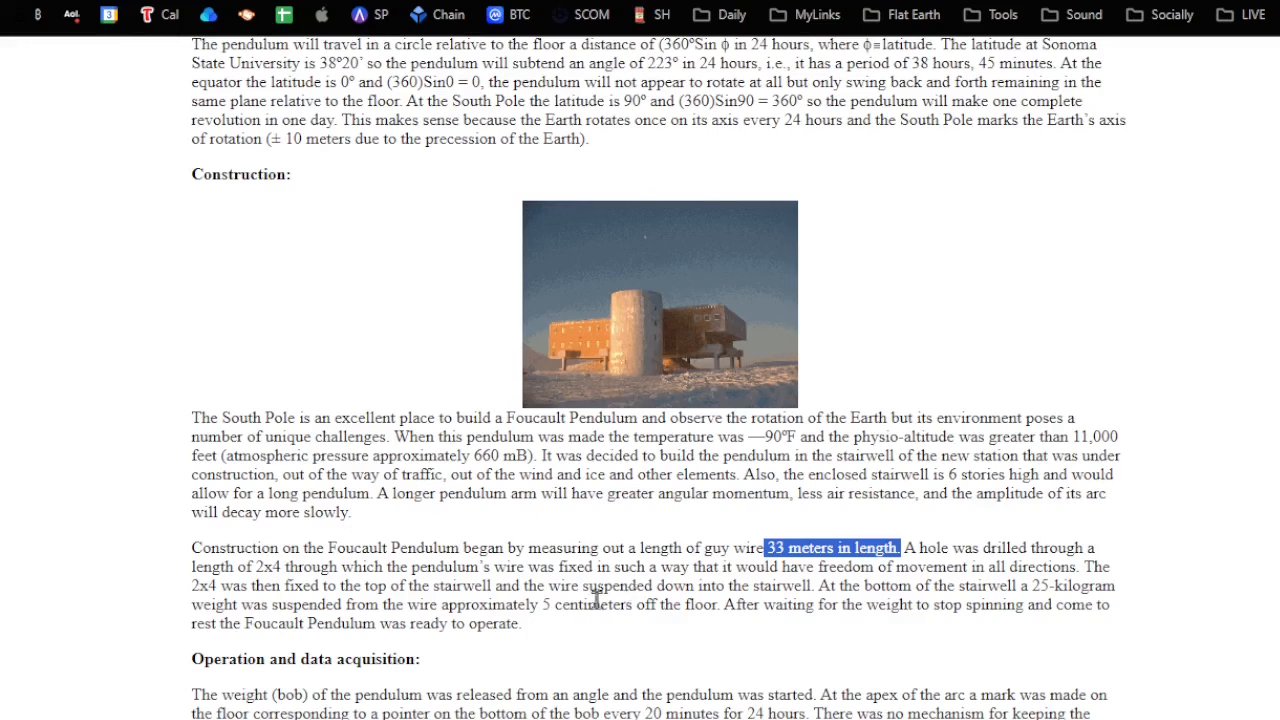
pyautogui.moveTo(341, 616)
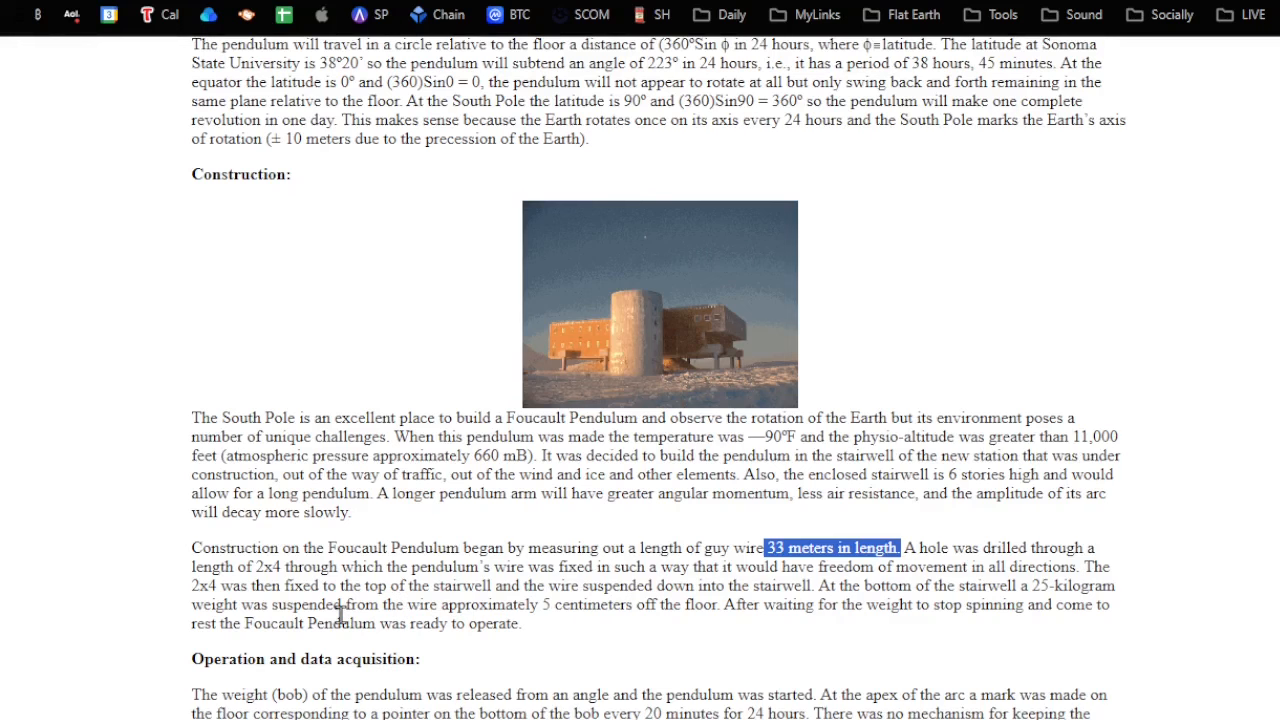
pyautogui.moveTo(293, 650)
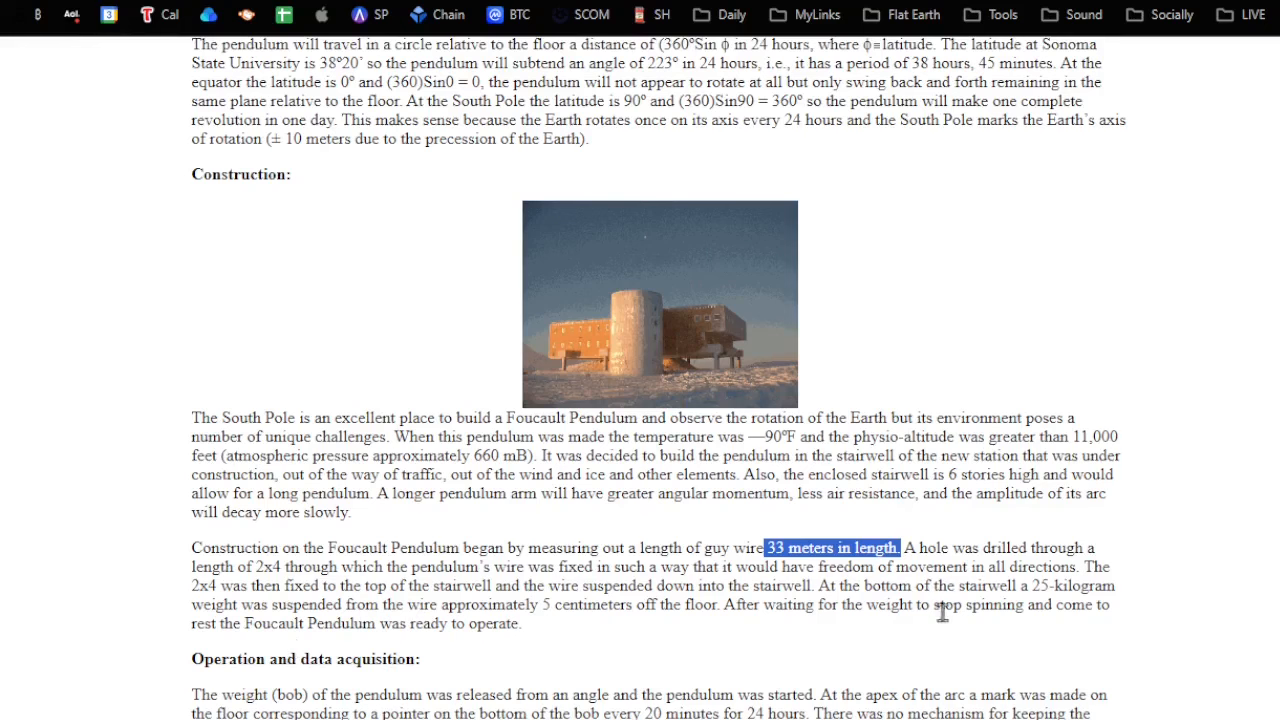
pyautogui.moveTo(405, 656)
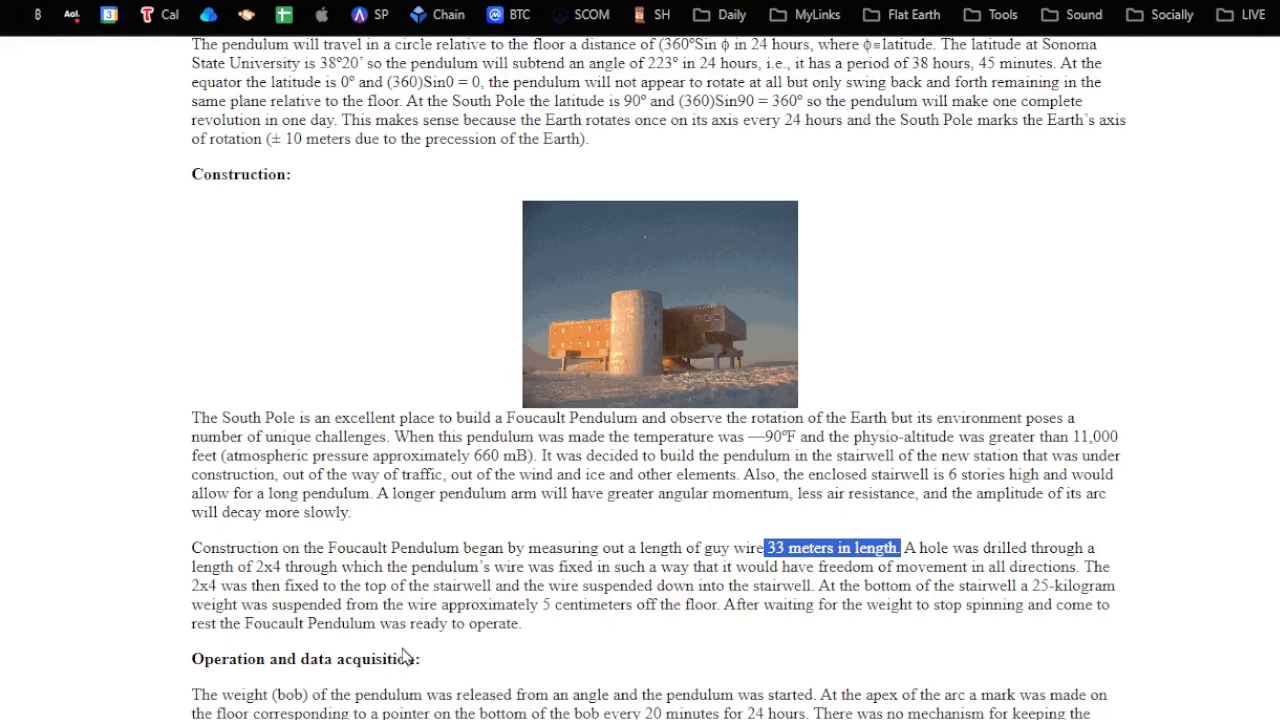
# Scroll down to the Operation and data acquisition and Calculations sections.
pyautogui.scroll(-3)
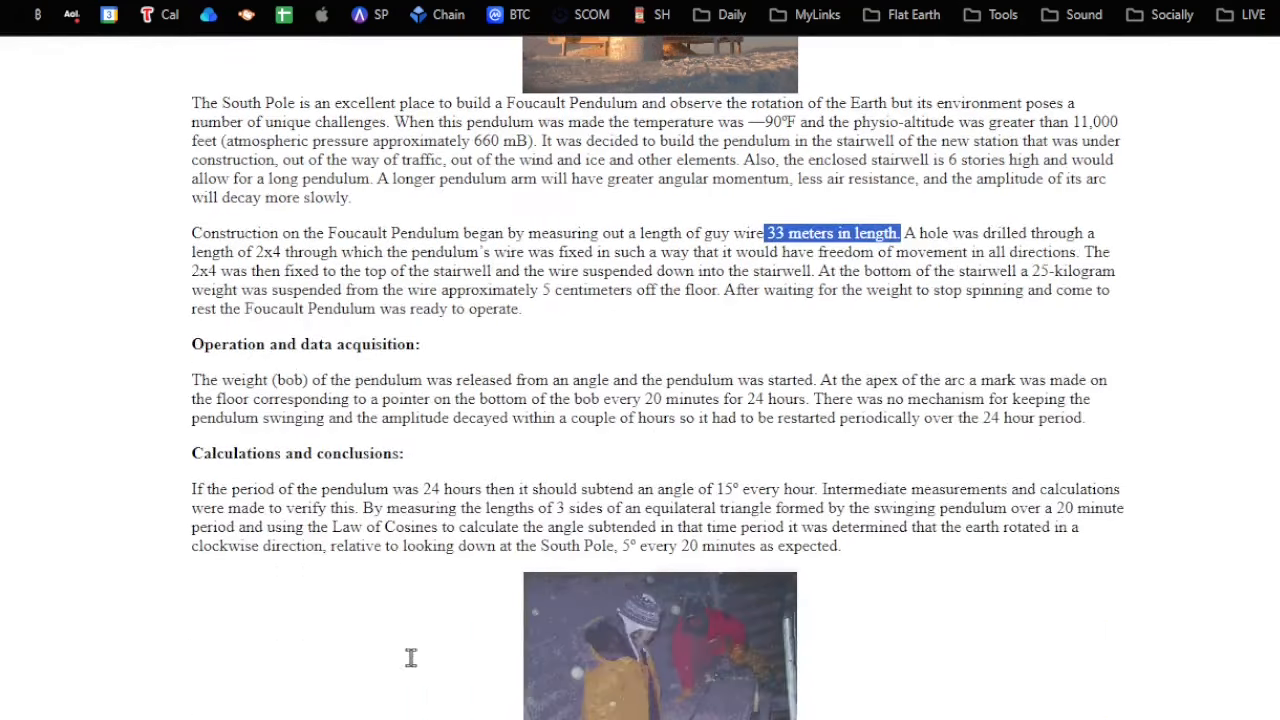
pyautogui.moveTo(420, 415)
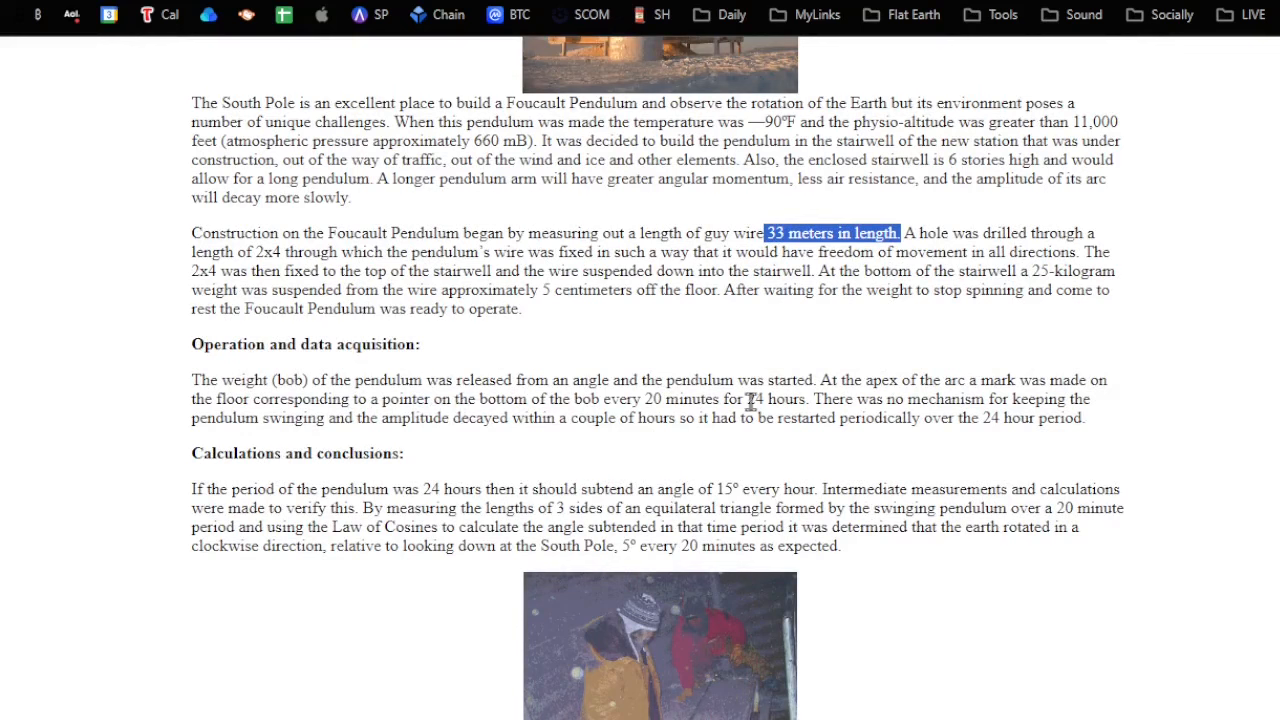
pyautogui.moveTo(845, 403)
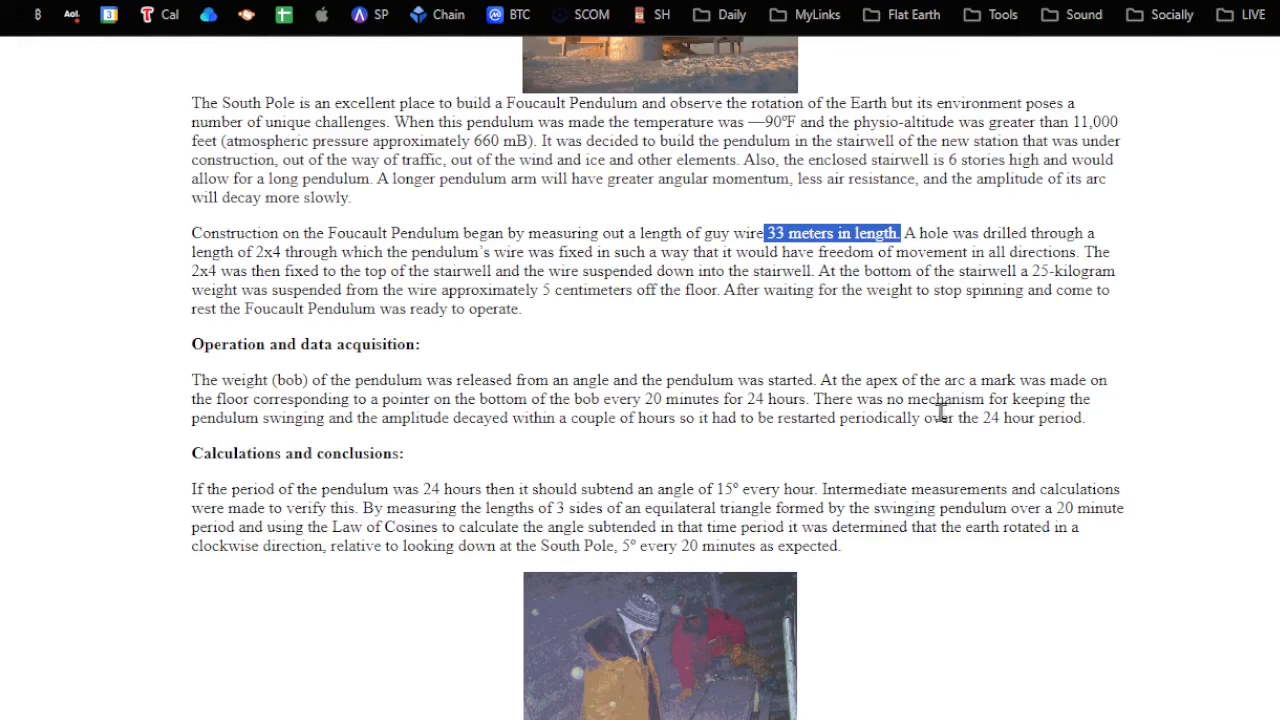
pyautogui.moveTo(505, 437)
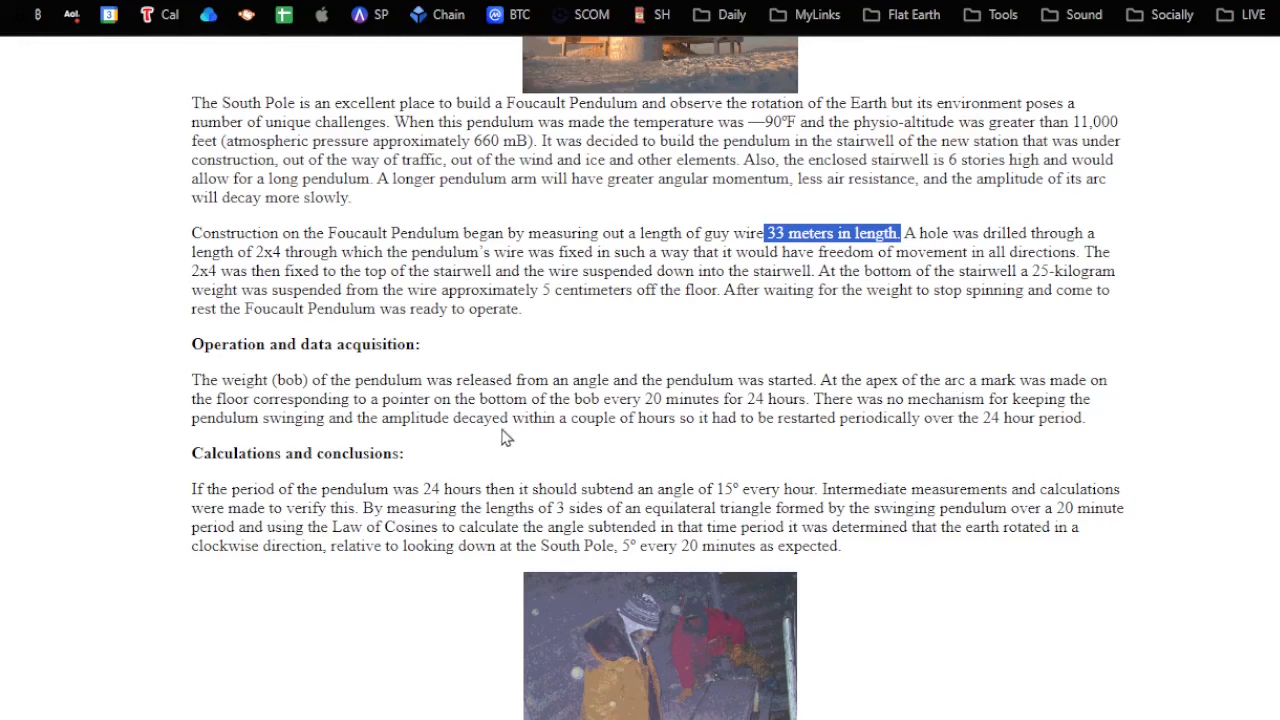
pyautogui.moveTo(790, 438)
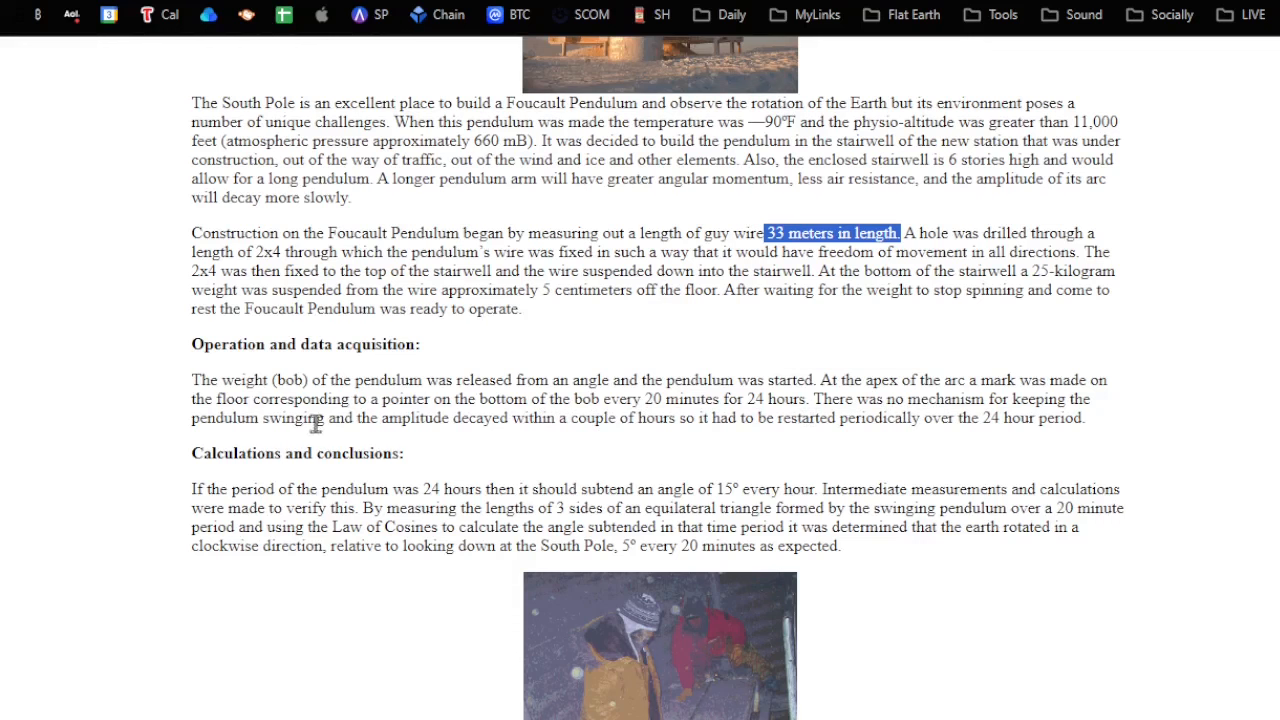
pyautogui.moveTo(438, 442)
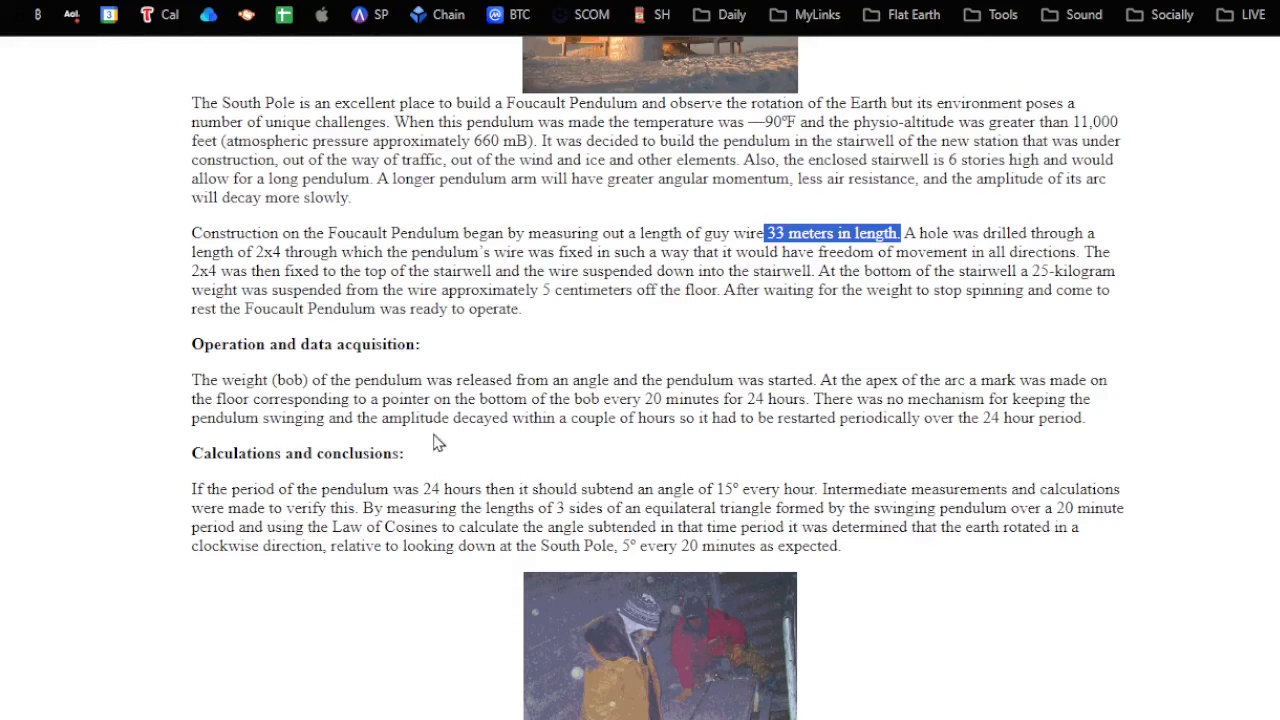
pyautogui.moveTo(650, 443)
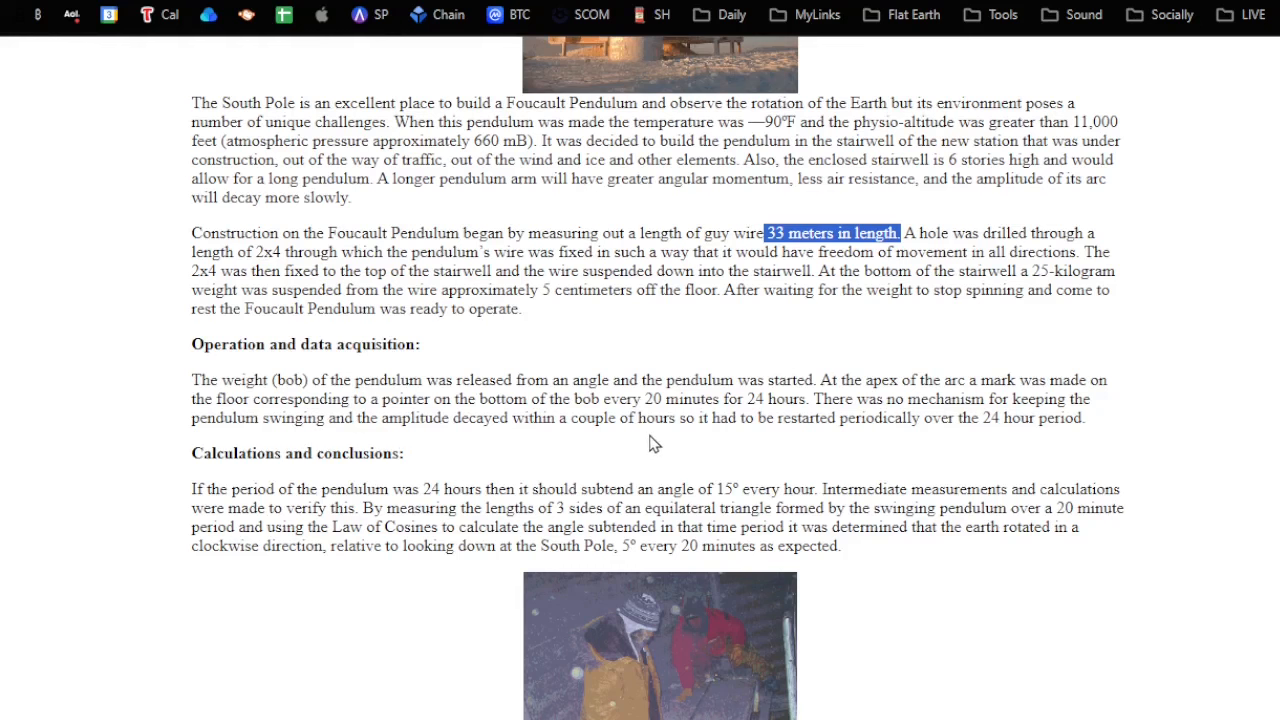
pyautogui.moveTo(880, 440)
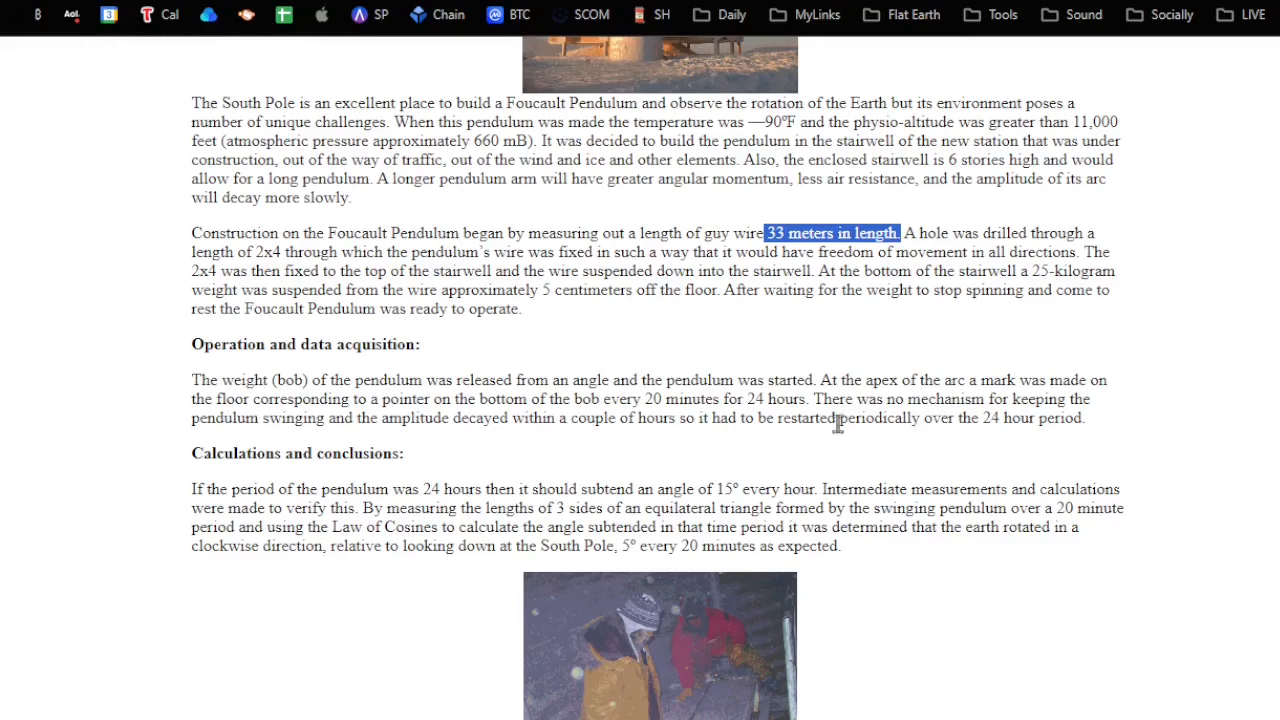
pyautogui.scroll(3)
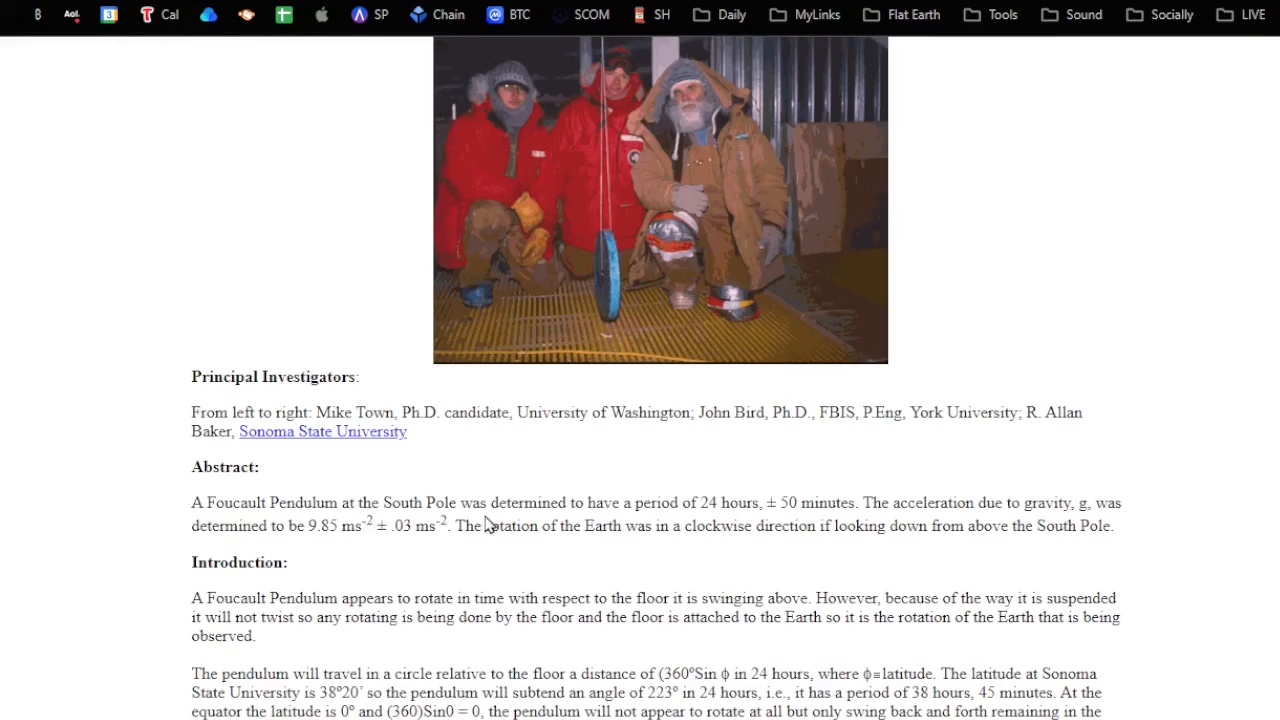
pyautogui.scroll(-3)
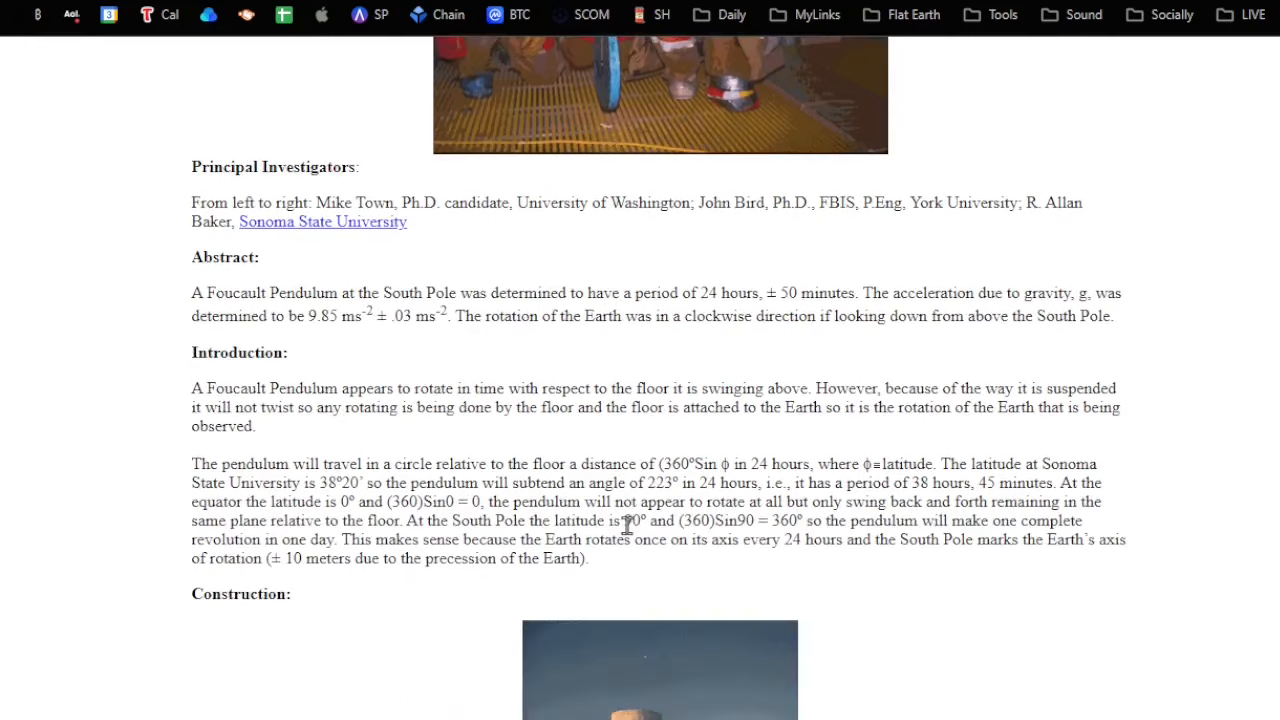
pyautogui.scroll(-3)
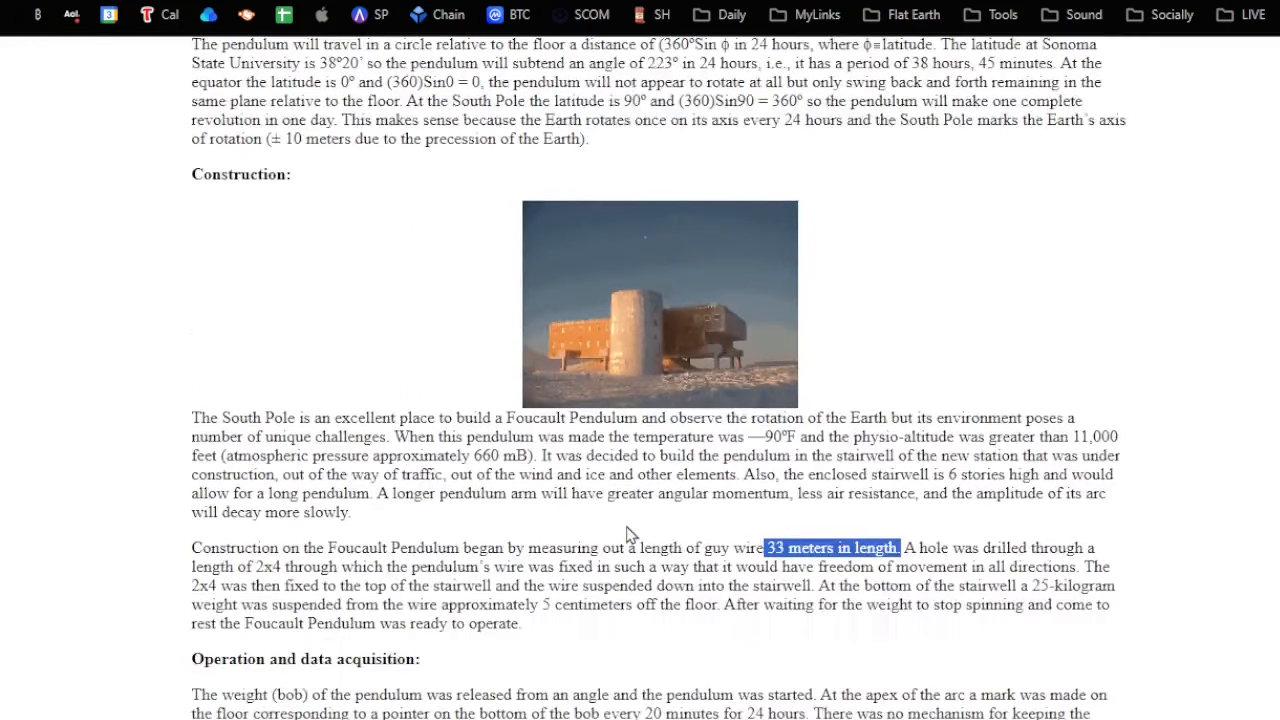
pyautogui.scroll(-3)
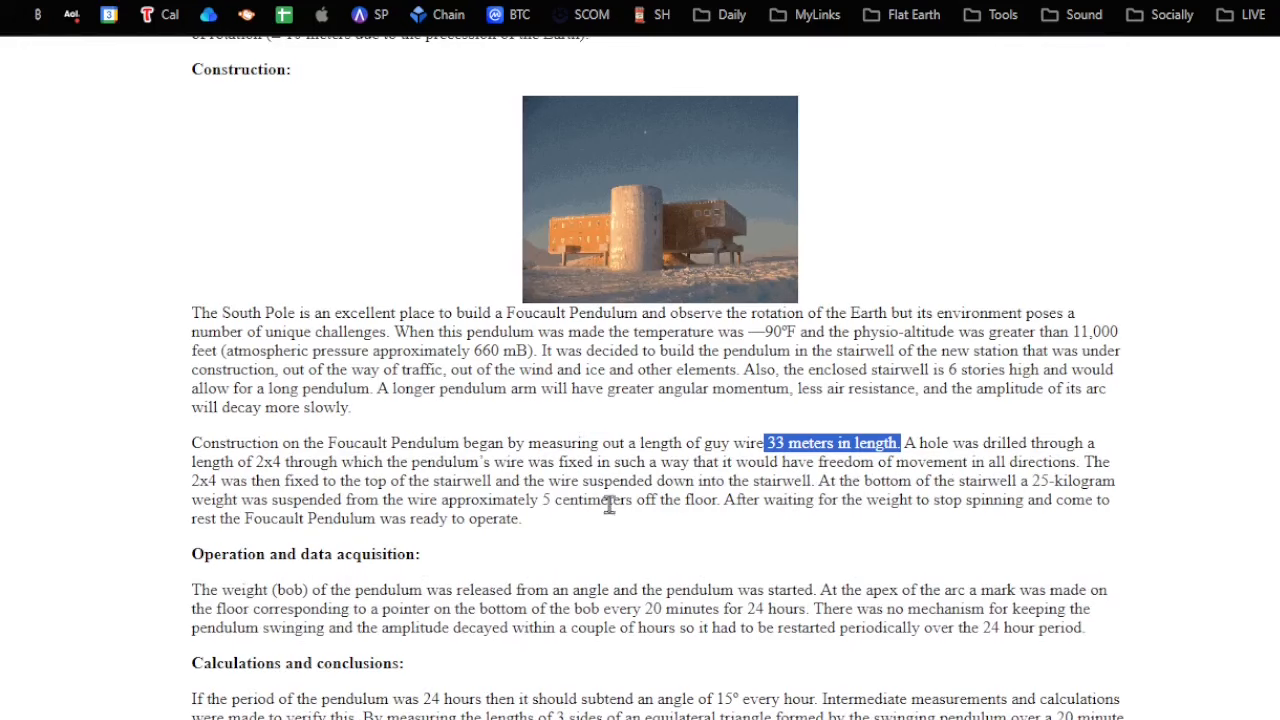
pyautogui.scroll(-3)
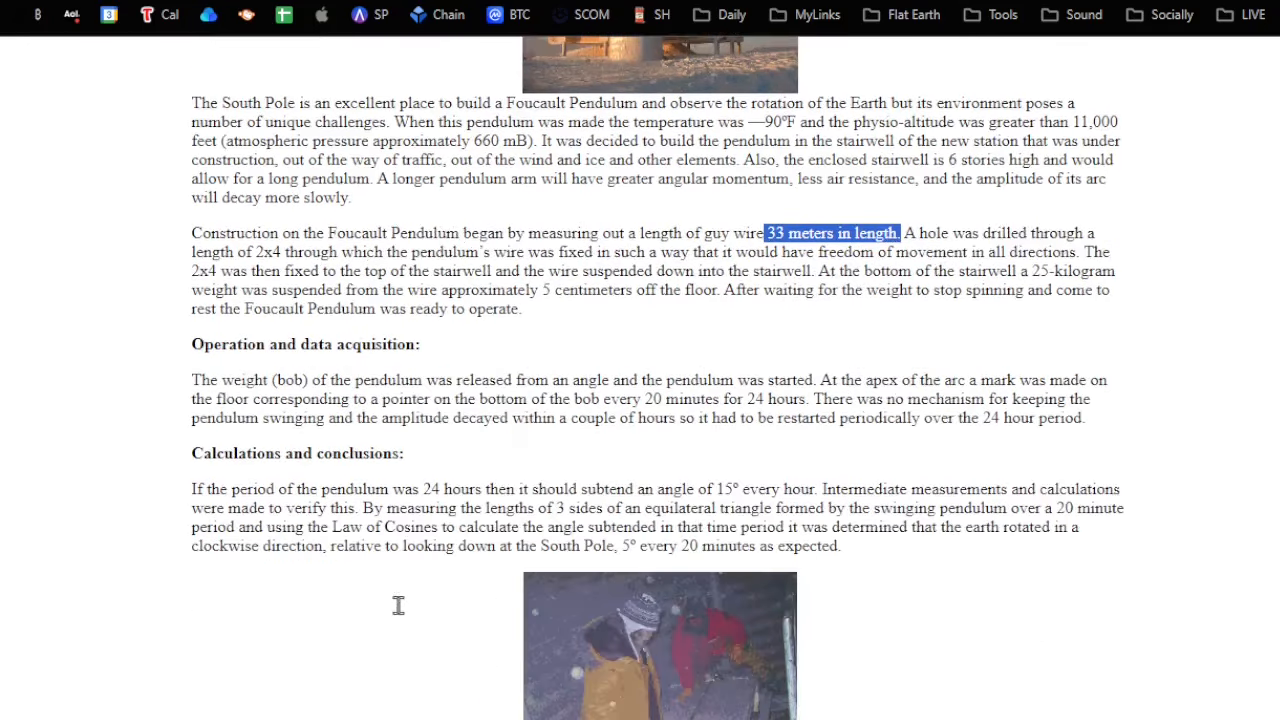
# Scroll until Calculations and conclusions is fully visible with the researchers photo below.
pyautogui.scroll(-3)
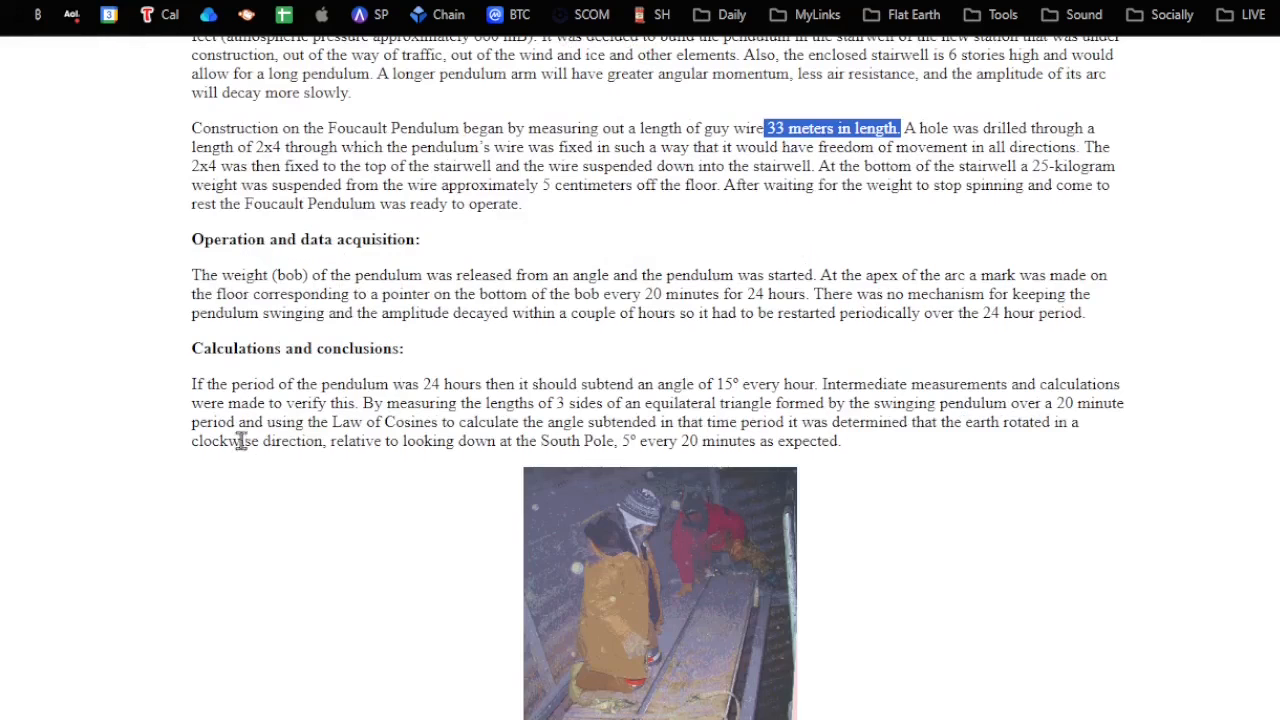
pyautogui.moveTo(500, 388)
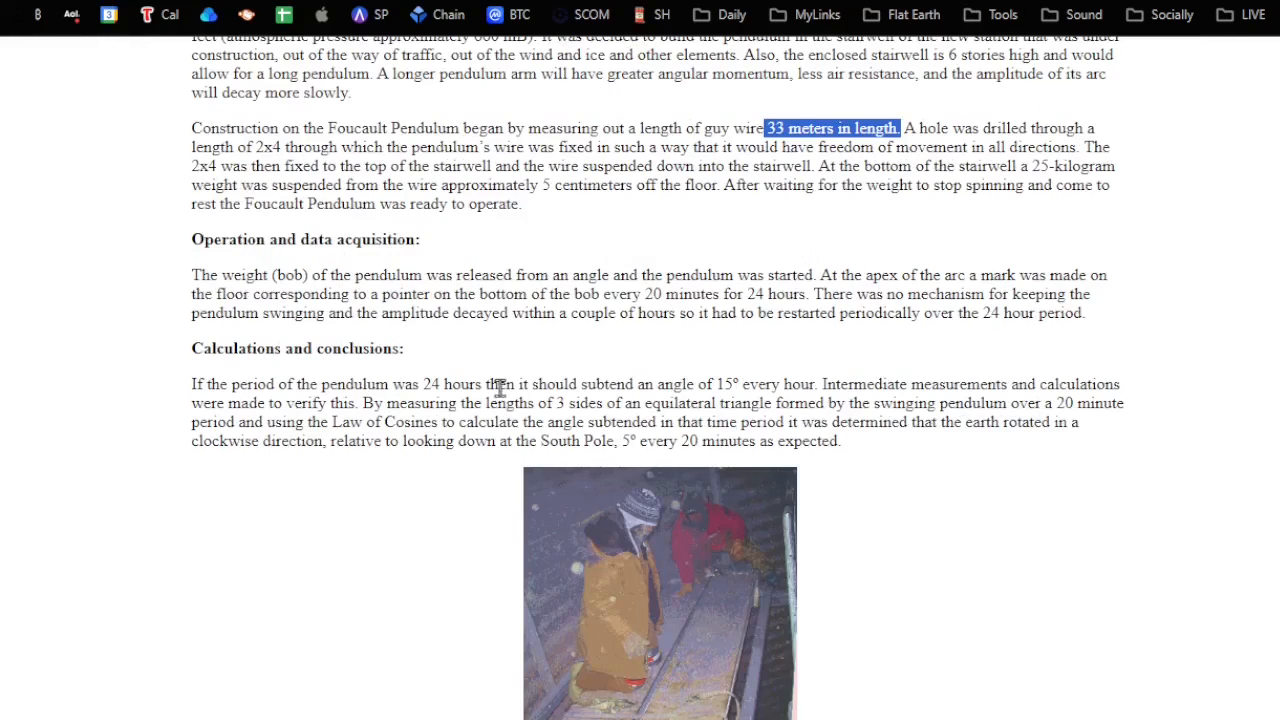
pyautogui.moveTo(702, 398)
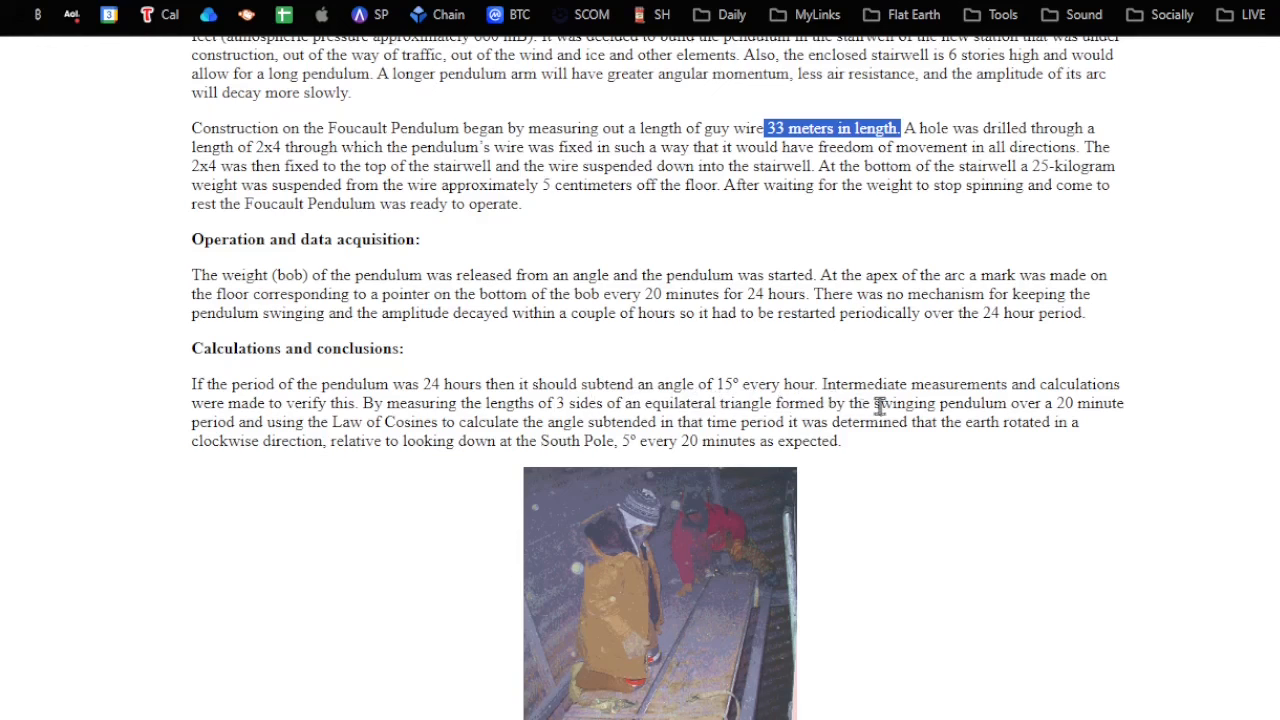
pyautogui.moveTo(356, 431)
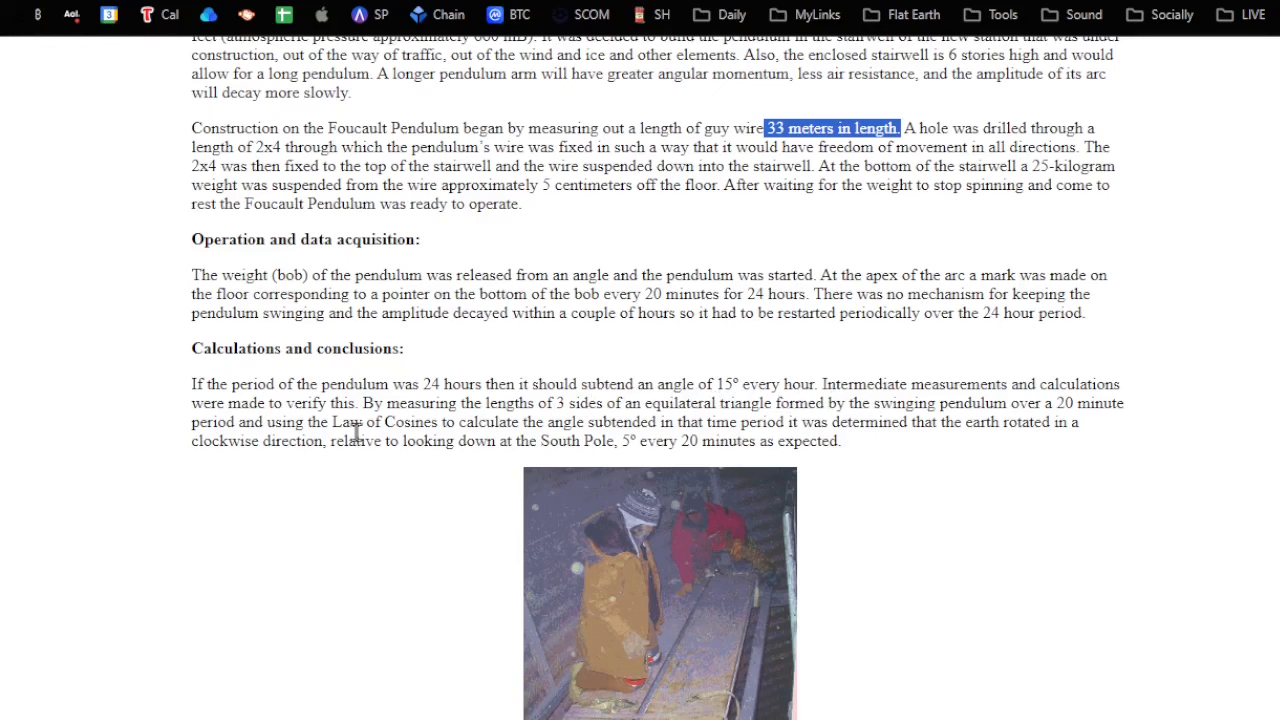
pyautogui.moveTo(545, 412)
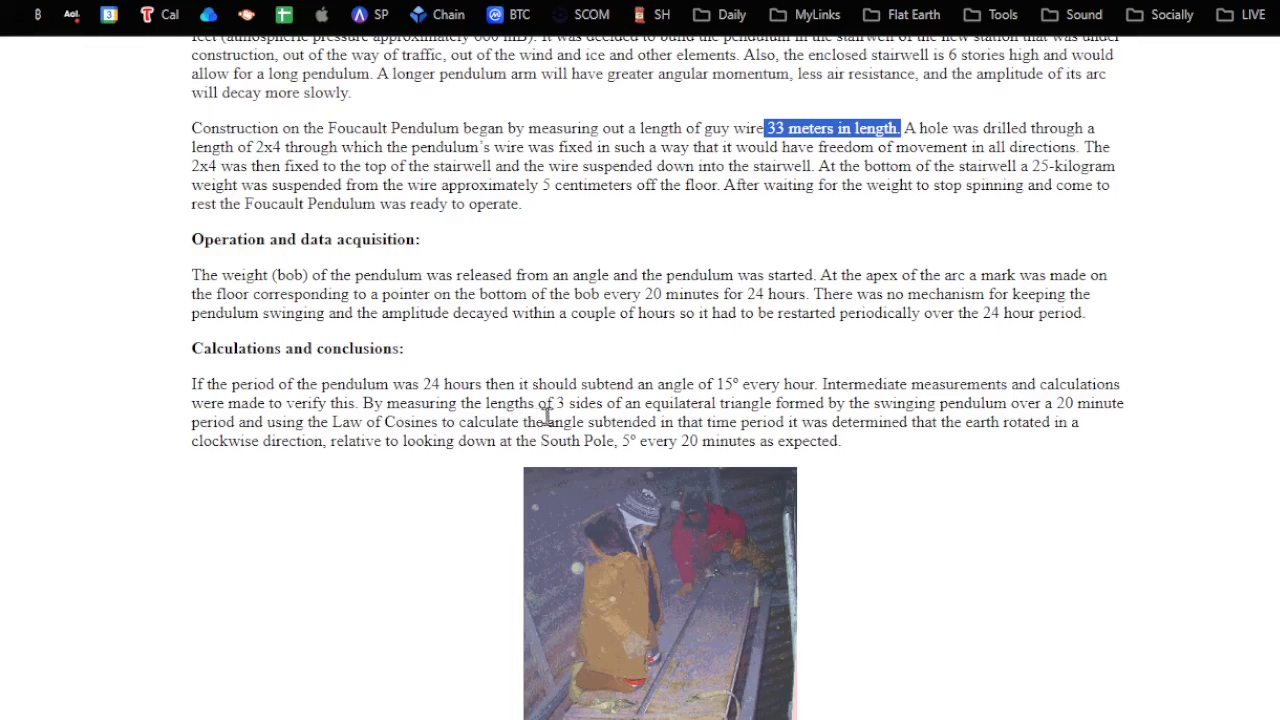
pyautogui.moveTo(729, 417)
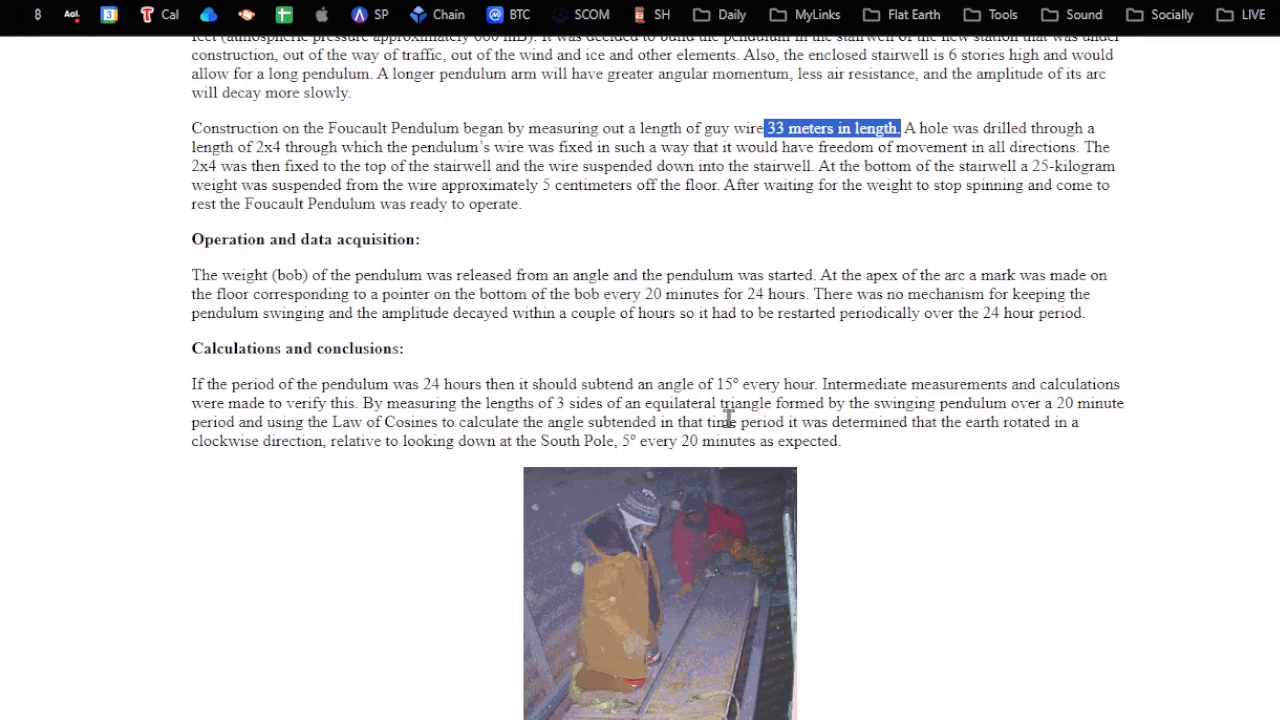
pyautogui.moveTo(793, 418)
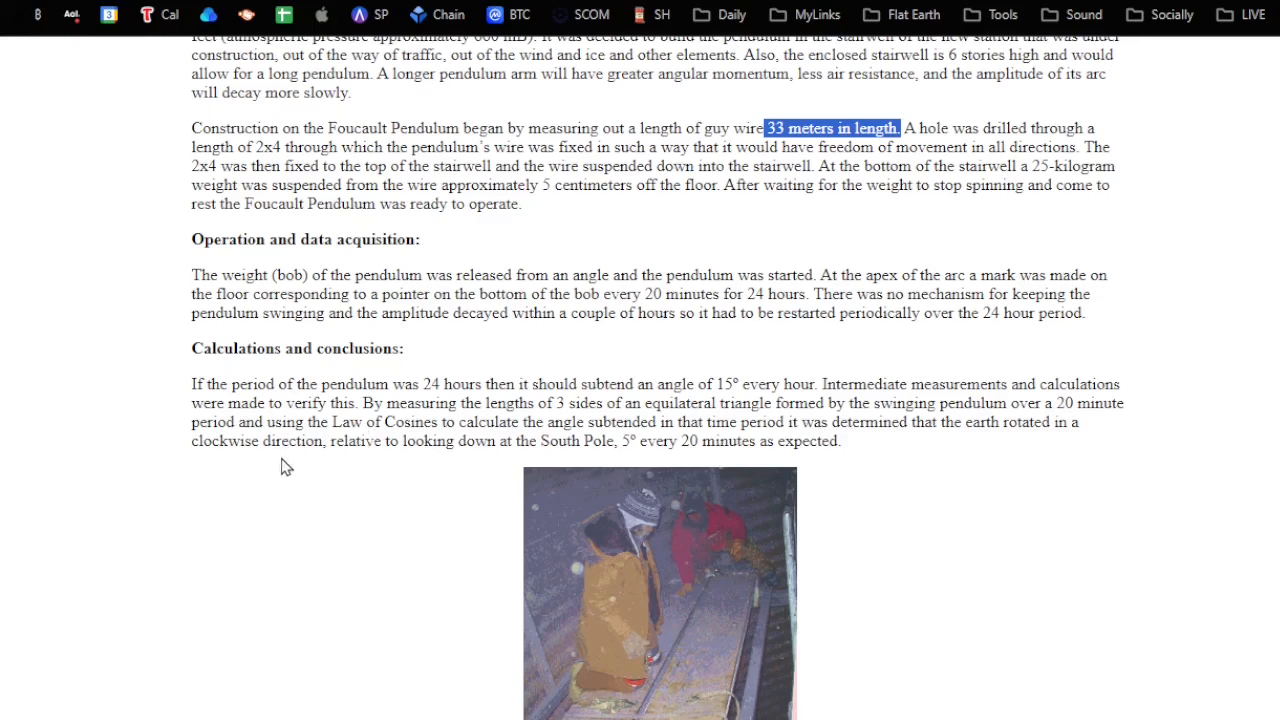
pyautogui.moveTo(398, 469)
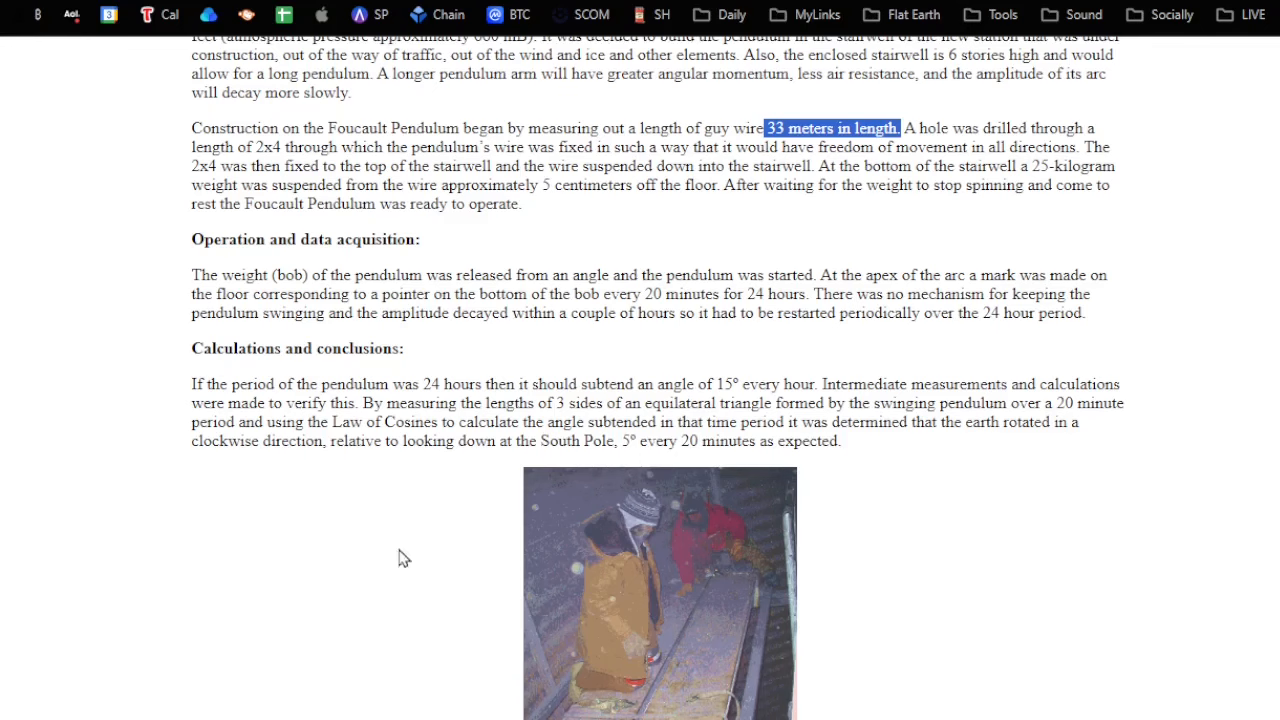
# Select 'L was measured to be 33' in the gravity-calculation paragraph.
pyautogui.scroll(-3)
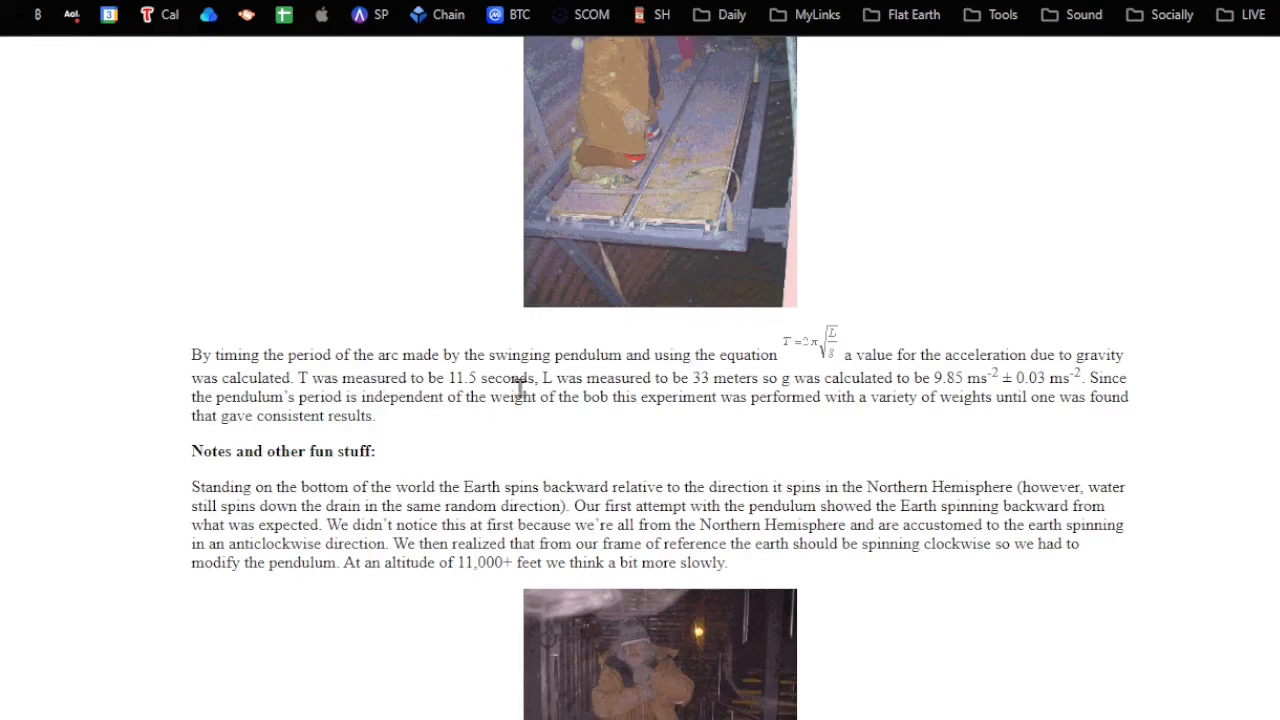
pyautogui.moveTo(860, 383)
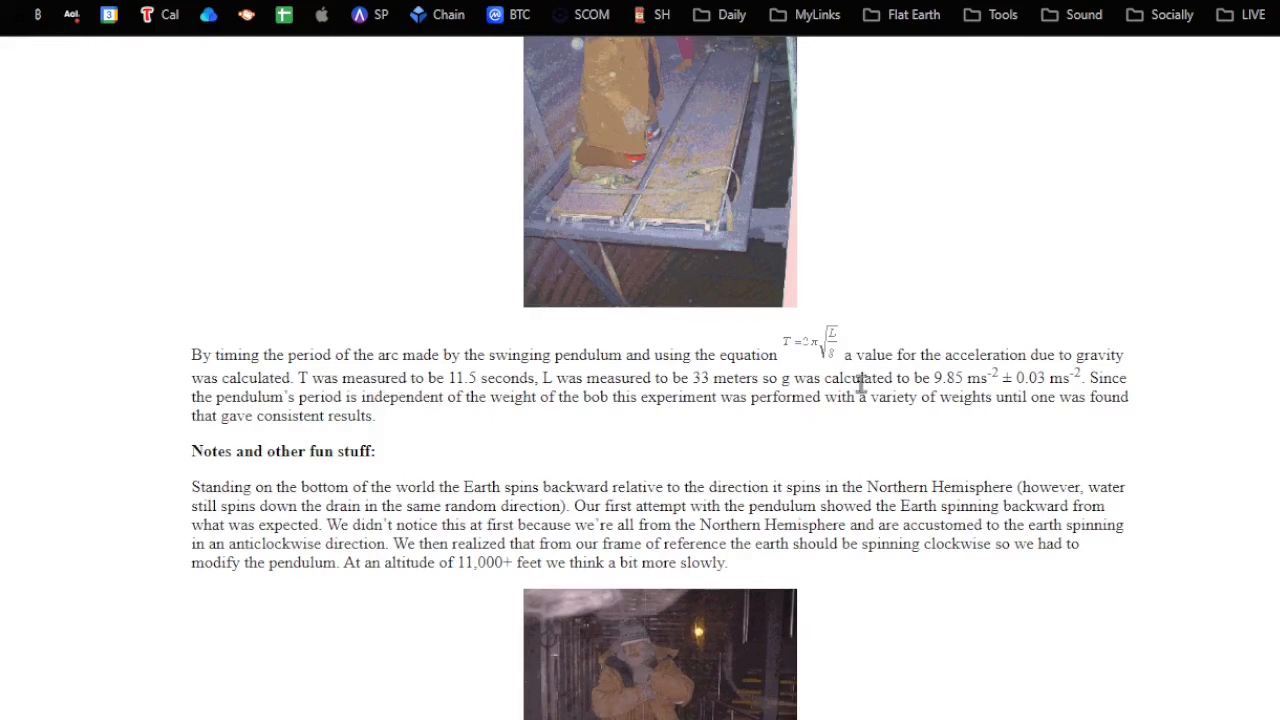
pyautogui.moveTo(527, 417)
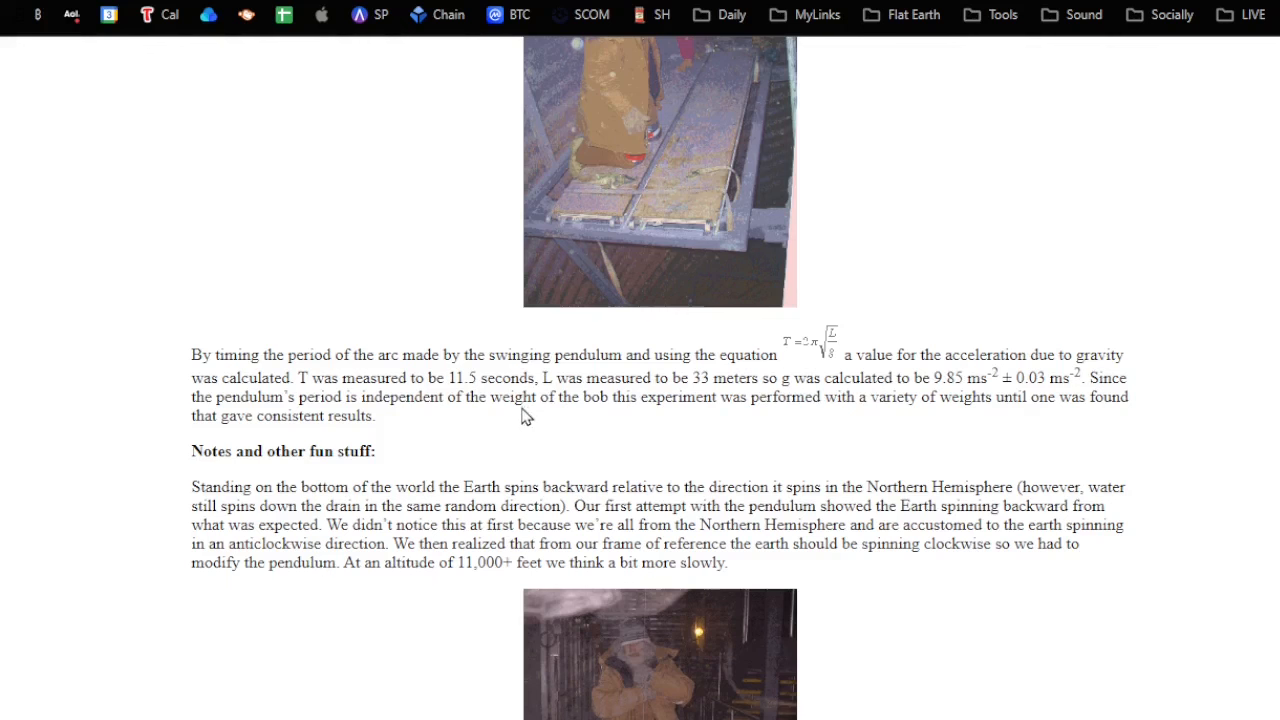
pyautogui.moveTo(500, 418)
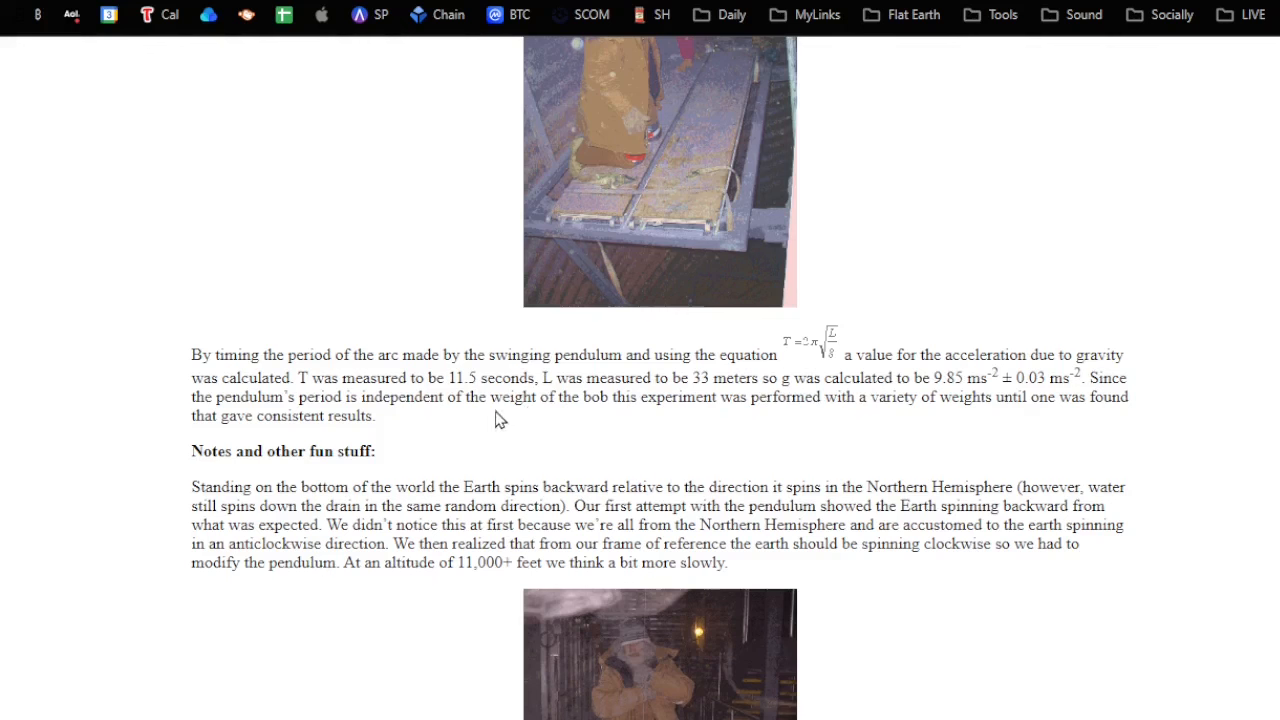
pyautogui.moveTo(539, 377); pyautogui.dragTo(710, 377)
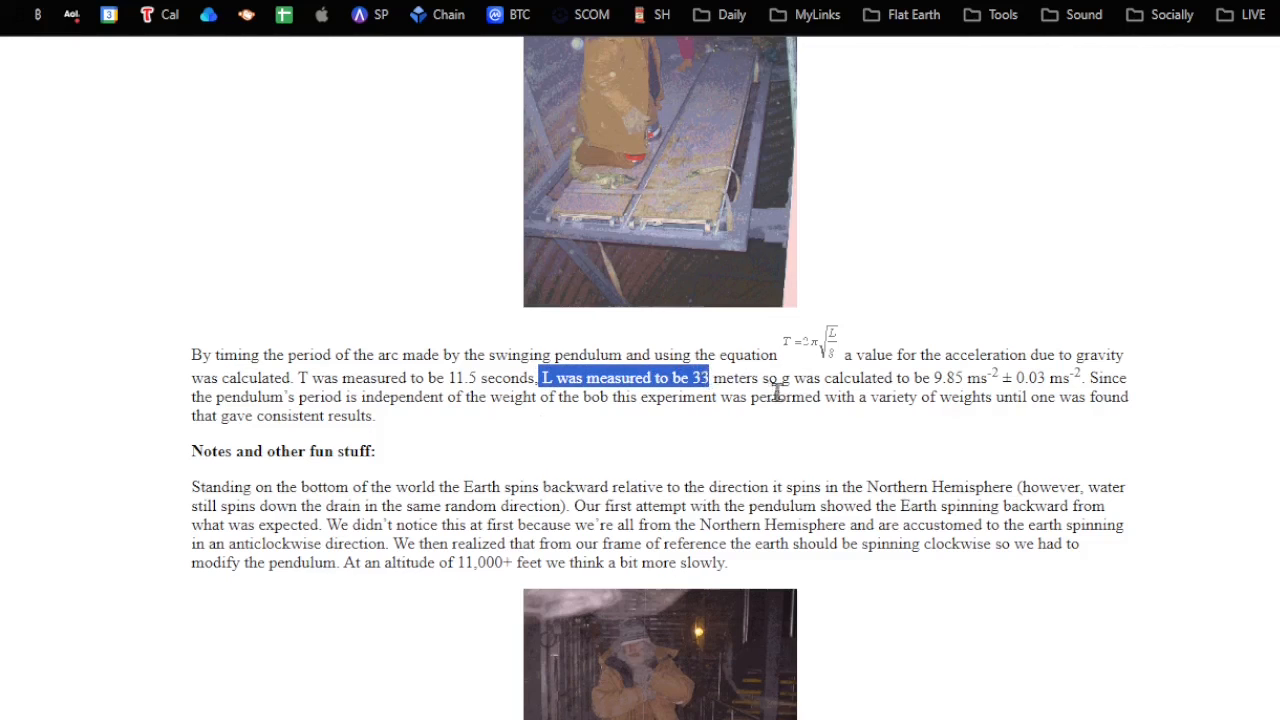
pyautogui.moveTo(612, 424)
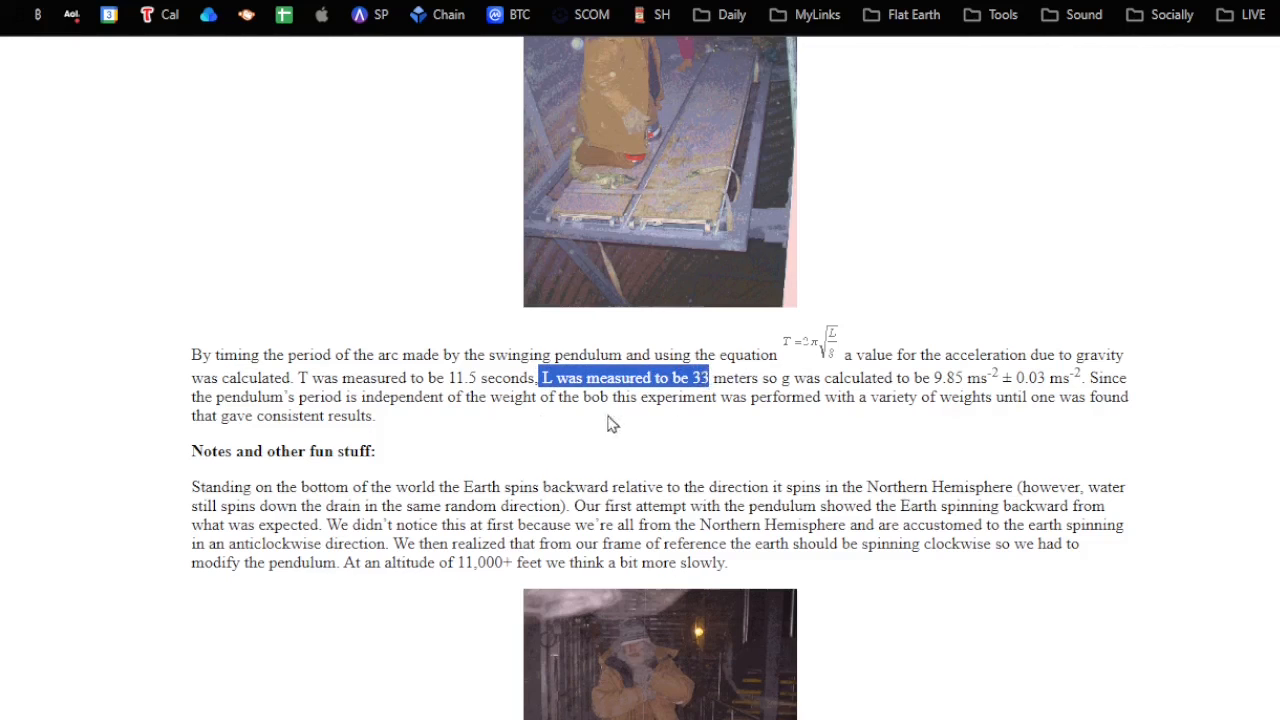
pyautogui.moveTo(420, 445)
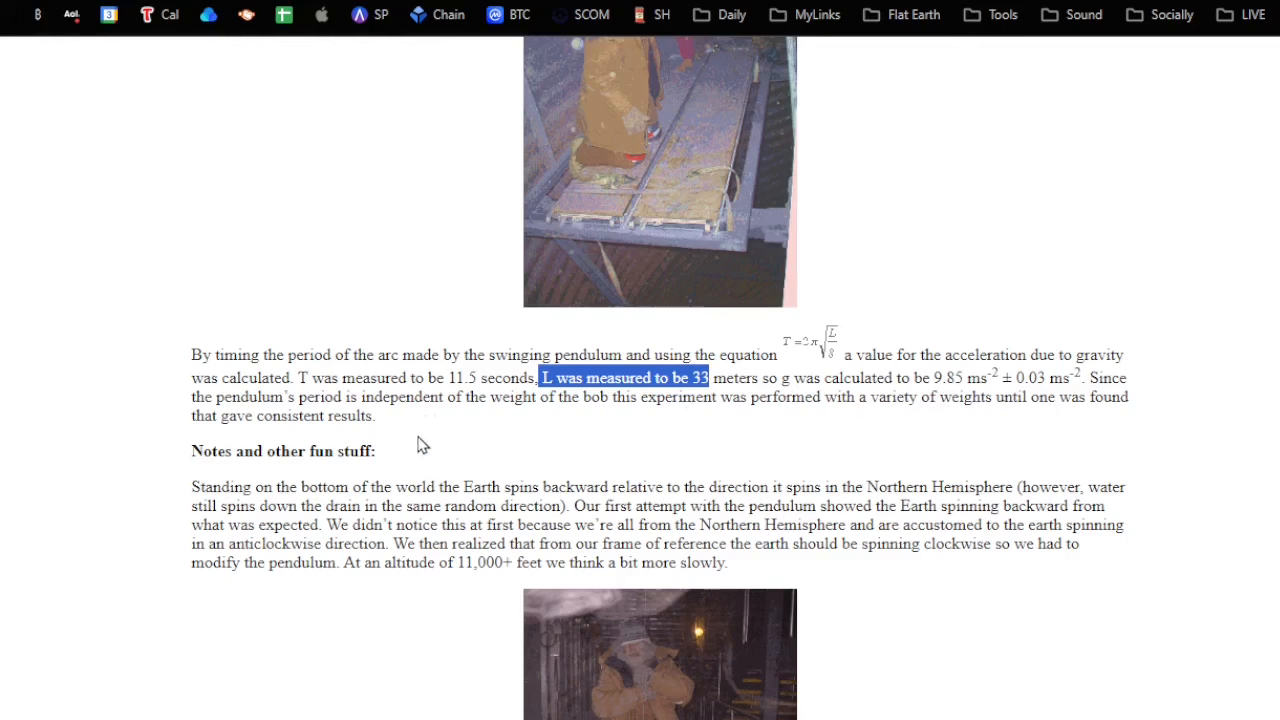
pyautogui.moveTo(613, 434)
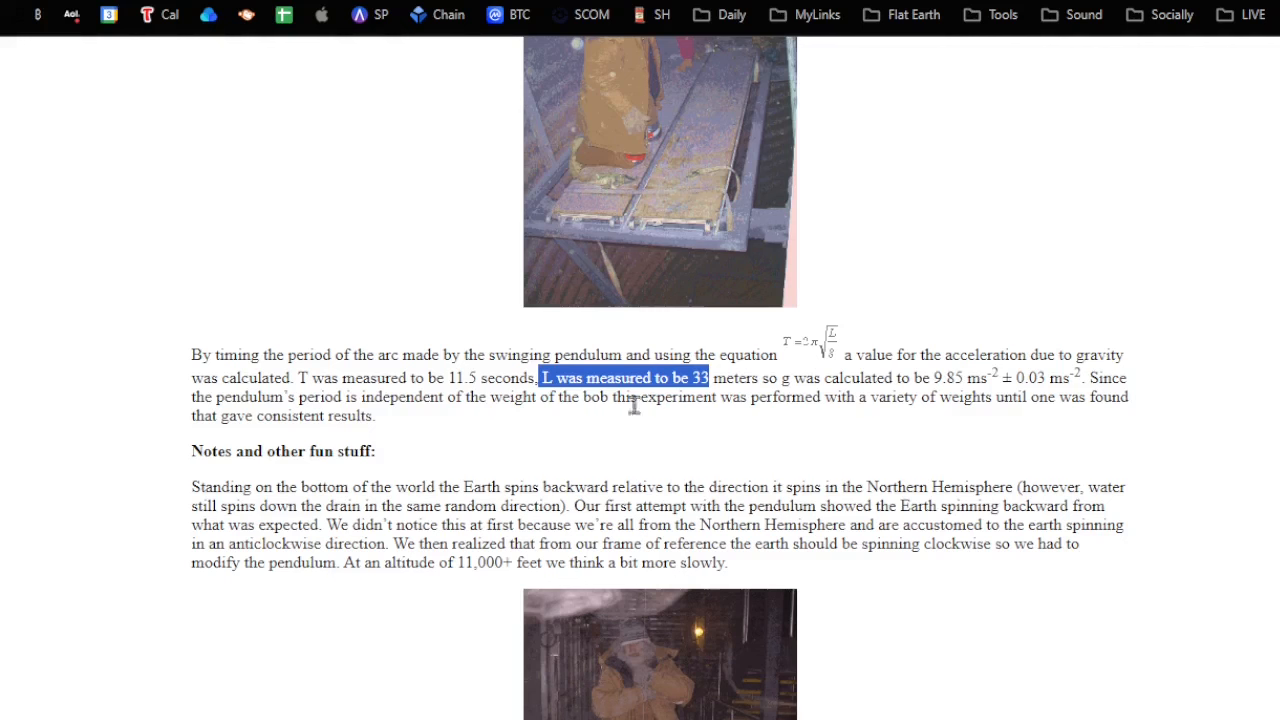
pyautogui.moveTo(457, 404)
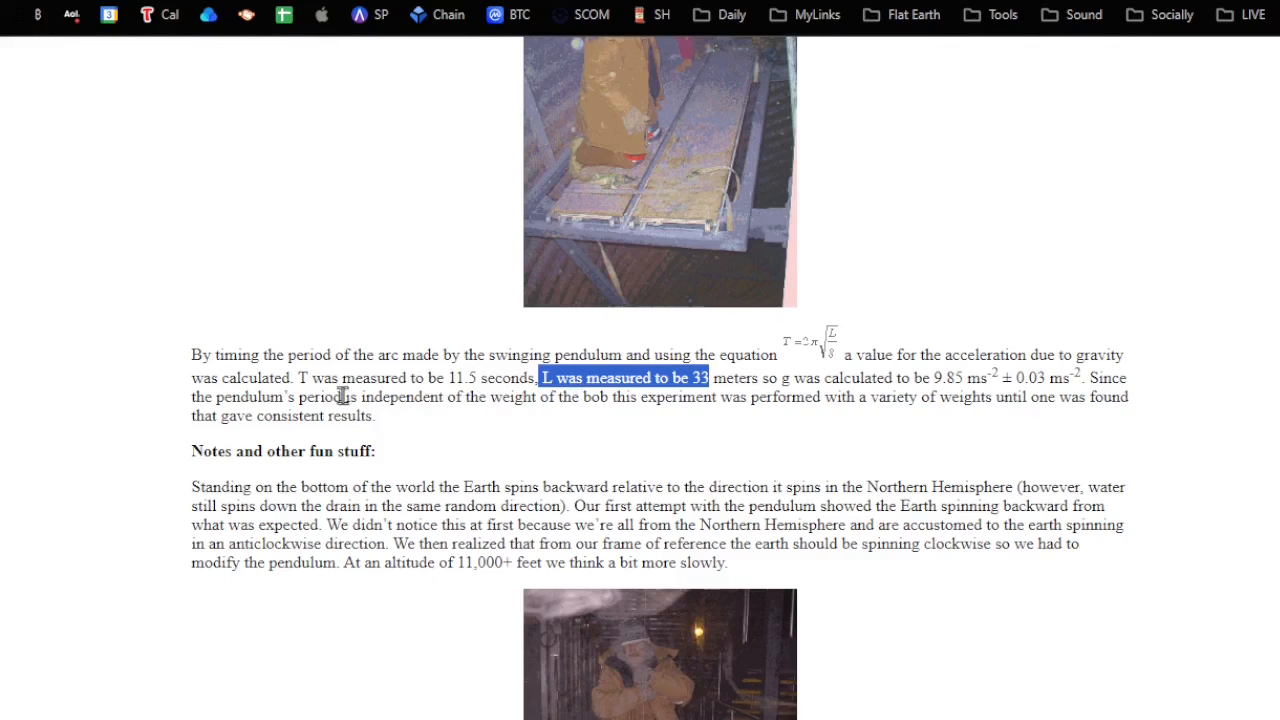
pyautogui.moveTo(551, 395)
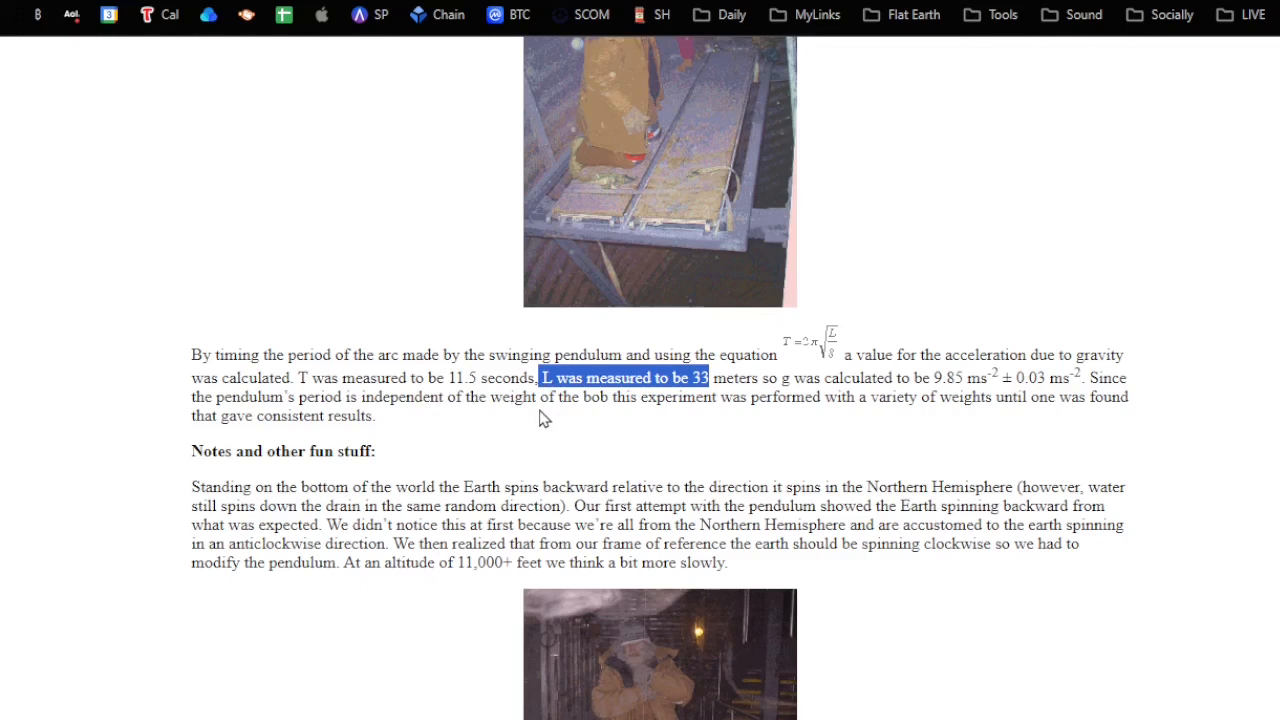
pyautogui.moveTo(567, 402)
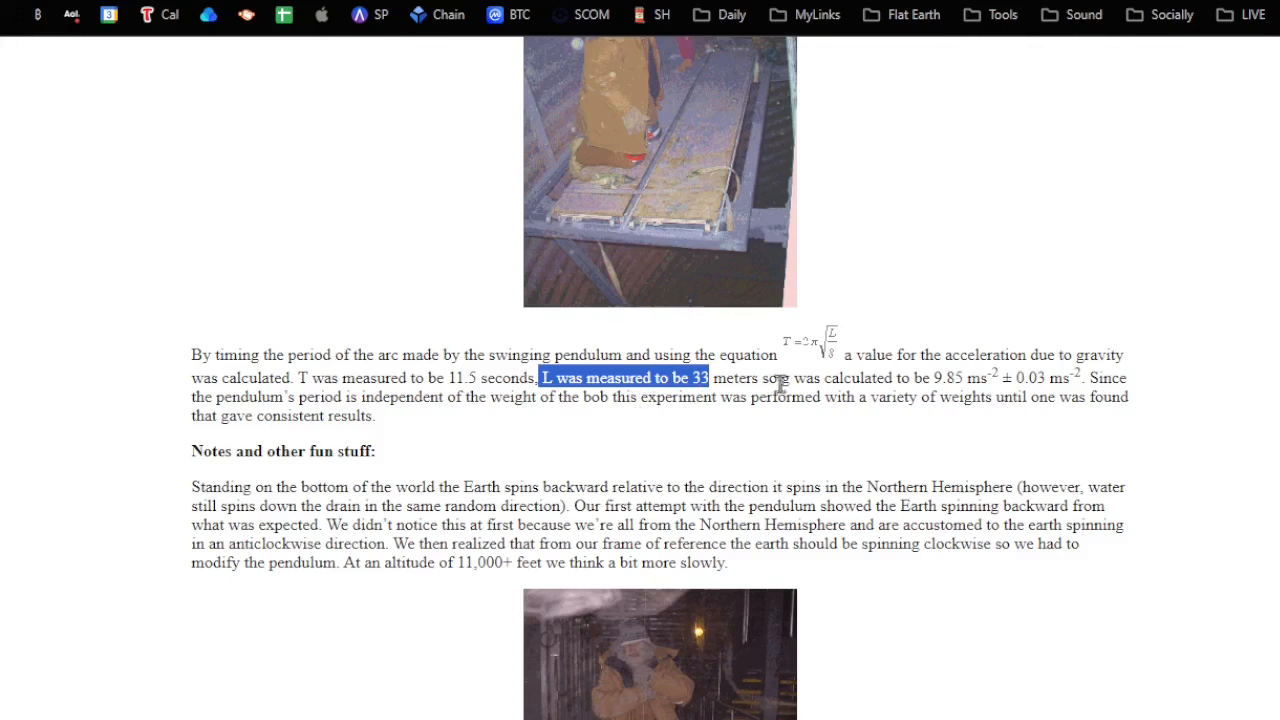
pyautogui.moveTo(862, 388)
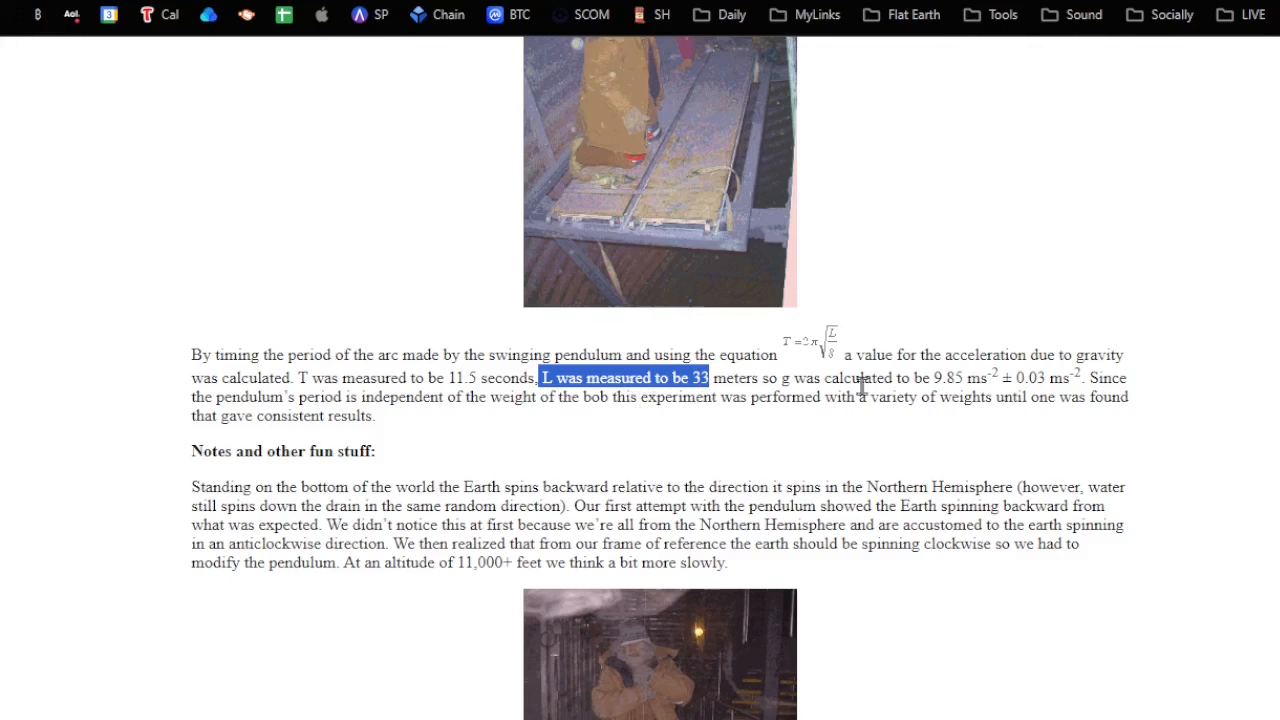
pyautogui.moveTo(380, 440)
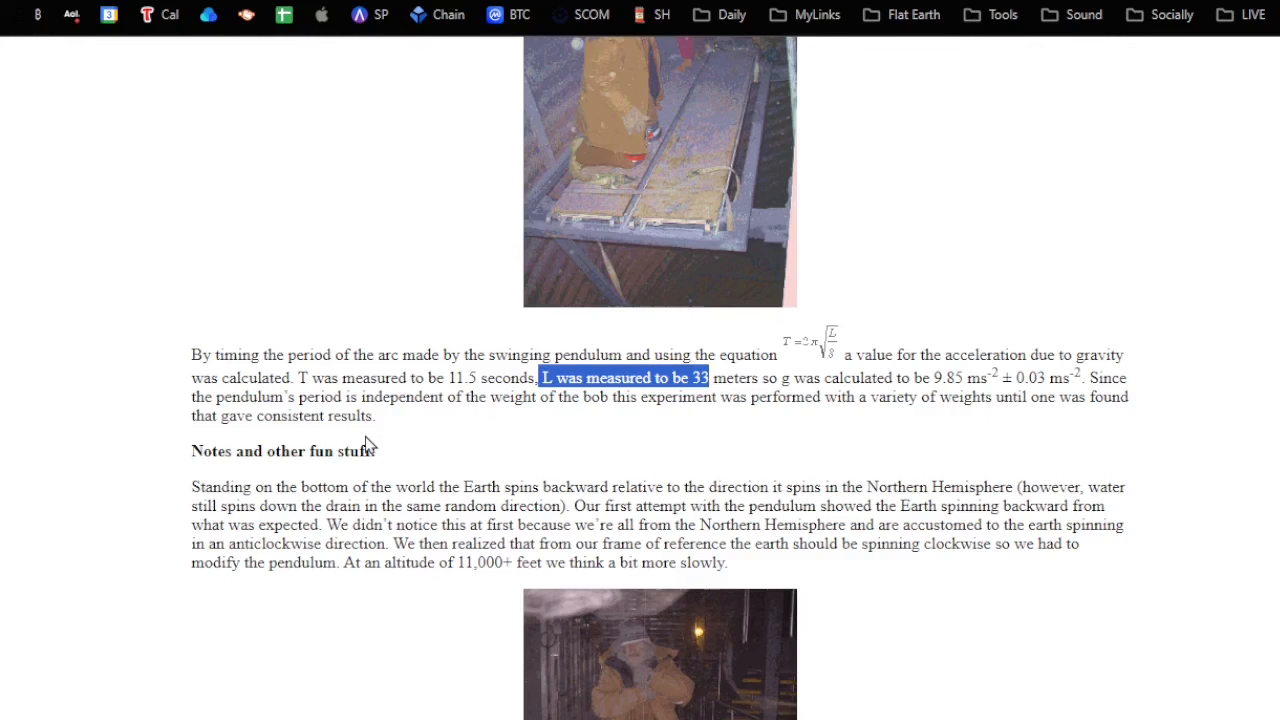
# Scroll further to bring the Notes and other fun stuff section into view.
pyautogui.scroll(-3)
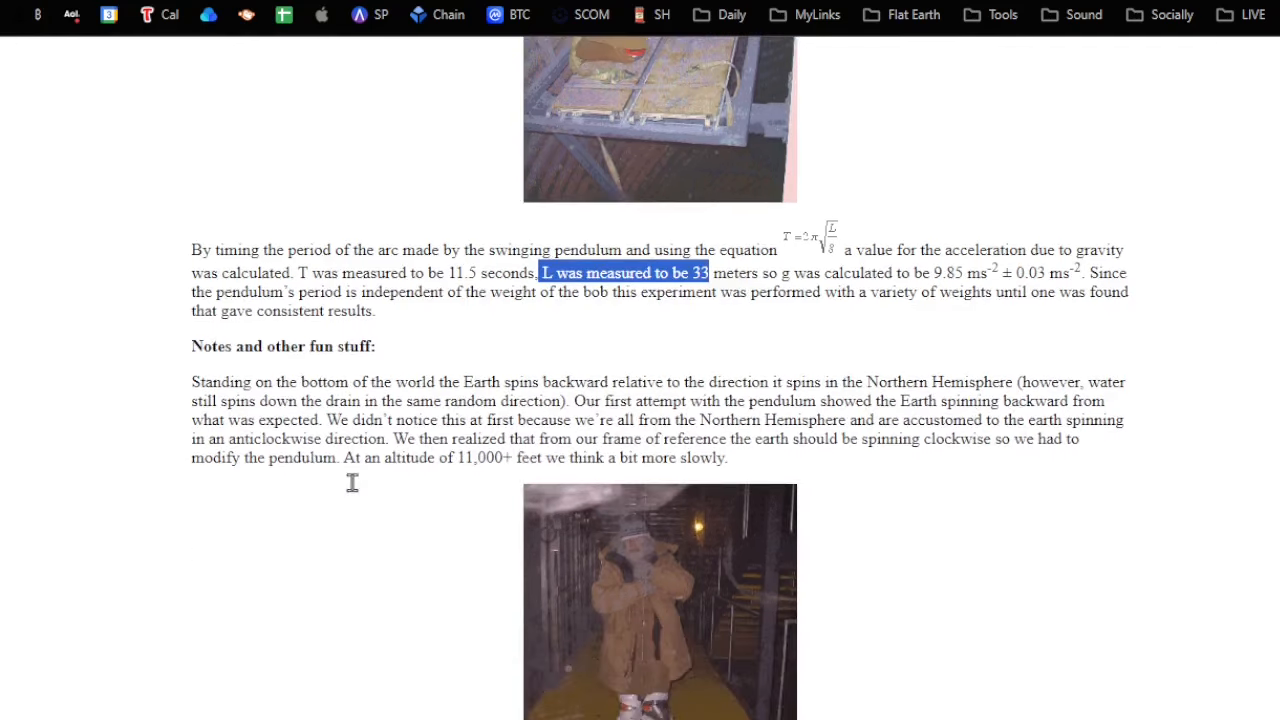
pyautogui.moveTo(538, 513)
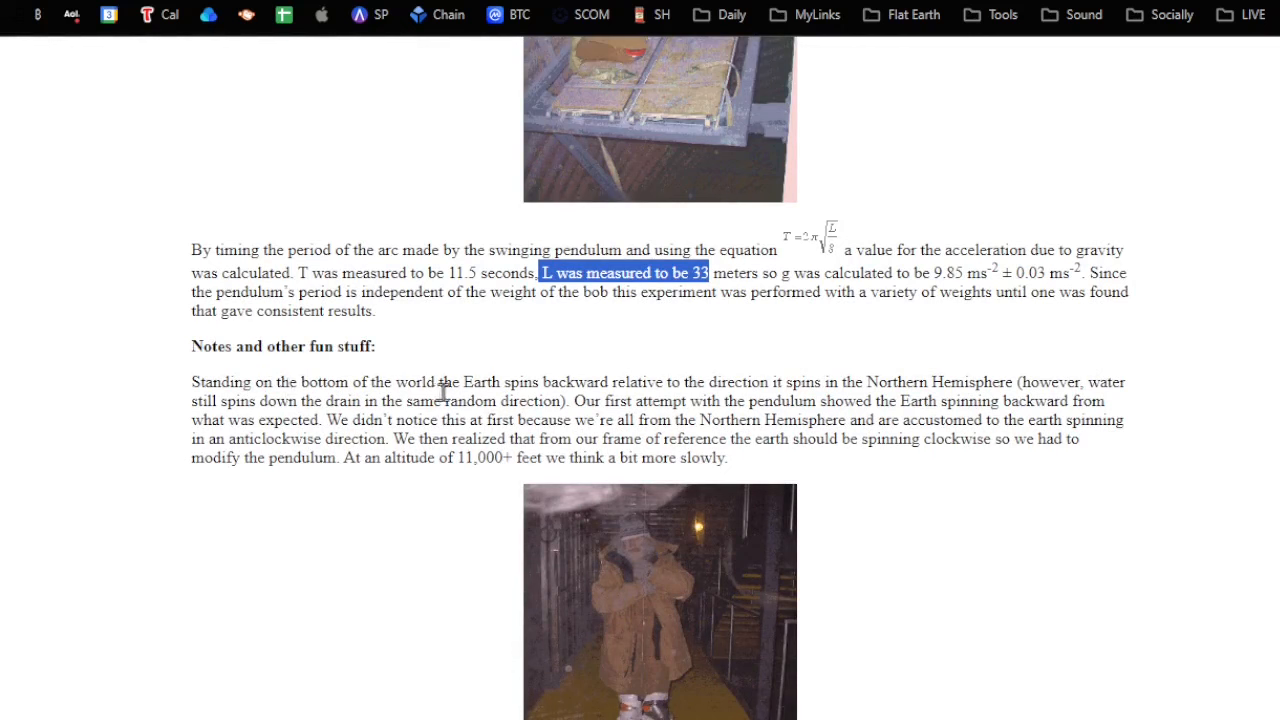
pyautogui.moveTo(884, 404)
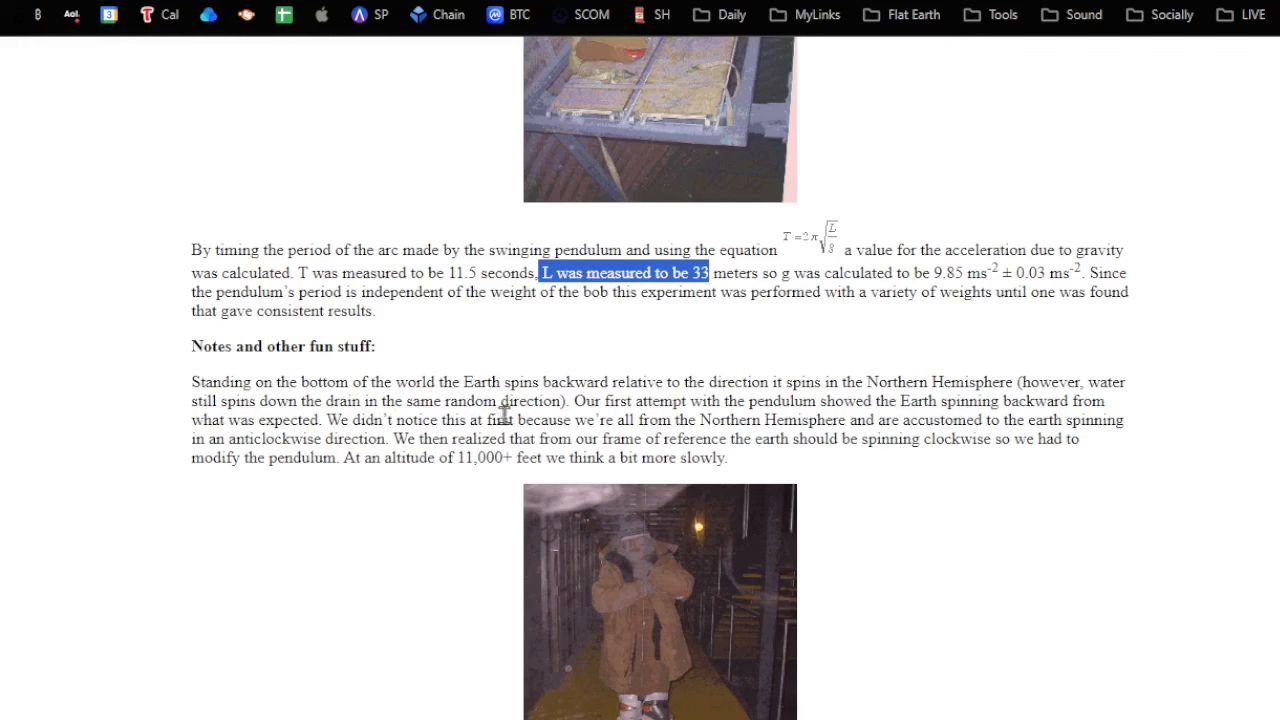
pyautogui.moveTo(740, 403)
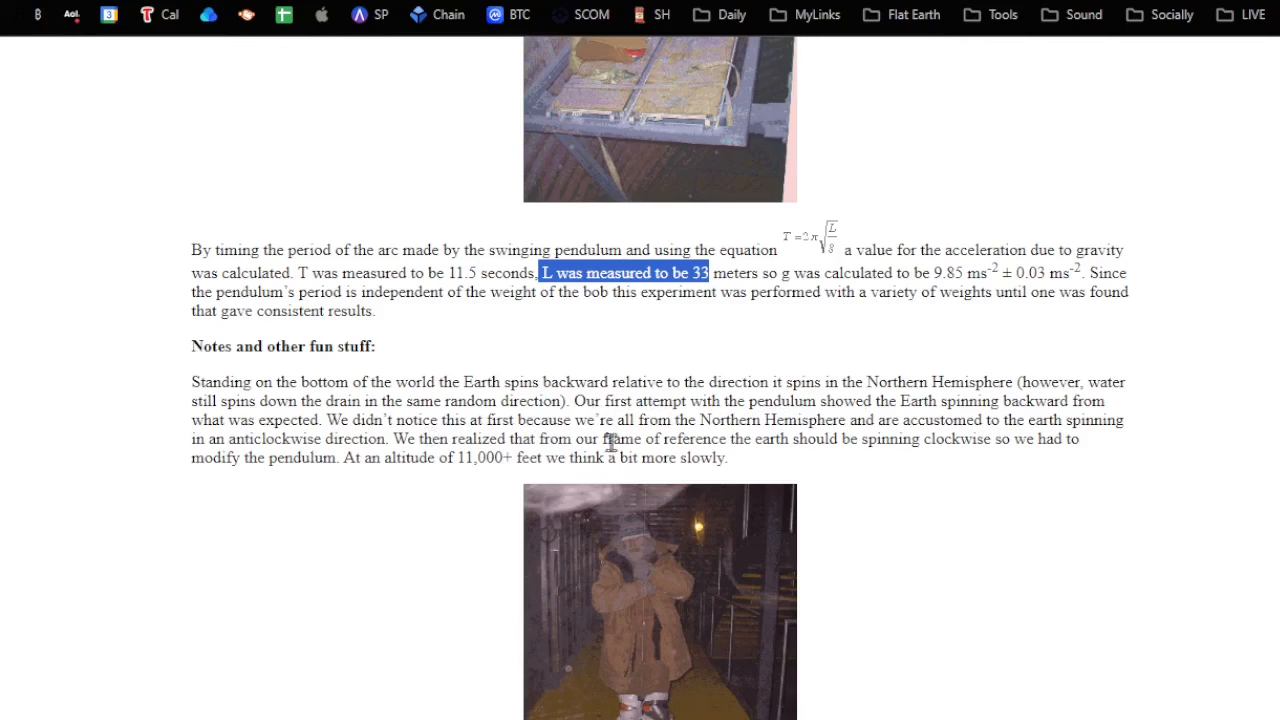
pyautogui.moveTo(388, 445)
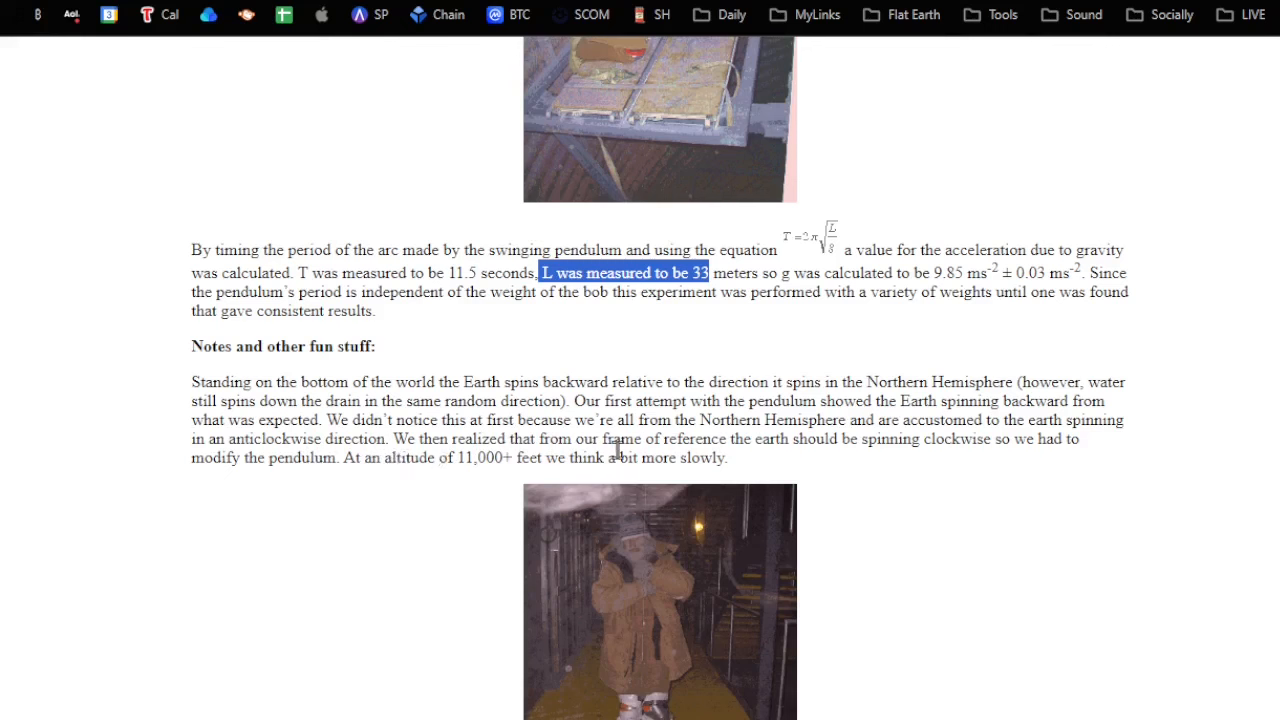
pyautogui.moveTo(471, 463)
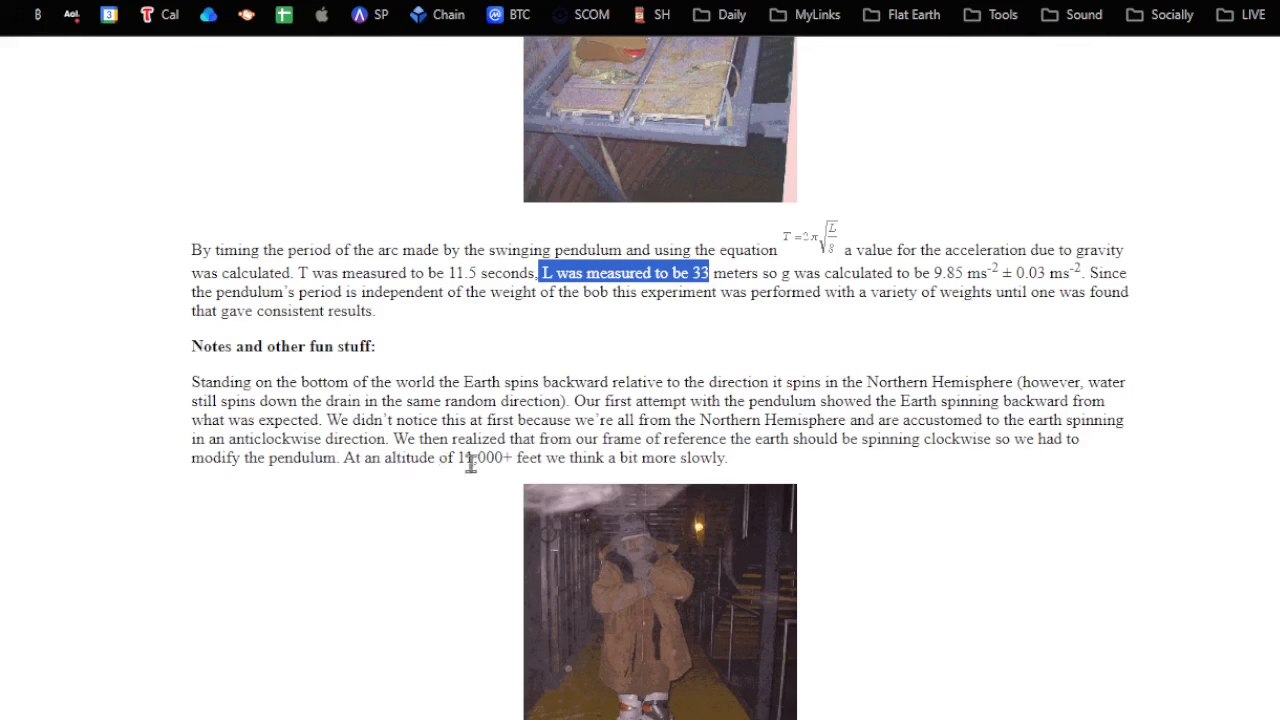
pyautogui.moveTo(313, 486)
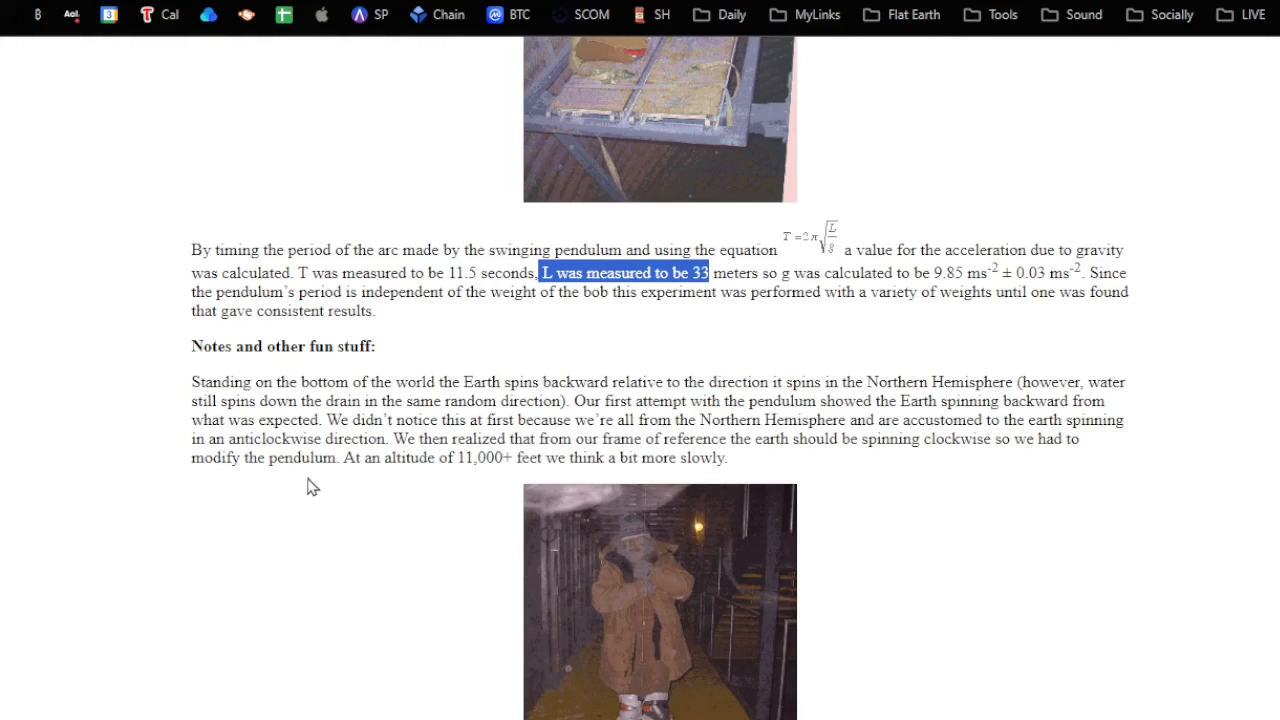
pyautogui.moveTo(328, 485)
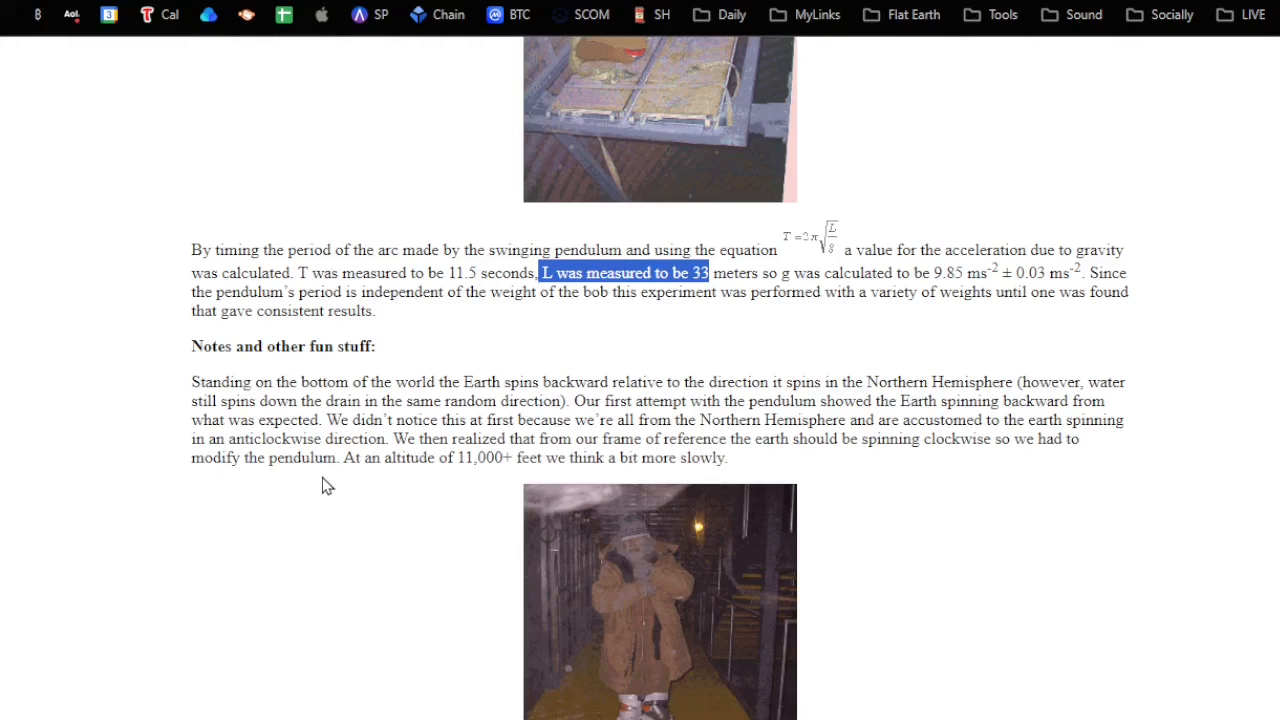
pyautogui.moveTo(323, 477)
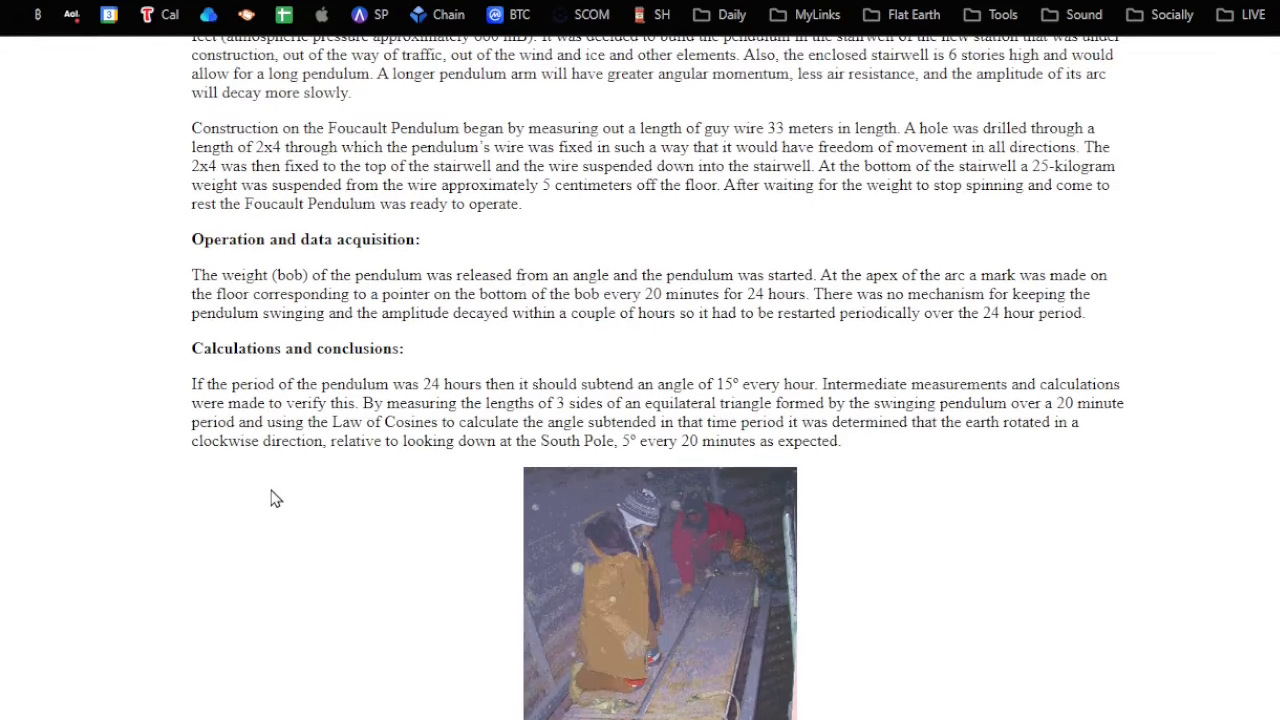
# Scroll down past Construction to Calculations and conclusions with 'L was measured to be 33'.
pyautogui.scroll(-3)
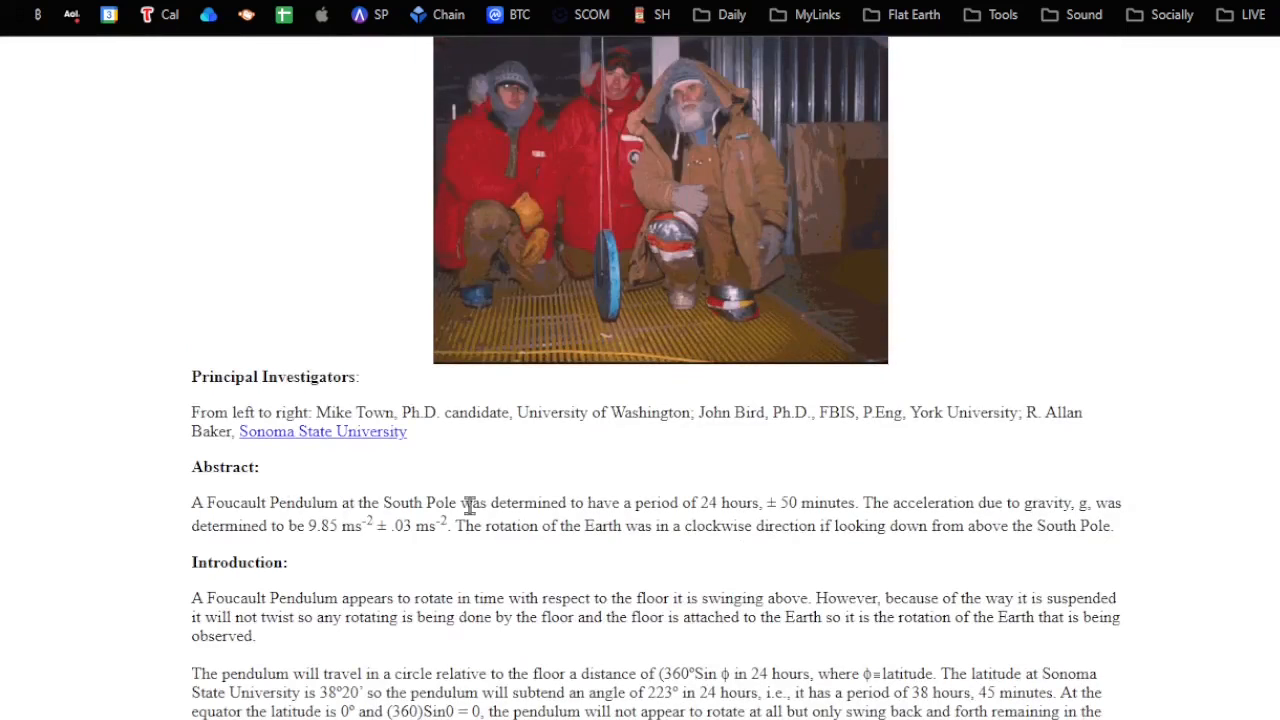
pyautogui.moveTo(767, 527)
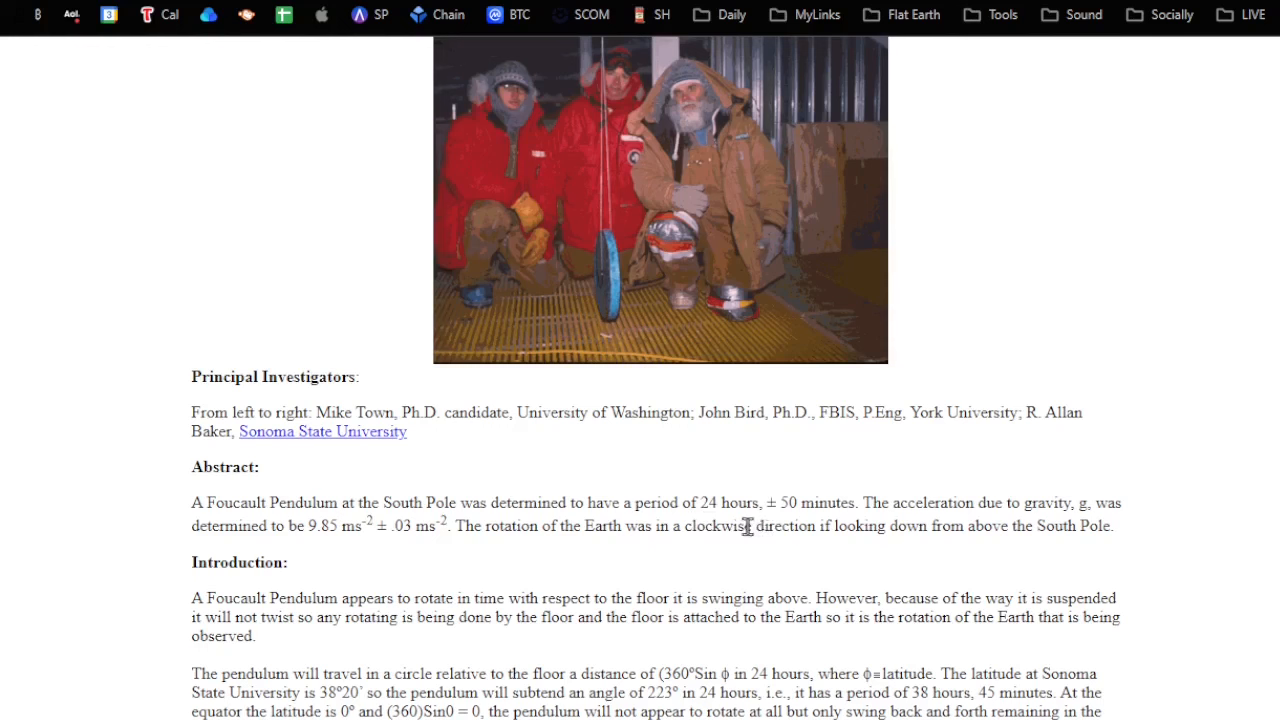
pyautogui.moveTo(738, 529)
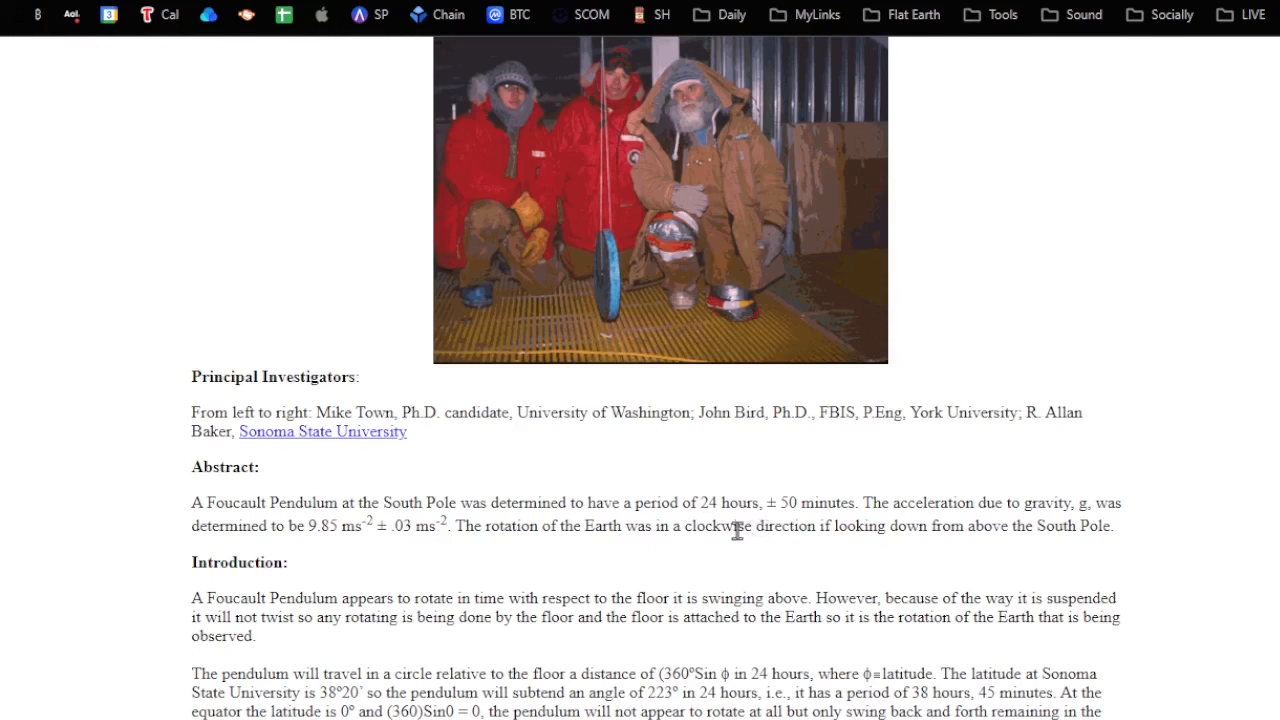
pyautogui.moveTo(715, 558)
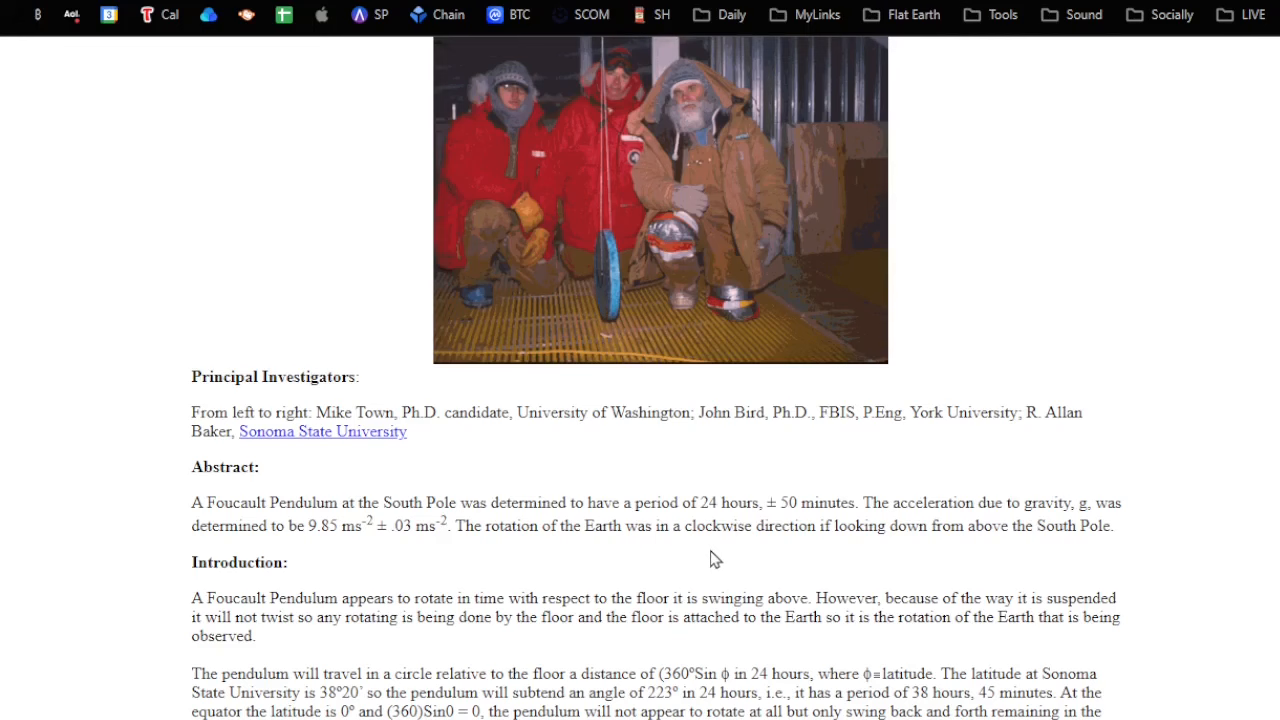
pyautogui.moveTo(713, 551)
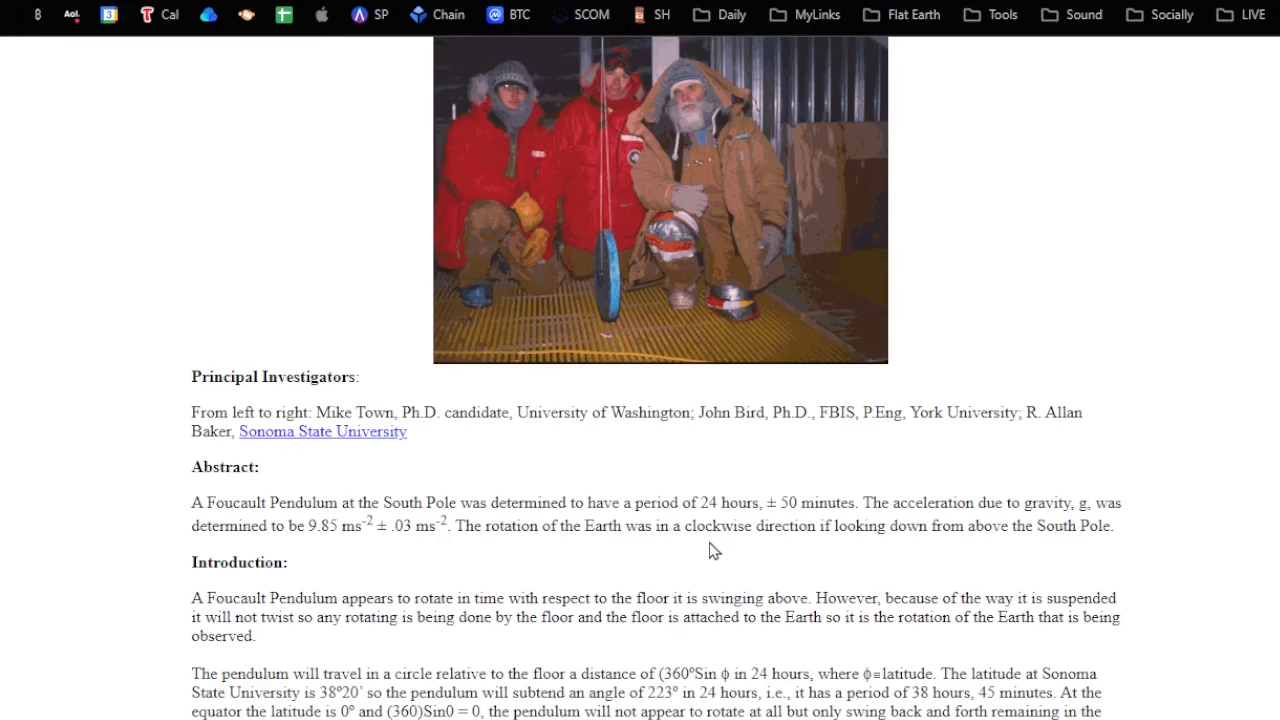
pyautogui.moveTo(707, 533)
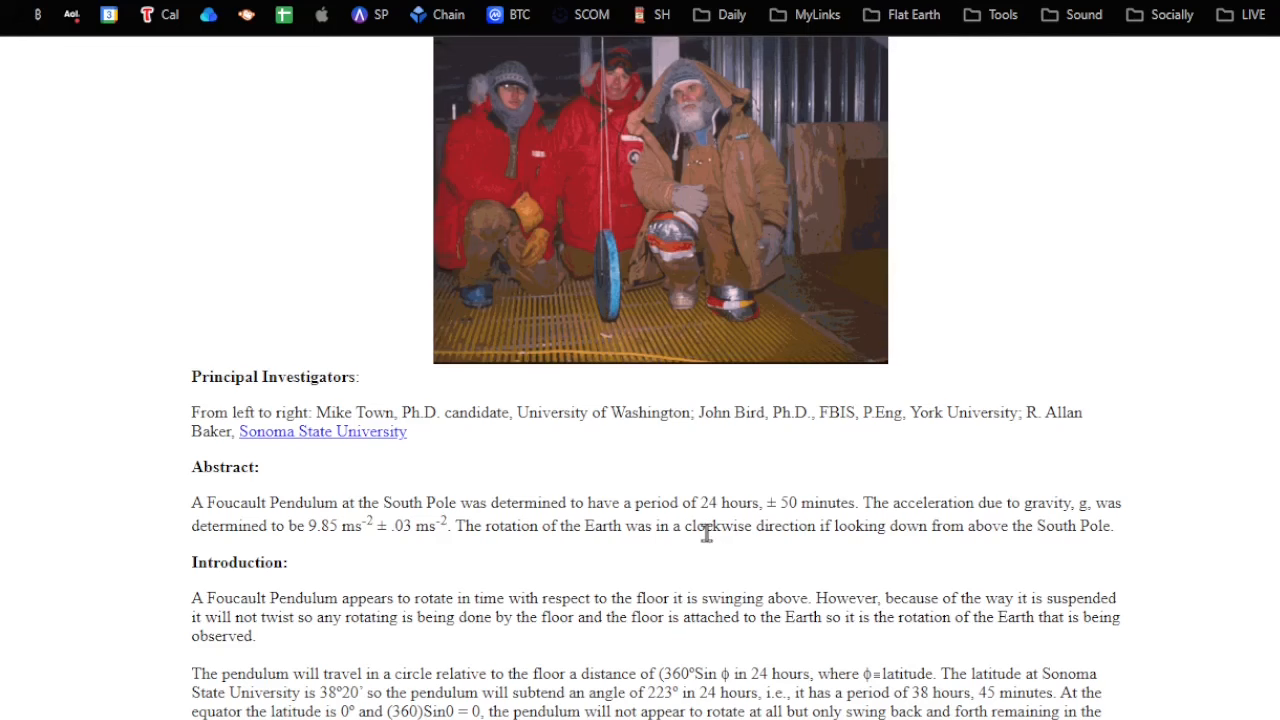
pyautogui.scroll(-3)
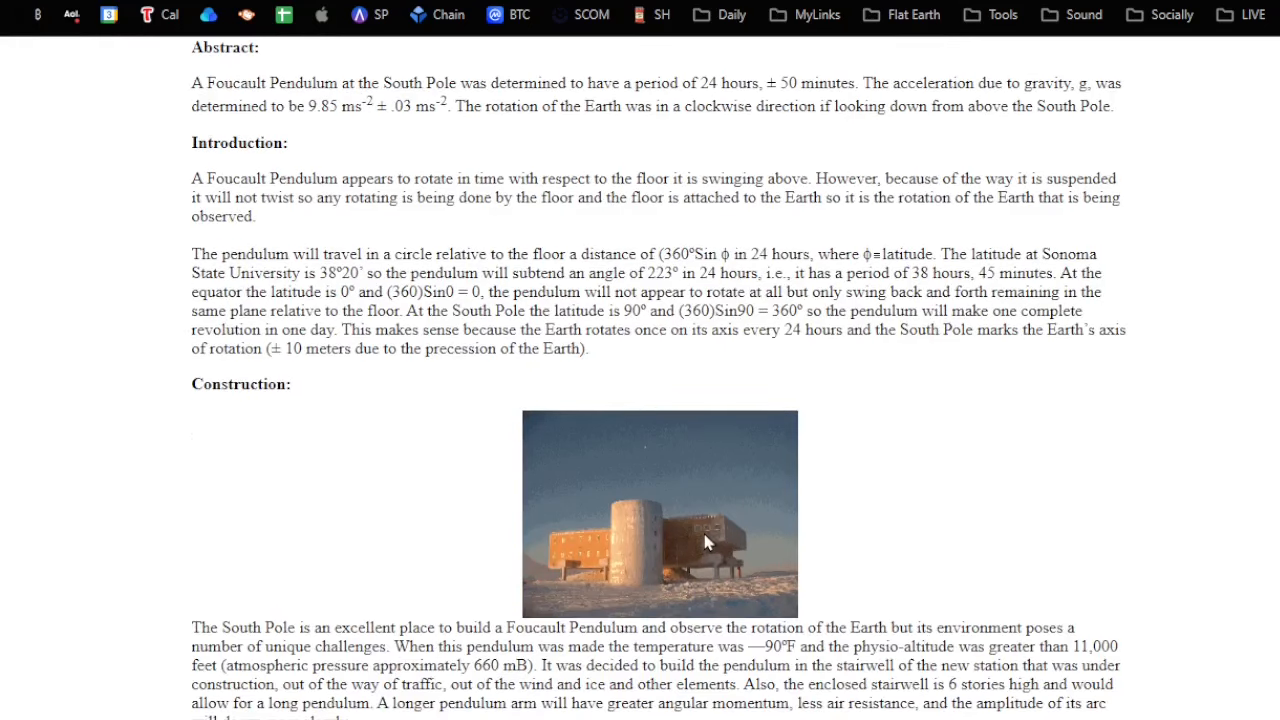
pyautogui.scroll(-3)
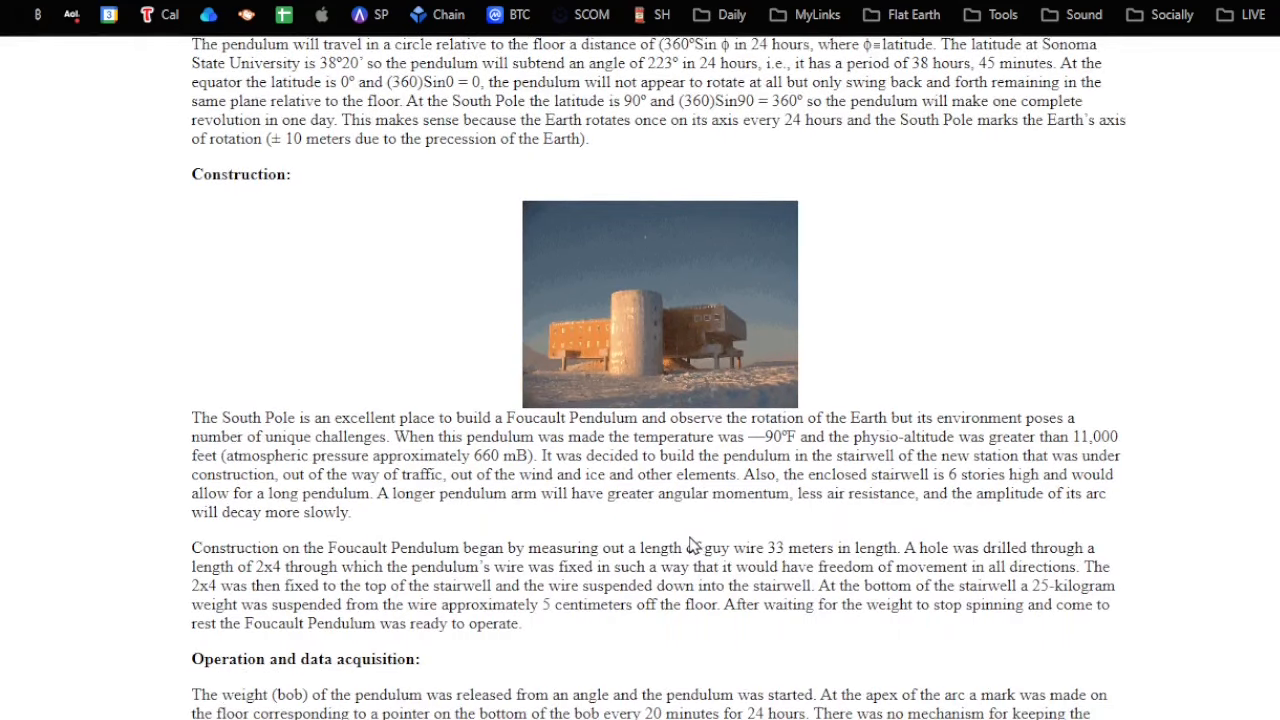
pyautogui.scroll(-3)
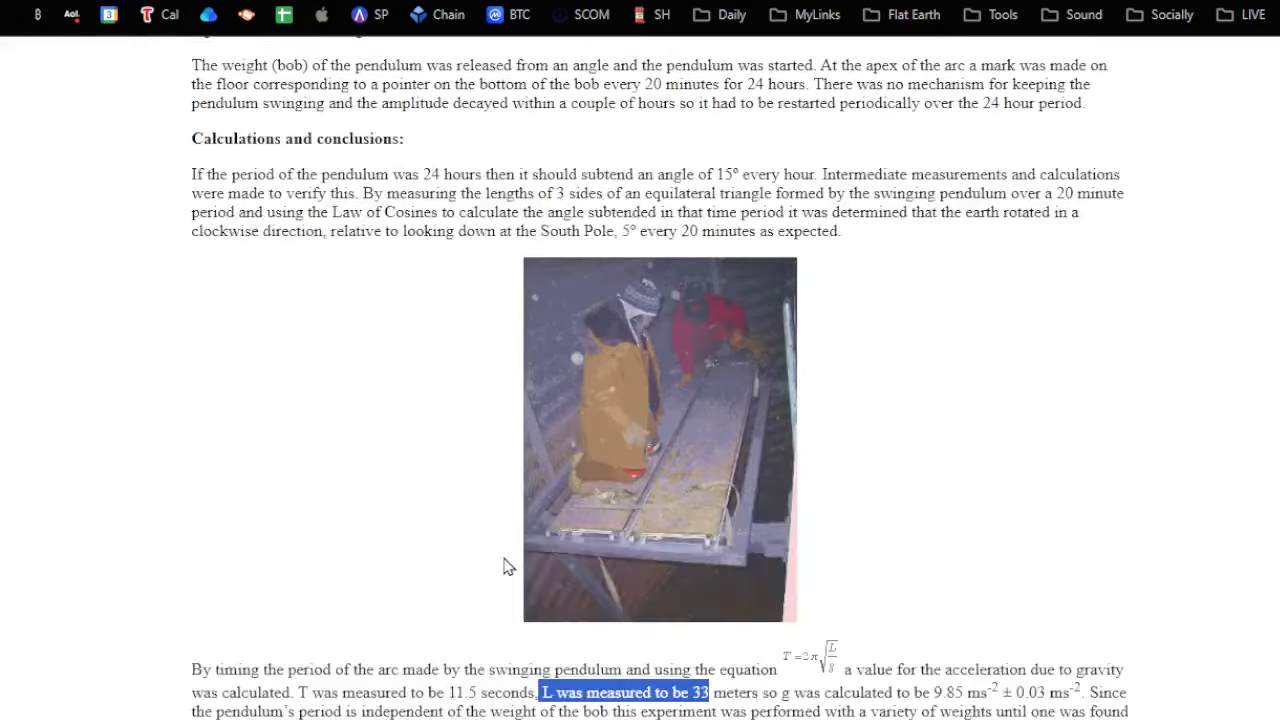
pyautogui.scroll(-3)
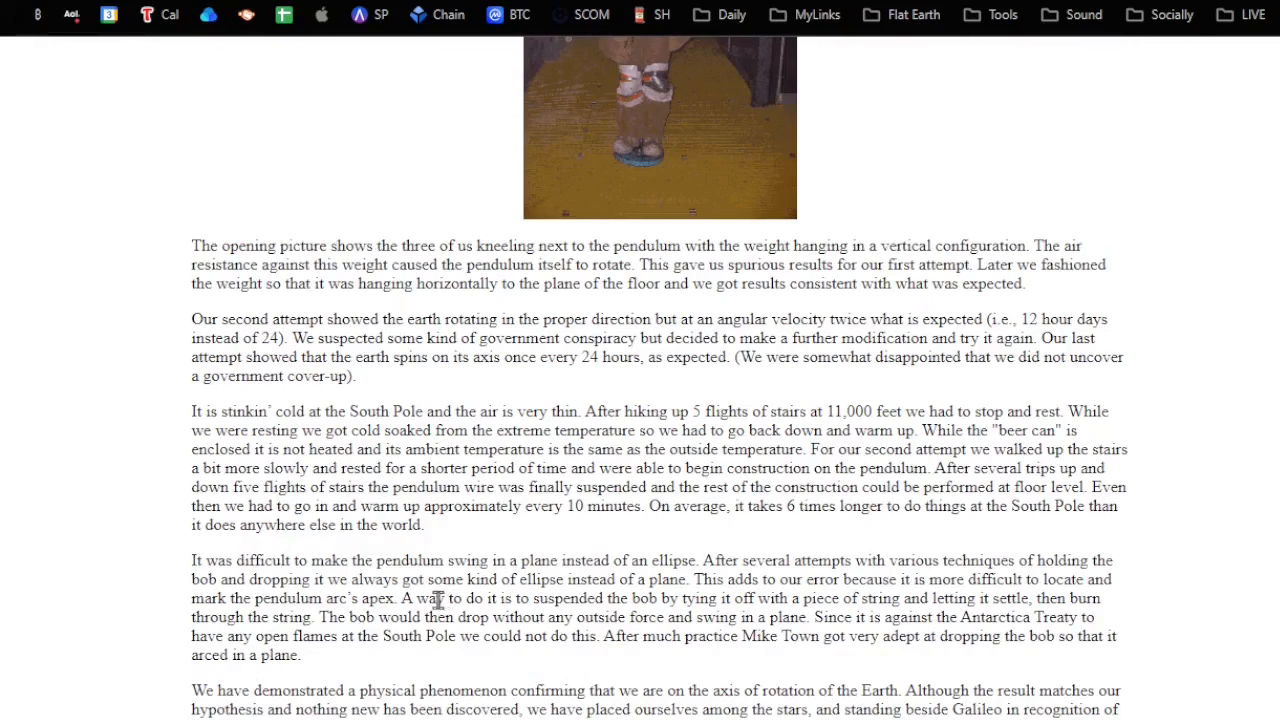
pyautogui.moveTo(345, 560)
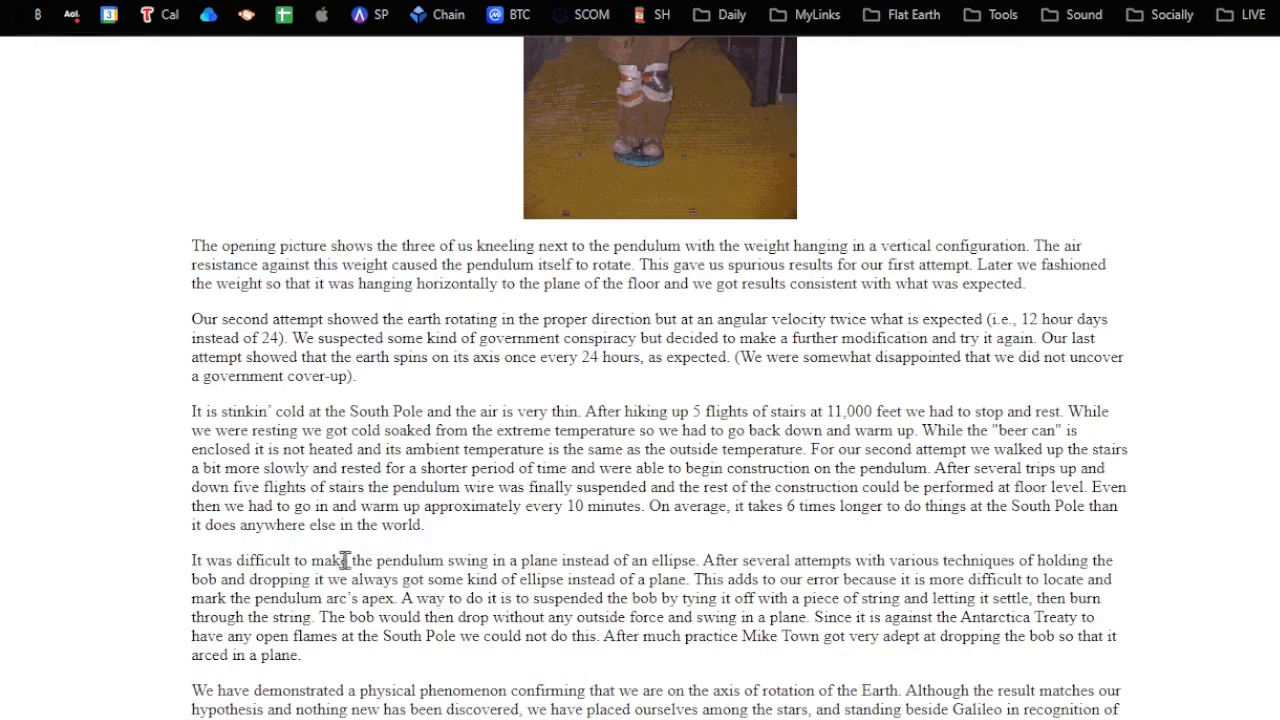
pyautogui.moveTo(293, 318)
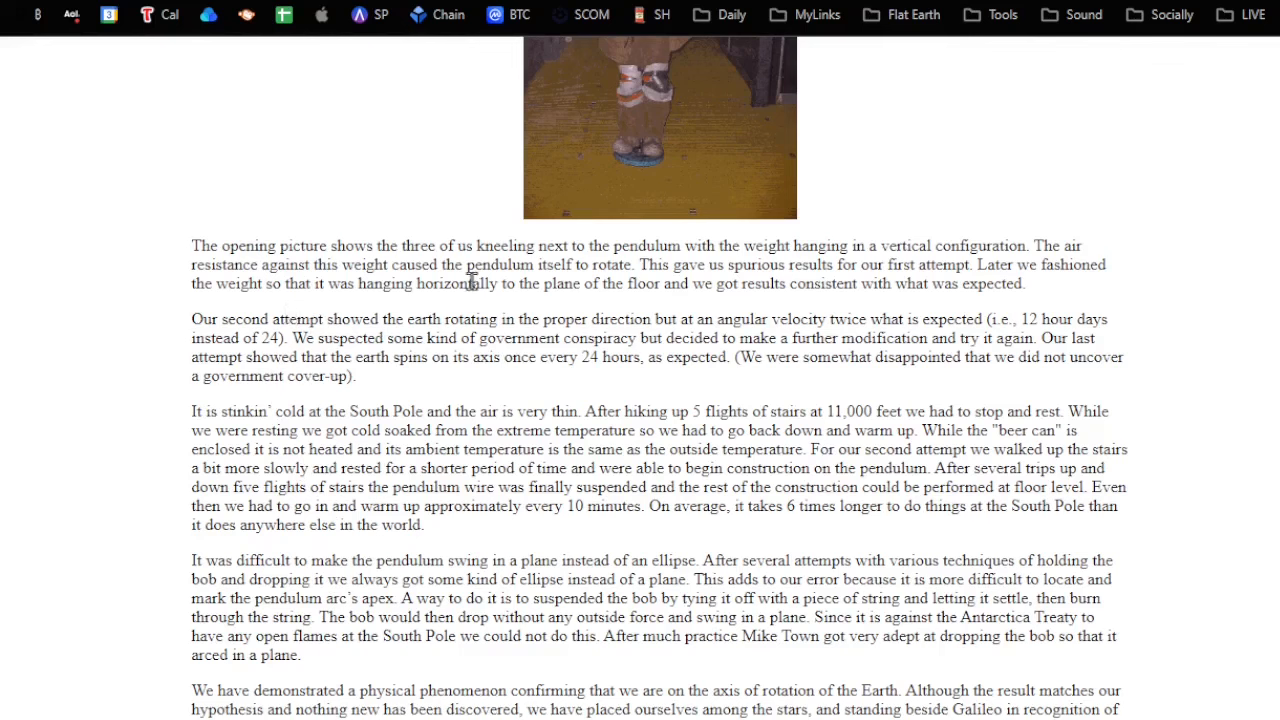
pyautogui.moveTo(910, 268)
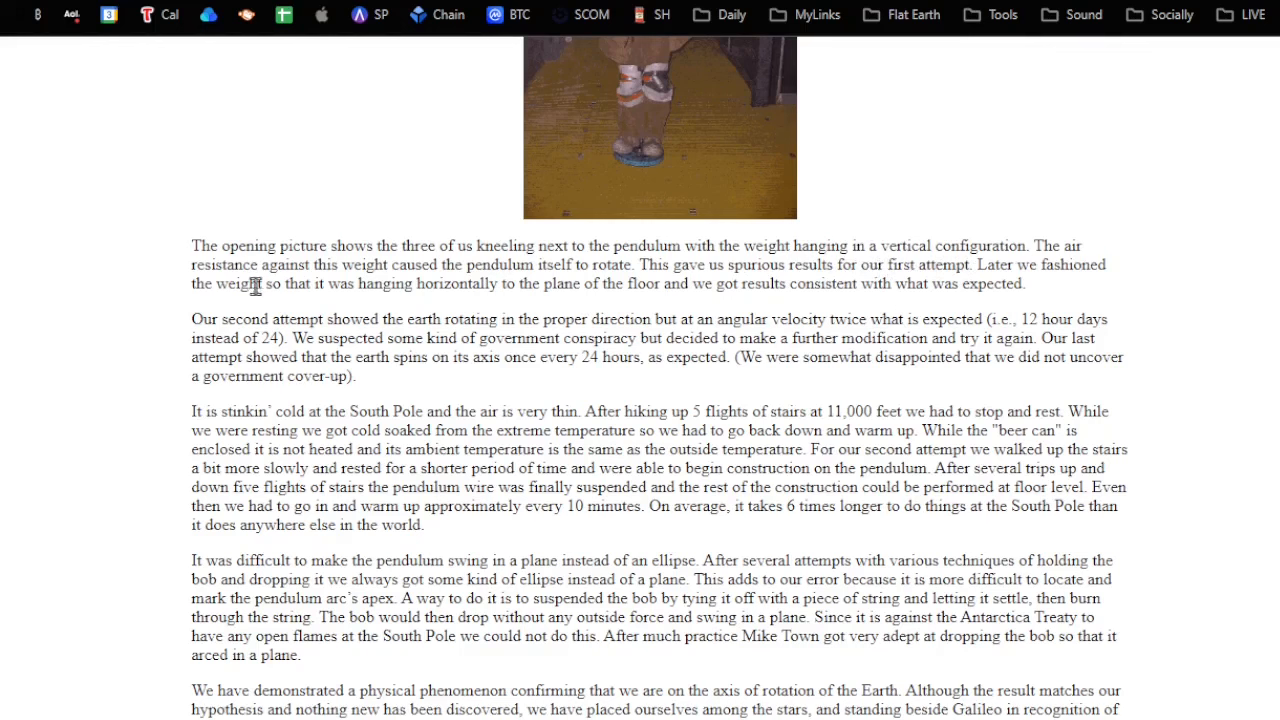
pyautogui.moveTo(515, 290)
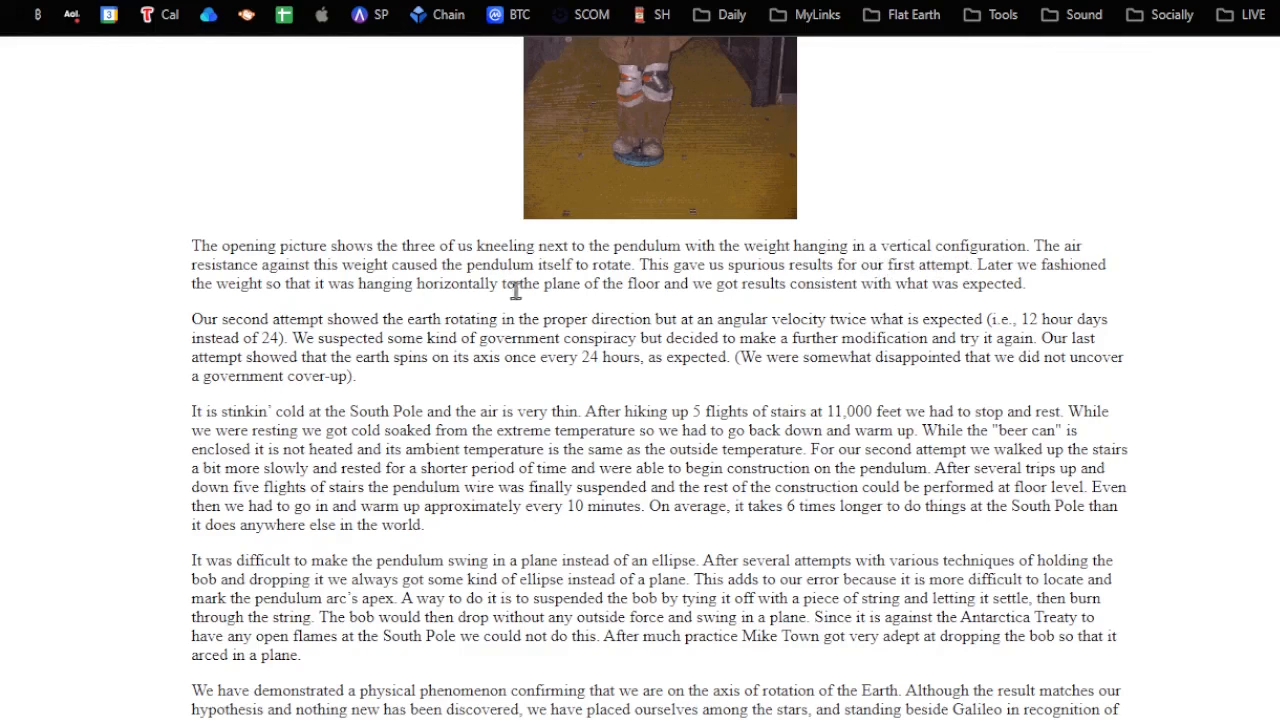
pyautogui.moveTo(678, 285)
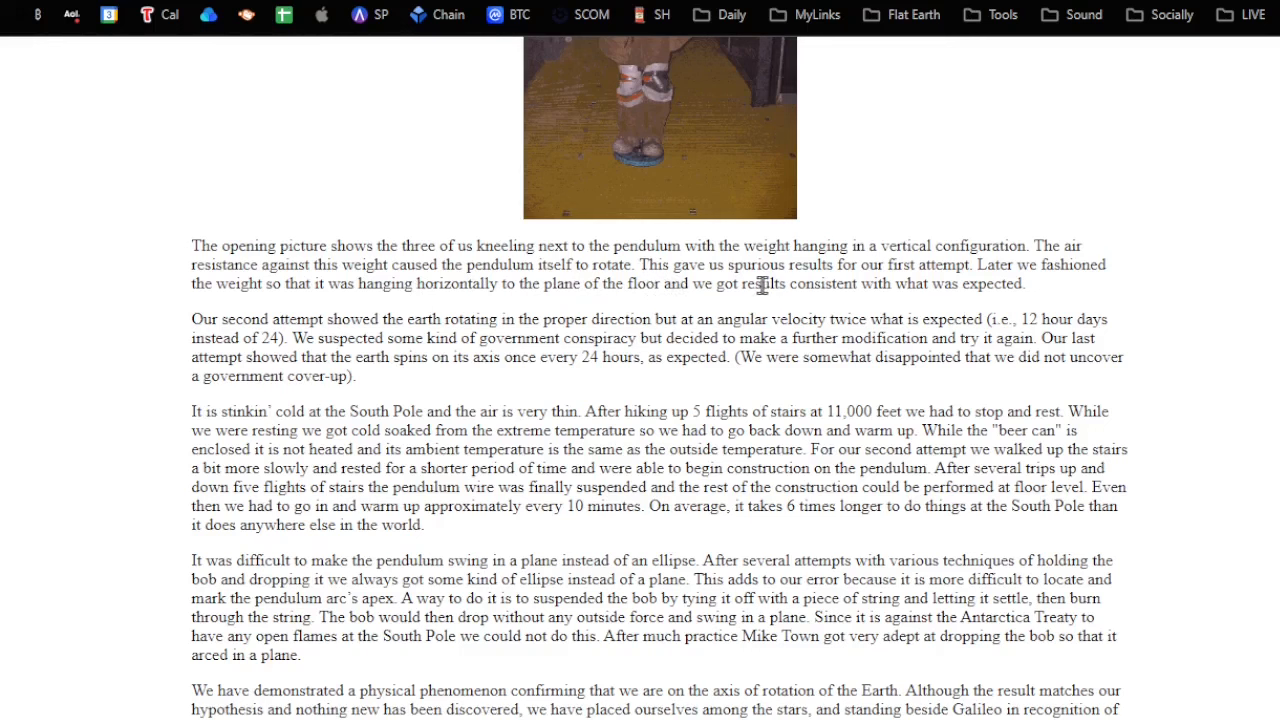
pyautogui.moveTo(567, 278)
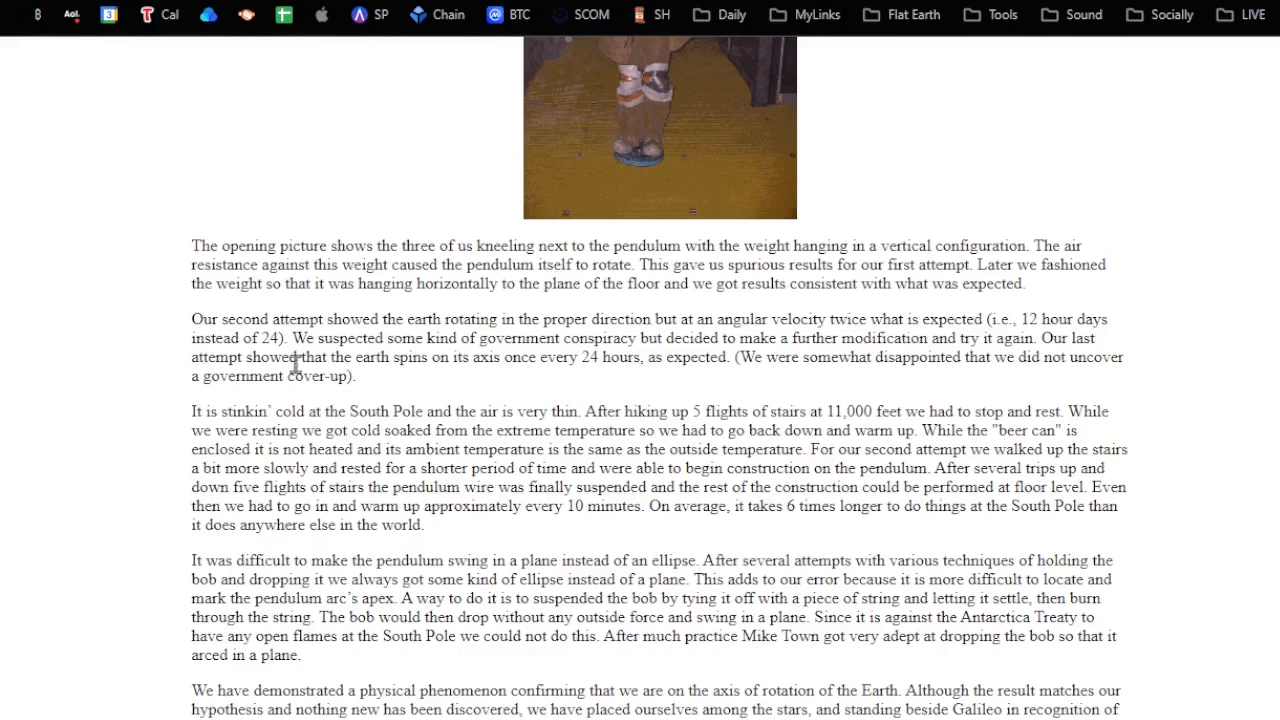
pyautogui.moveTo(516, 336)
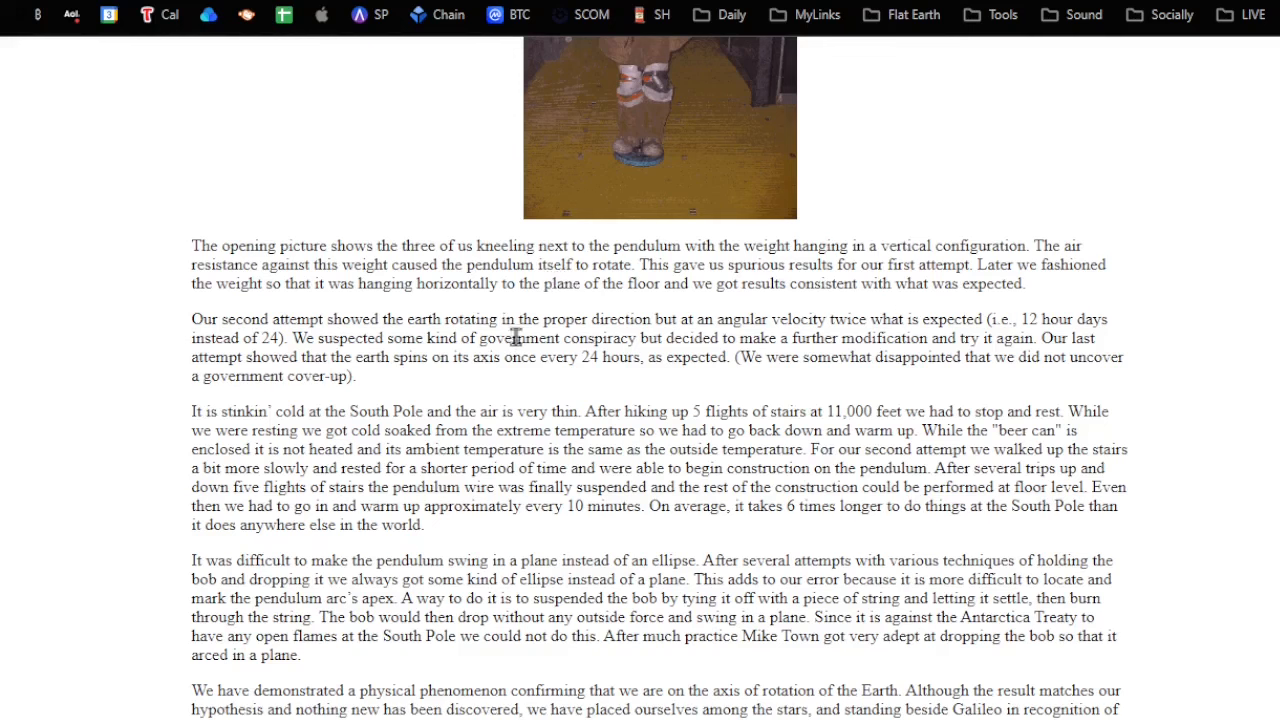
pyautogui.moveTo(718, 347)
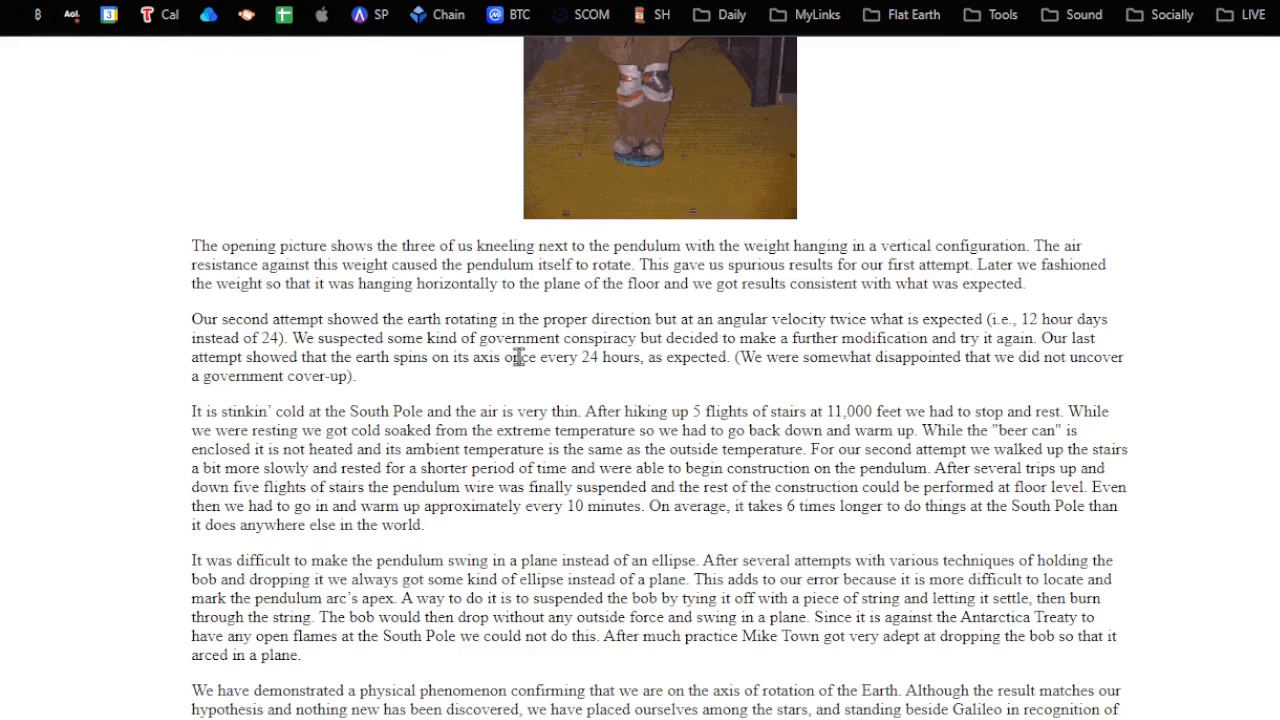
pyautogui.moveTo(785, 364)
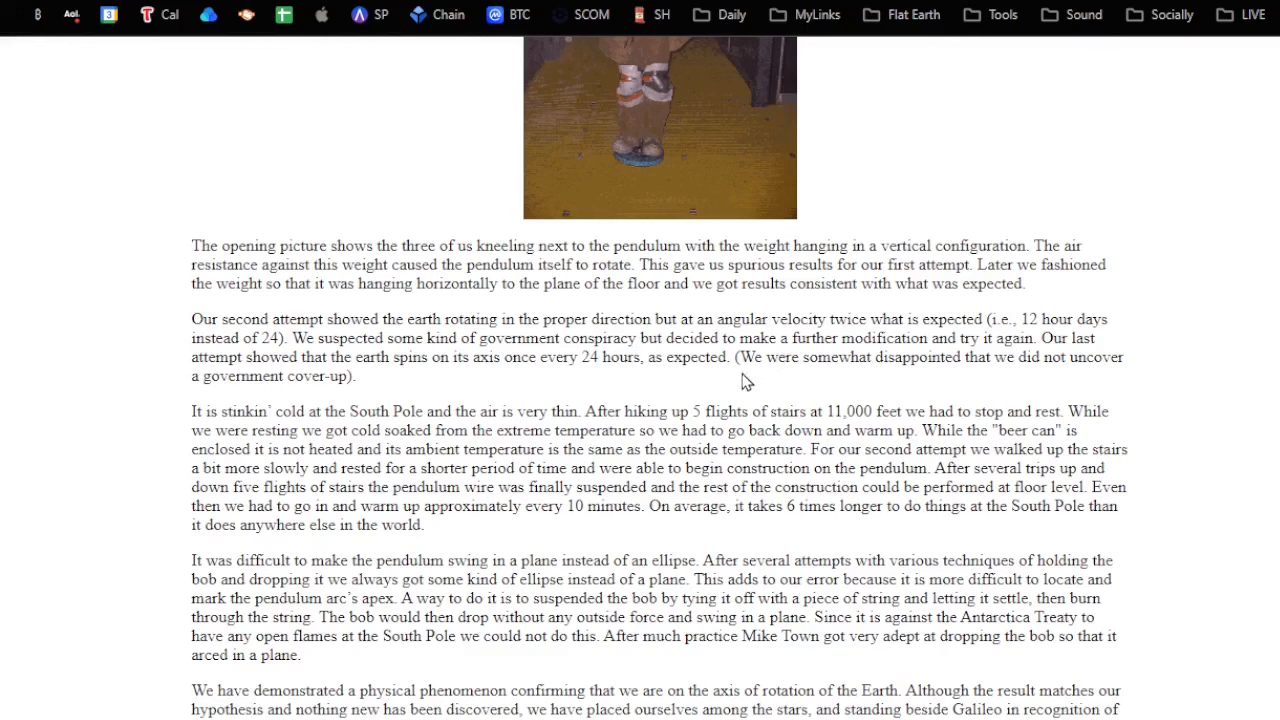
pyautogui.moveTo(795, 353)
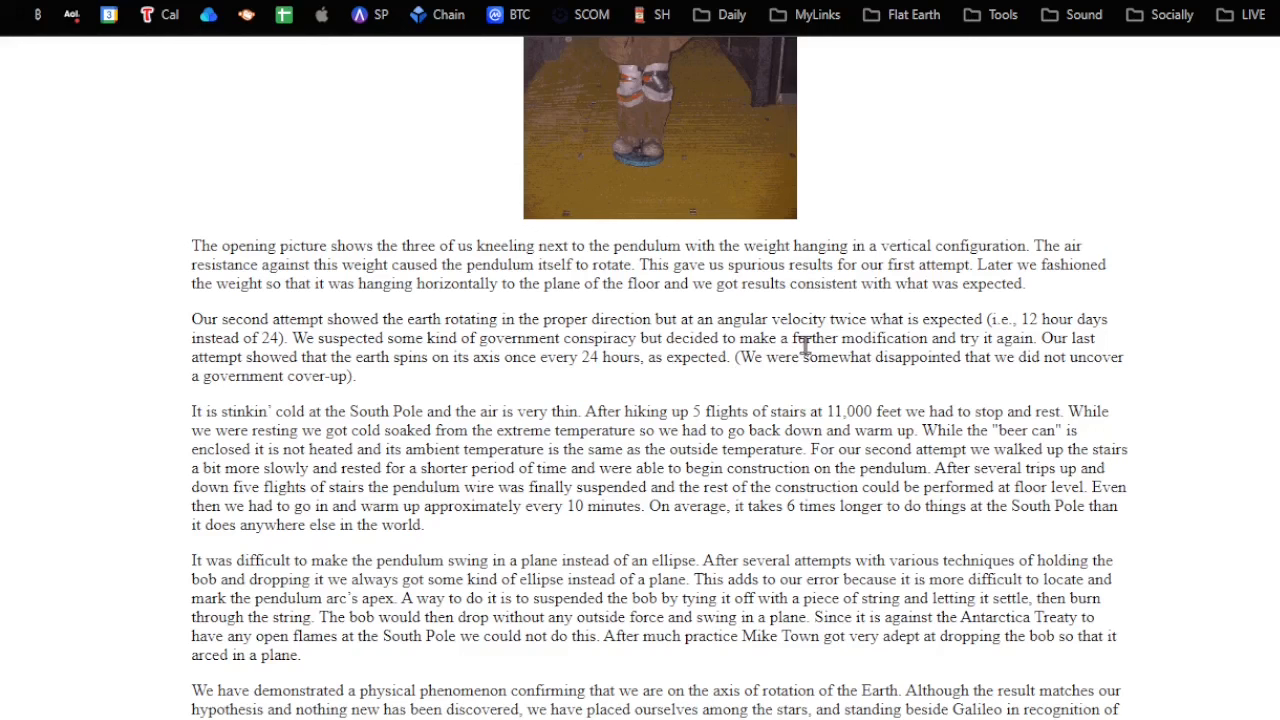
pyautogui.moveTo(389, 378)
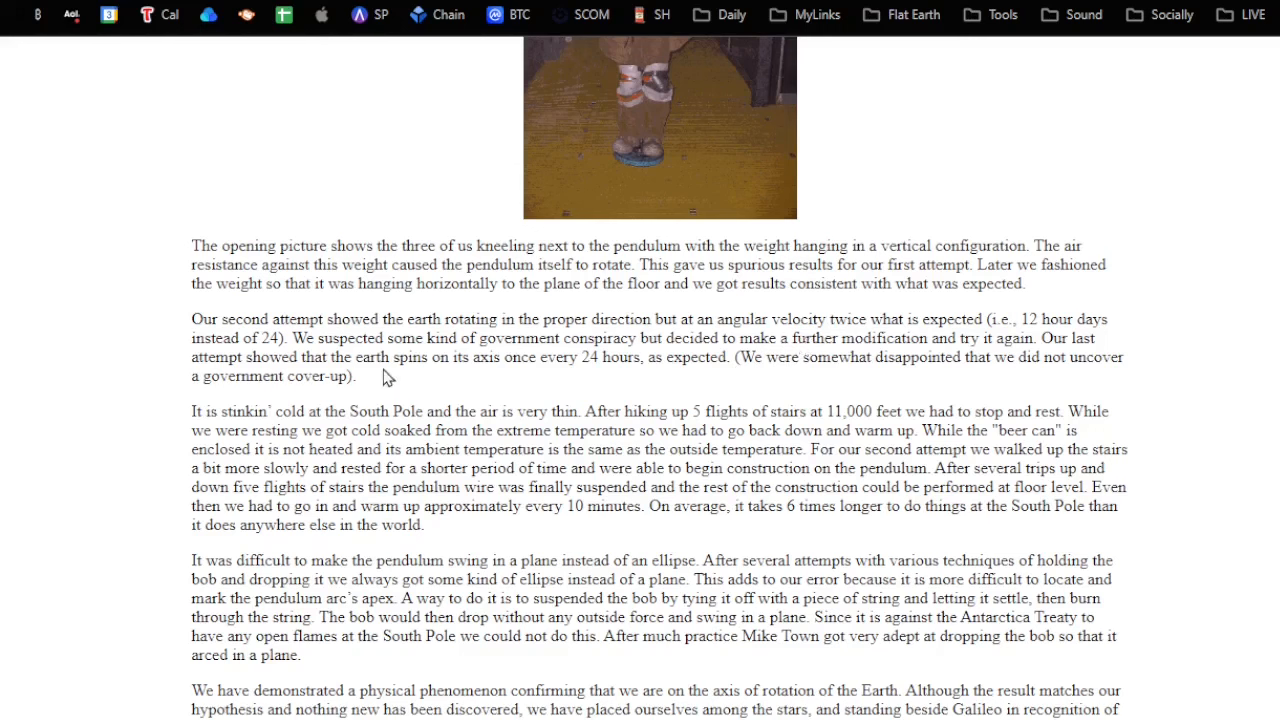
pyautogui.moveTo(560, 379)
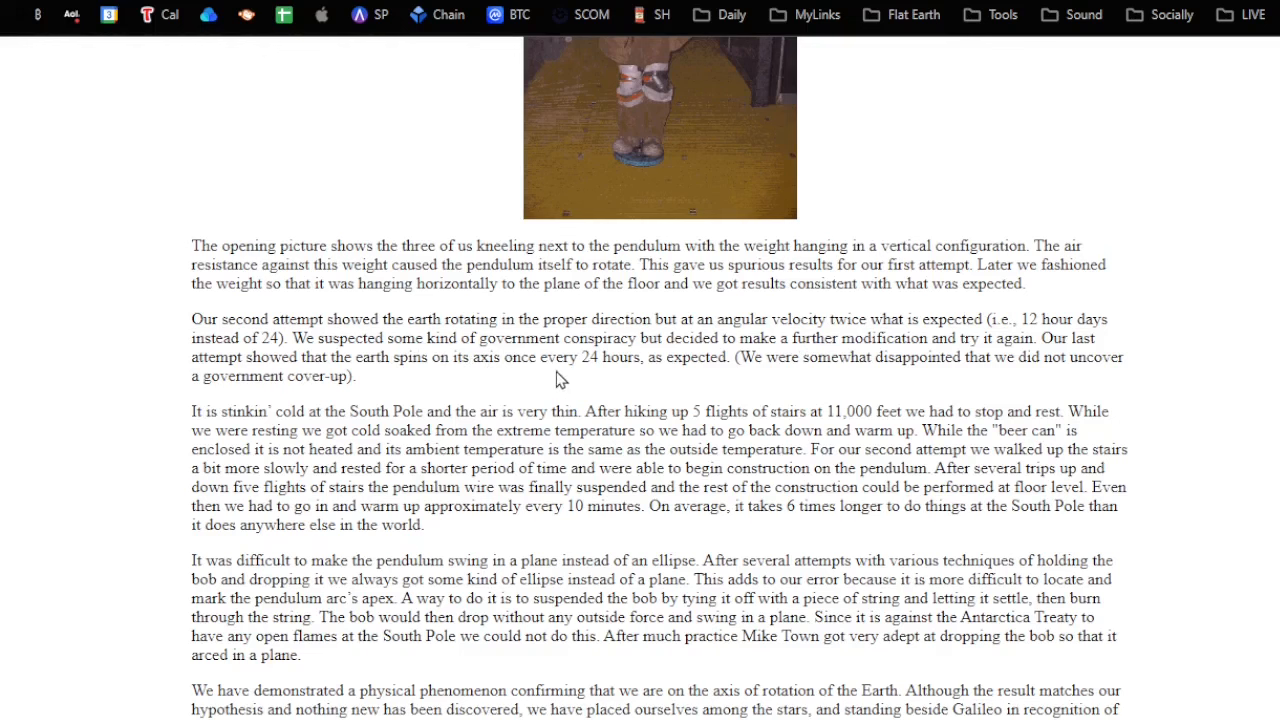
pyautogui.moveTo(722, 400)
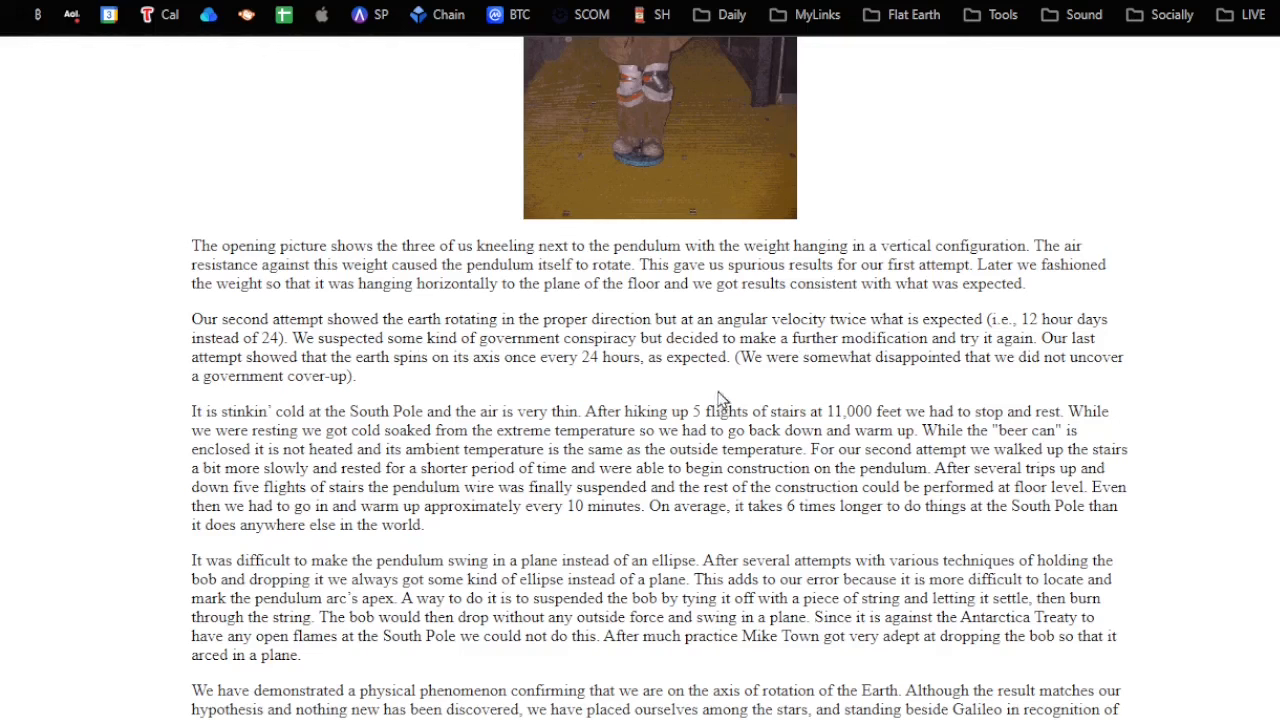
pyautogui.moveTo(185, 418)
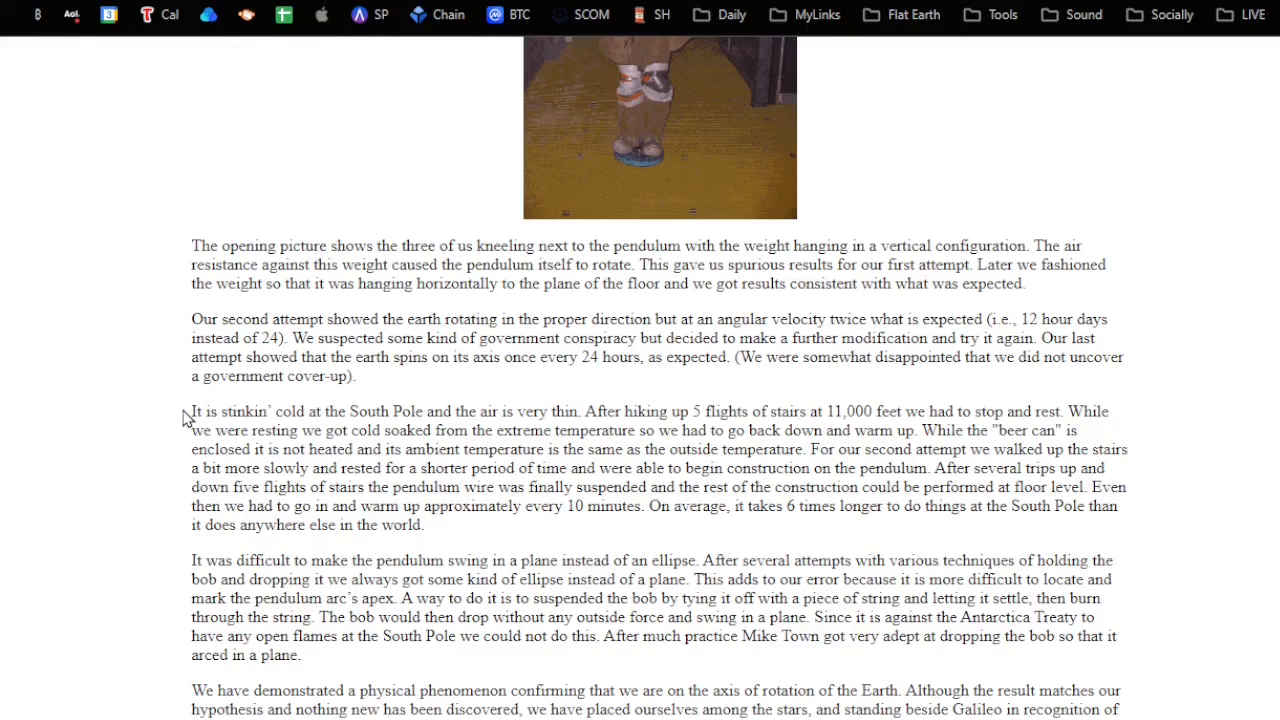
pyautogui.moveTo(689, 416)
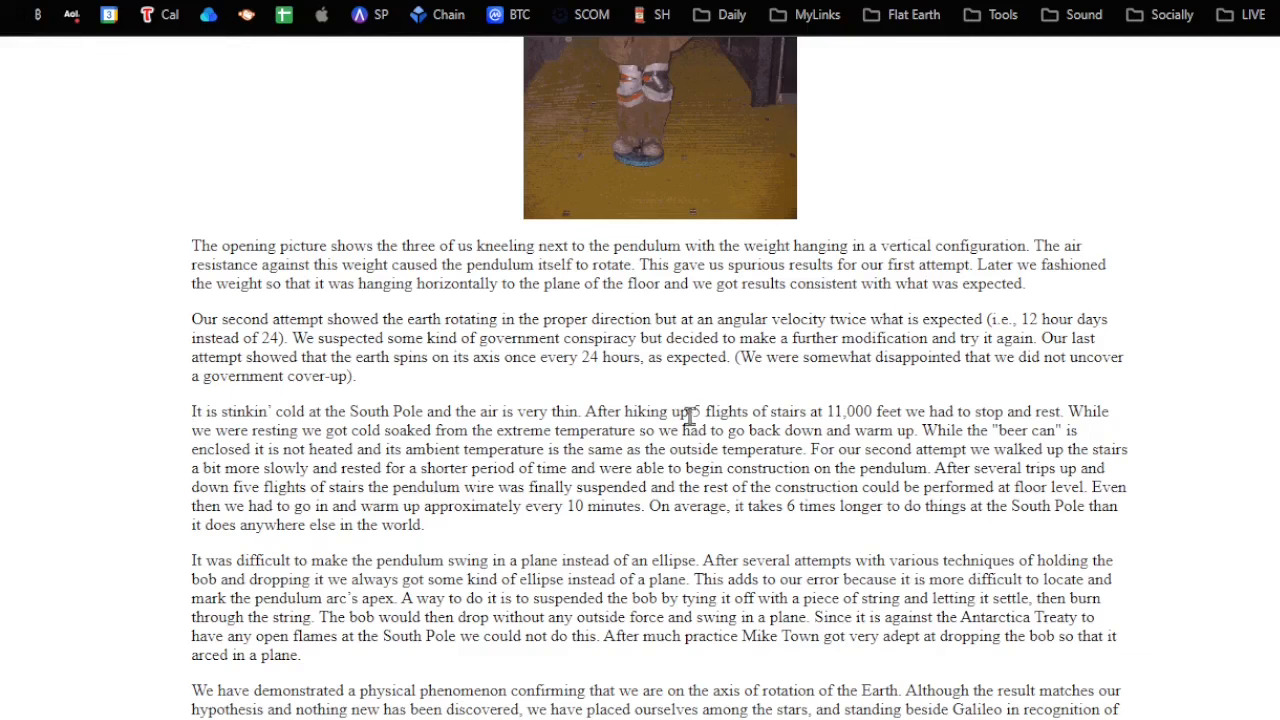
pyautogui.moveTo(673, 432)
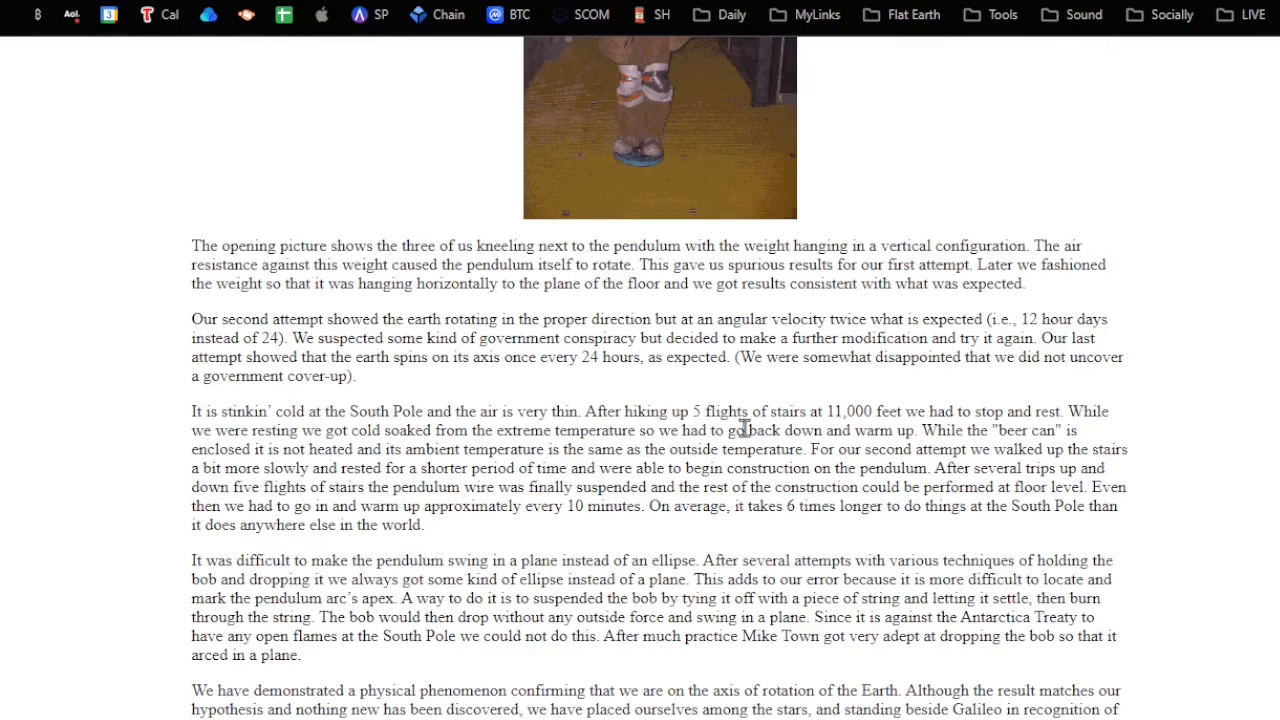
pyautogui.moveTo(667, 428)
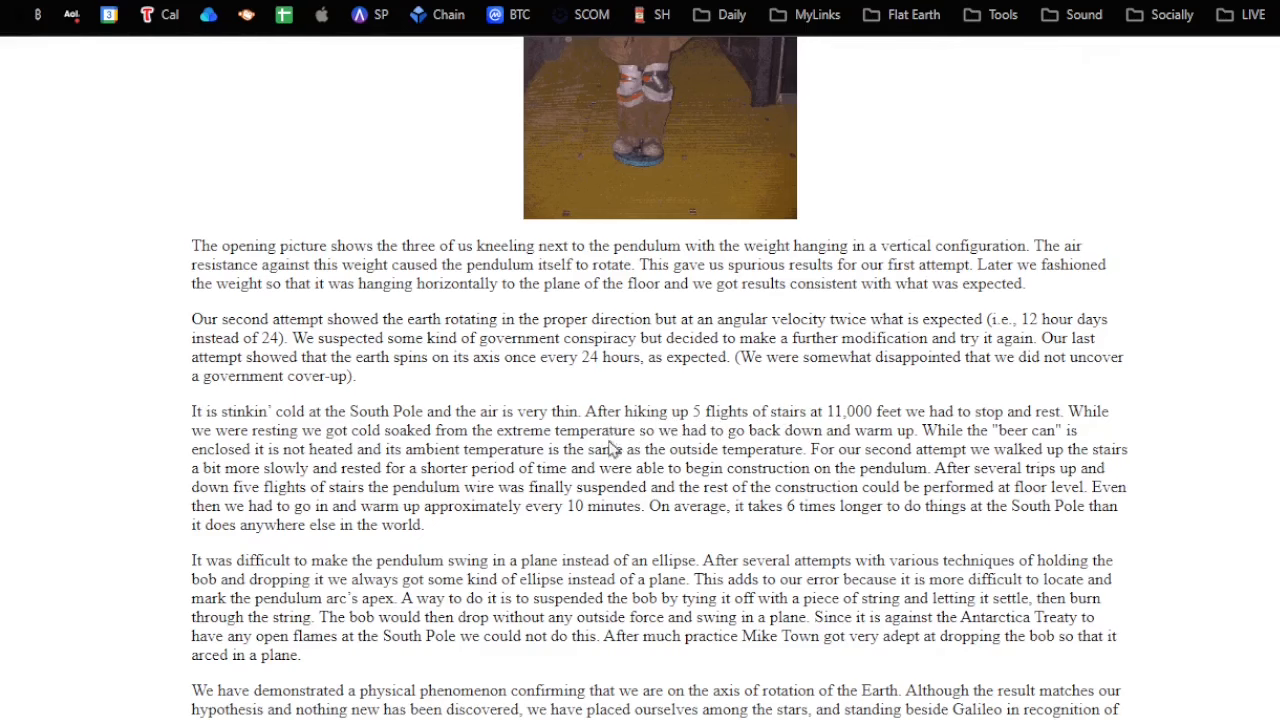
# Scroll to the closing paragraph about demonstrating Earth's rotation.
pyautogui.scroll(-3)
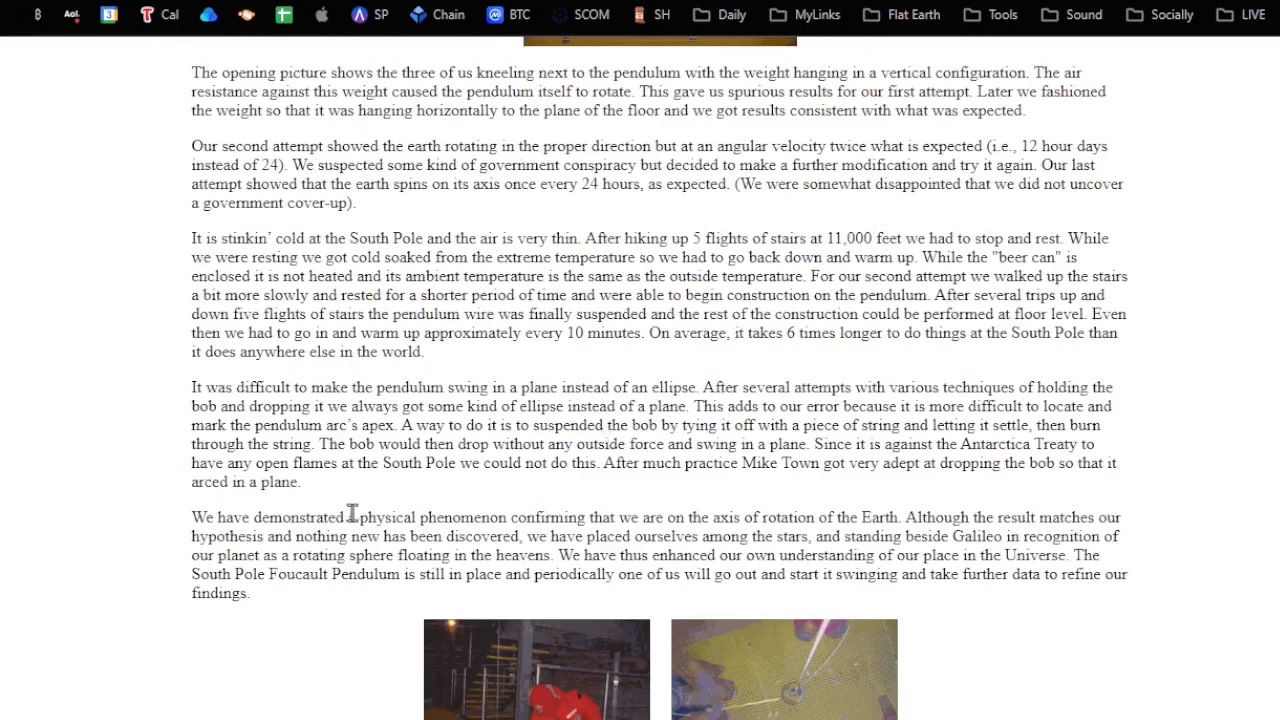
pyautogui.moveTo(657, 522)
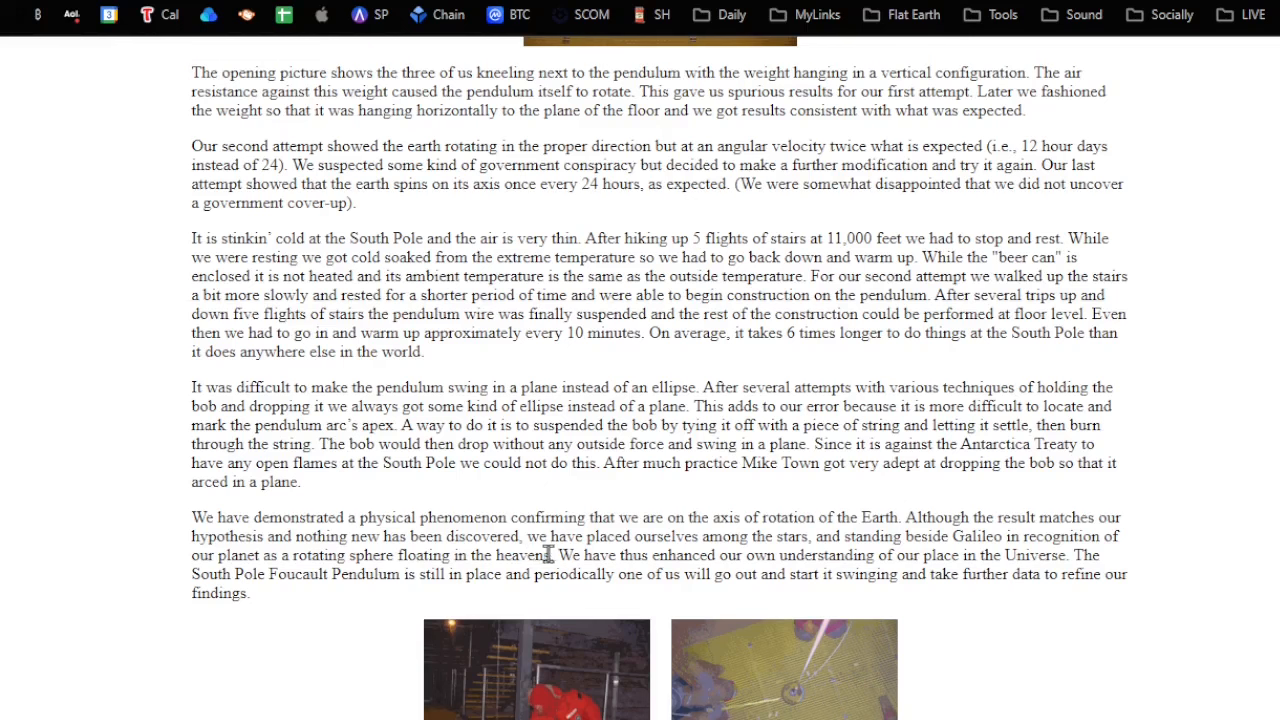
pyautogui.moveTo(698, 553)
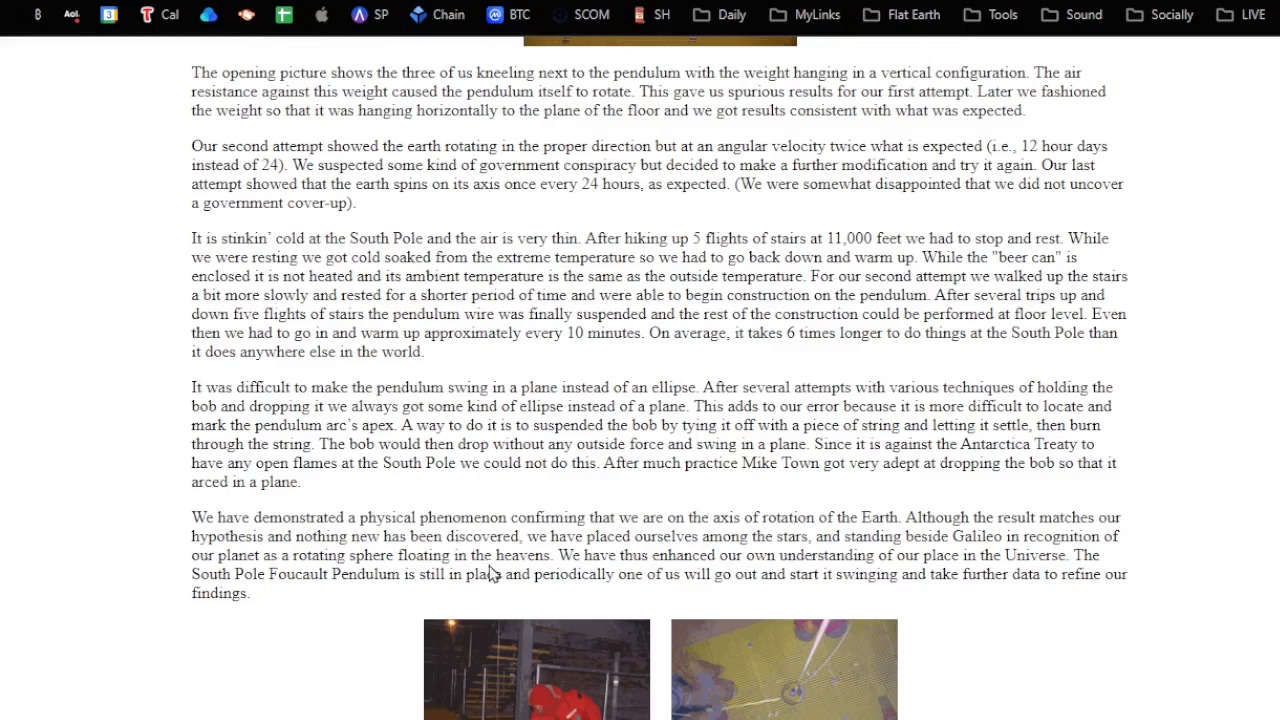
pyautogui.moveTo(480, 568)
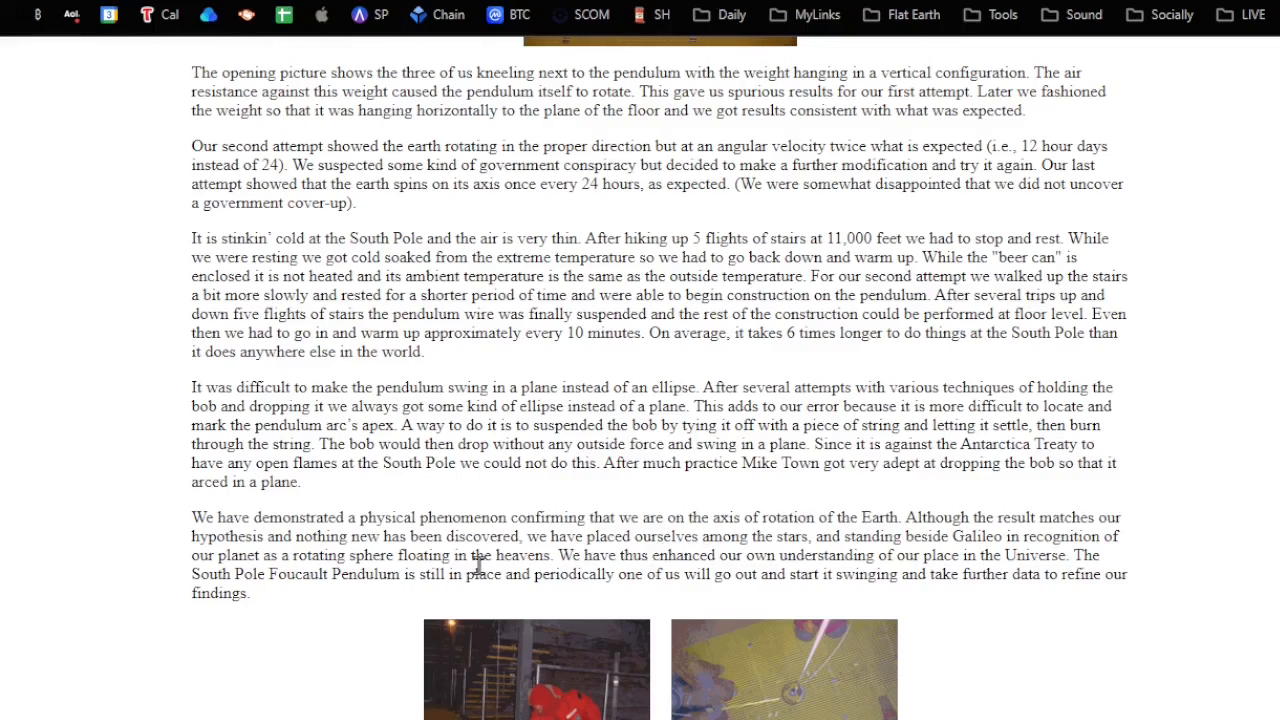
pyautogui.moveTo(600, 577)
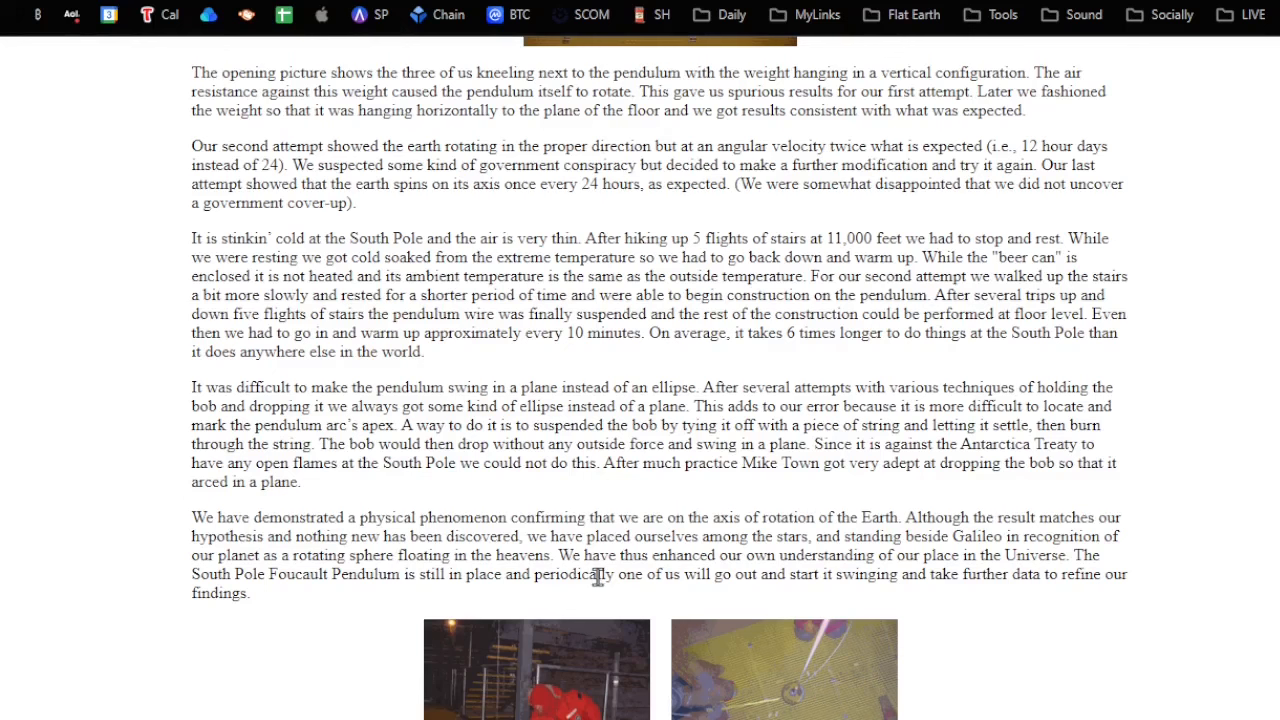
pyautogui.moveTo(283, 603)
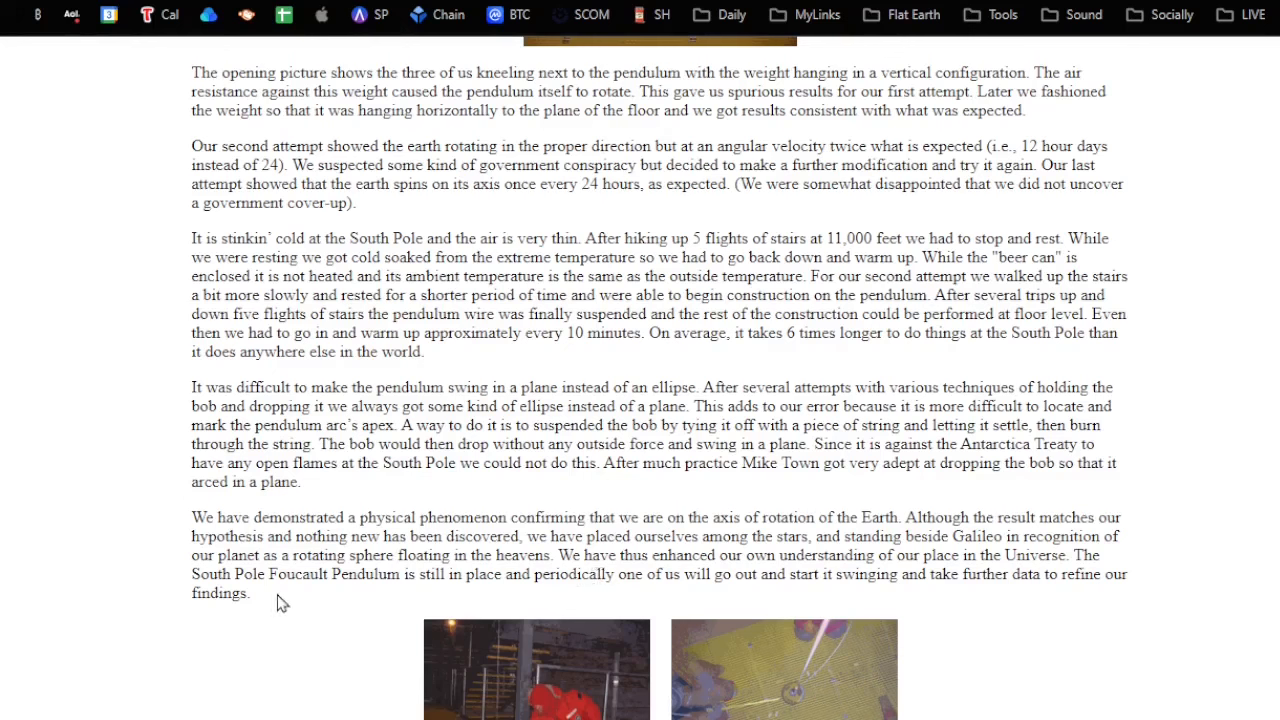
pyautogui.moveTo(490, 601)
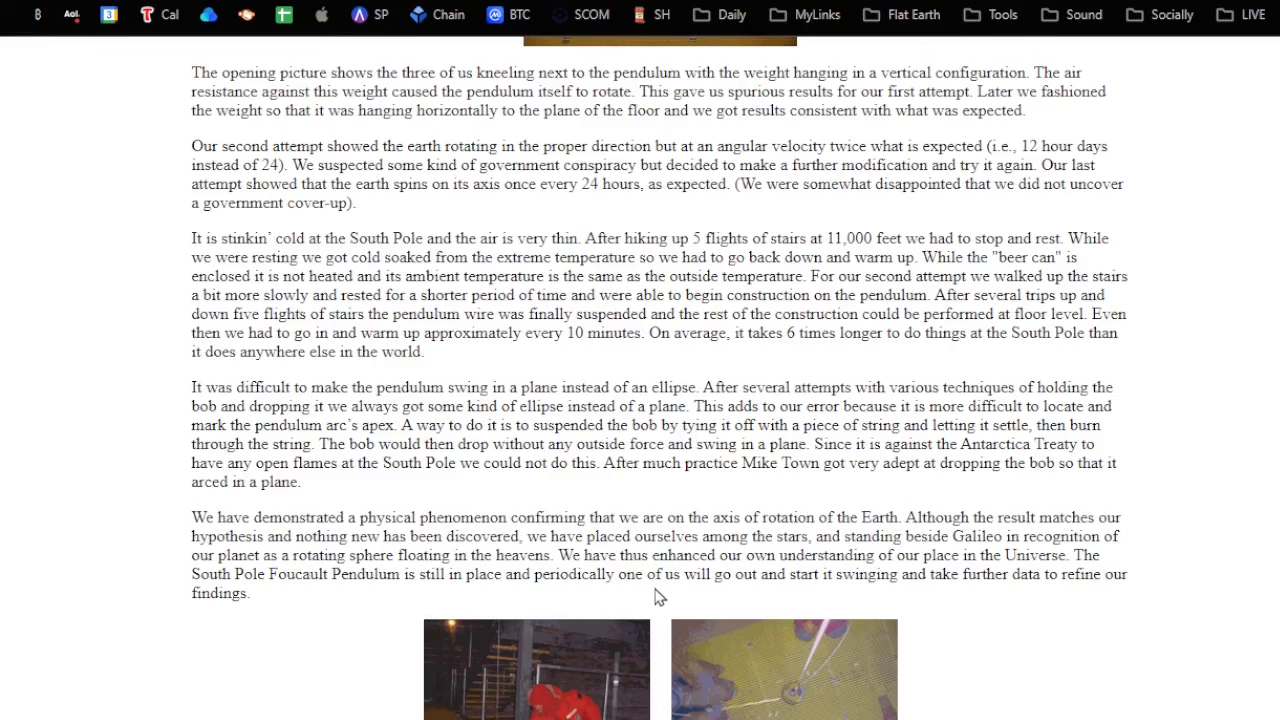
pyautogui.moveTo(1038, 578)
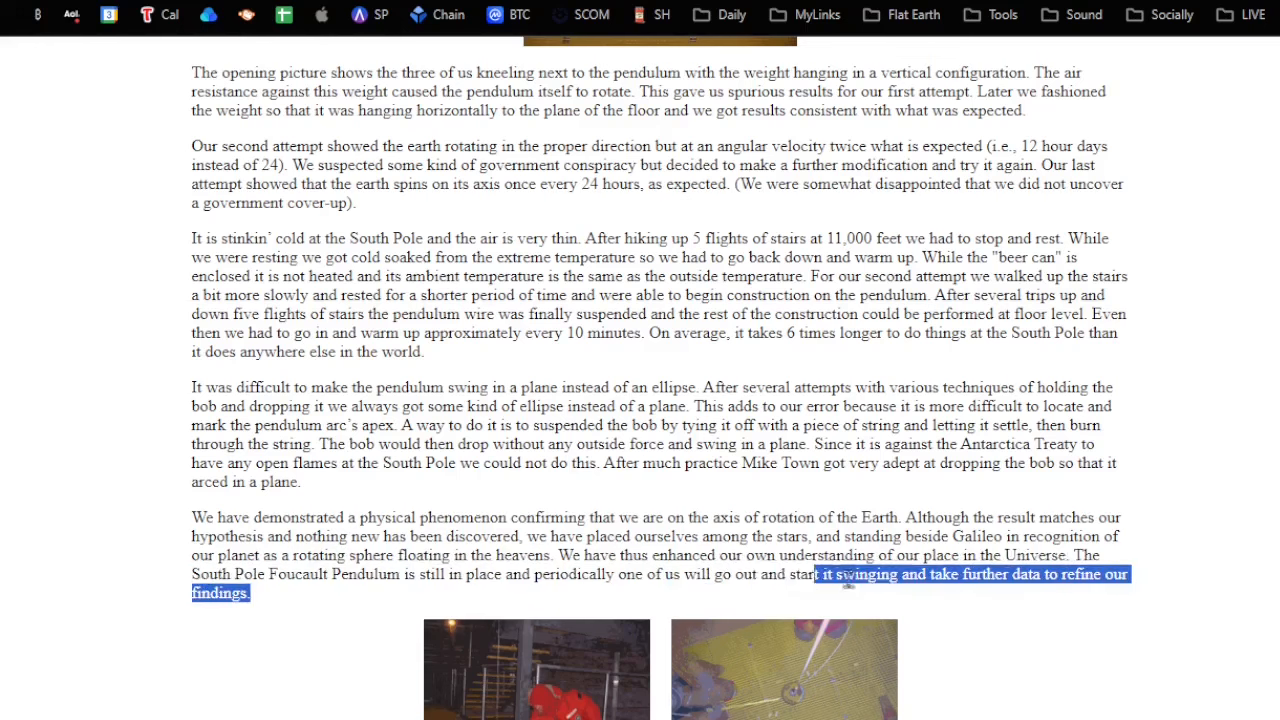
pyautogui.moveTo(847, 573); pyautogui.dragTo(1072, 555)
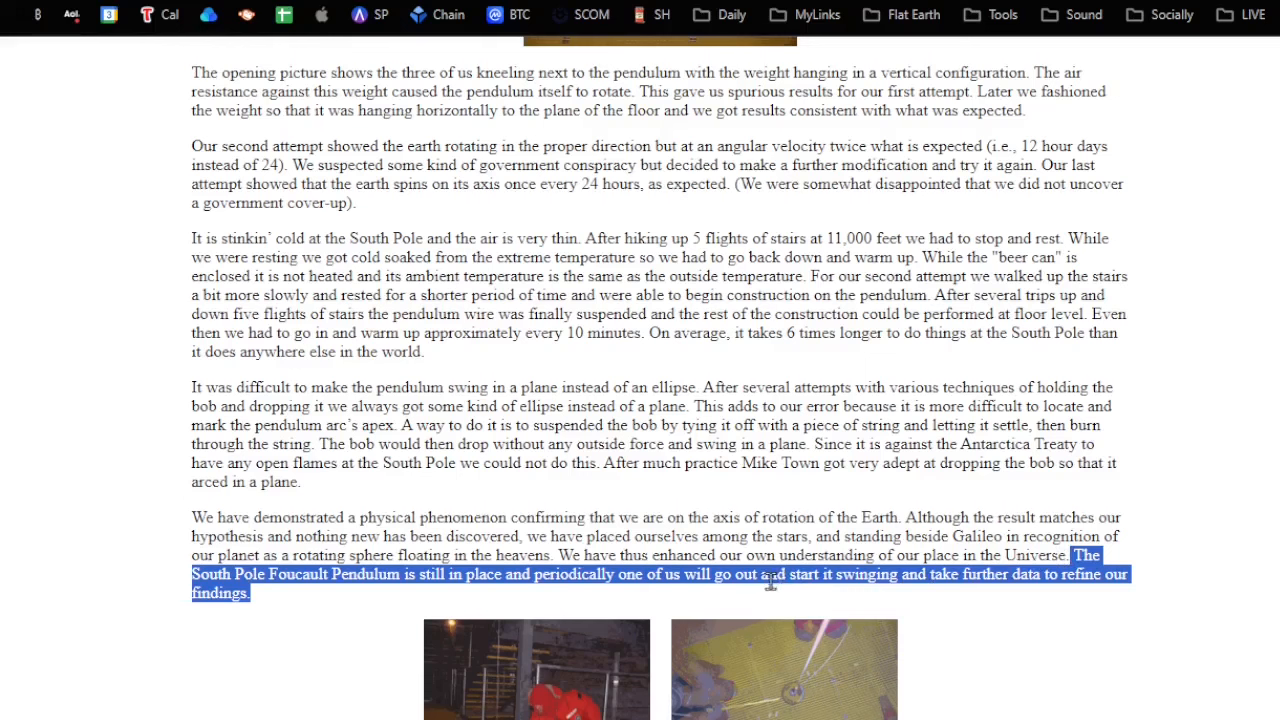
pyautogui.moveTo(470, 610)
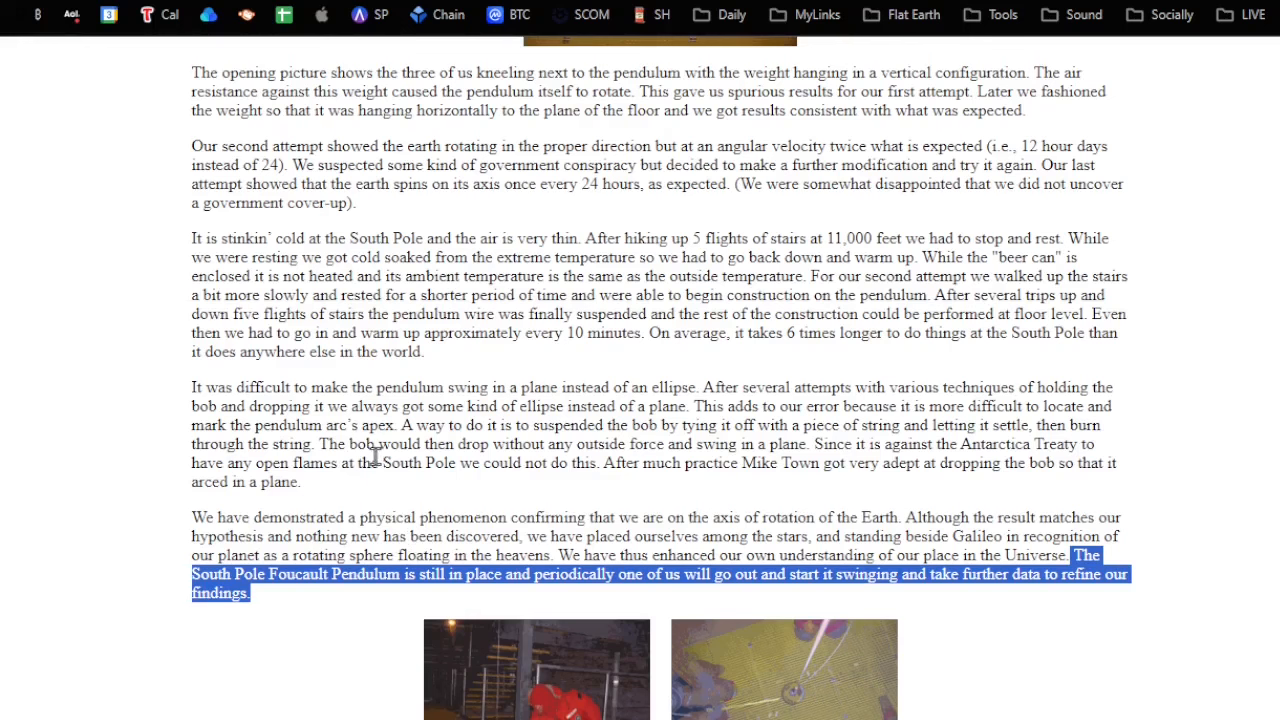
pyautogui.moveTo(224, 400)
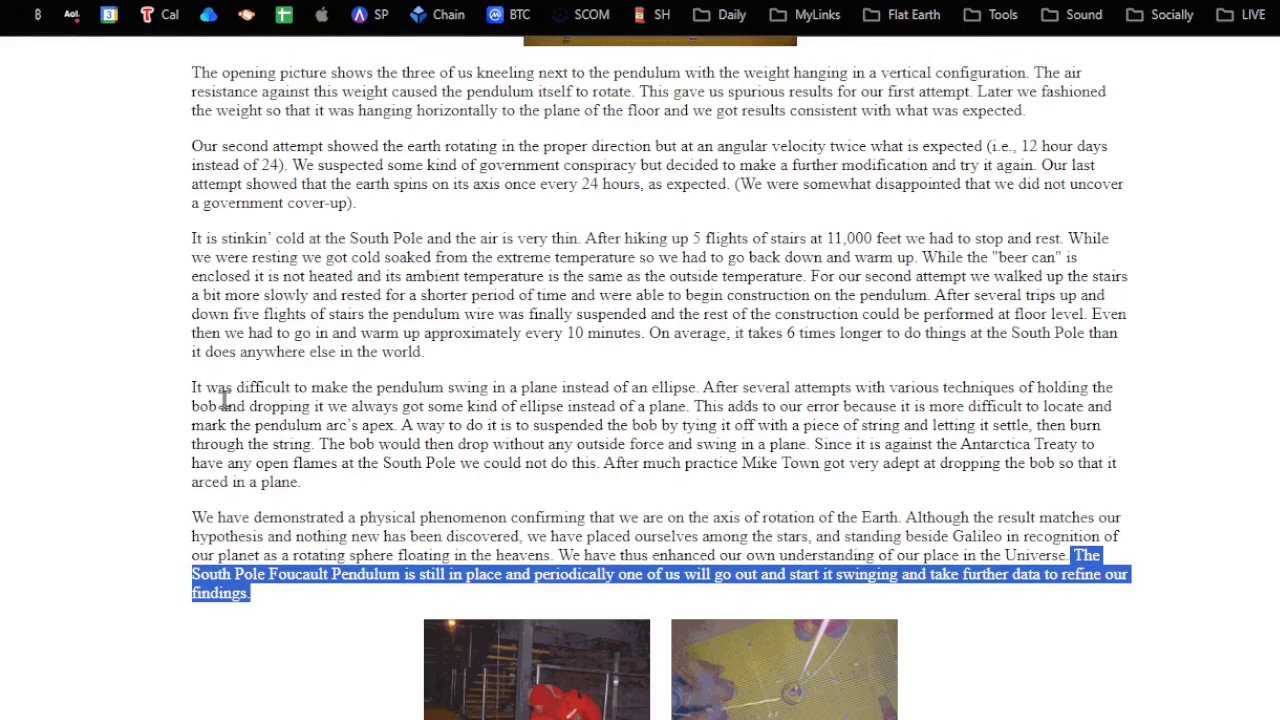
pyautogui.moveTo(148, 418)
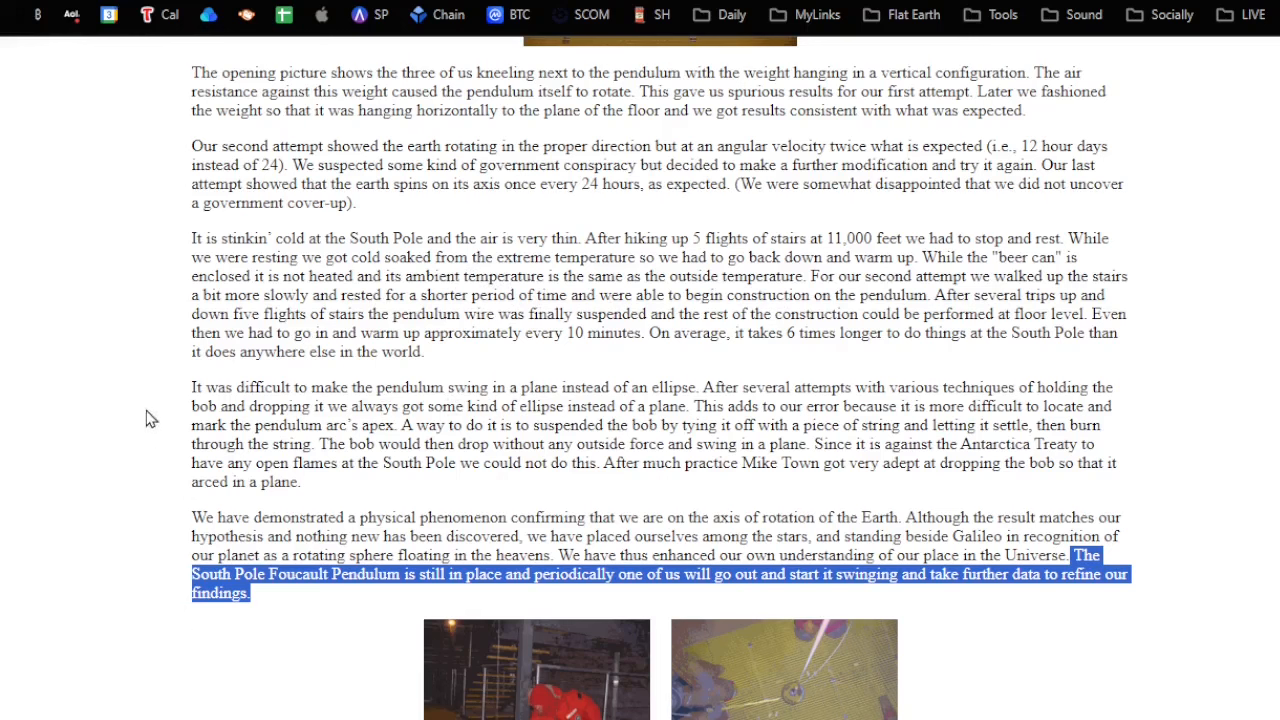
pyautogui.moveTo(515, 410)
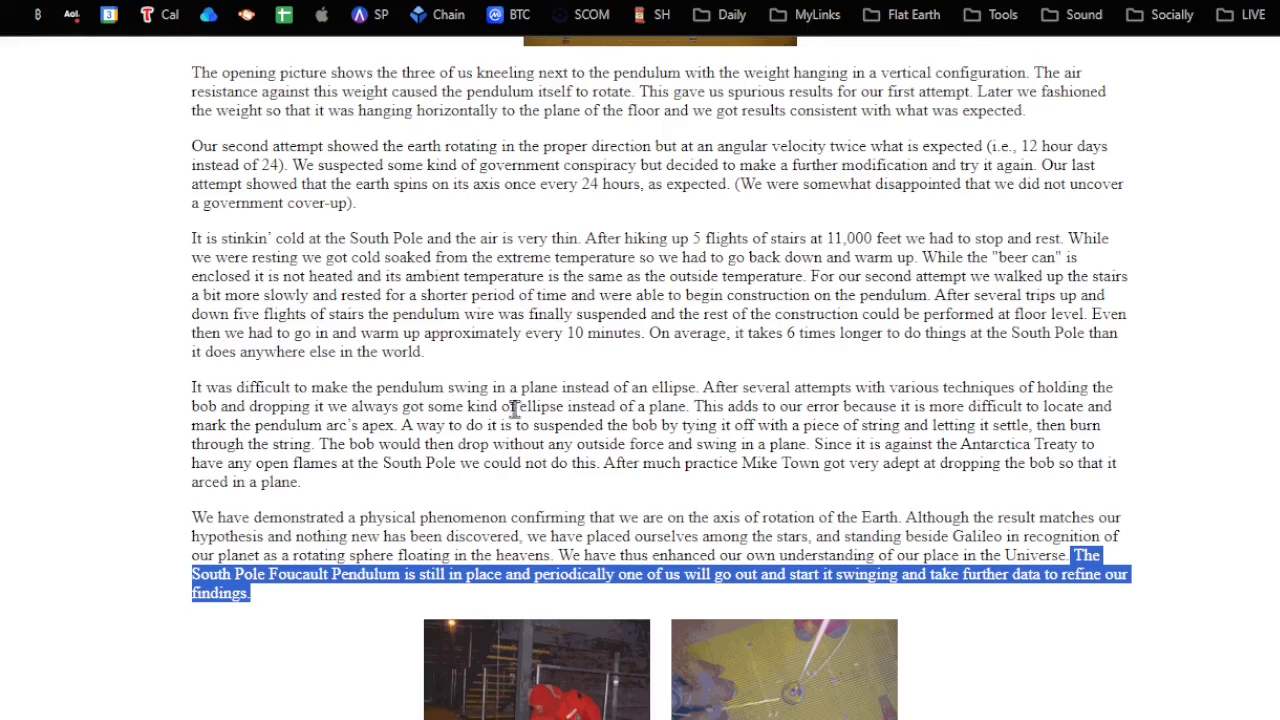
pyautogui.moveTo(817, 420)
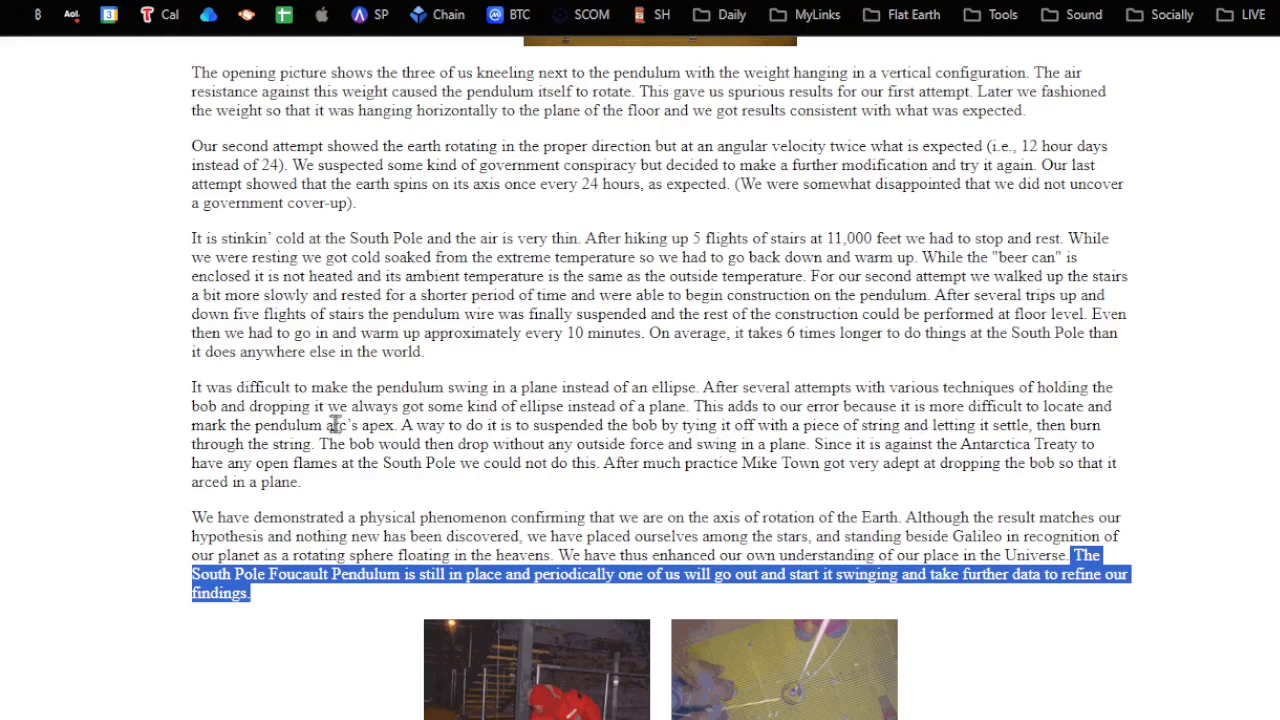
pyautogui.moveTo(696, 421)
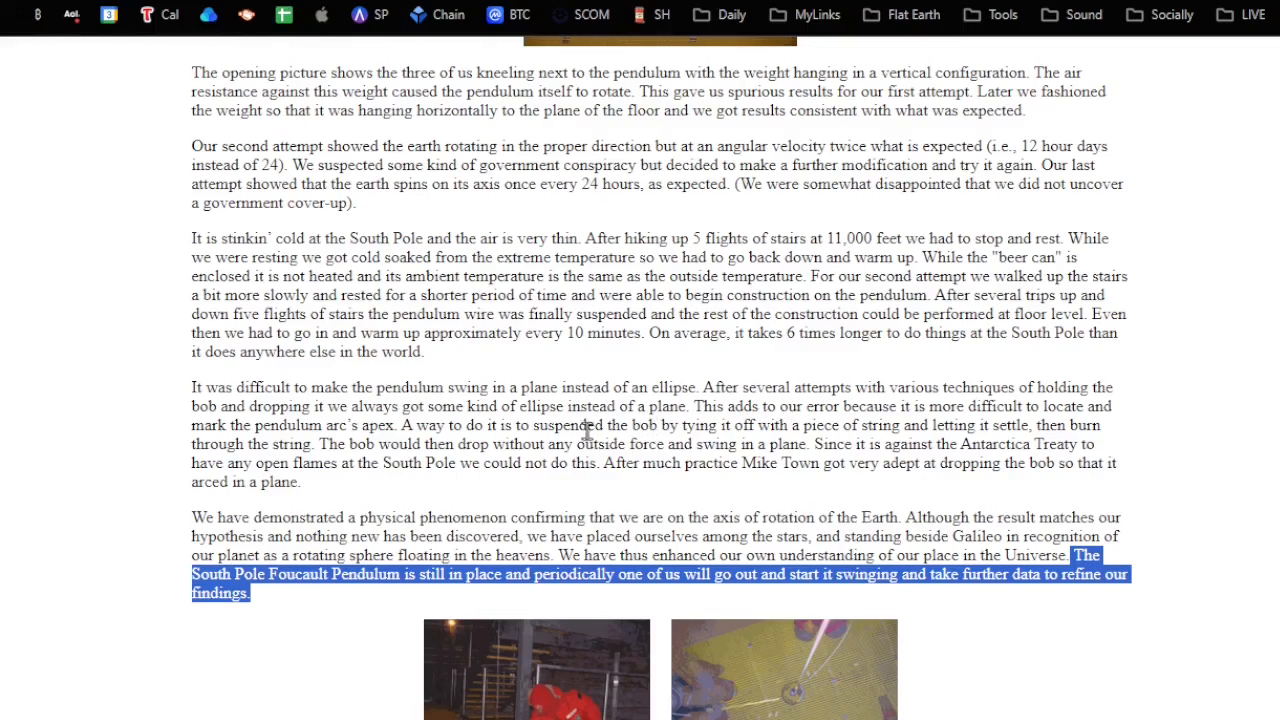
pyautogui.moveTo(449, 450)
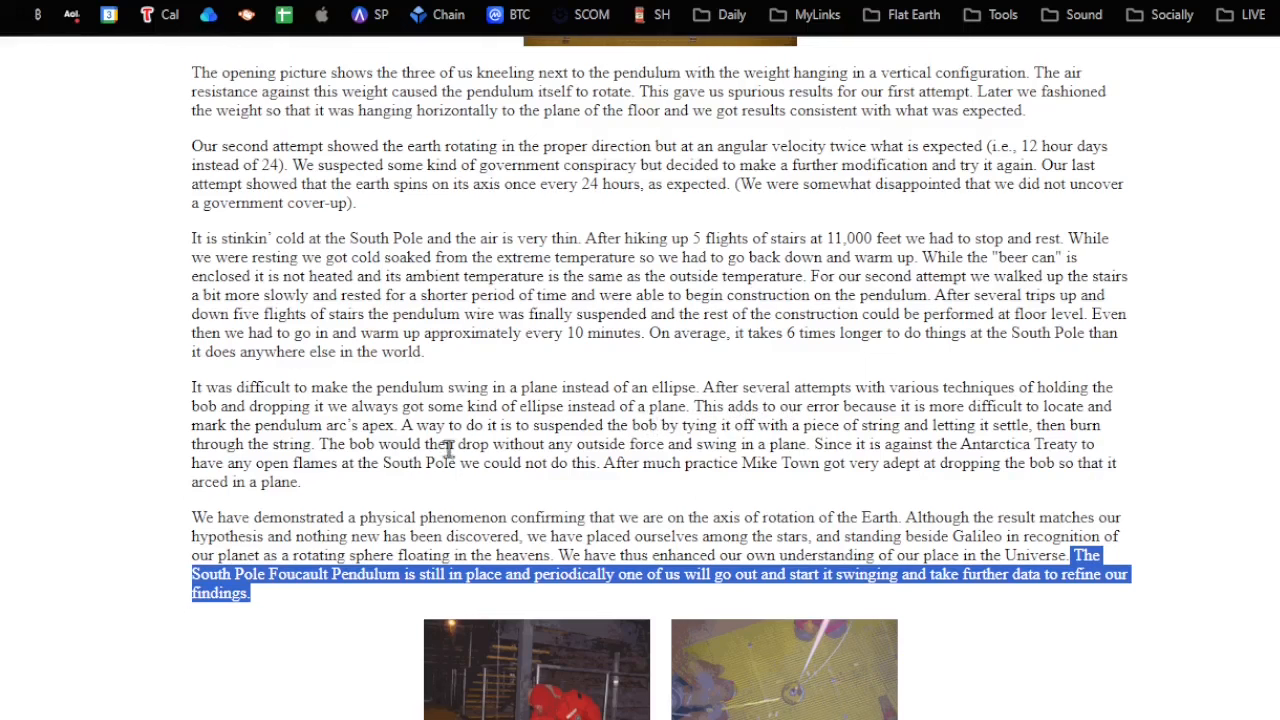
pyautogui.moveTo(608, 444)
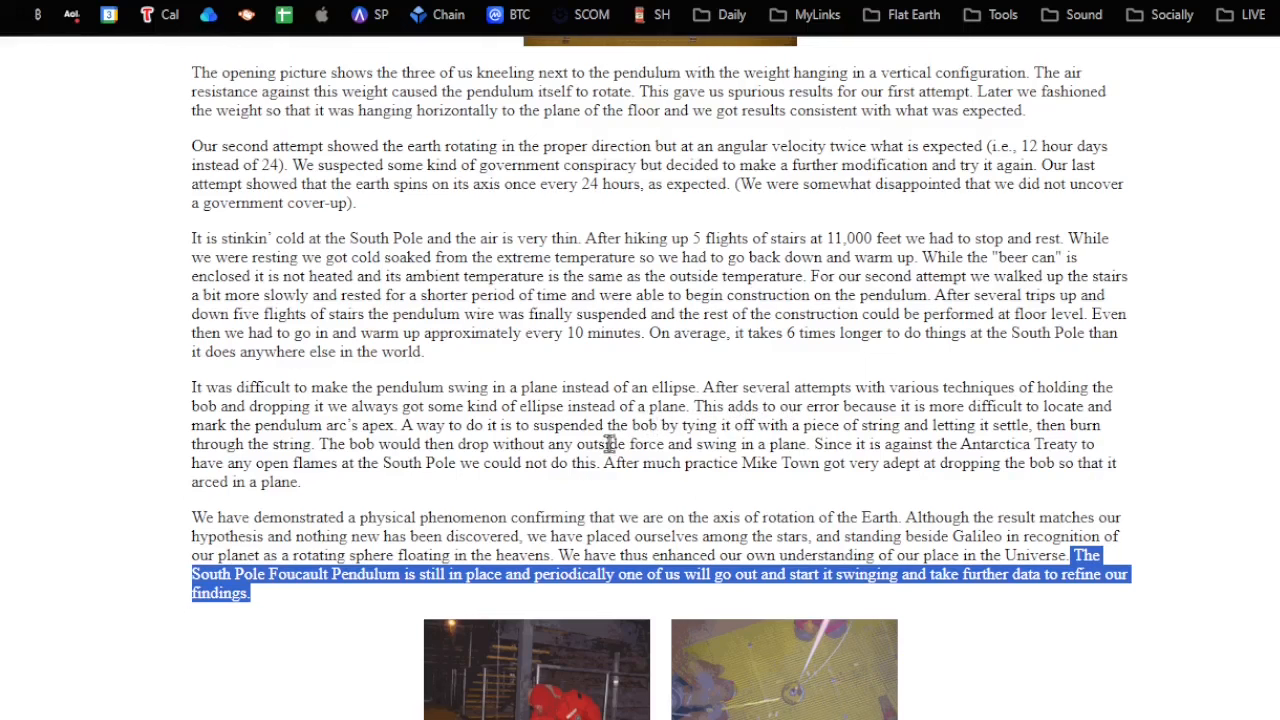
pyautogui.moveTo(905, 443)
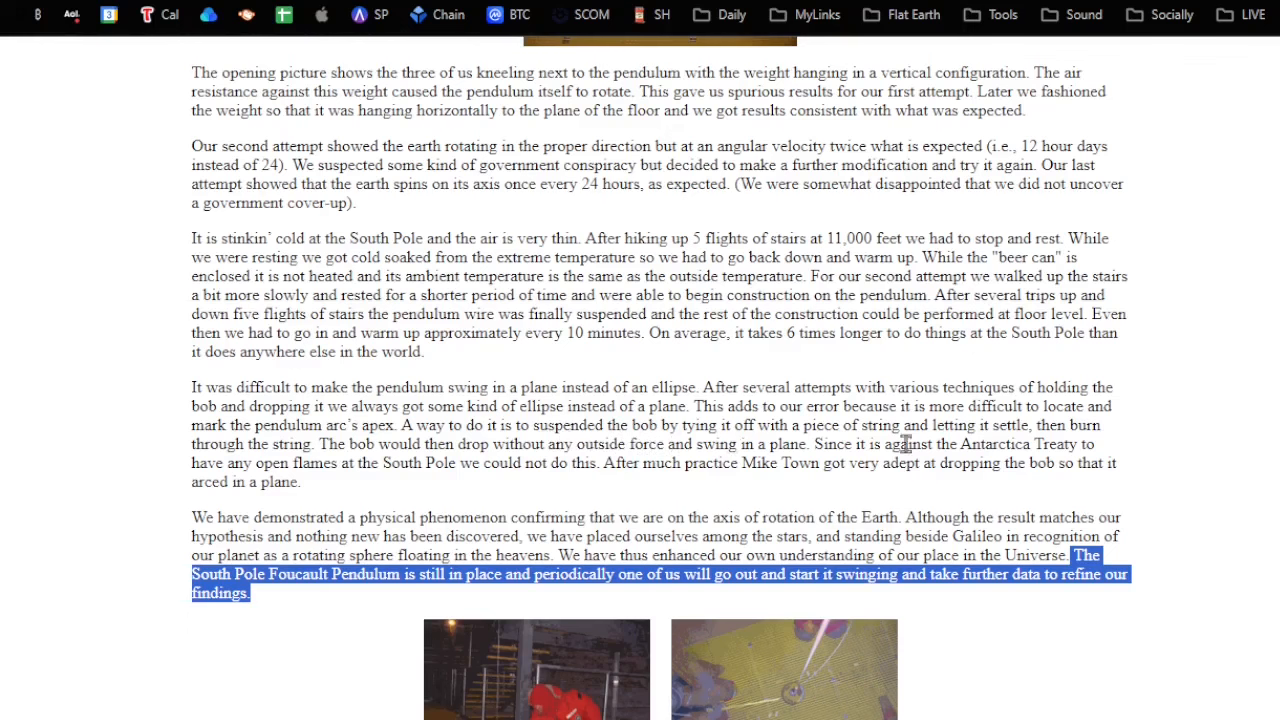
pyautogui.moveTo(253, 463)
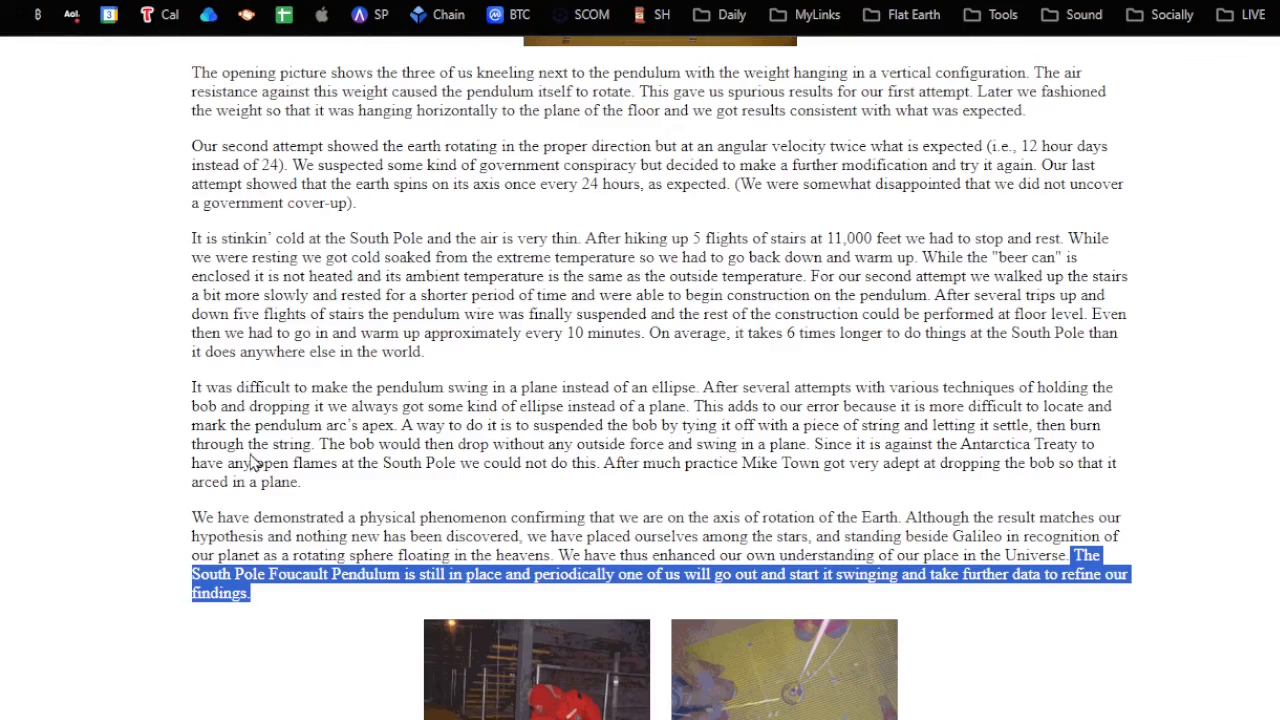
pyautogui.moveTo(480, 447)
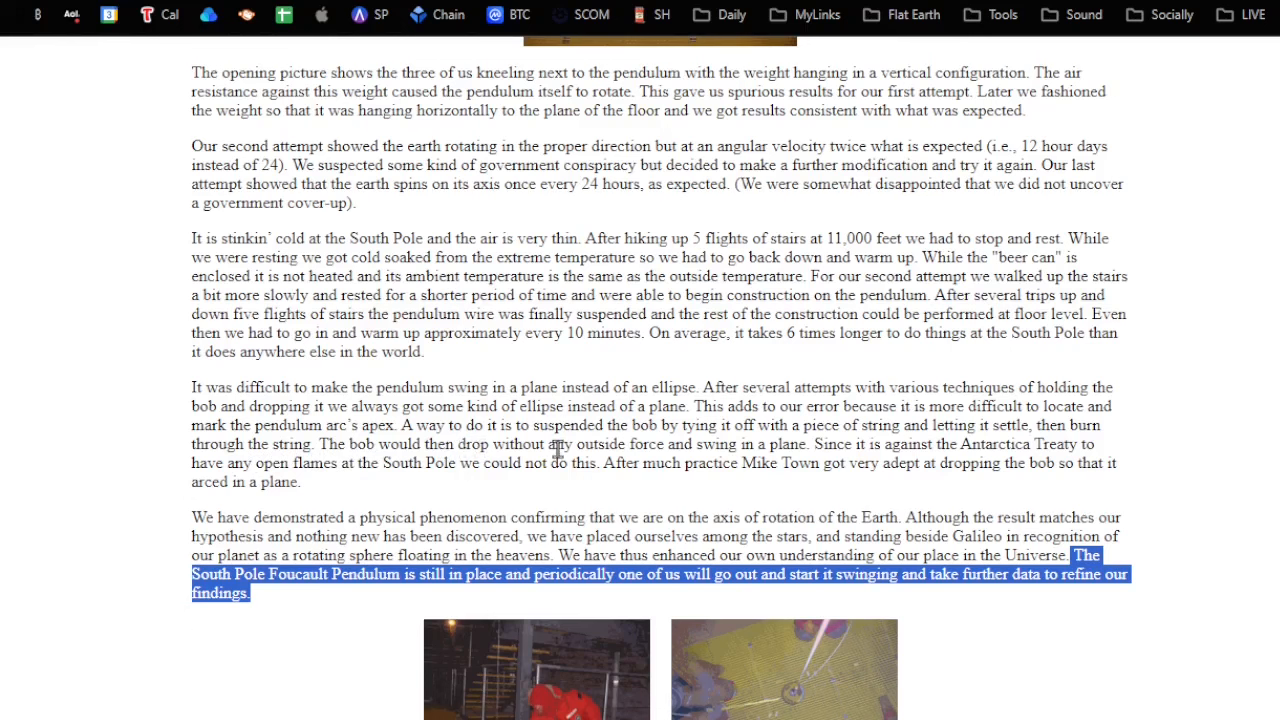
pyautogui.moveTo(803, 462)
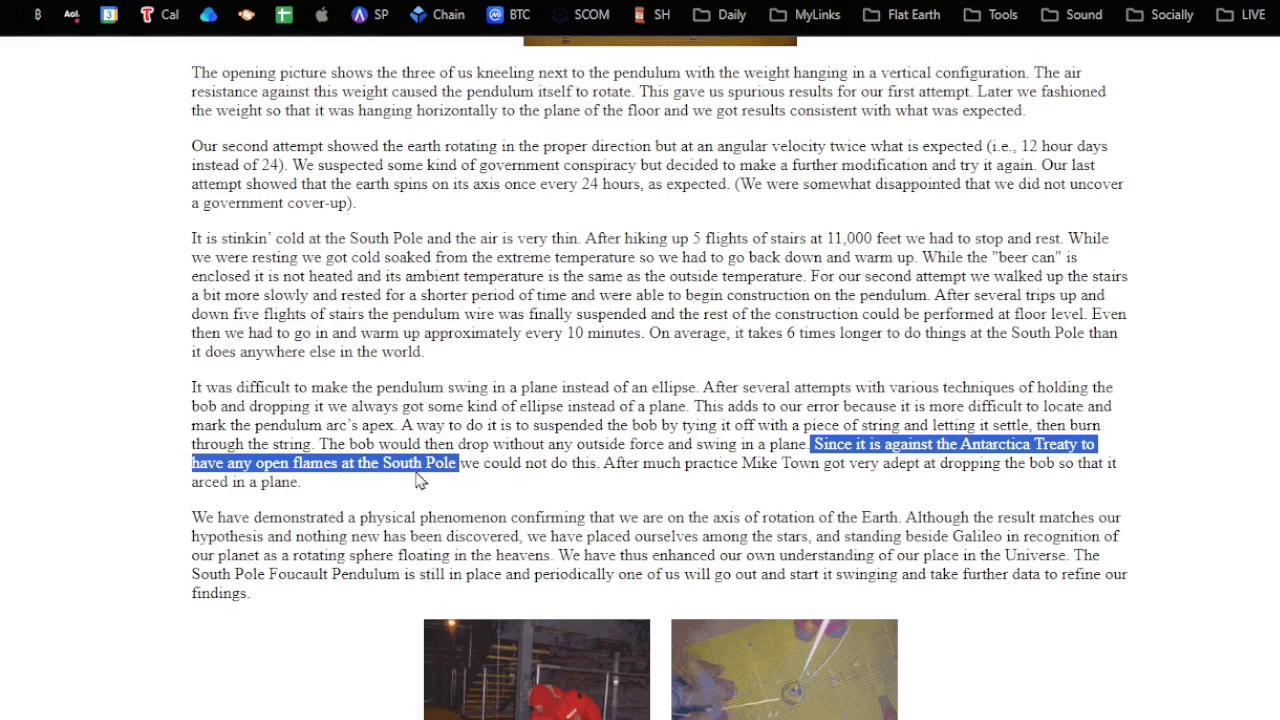
pyautogui.moveTo(580, 487)
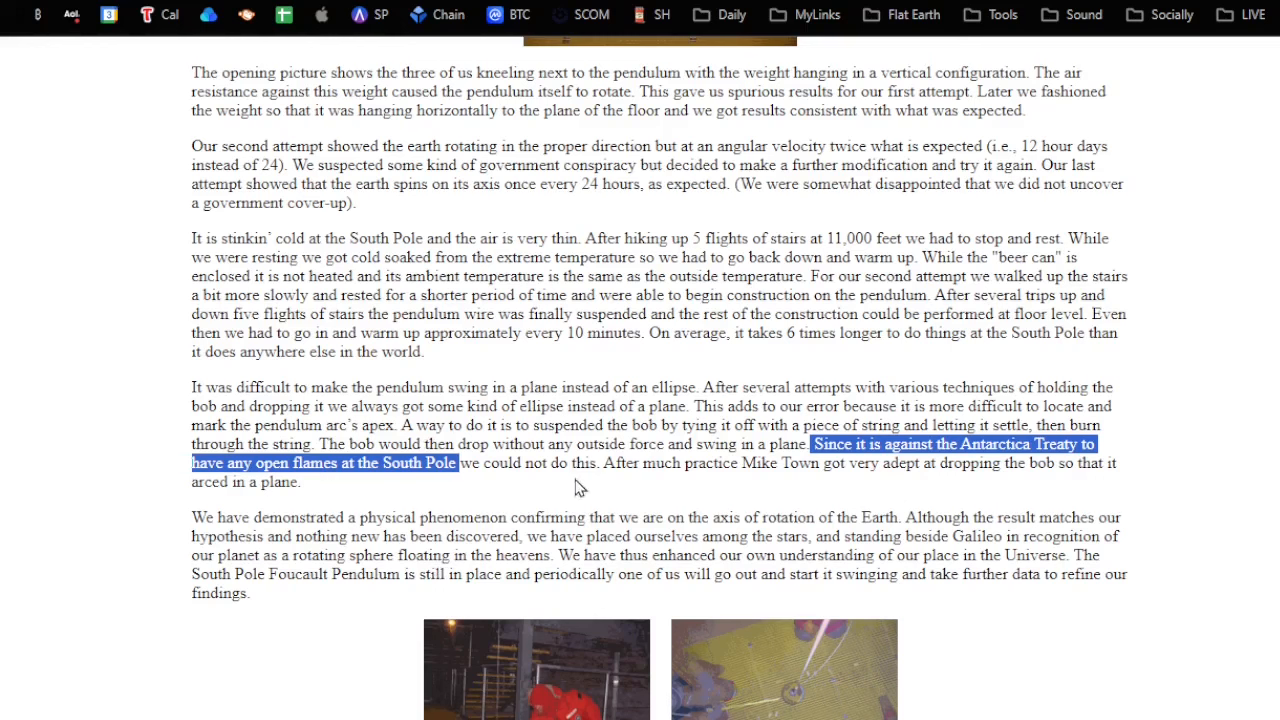
pyautogui.moveTo(750, 485)
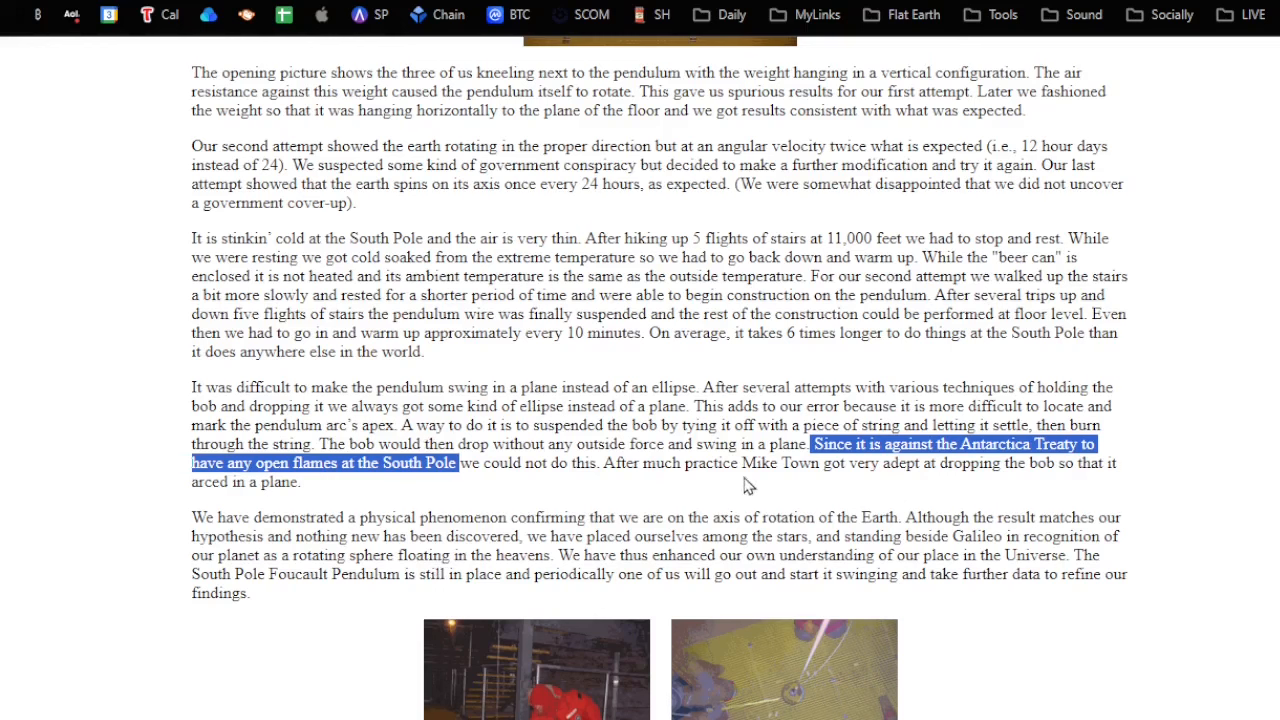
pyautogui.moveTo(937, 489)
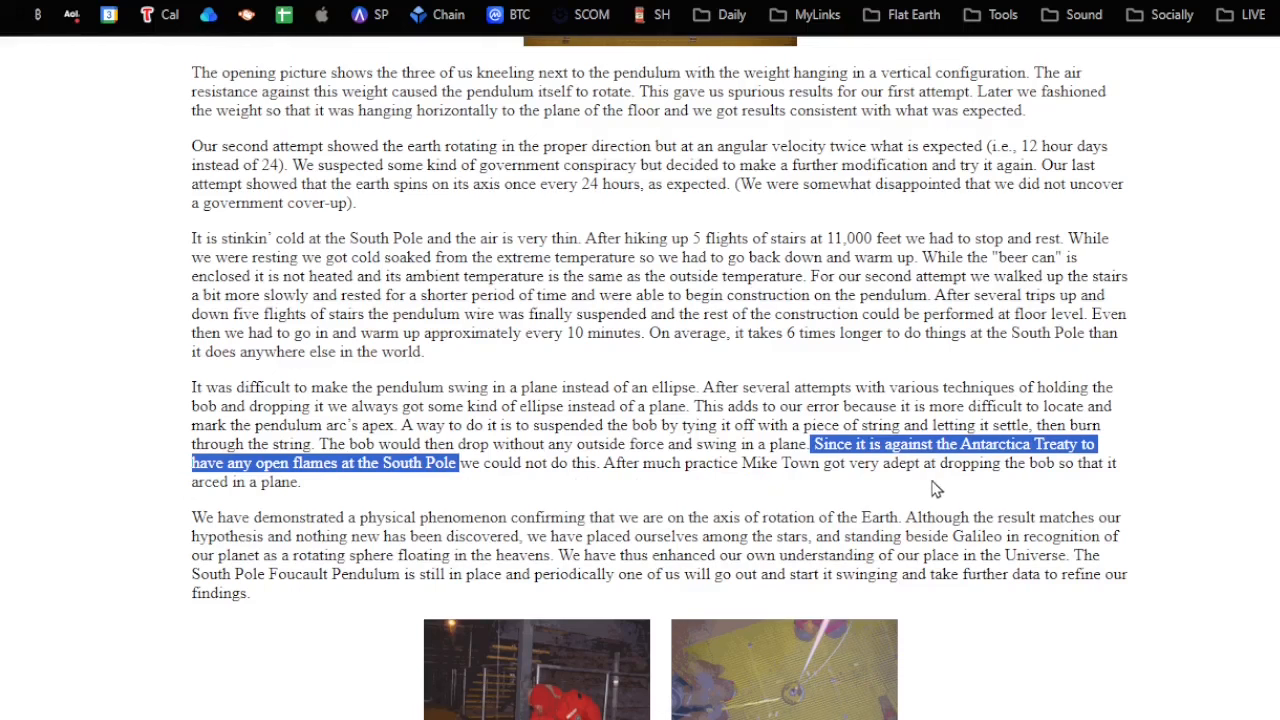
pyautogui.moveTo(240, 505)
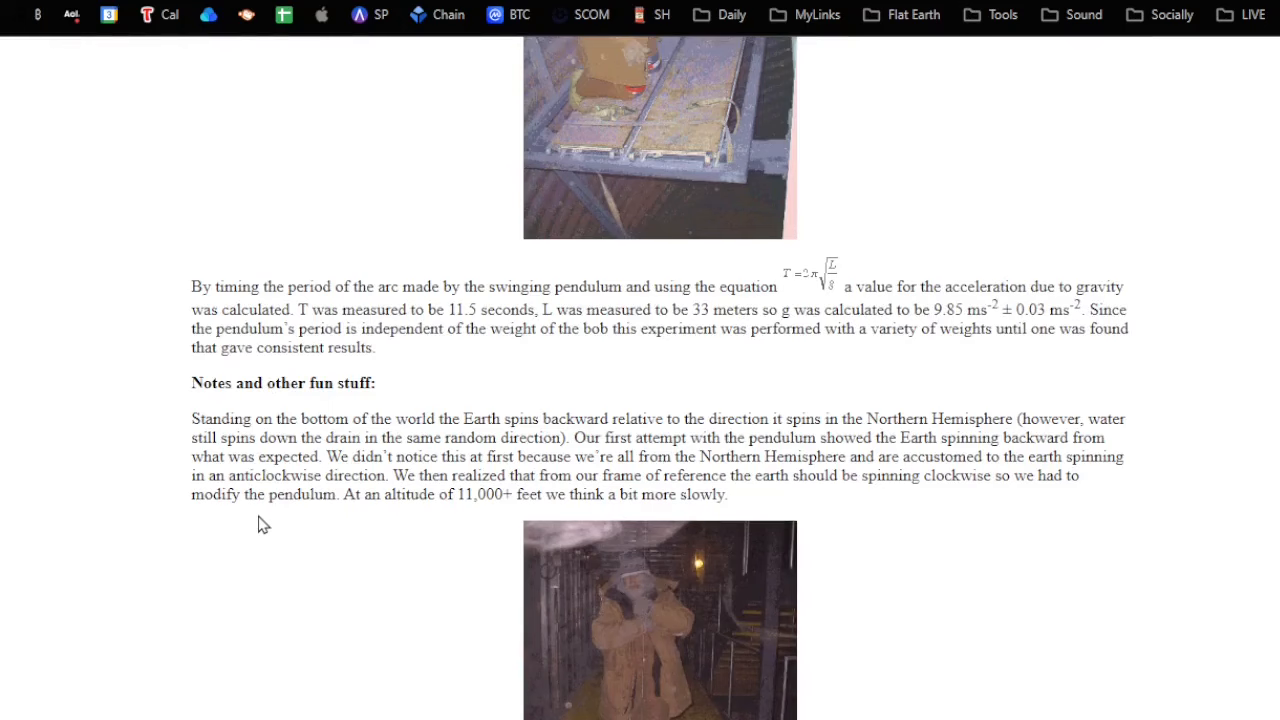
pyautogui.scroll(3)
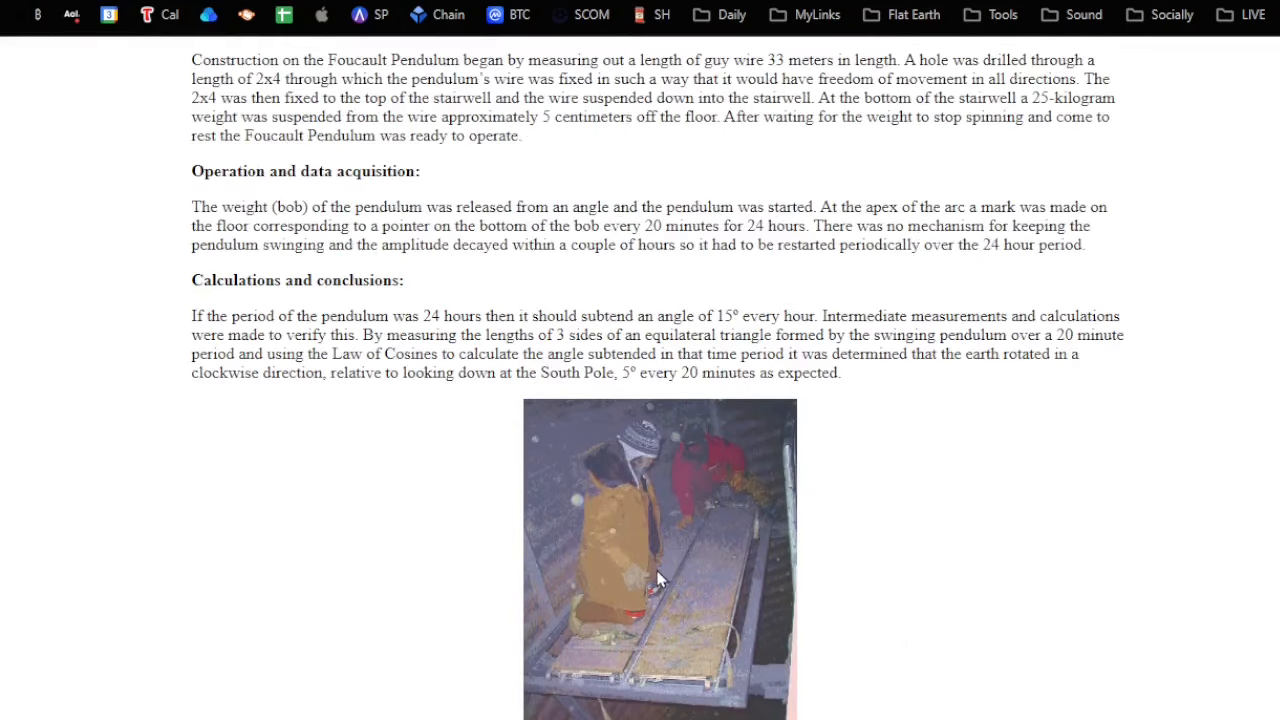
pyautogui.moveTo(680, 590)
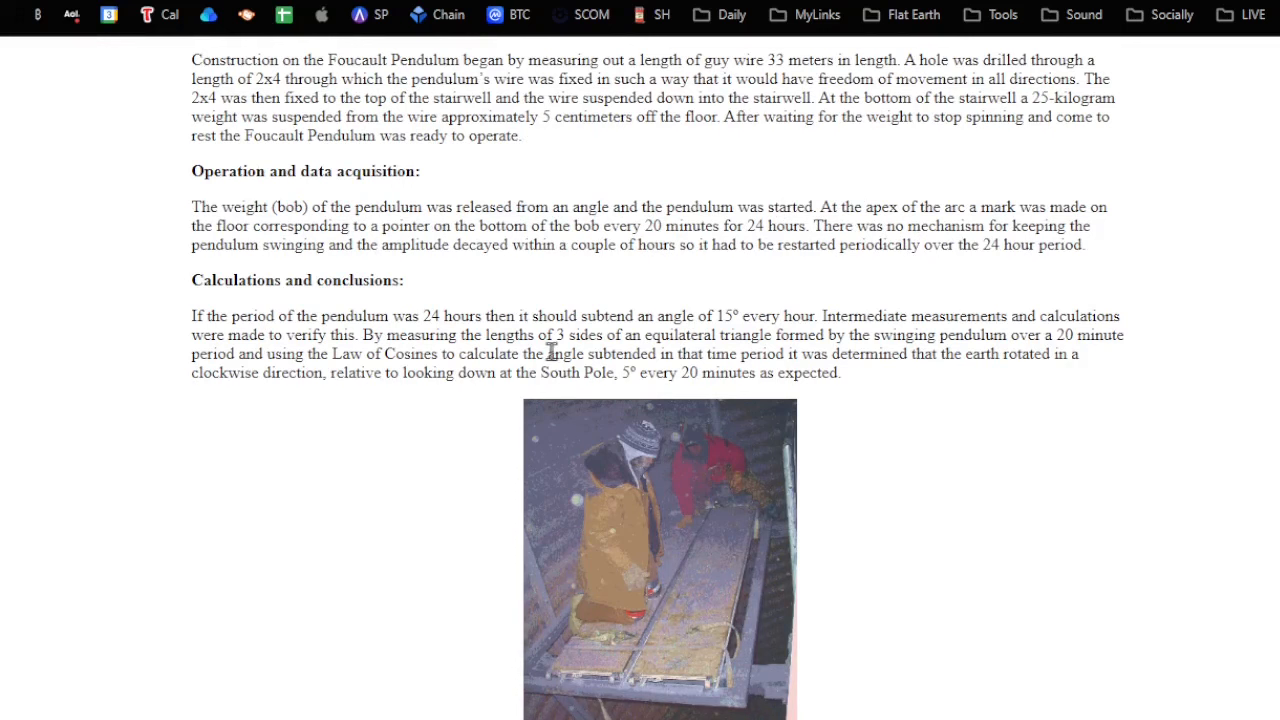
pyautogui.moveTo(595, 633)
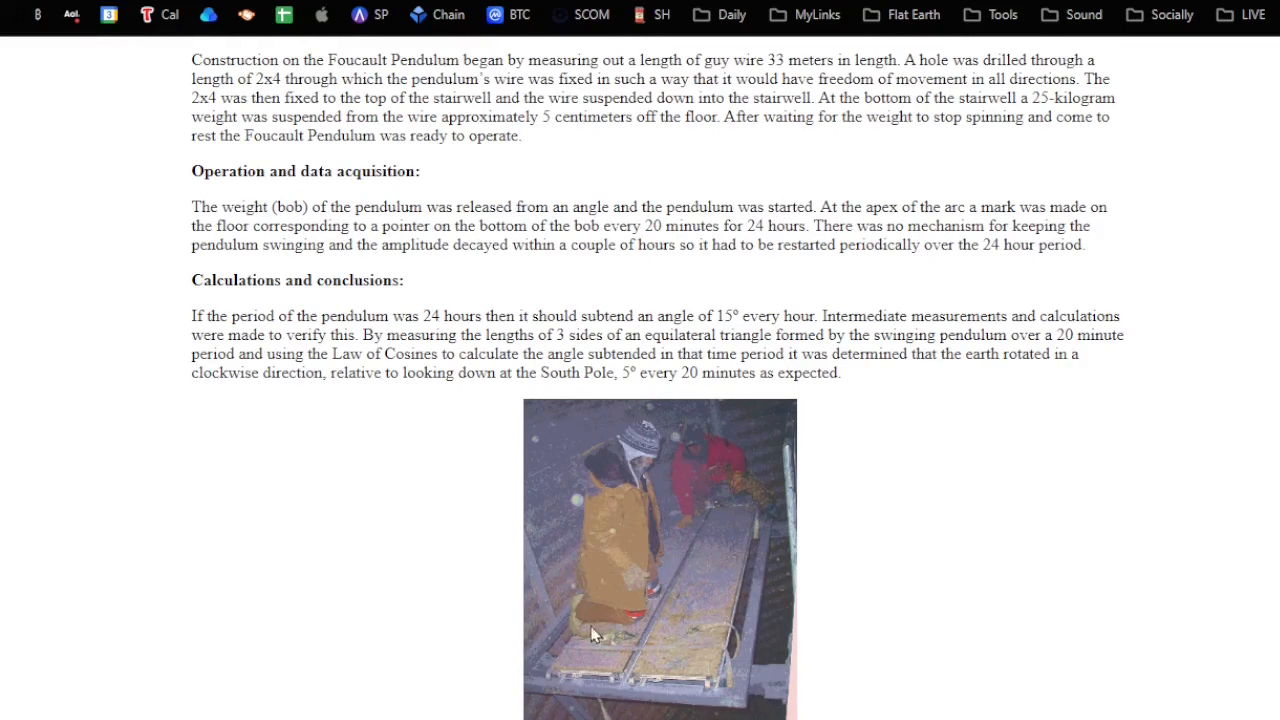
pyautogui.moveTo(615, 658)
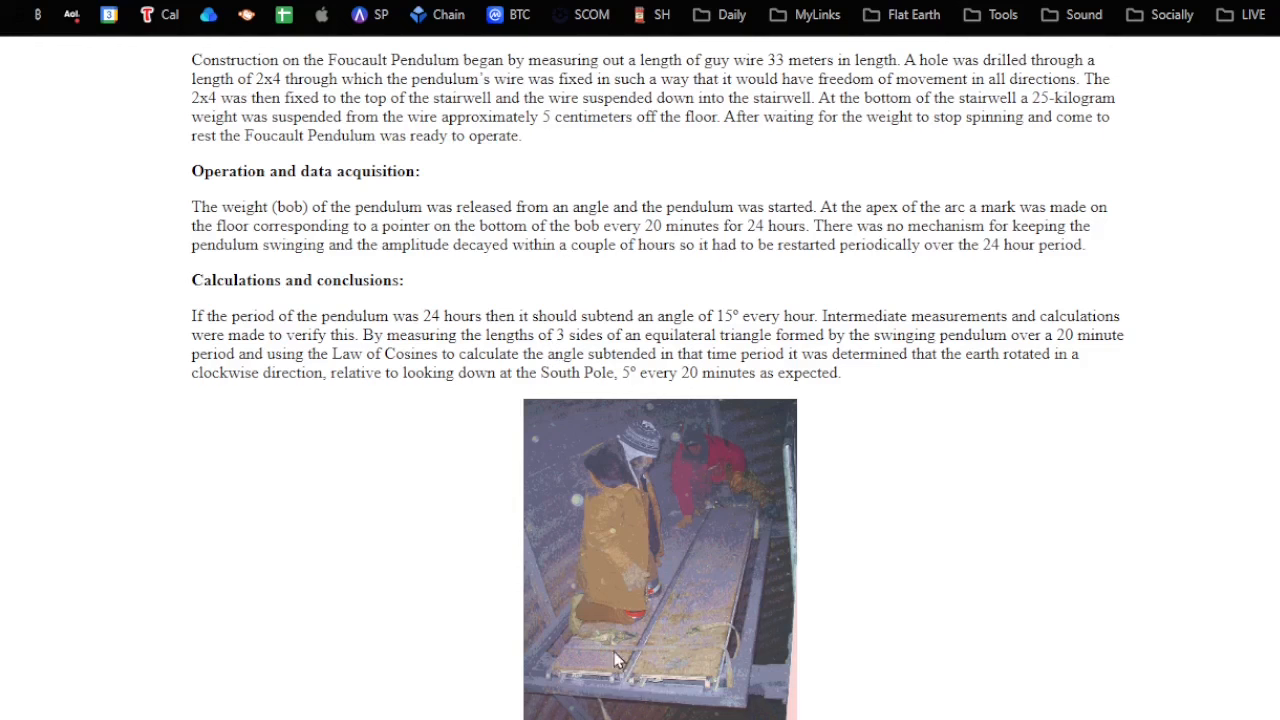
pyautogui.moveTo(505, 141)
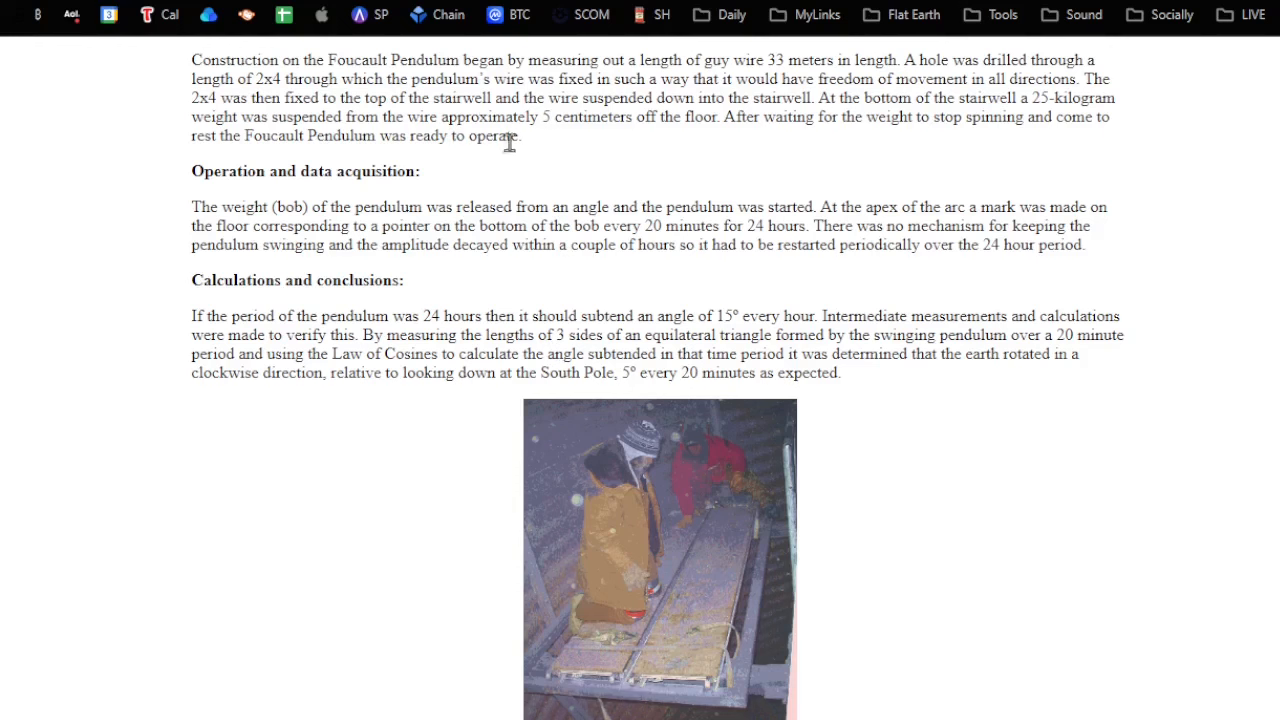
pyautogui.moveTo(683, 573)
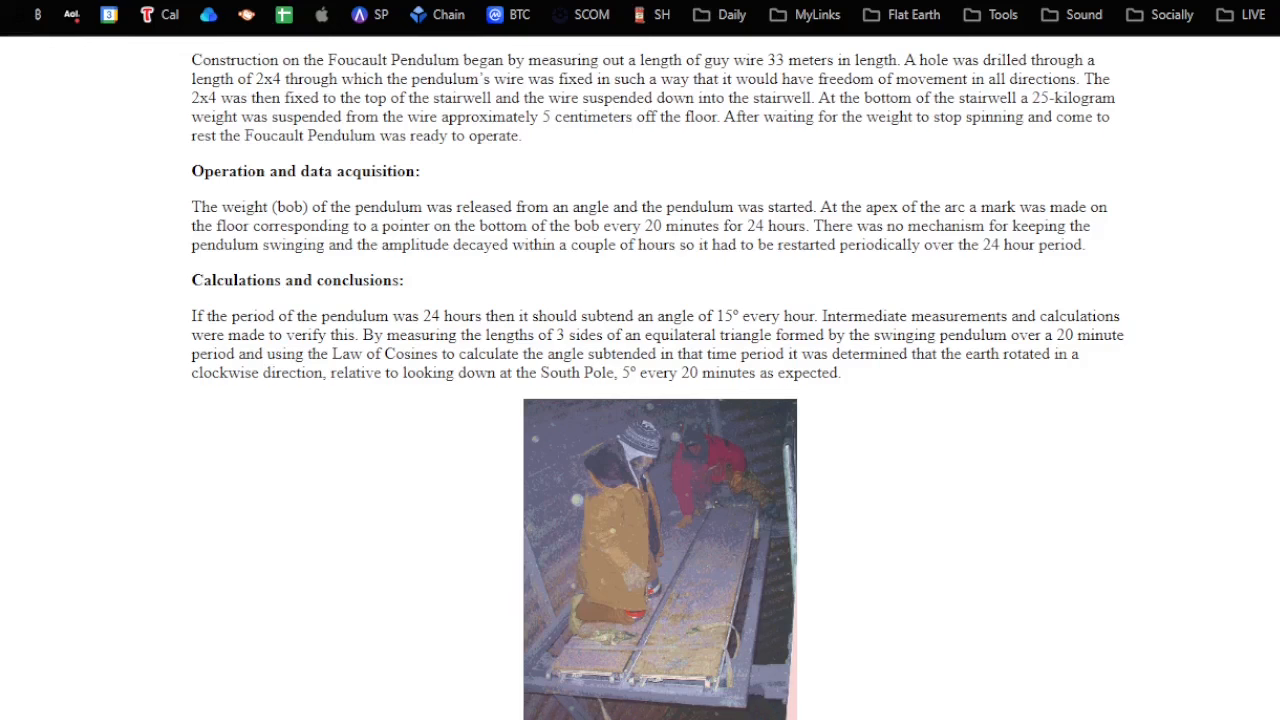
pyautogui.scroll(-3)
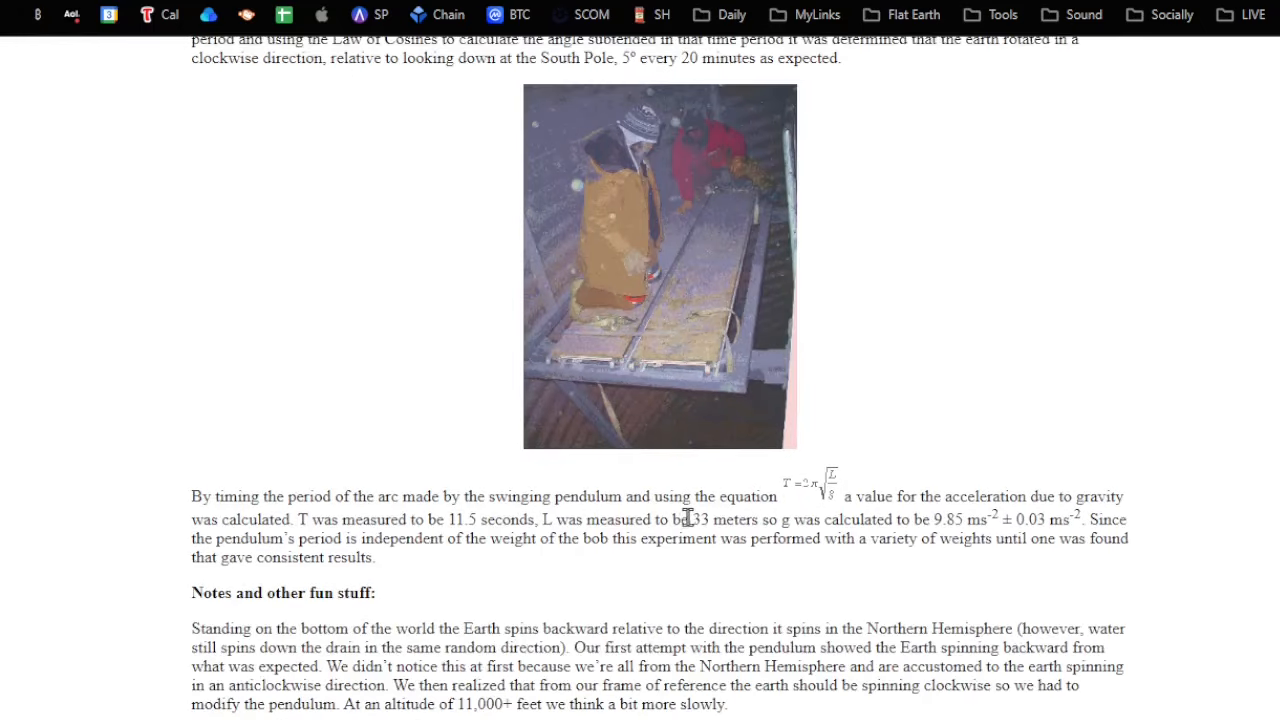
# Highlight '33' in 'L was measured to be 33 meters'.
pyautogui.doubleClick(701, 519)
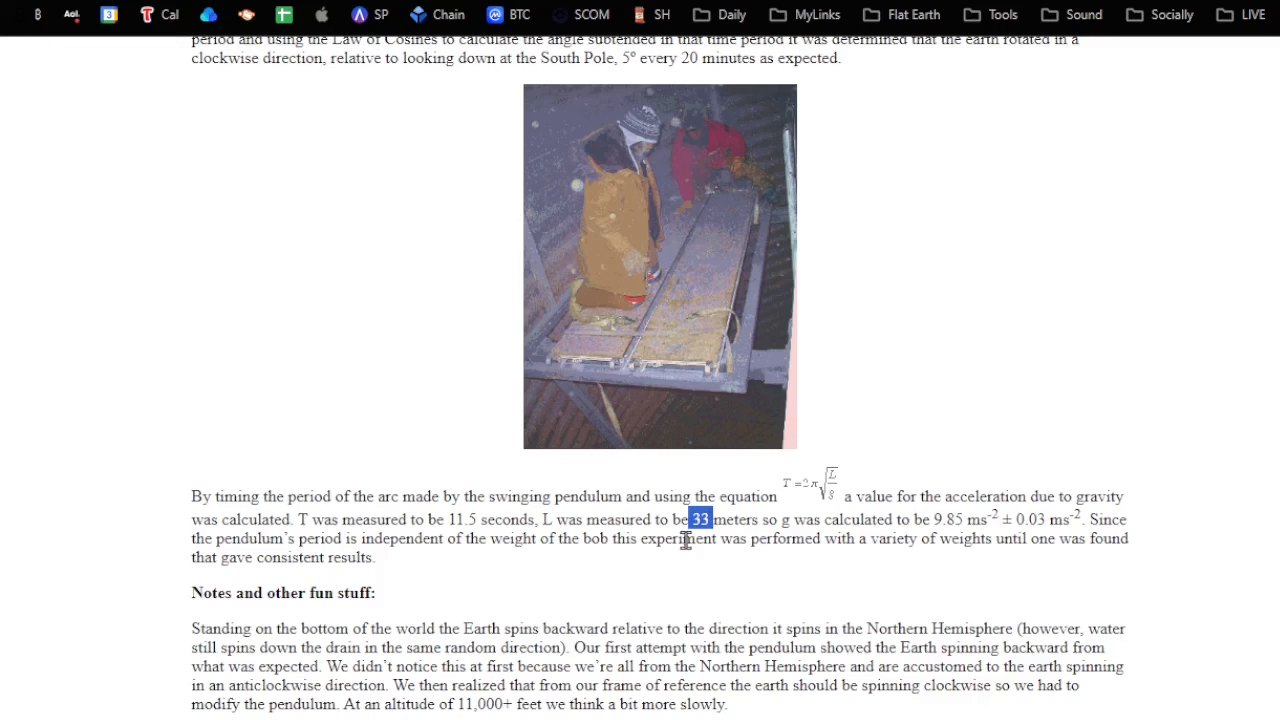
pyautogui.moveTo(673, 543)
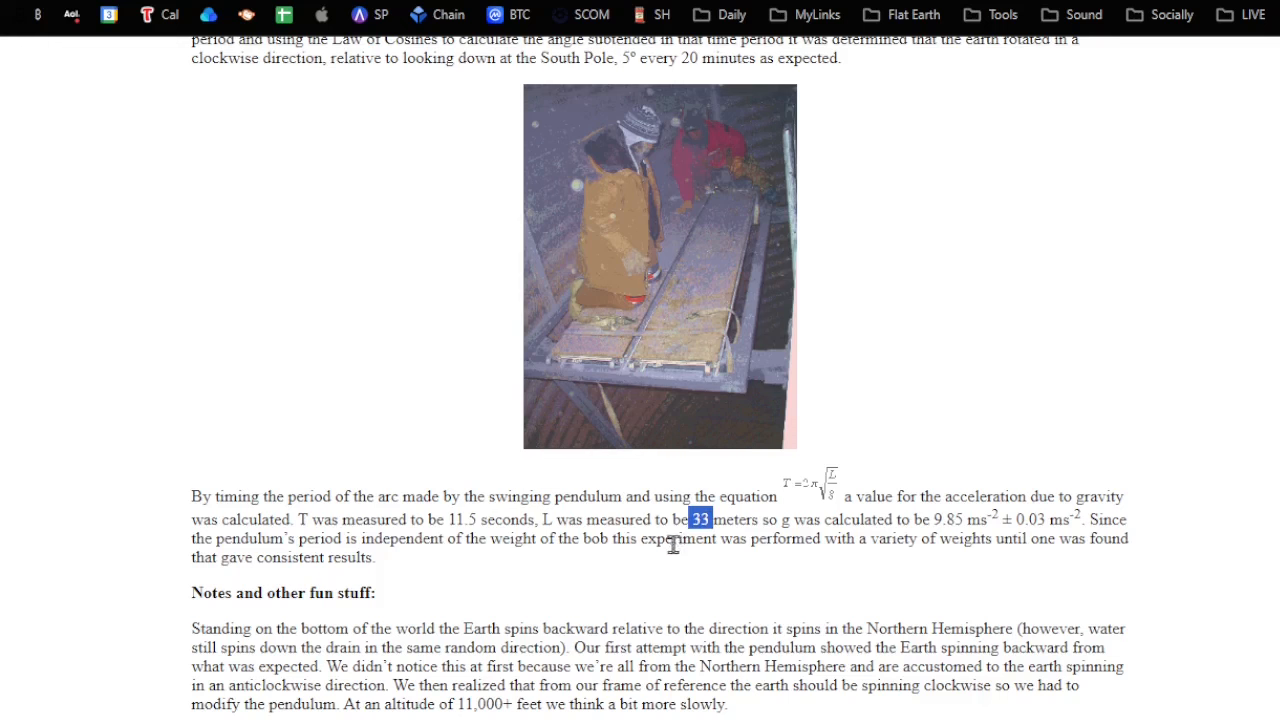
pyautogui.moveTo(651, 546)
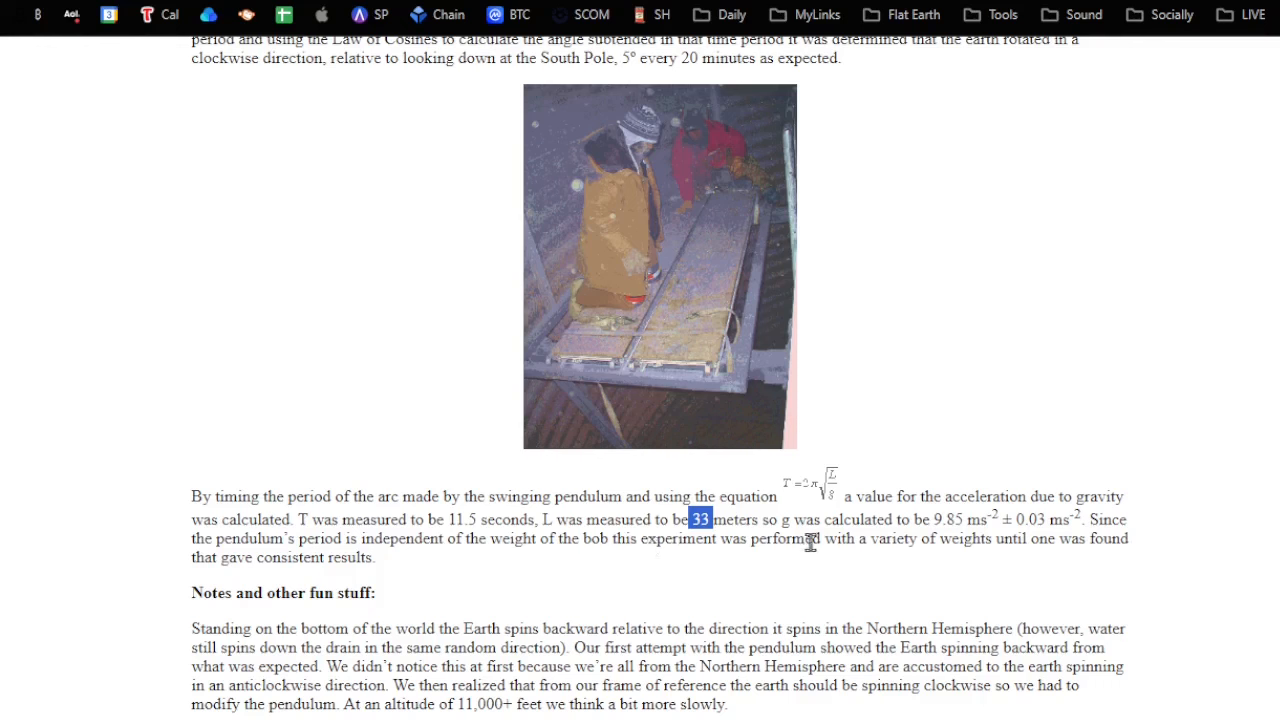
pyautogui.scroll(-3)
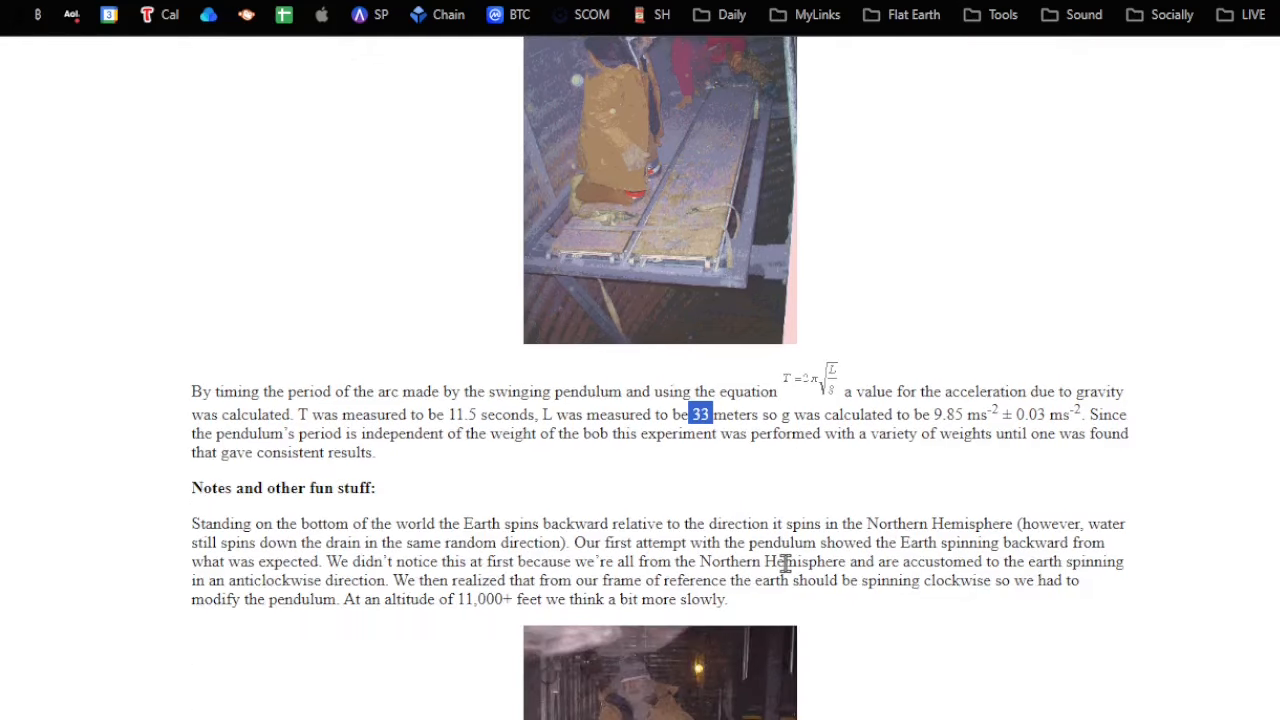
# Scroll down past Notes and the photos to the paragraph on demonstrating Earth's rotation.
pyautogui.scroll(-3)
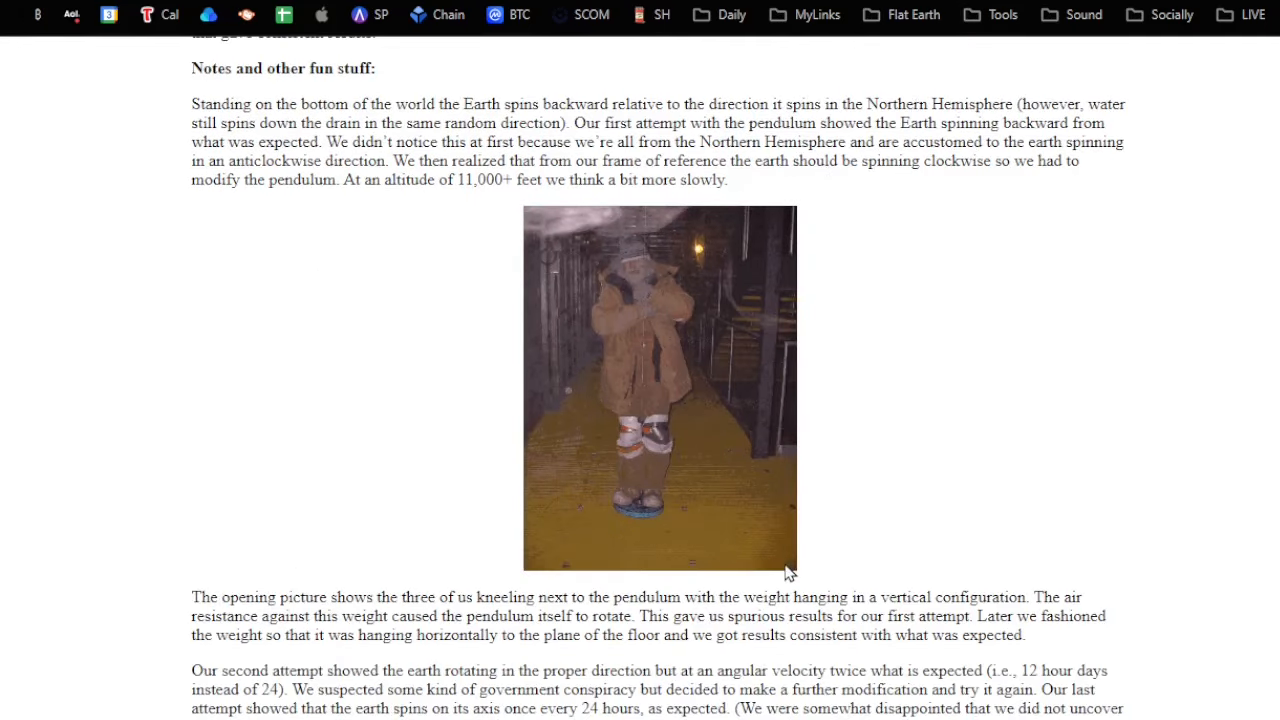
pyautogui.scroll(-3)
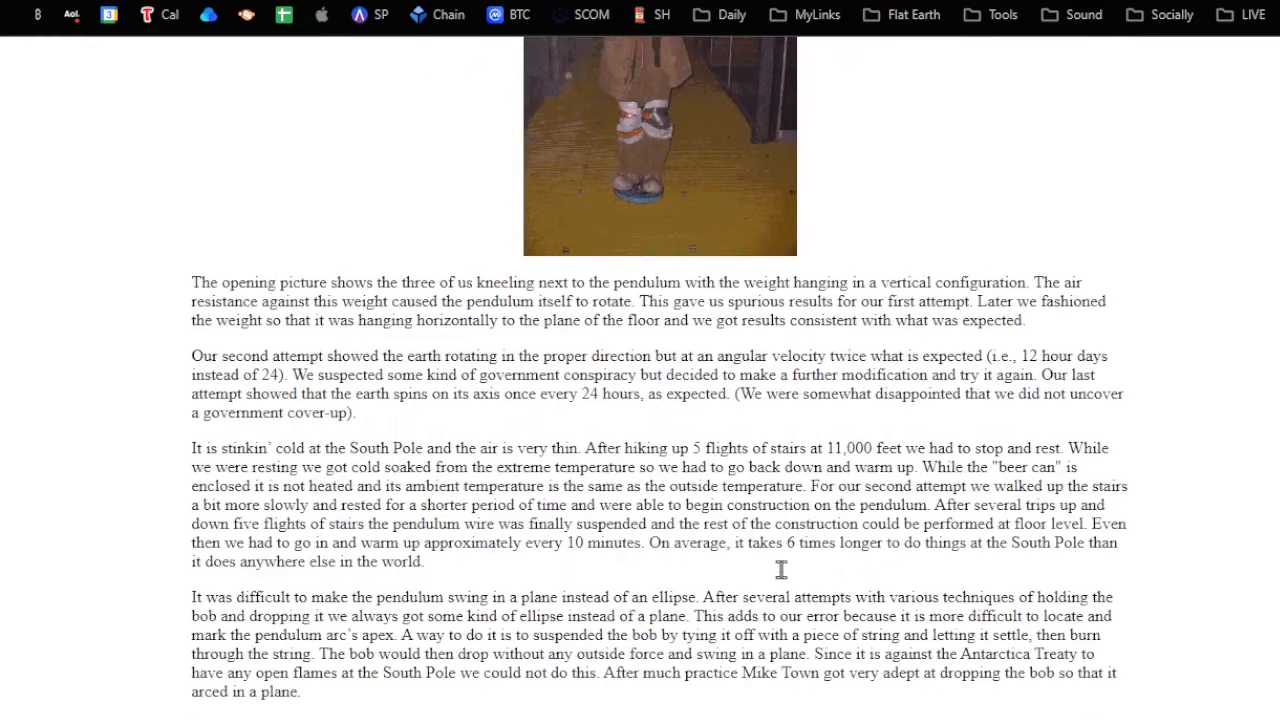
pyautogui.moveTo(785, 580)
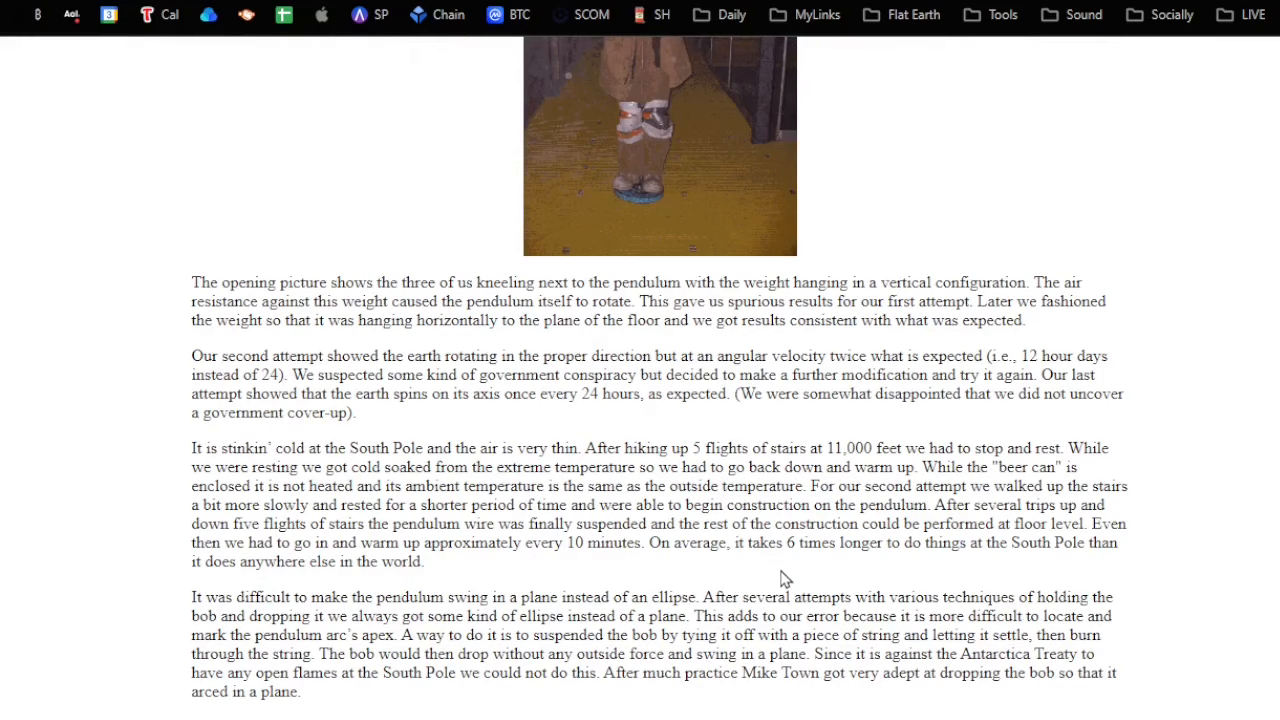
pyautogui.scroll(-3)
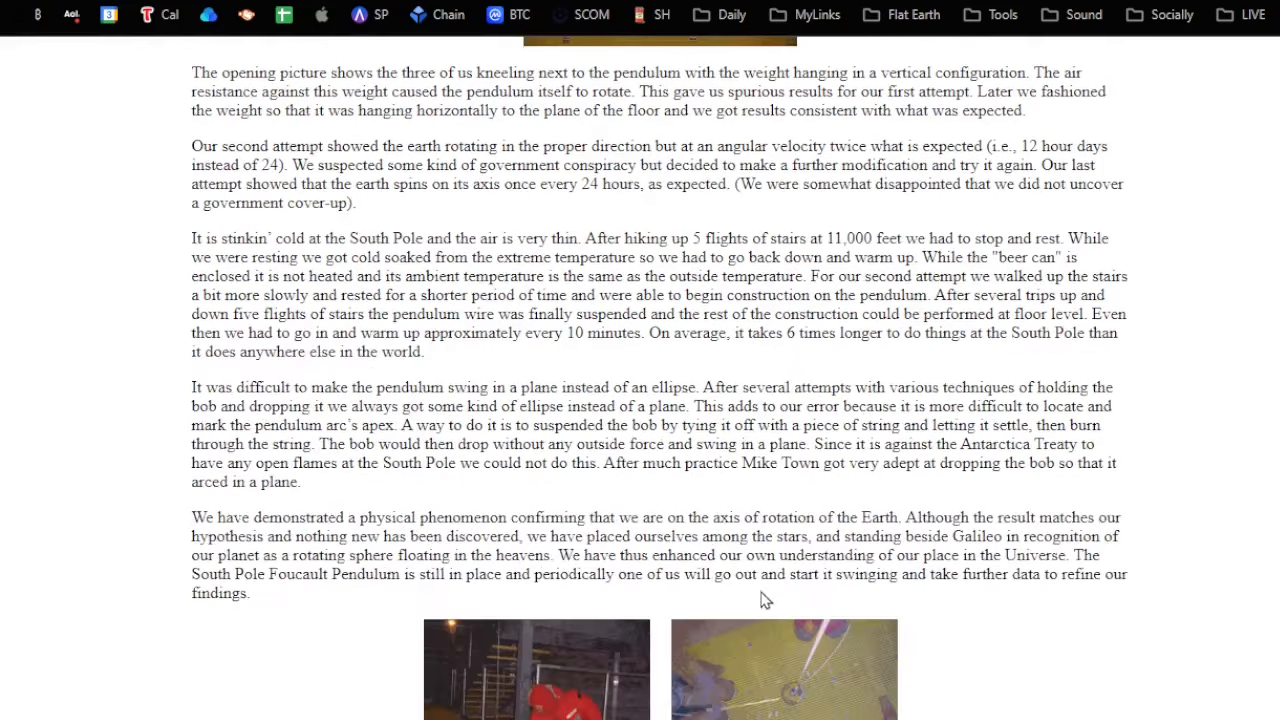